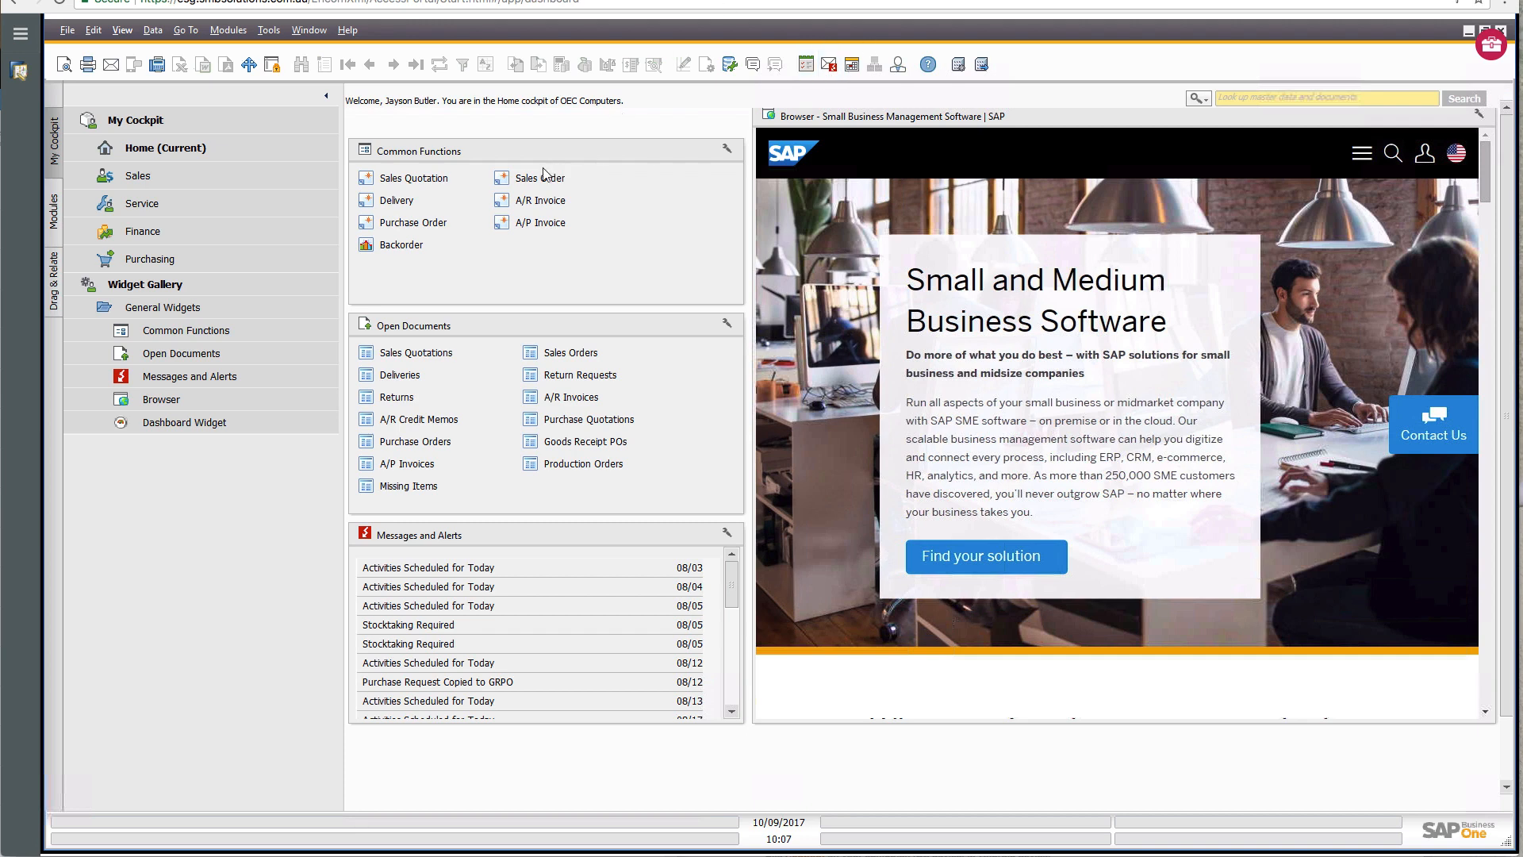
pyautogui.moveTo(539, 177)
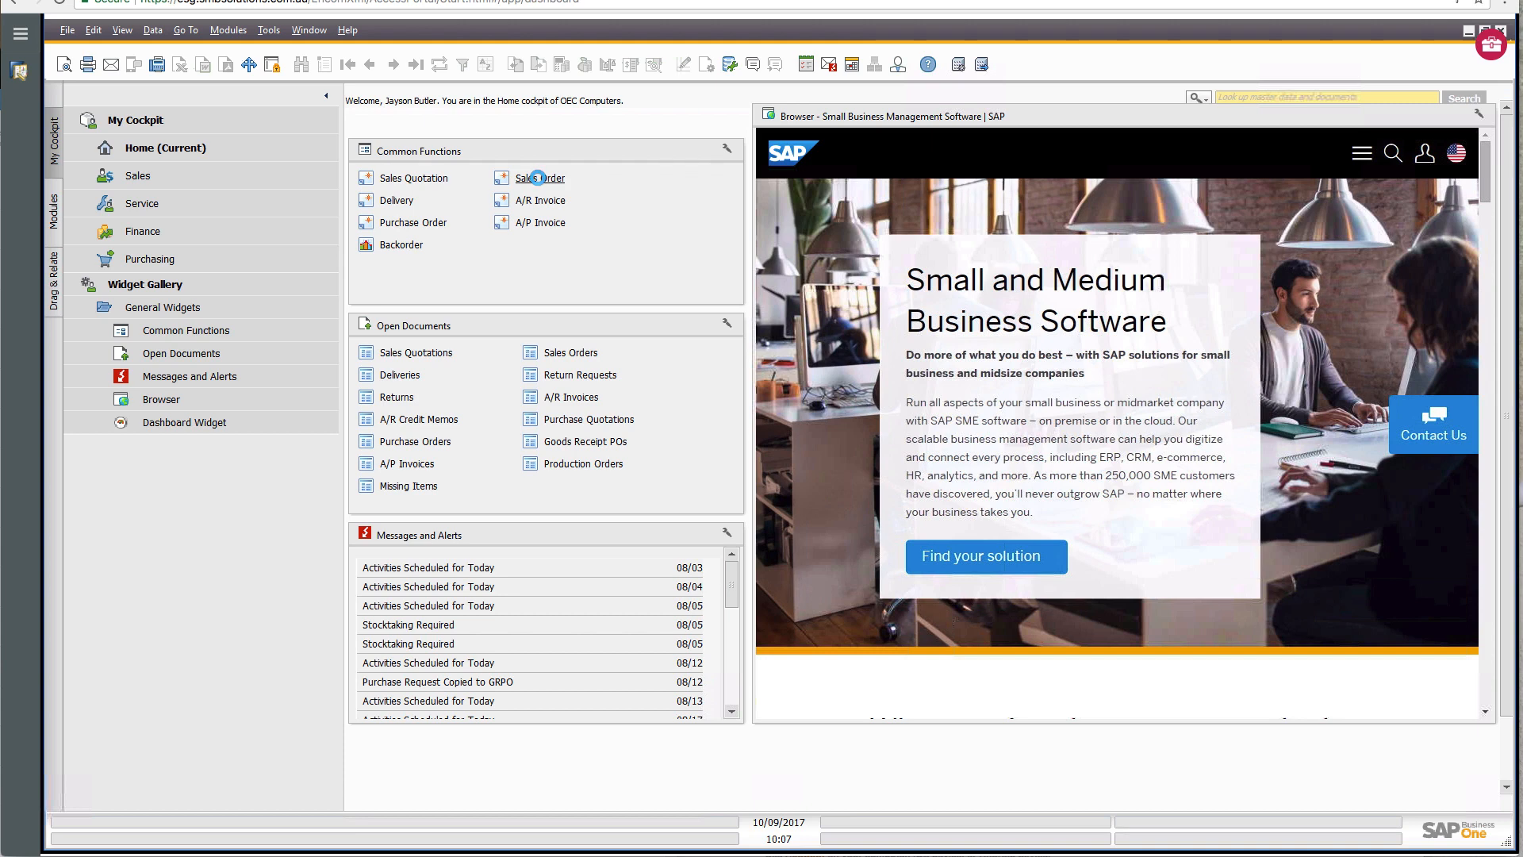
# Start a new sales order (number 1183) from Common Functions.
pyautogui.click(538, 178)
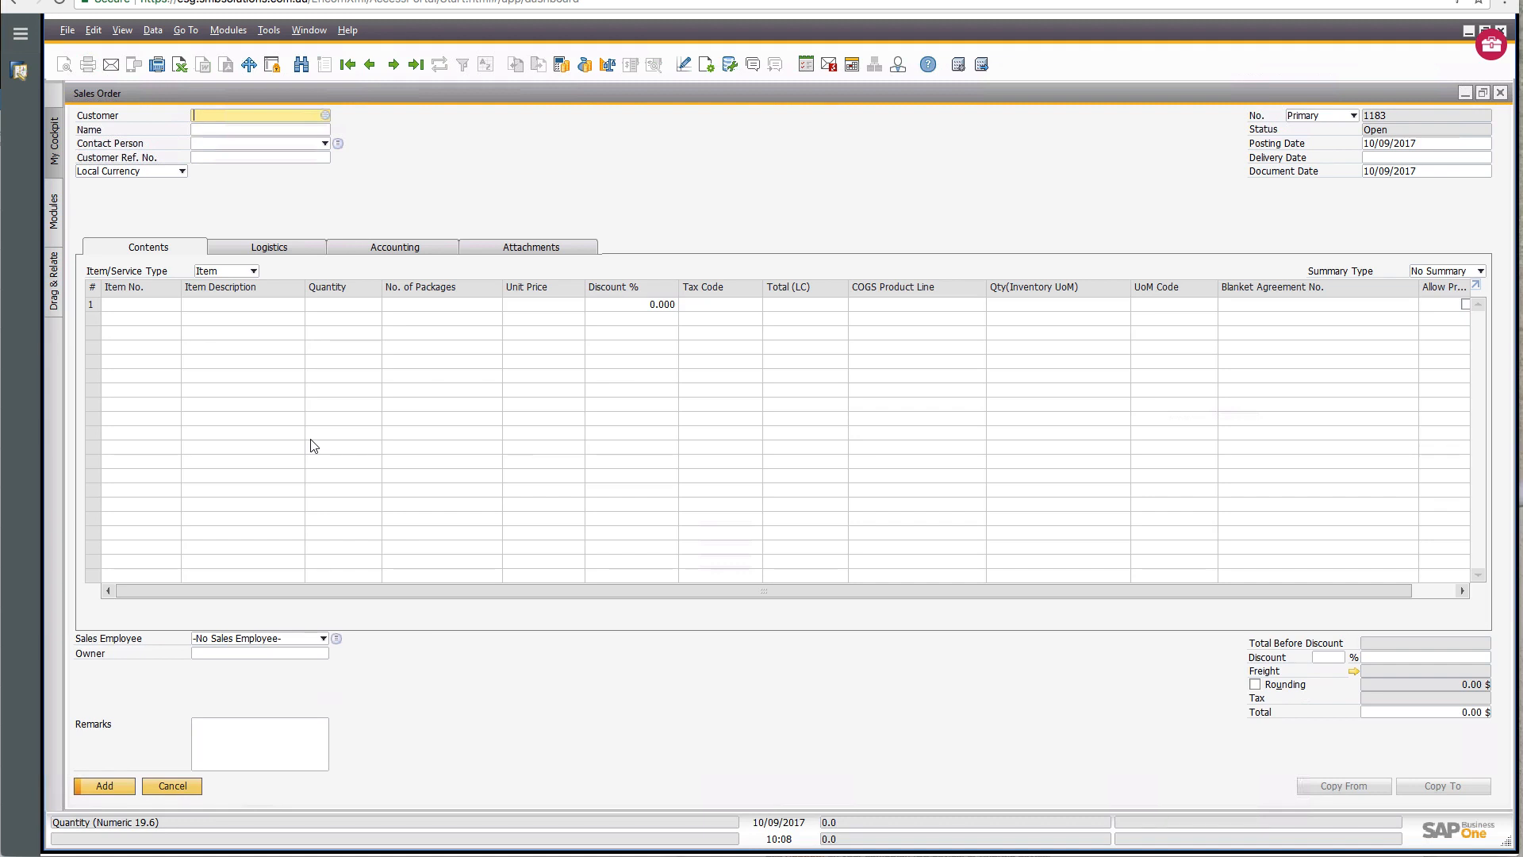
pyautogui.moveTo(335, 340)
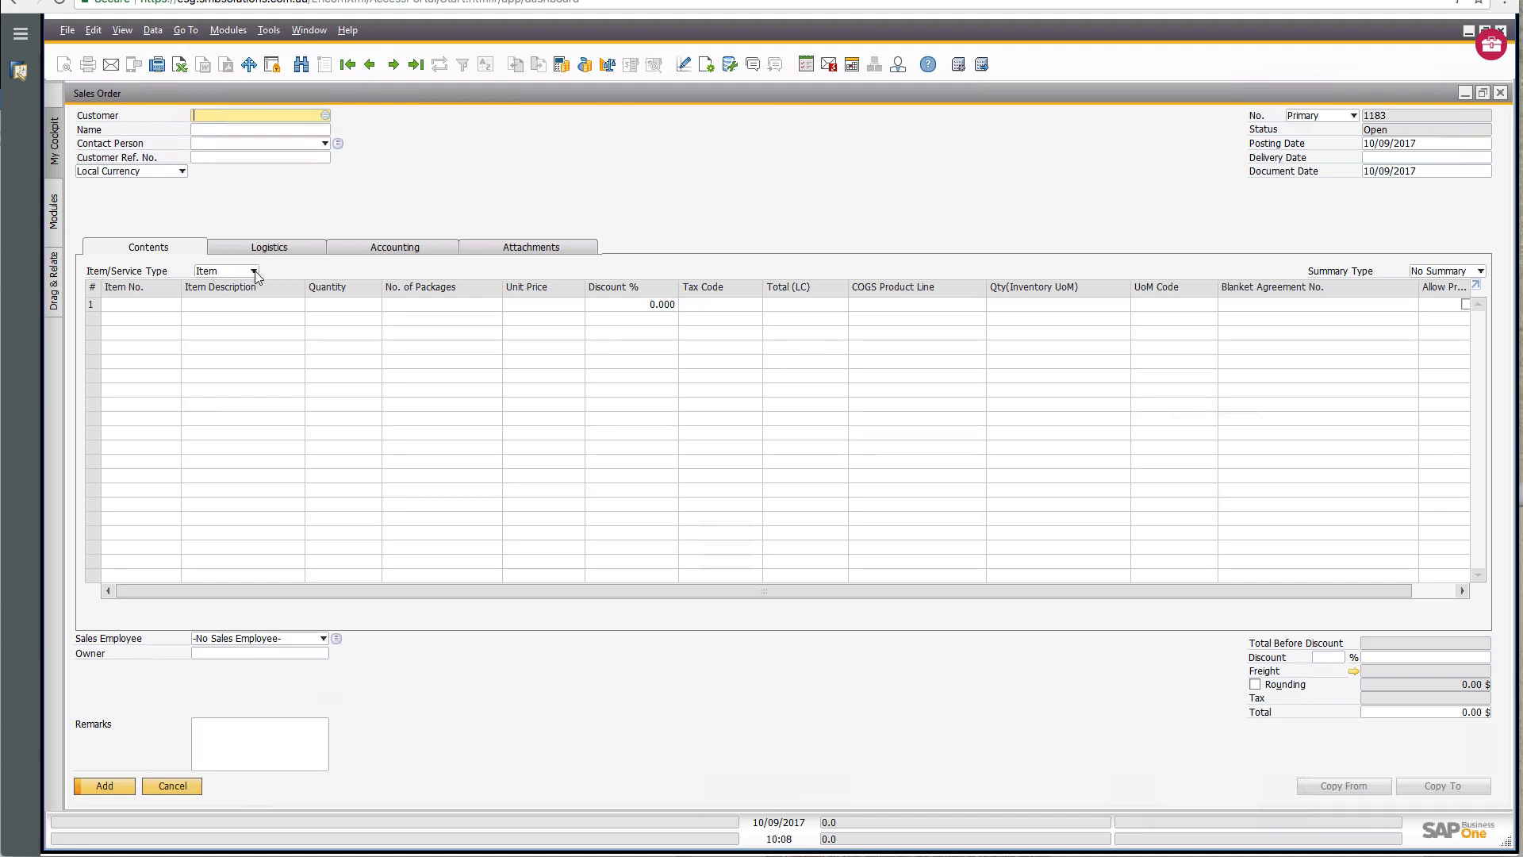
# Set the sales order's Item/Service Type to Service.
pyautogui.click(253, 272)
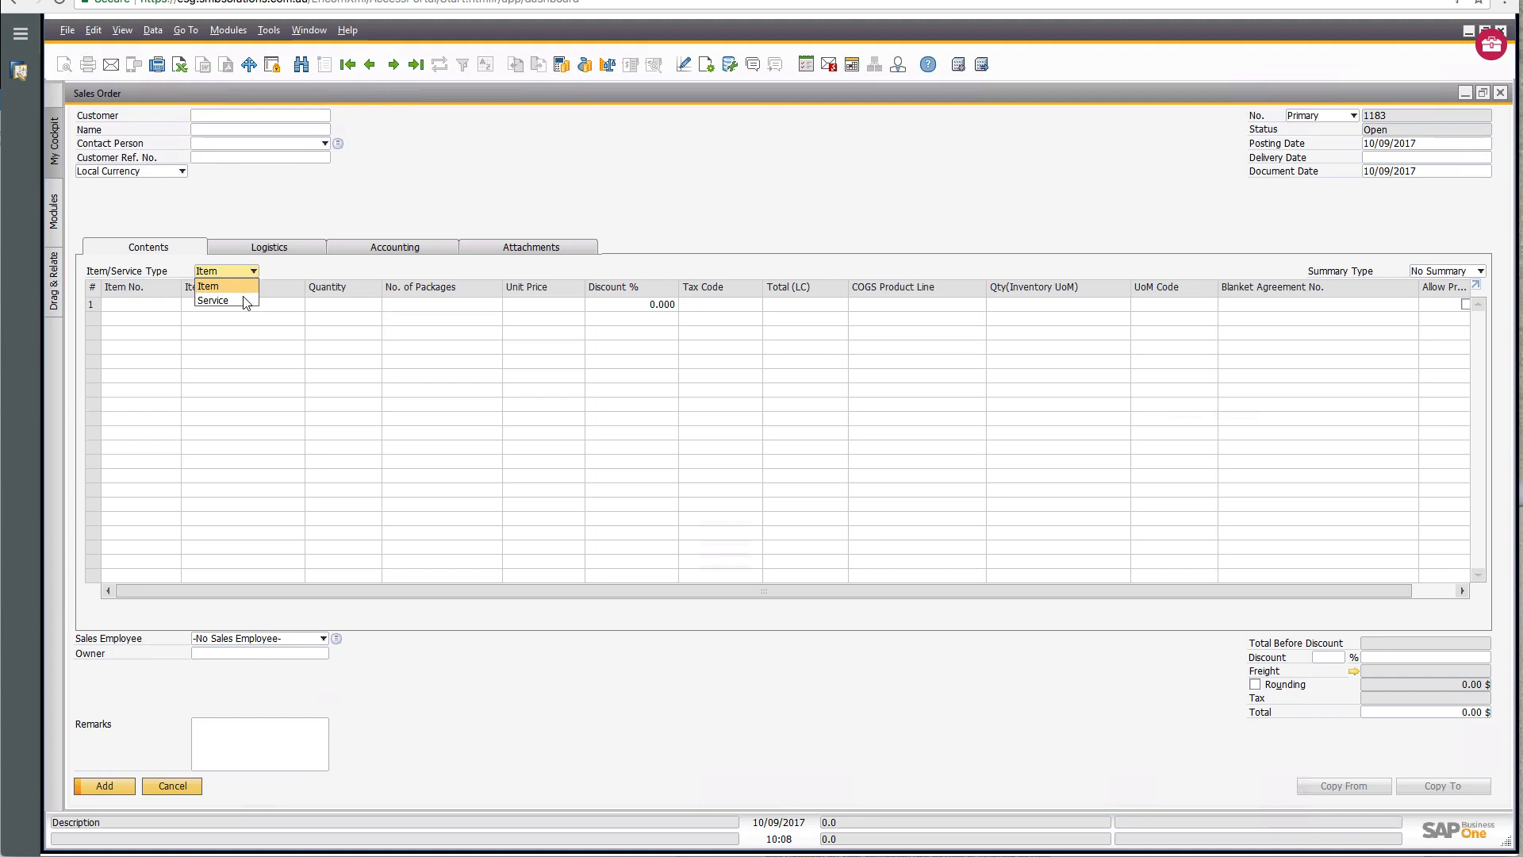
pyautogui.moveTo(239, 300)
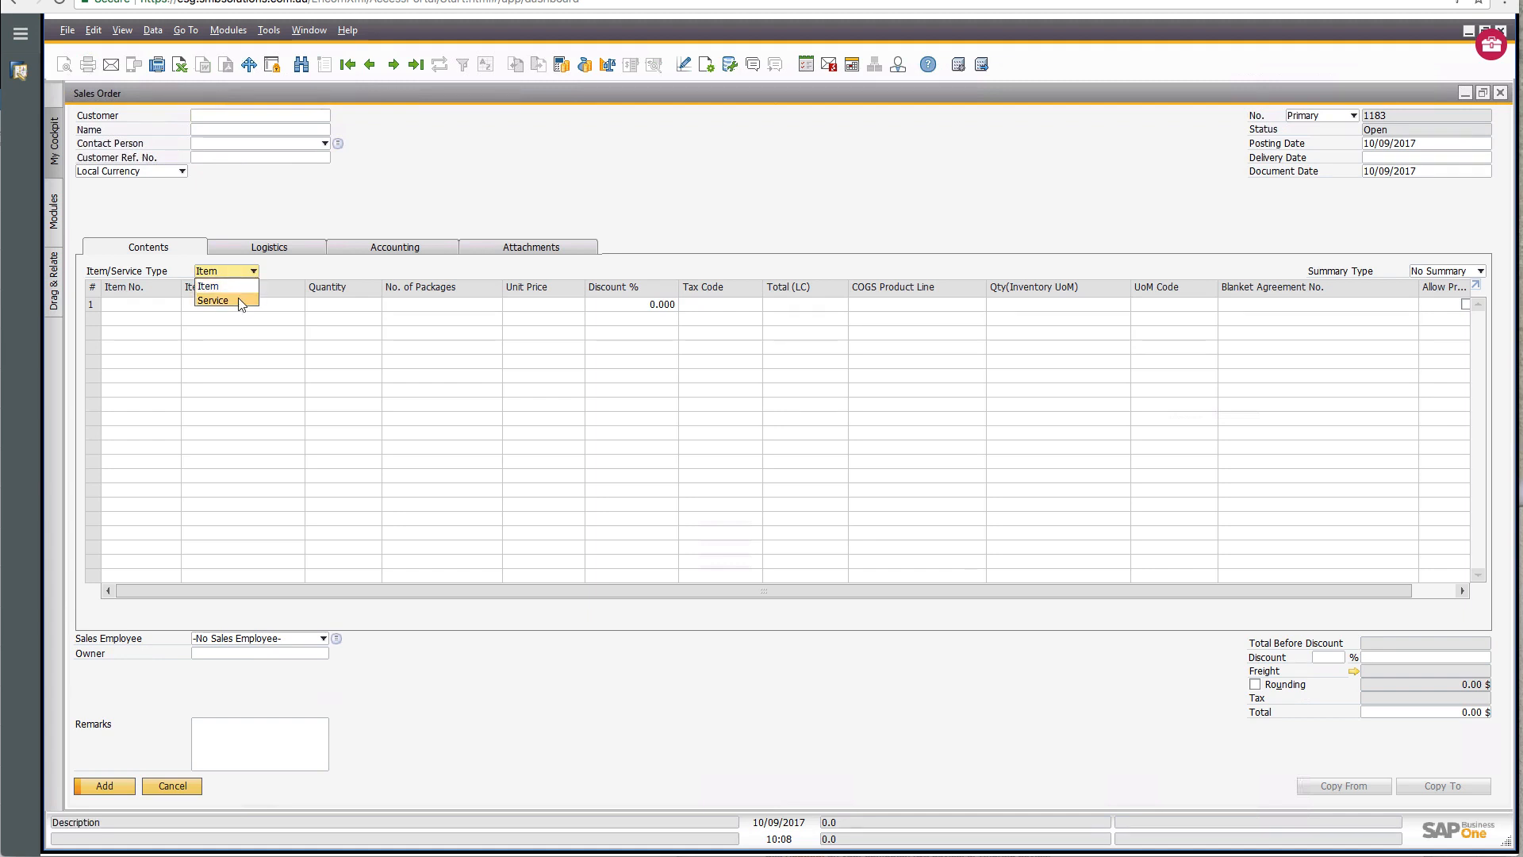
pyautogui.click(213, 300)
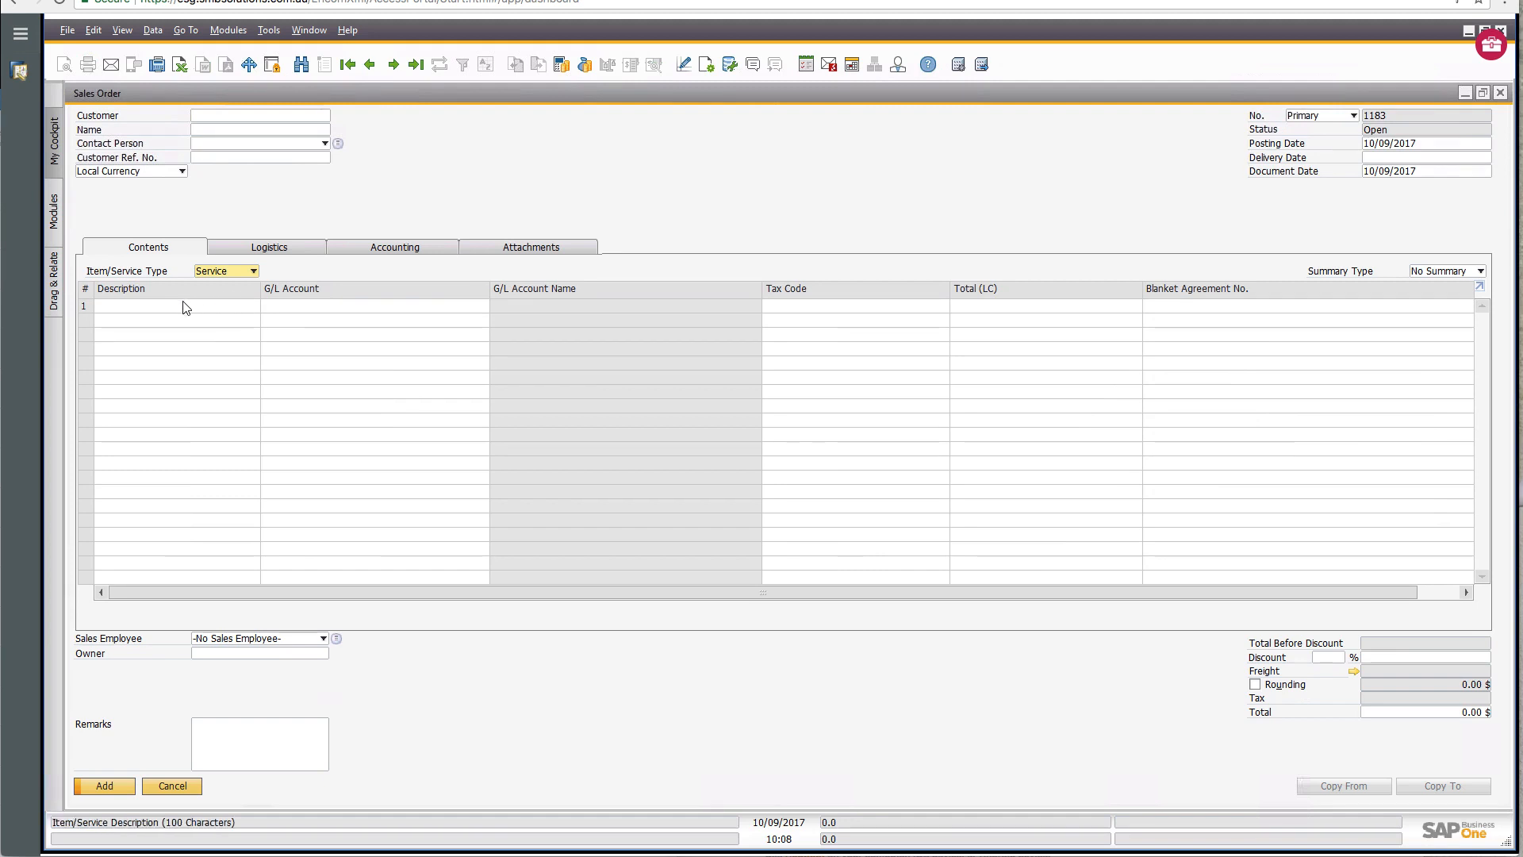
pyautogui.moveTo(127, 307)
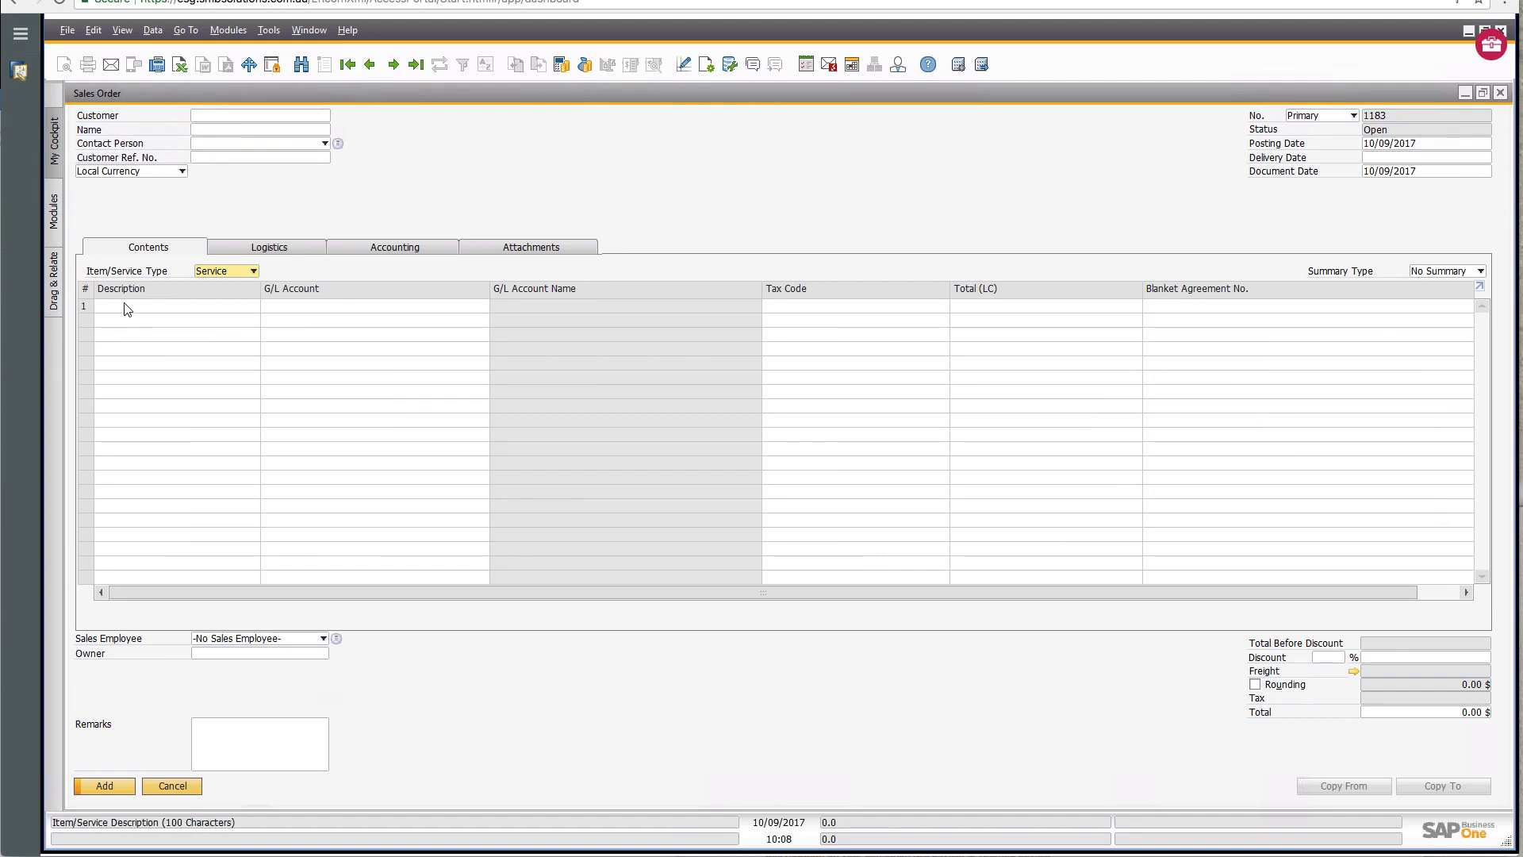
pyautogui.moveTo(205, 311)
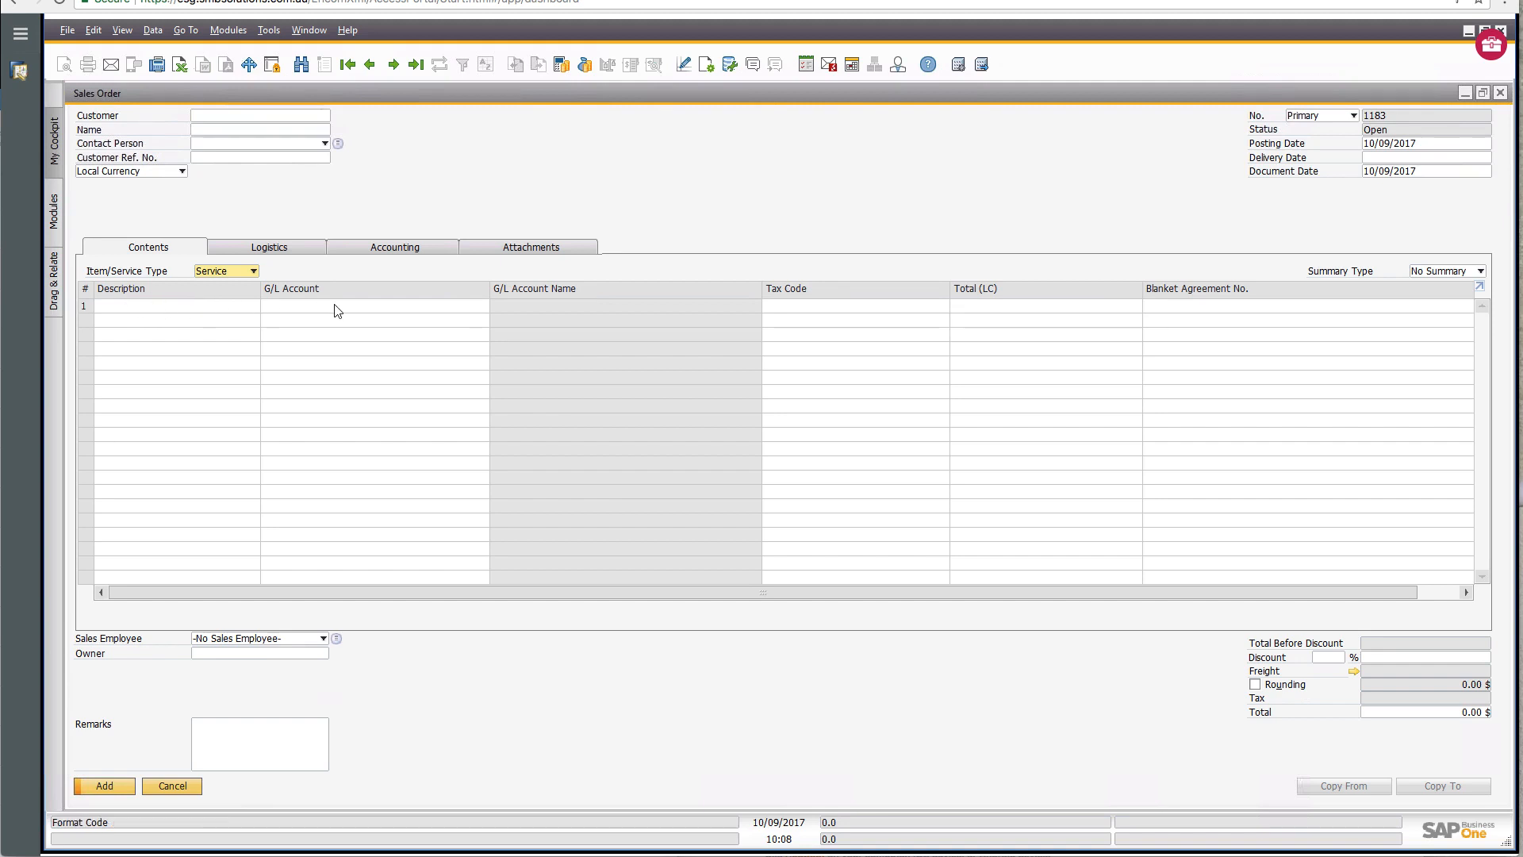
pyautogui.moveTo(343, 313)
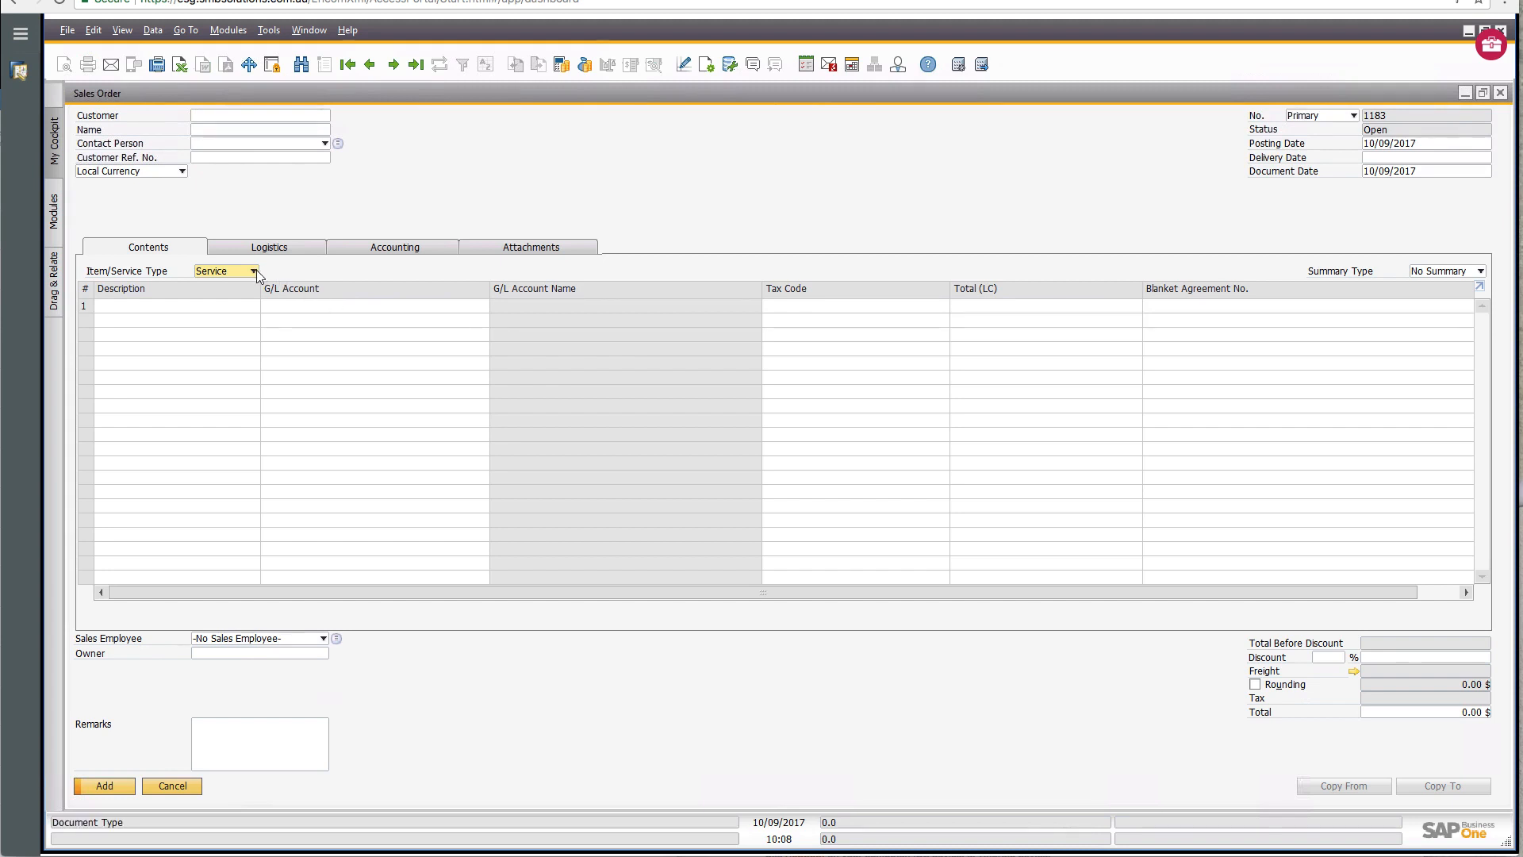
# Switch the sales order's Item/Service Type back to Item.
pyautogui.click(225, 270)
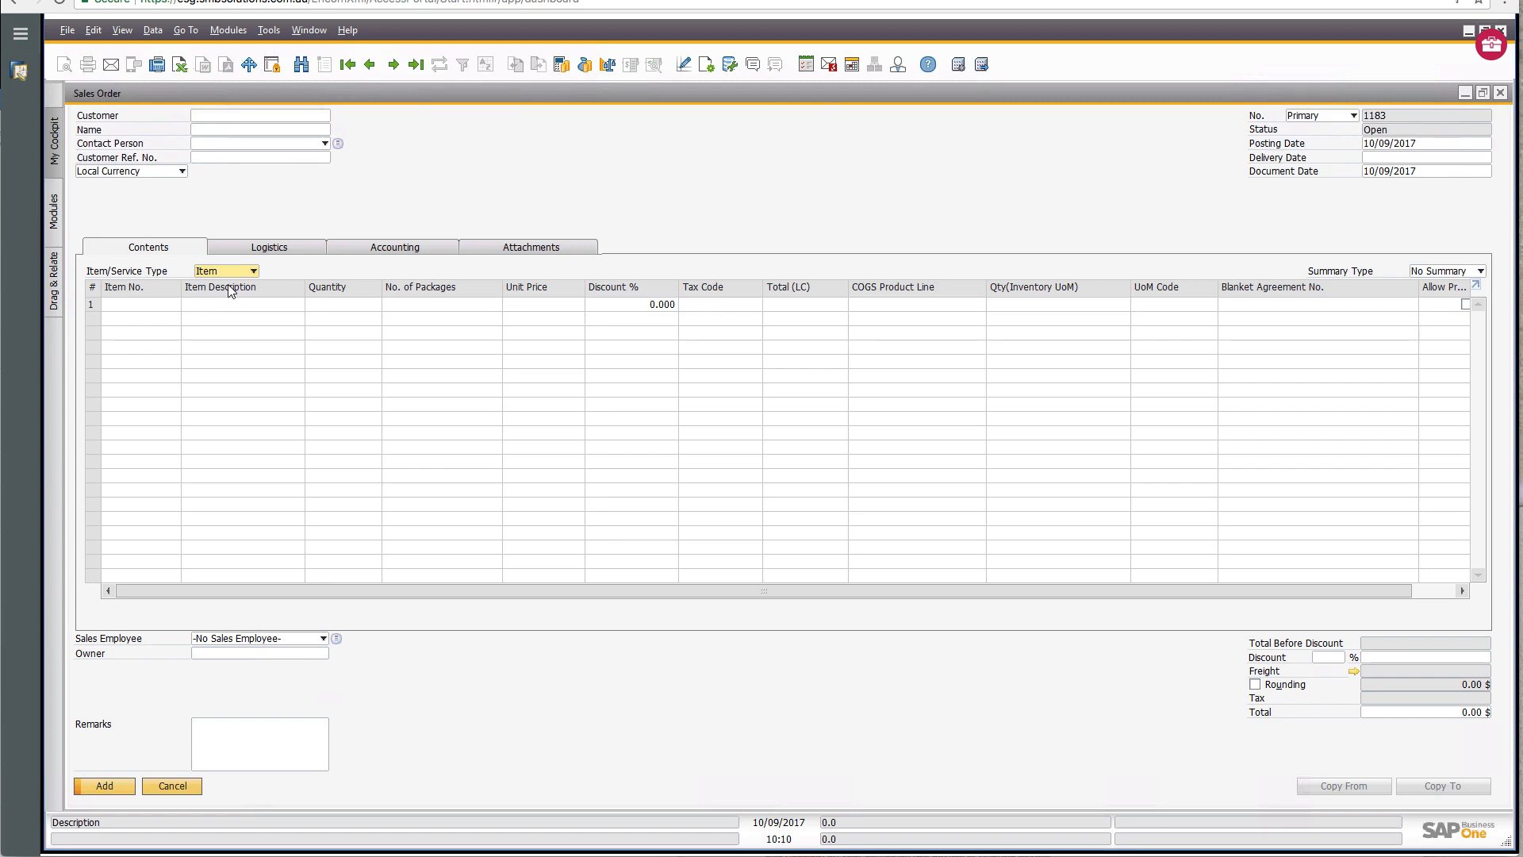
pyautogui.moveTo(242, 305)
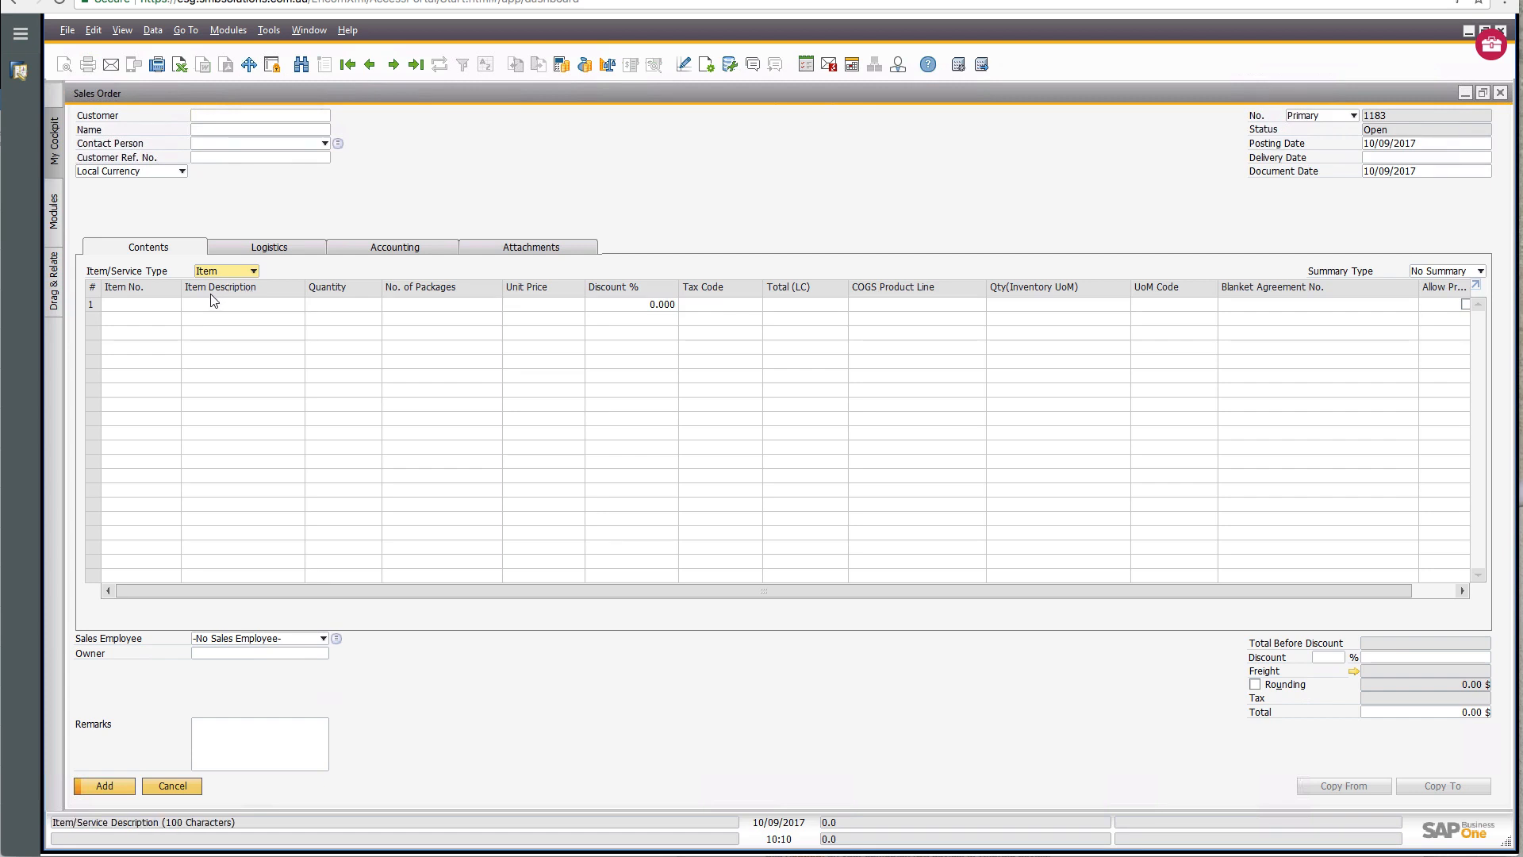
pyautogui.moveTo(214, 313)
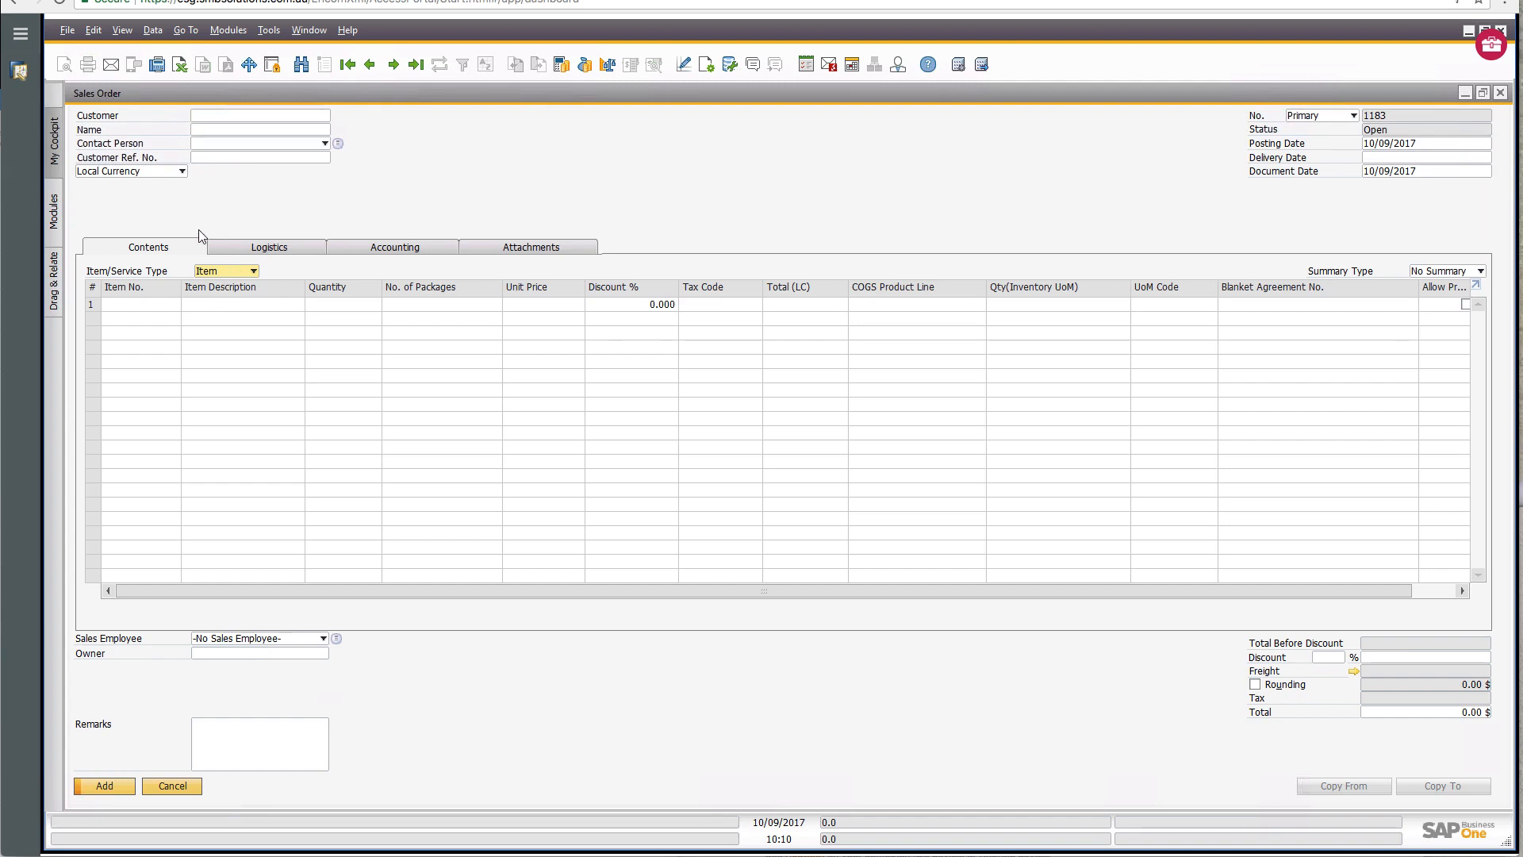
pyautogui.moveTo(193, 249)
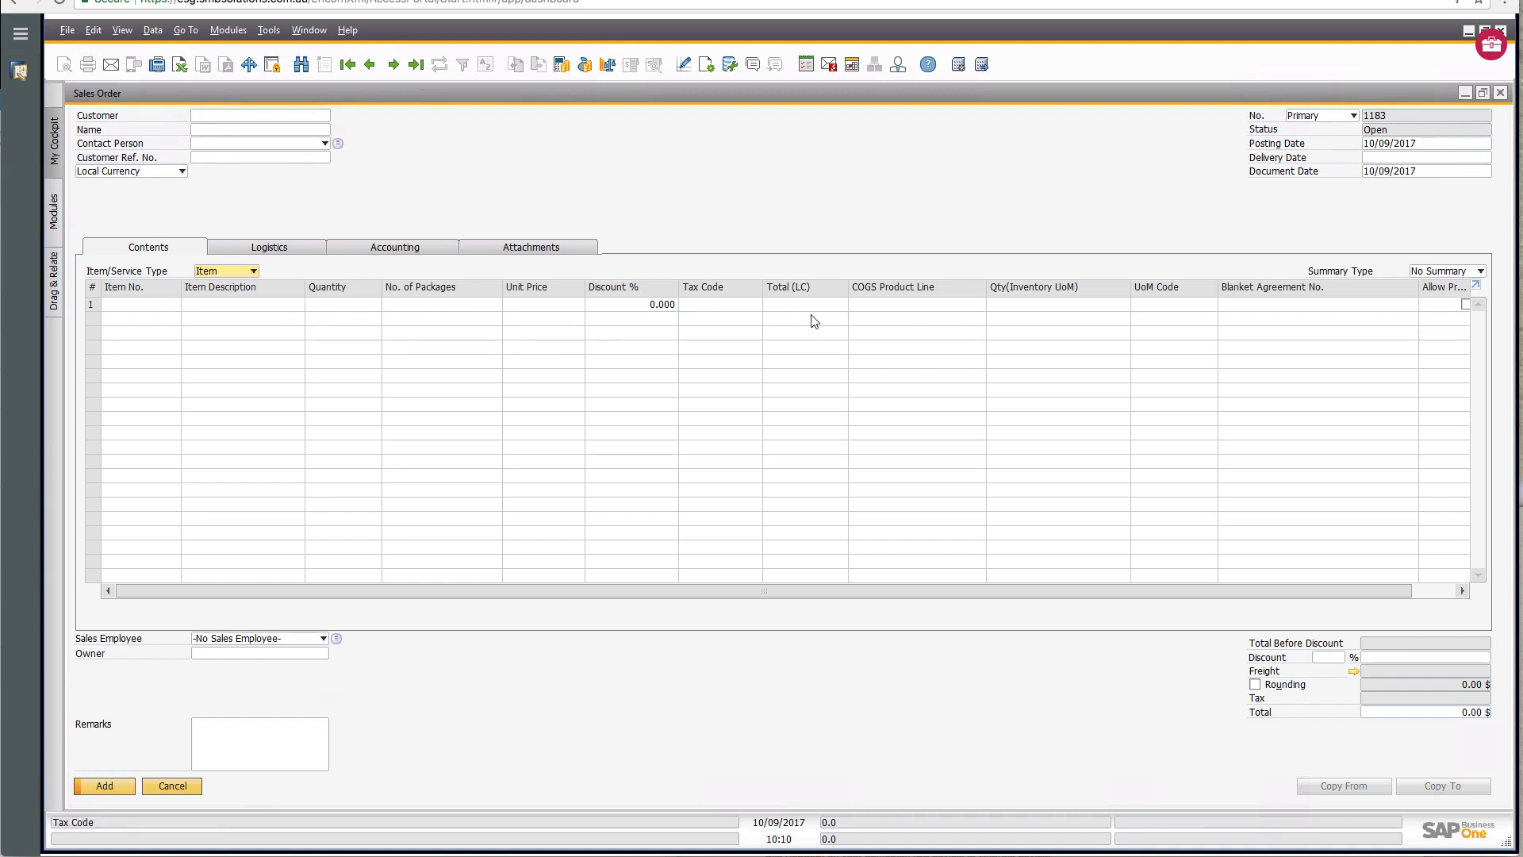
pyautogui.moveTo(1044, 314)
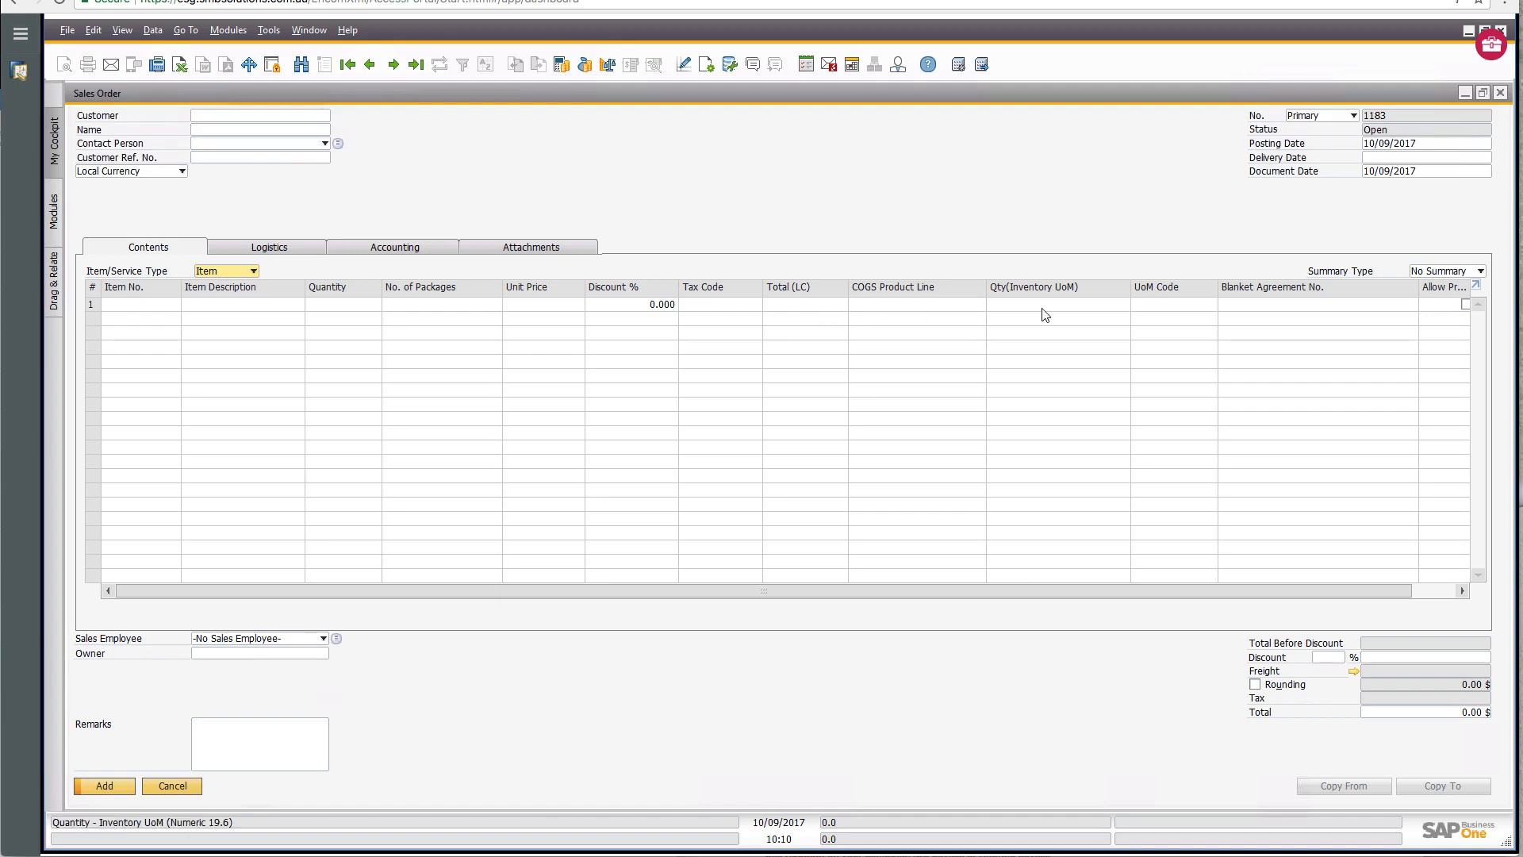
pyautogui.moveTo(463, 304)
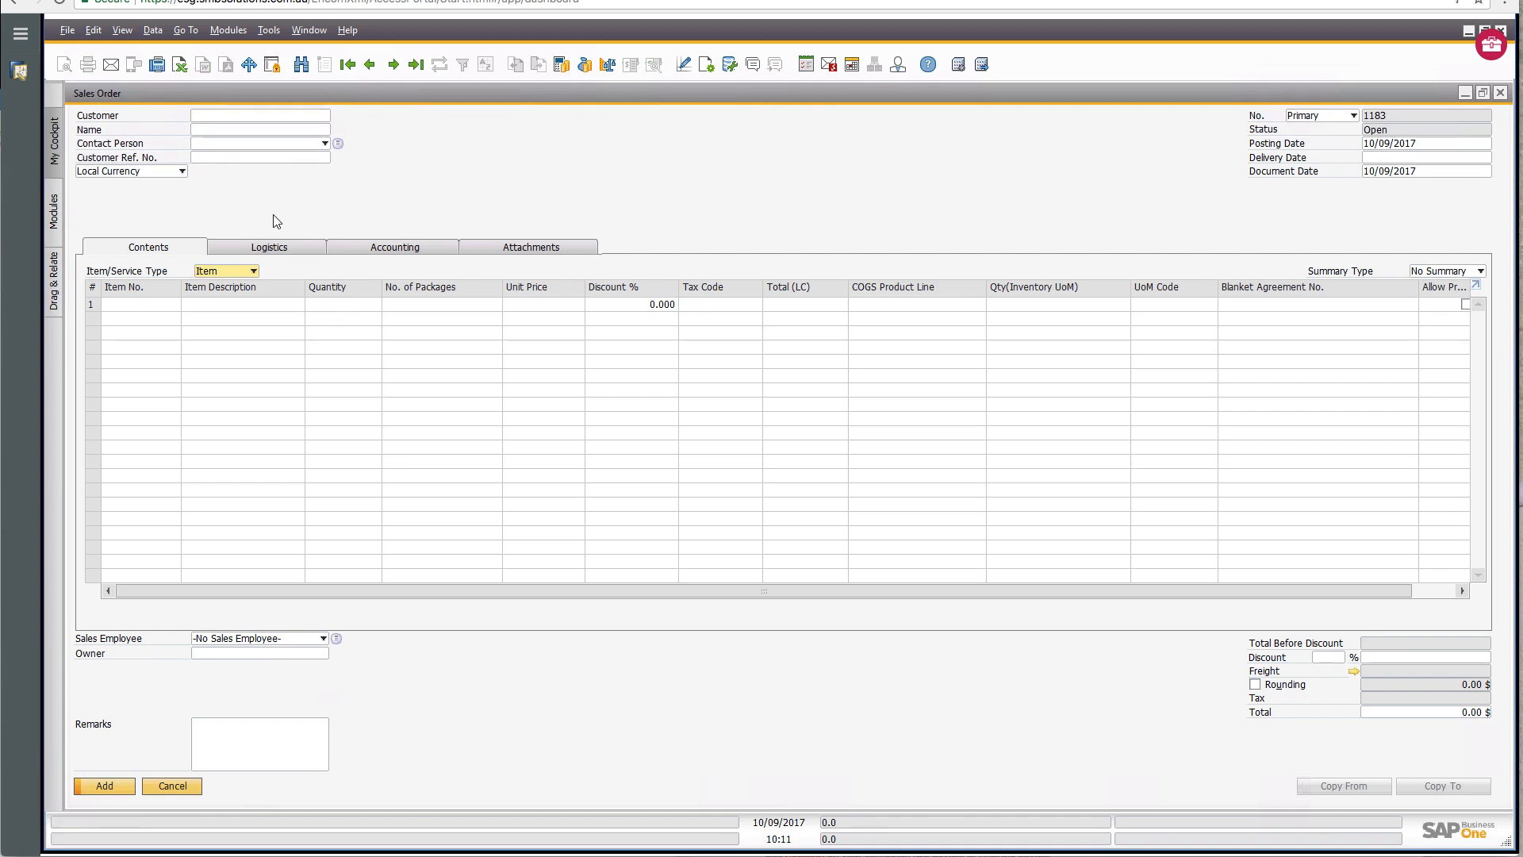
# Set customer Earthshaker Corporation (C40000) by name search, accepting the credit limit warning.
pyautogui.click(258, 114)
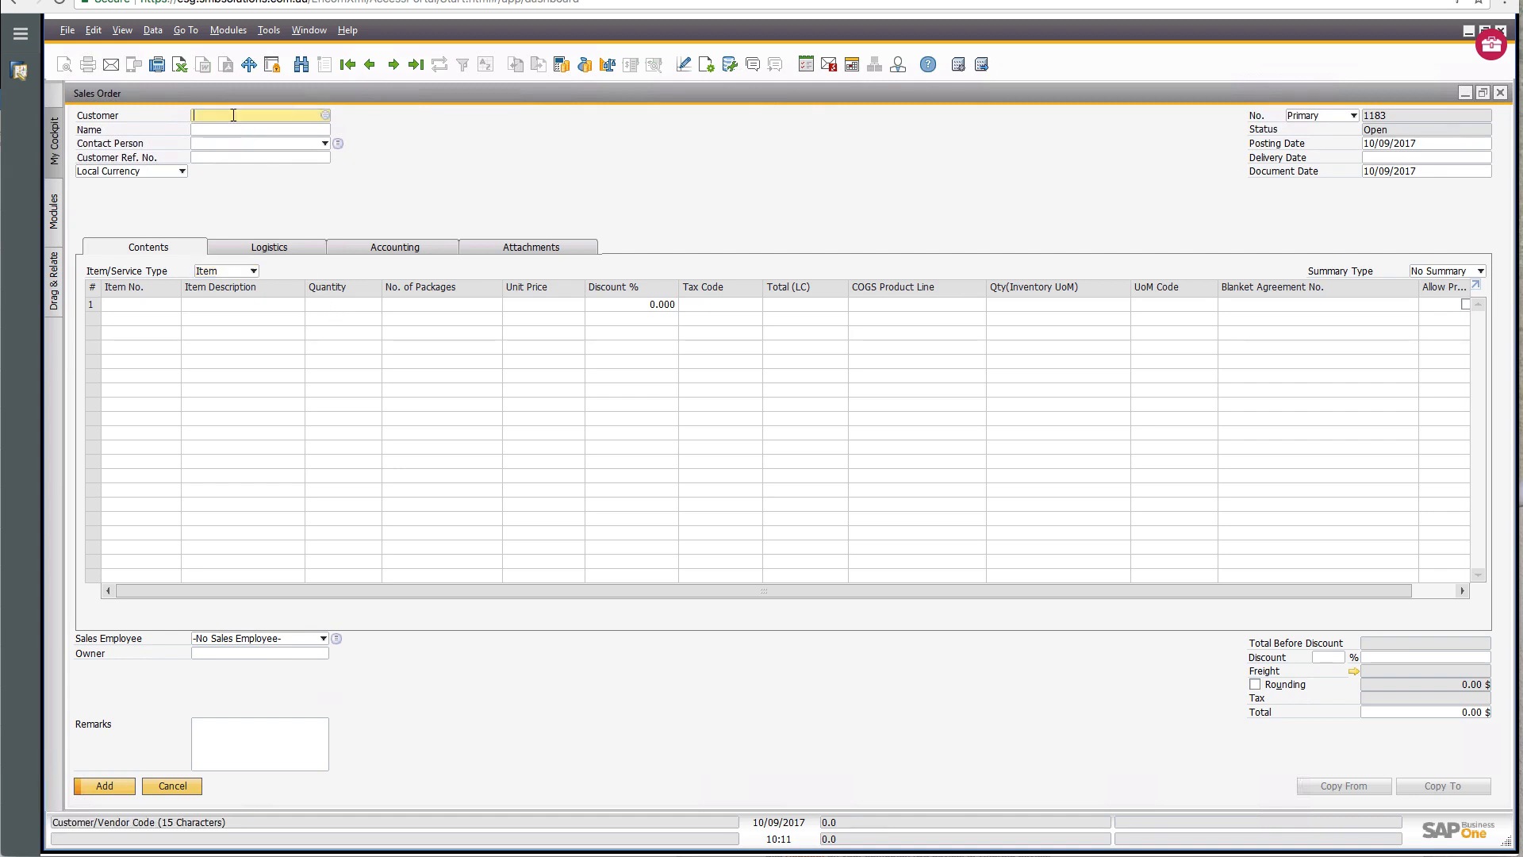
pyautogui.moveTo(233, 145)
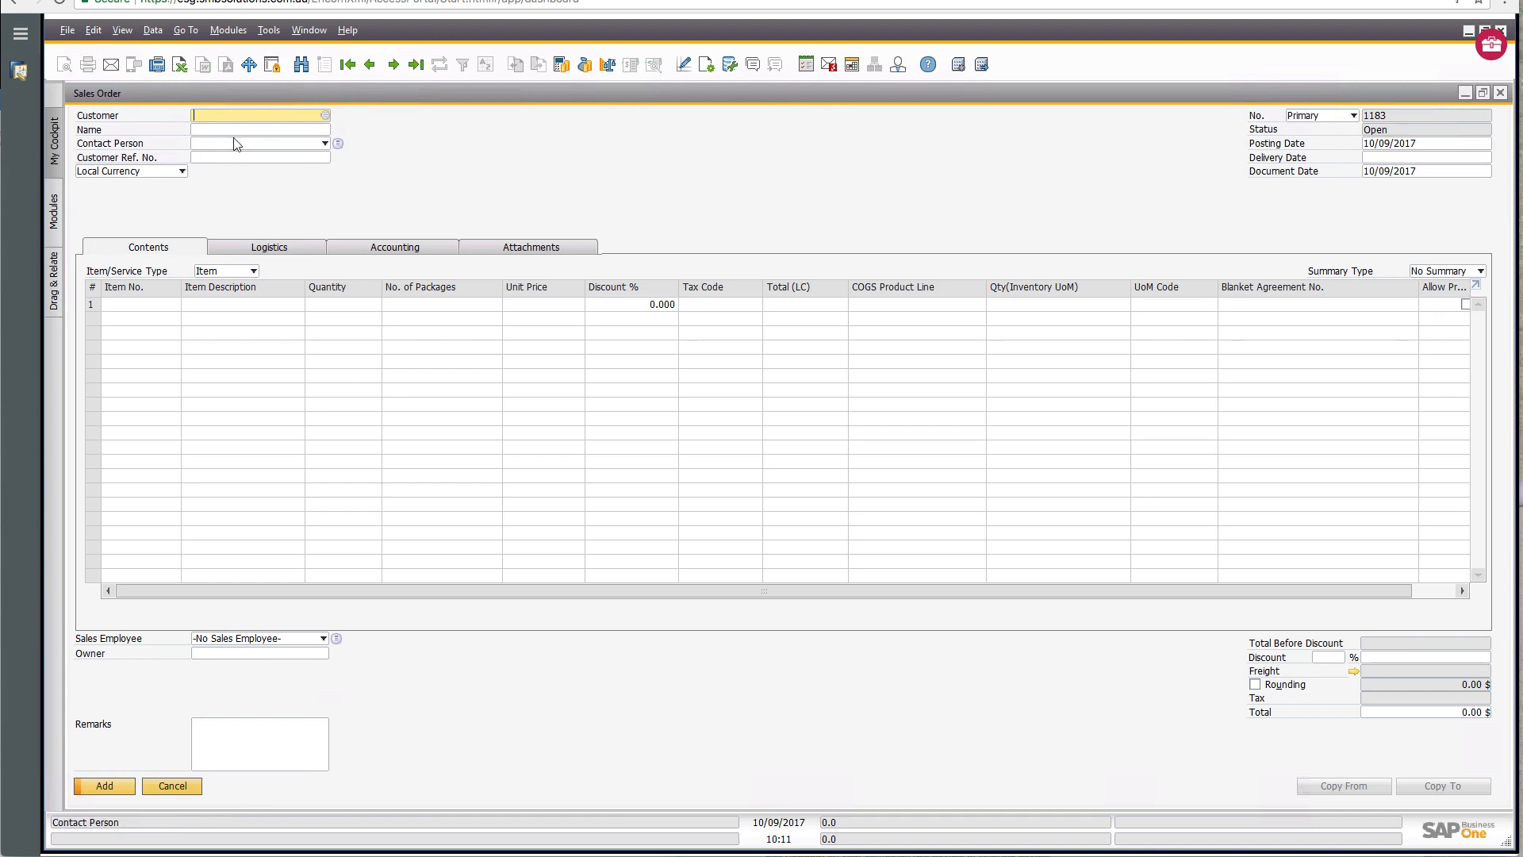
pyautogui.click(258, 128)
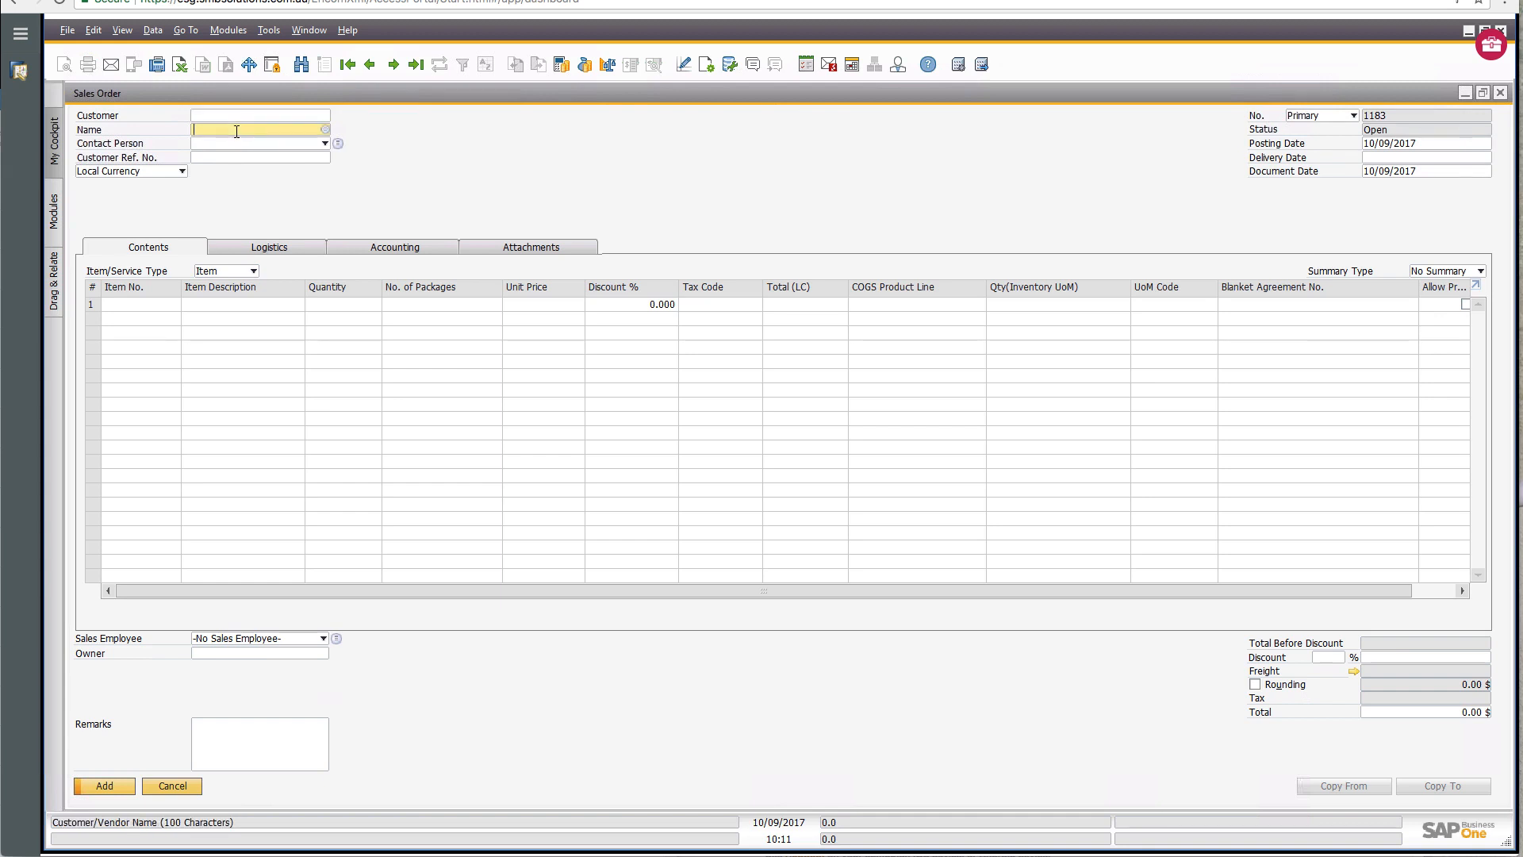
pyautogui.write('Earth')
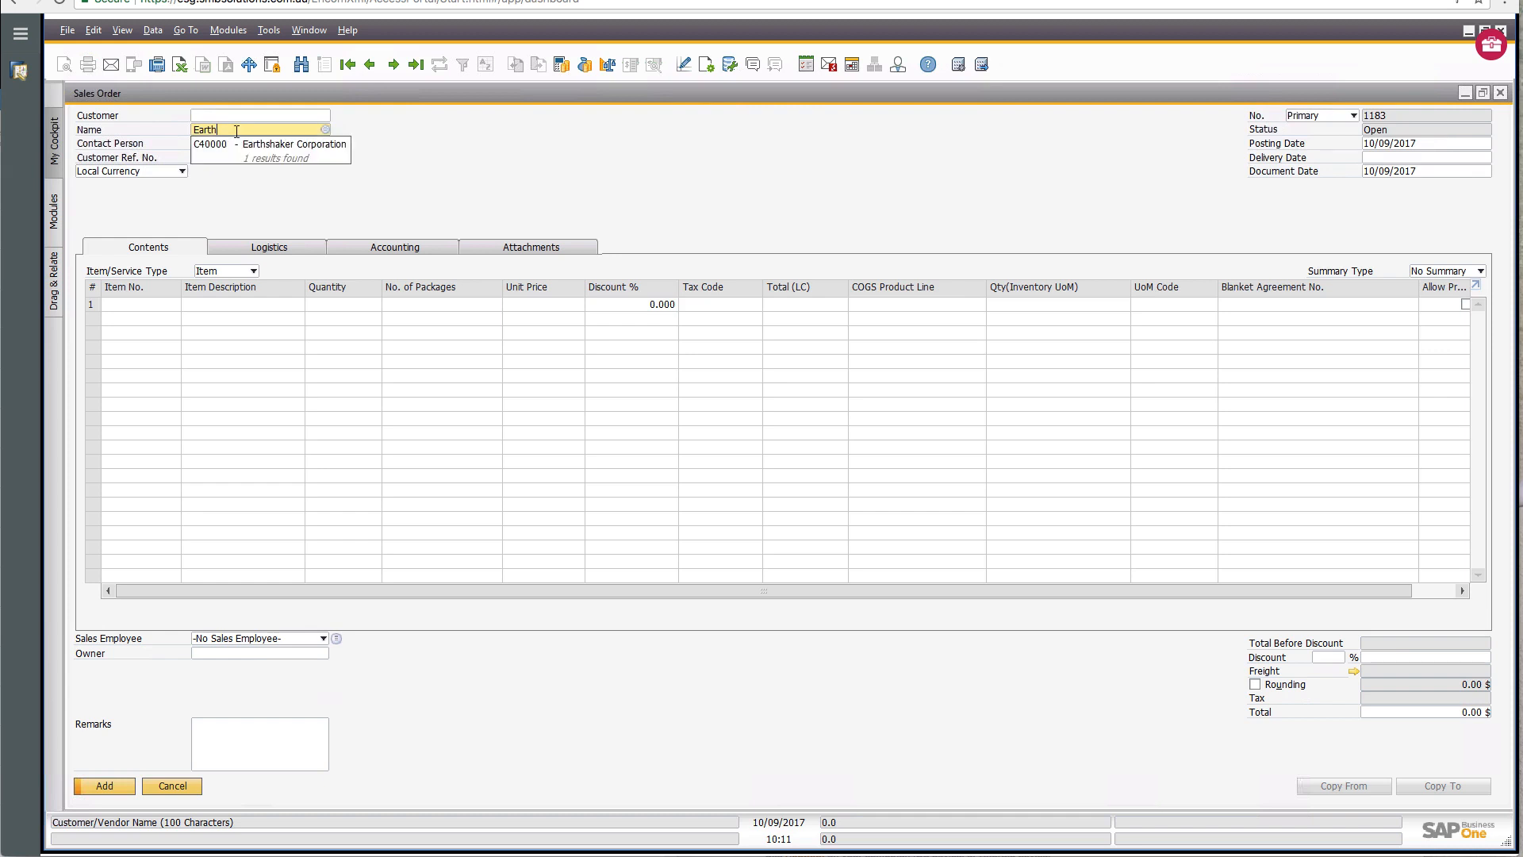
pyautogui.click(283, 144)
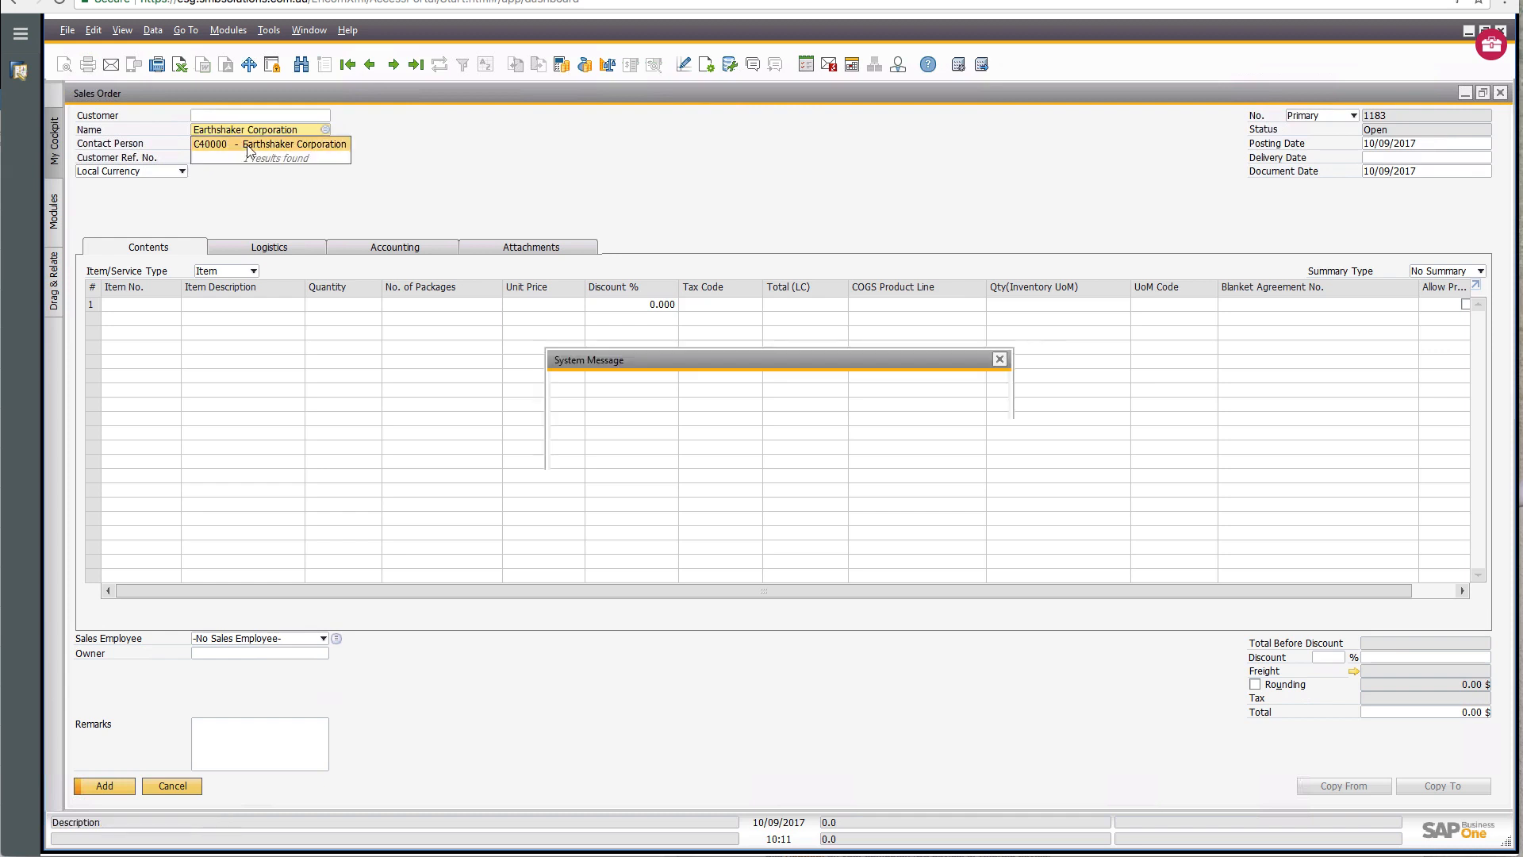
pyautogui.click(270, 144)
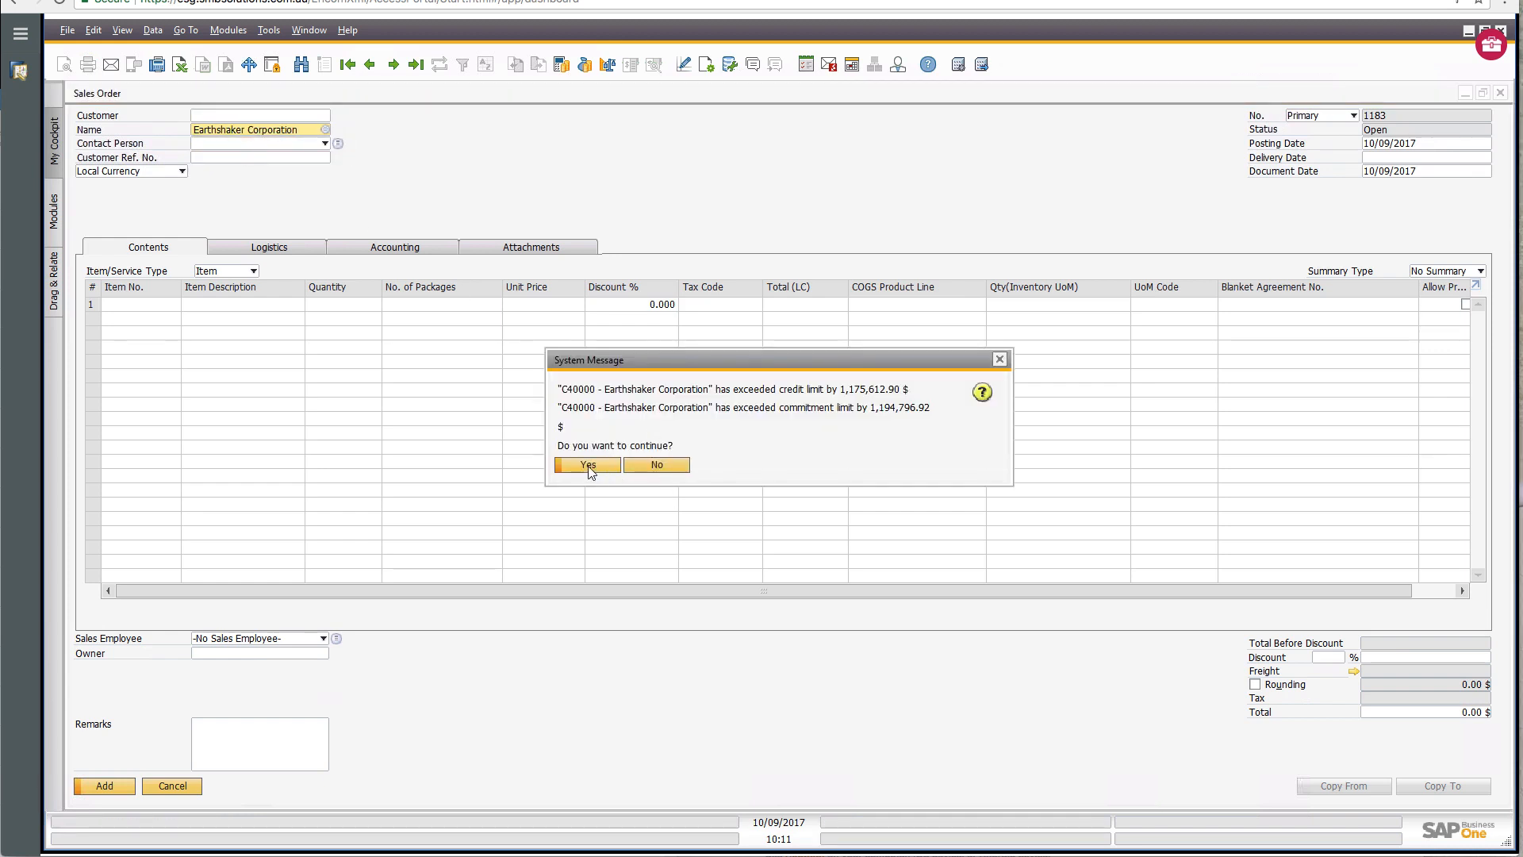
pyautogui.click(586, 465)
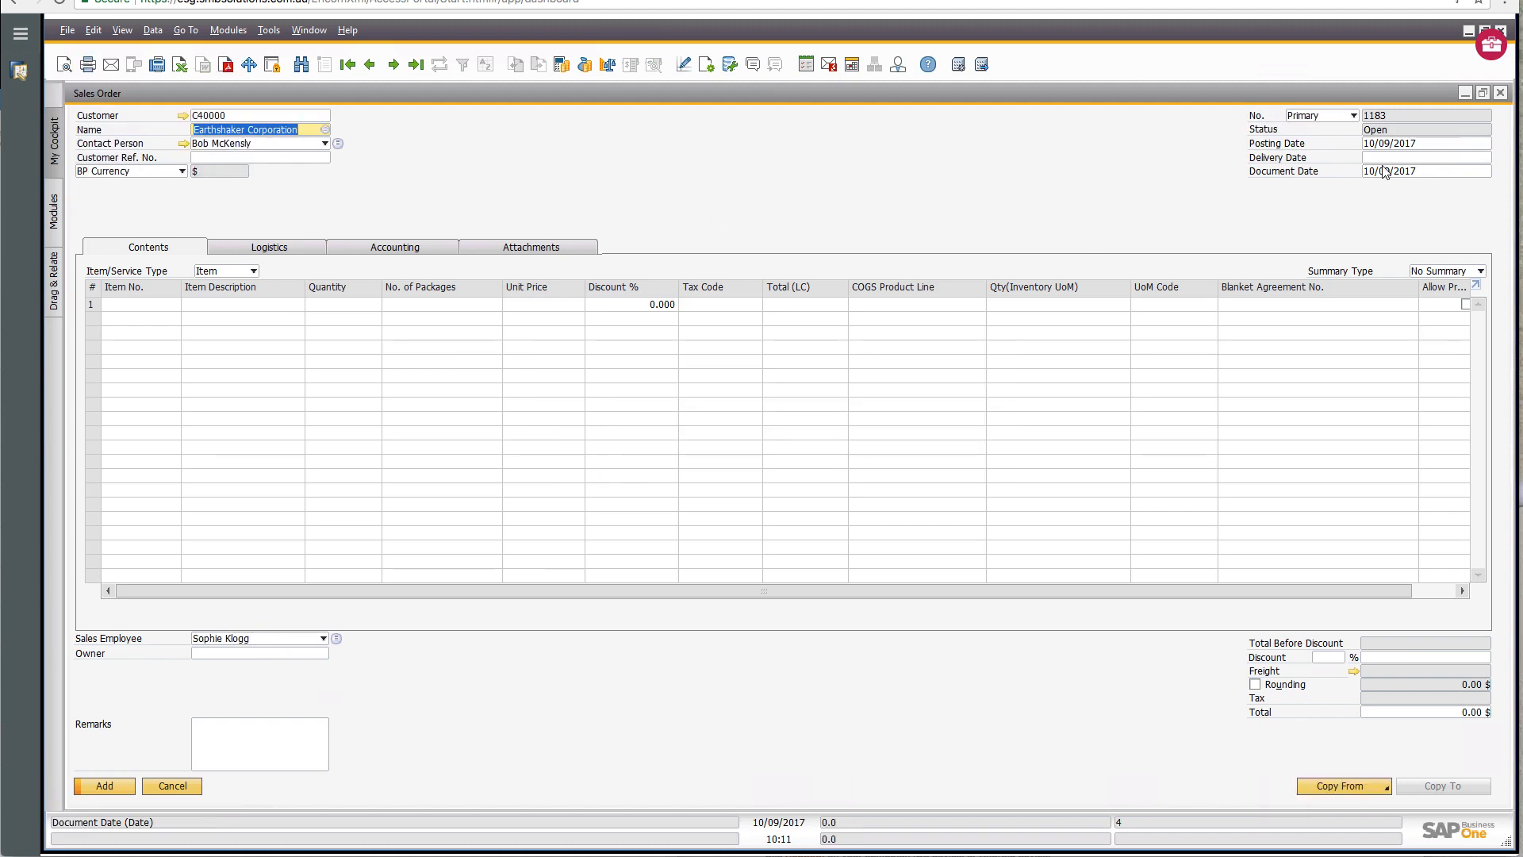
# Set the delivery date to 10/09/2017.
pyautogui.click(1419, 157)
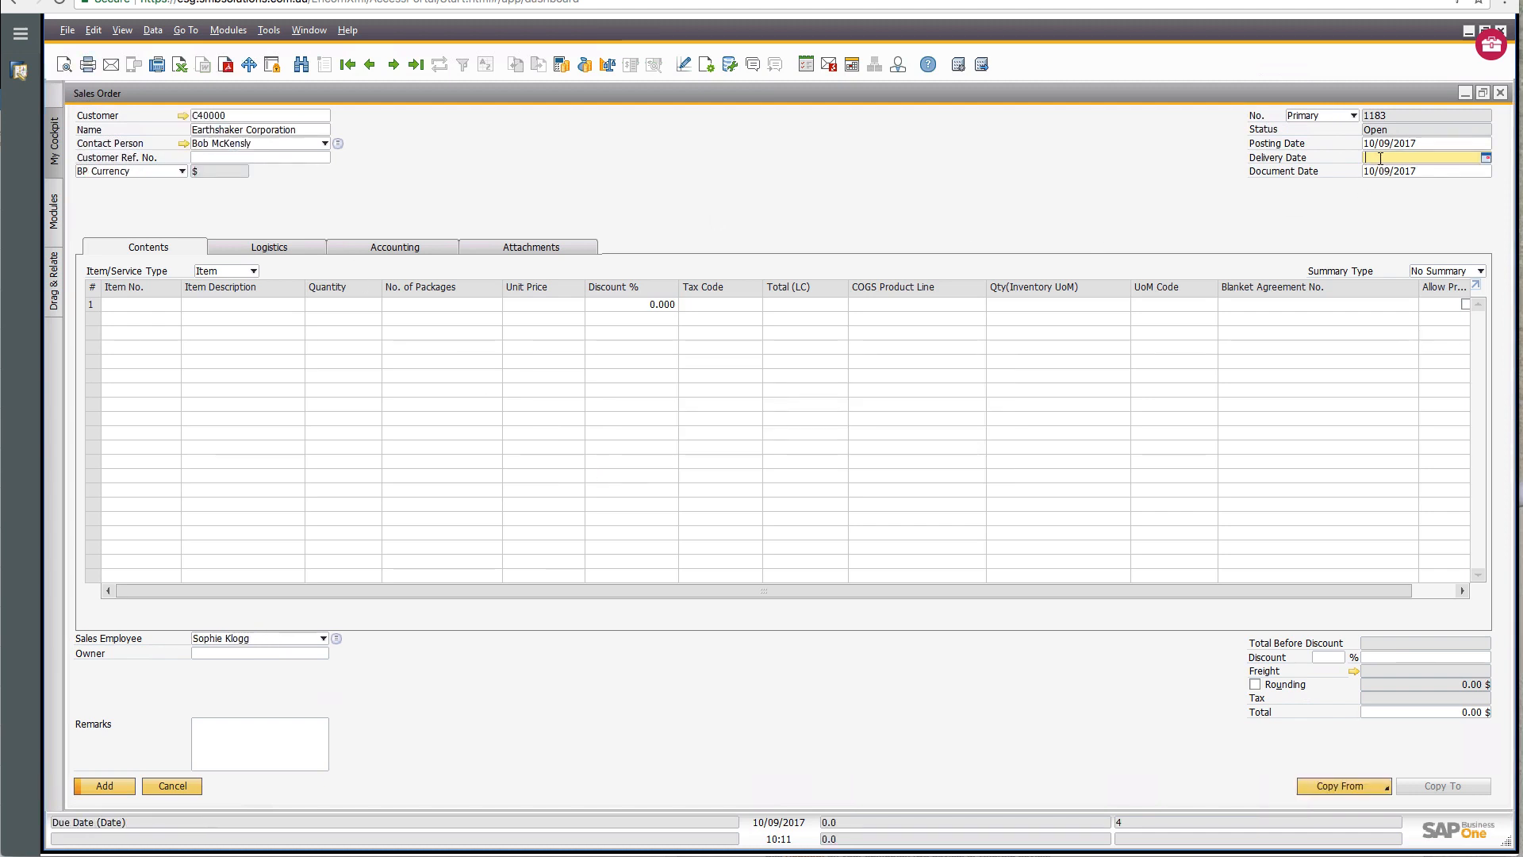
pyautogui.click(1423, 171)
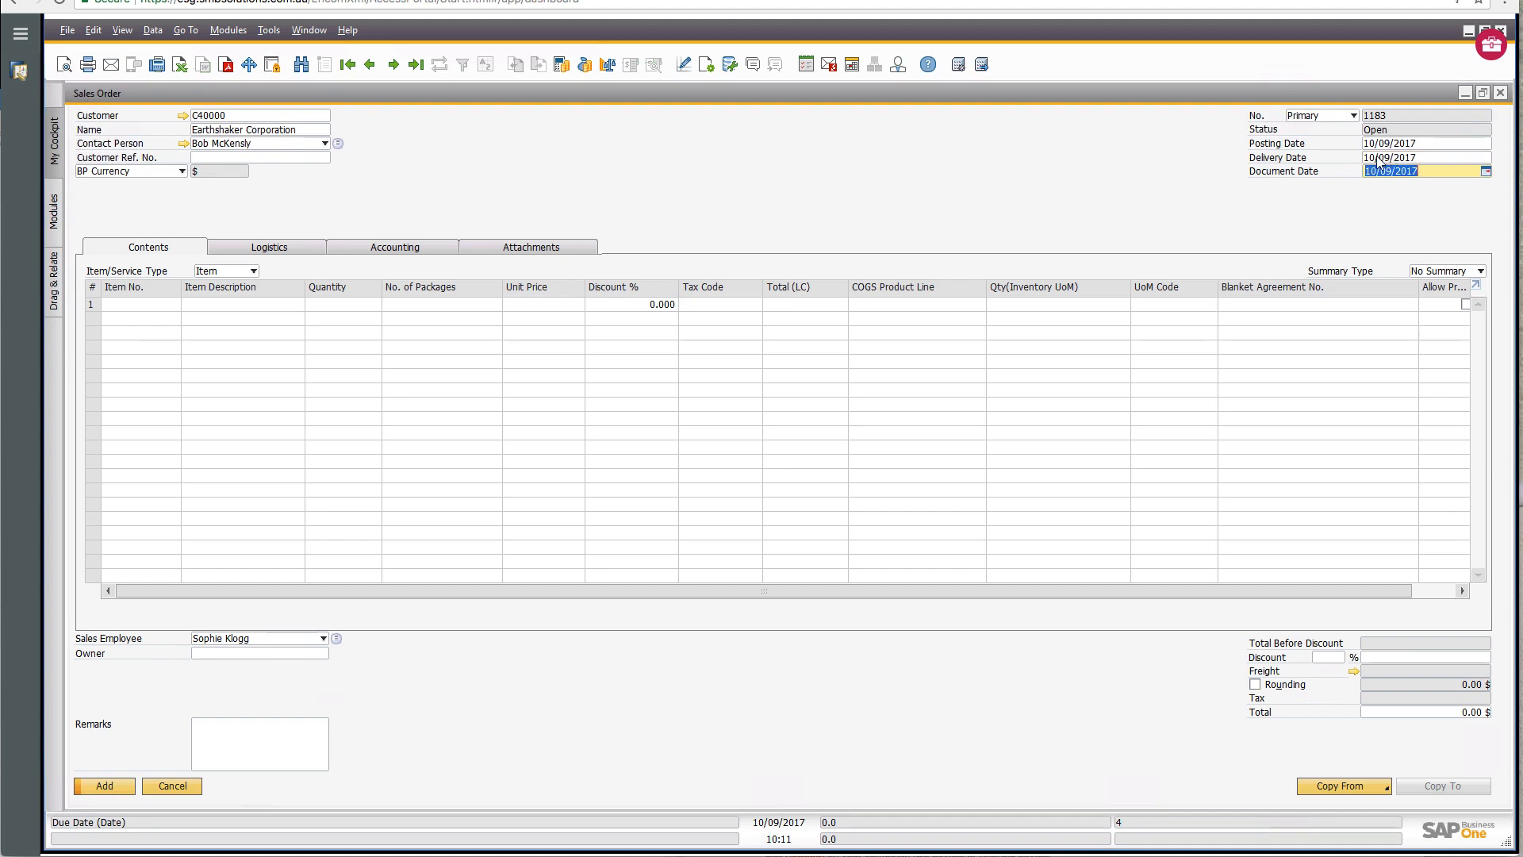
pyautogui.moveTo(668, 140)
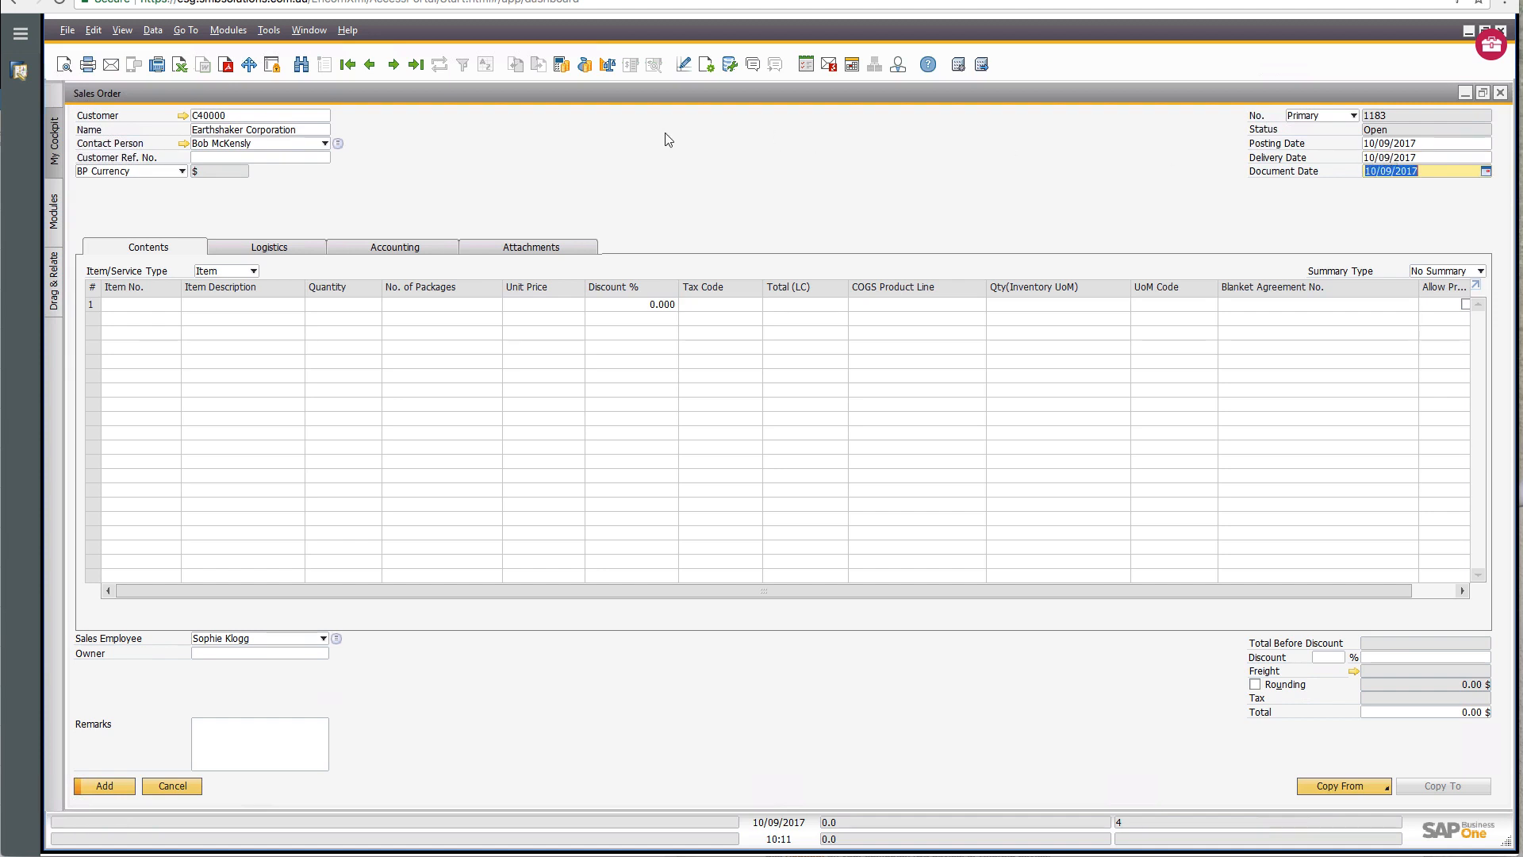
pyautogui.moveTo(277, 104)
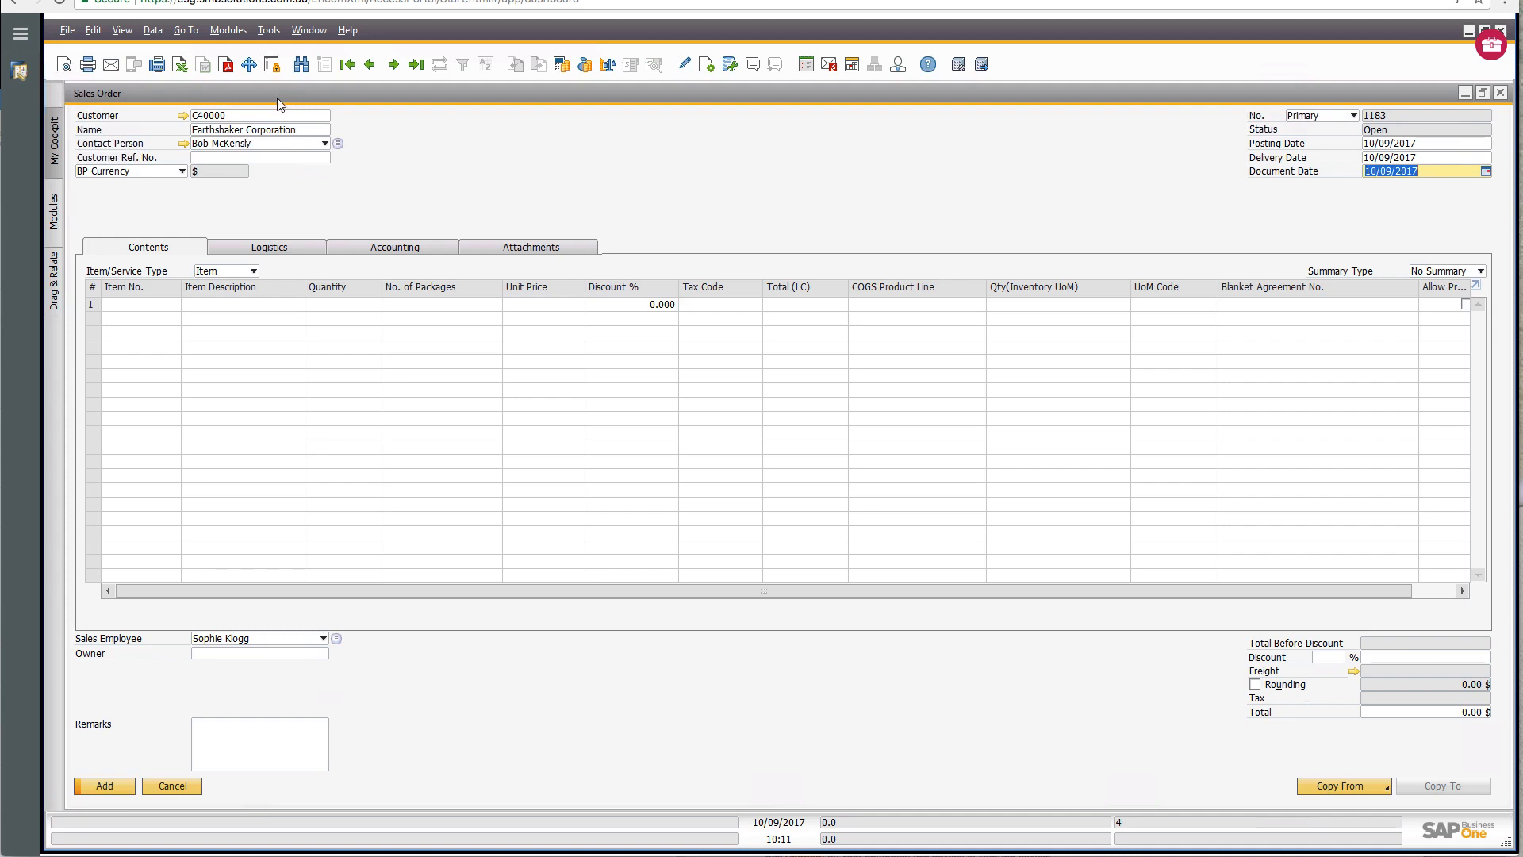
pyautogui.moveTo(484, 284)
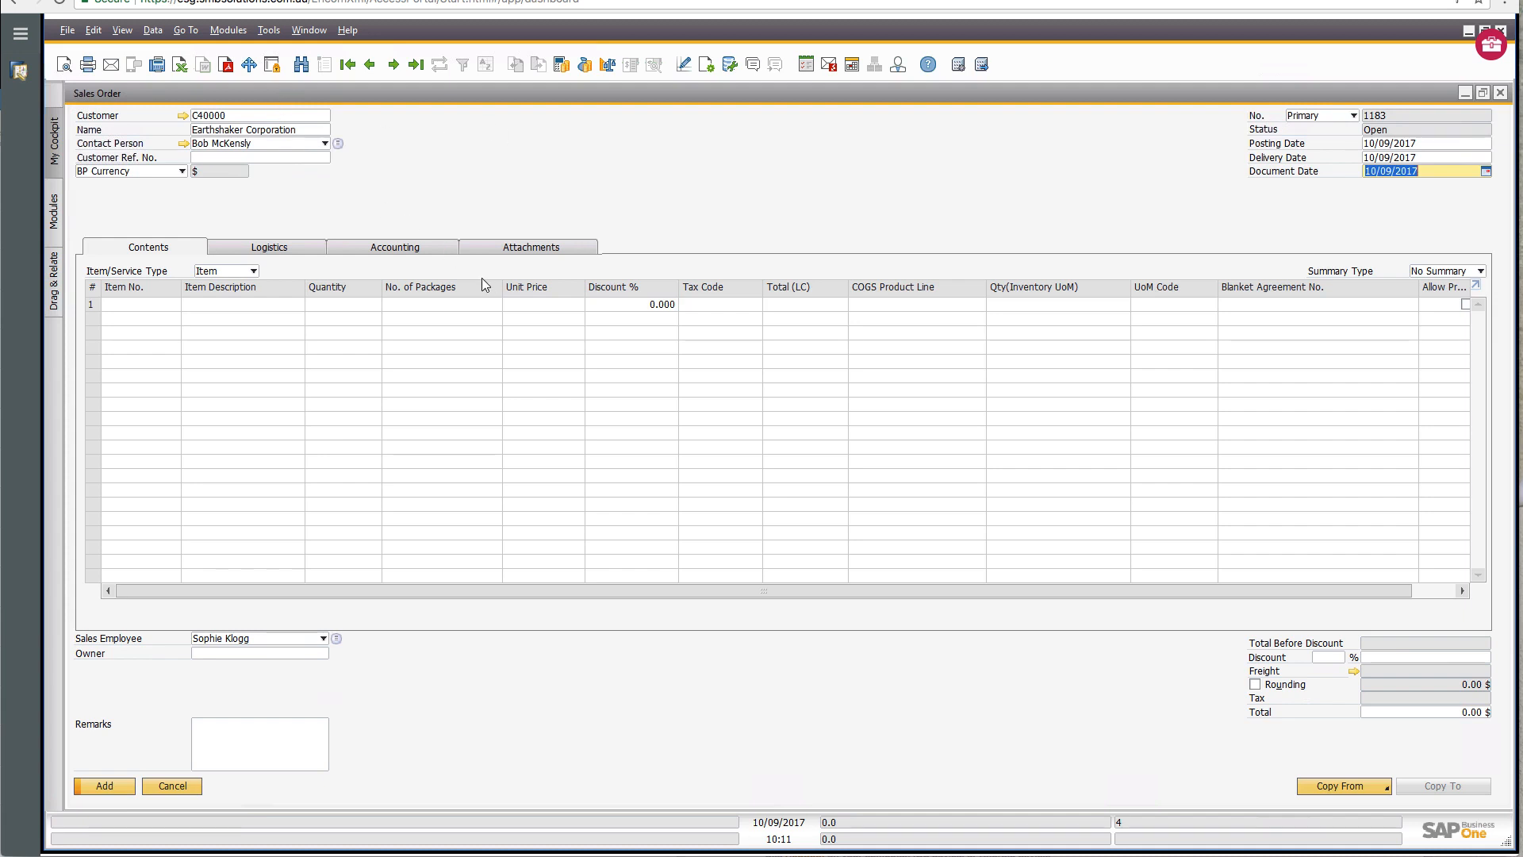
pyautogui.moveTo(269, 251)
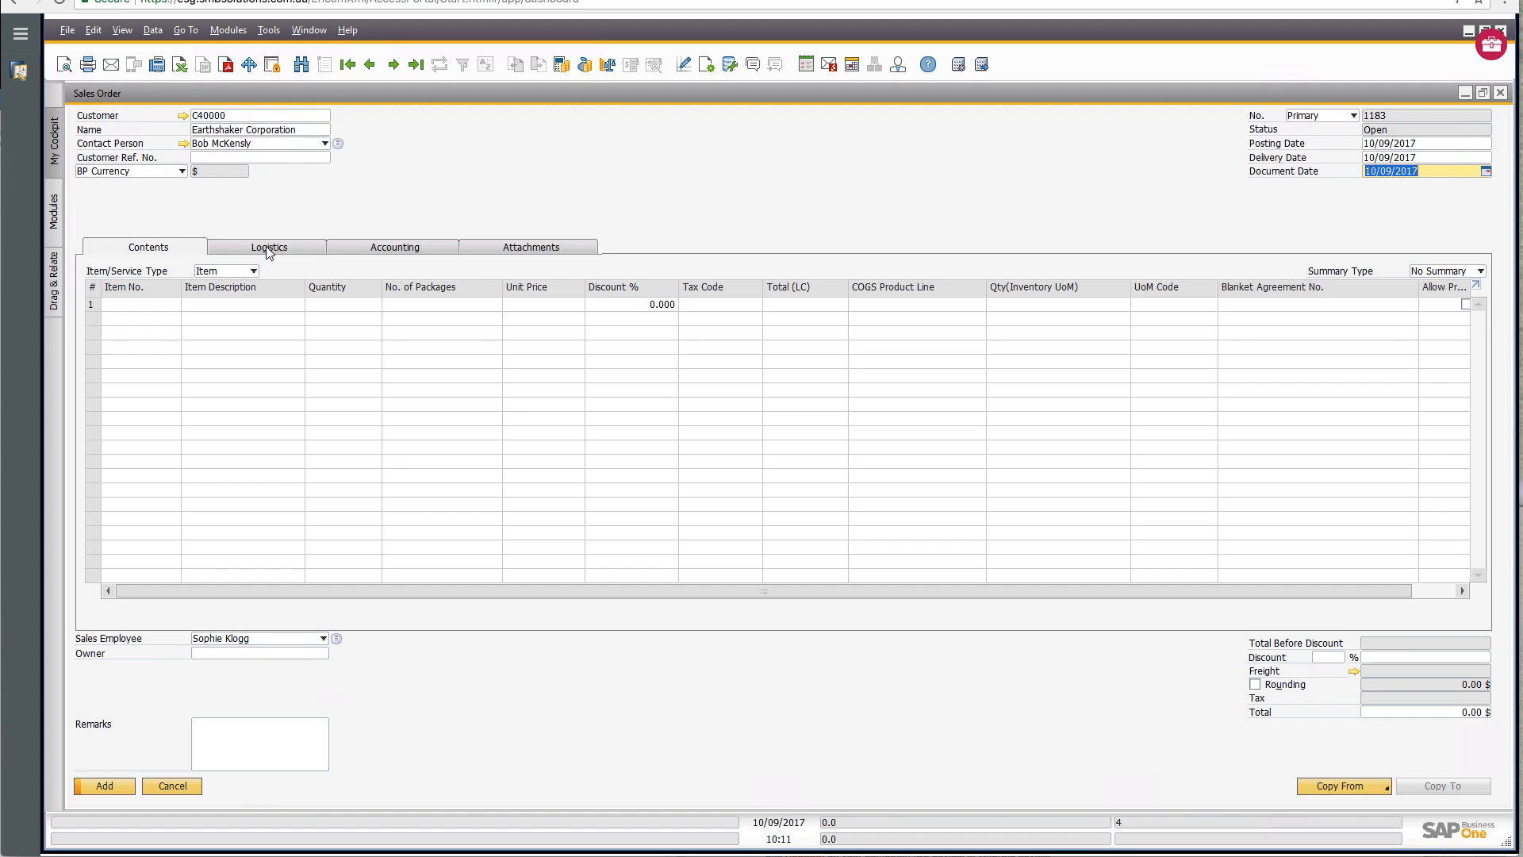
# Review the order's logistics: Irvine ship-to and bill-to addresses, Motor Express shipping.
pyautogui.click(270, 246)
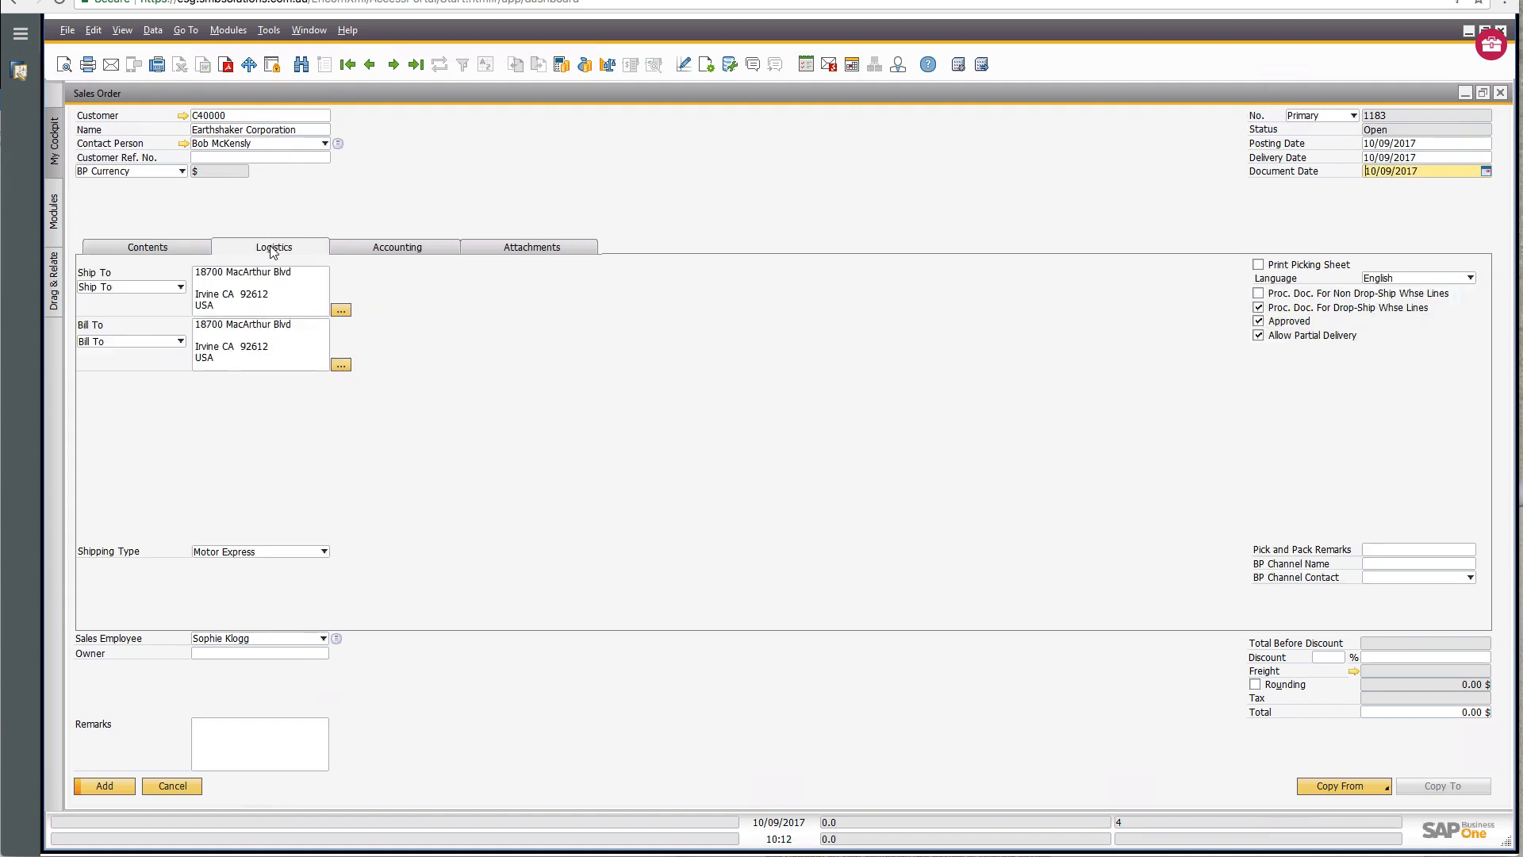
pyautogui.moveTo(259, 303)
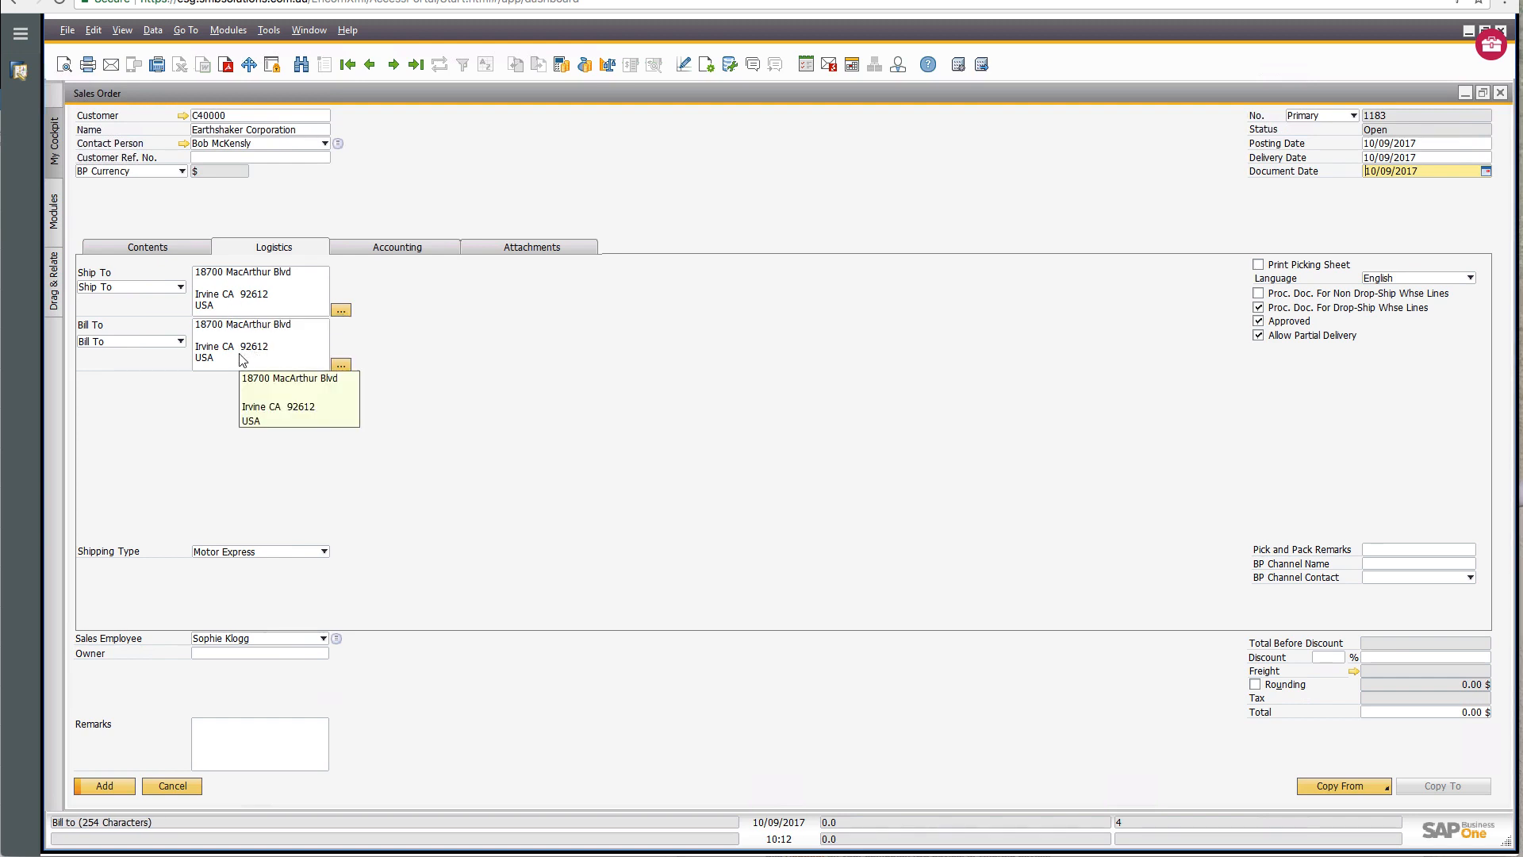
pyautogui.moveTo(179, 317)
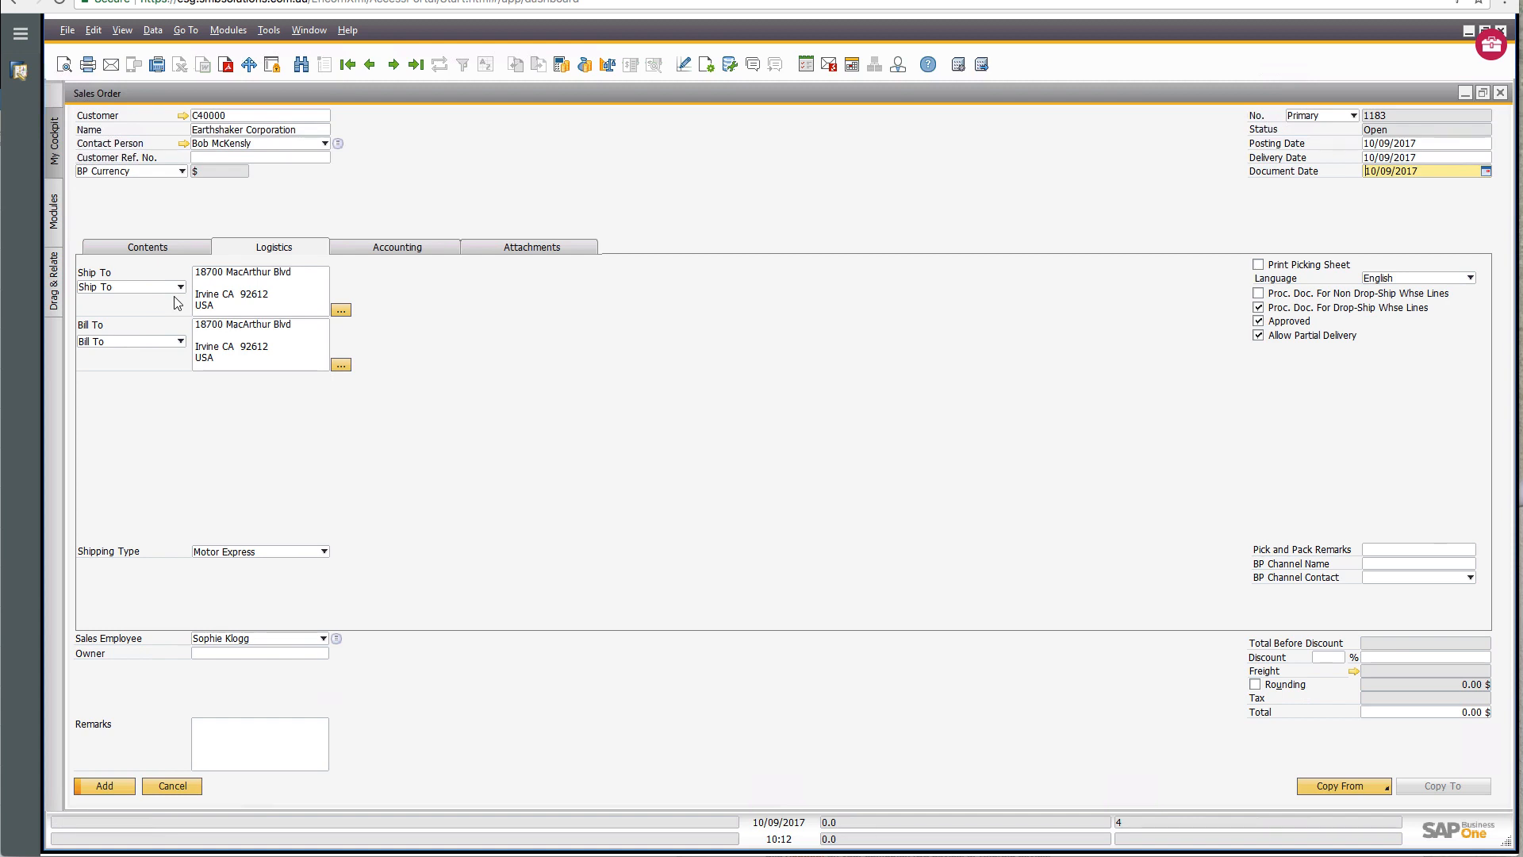
pyautogui.moveTo(814, 414)
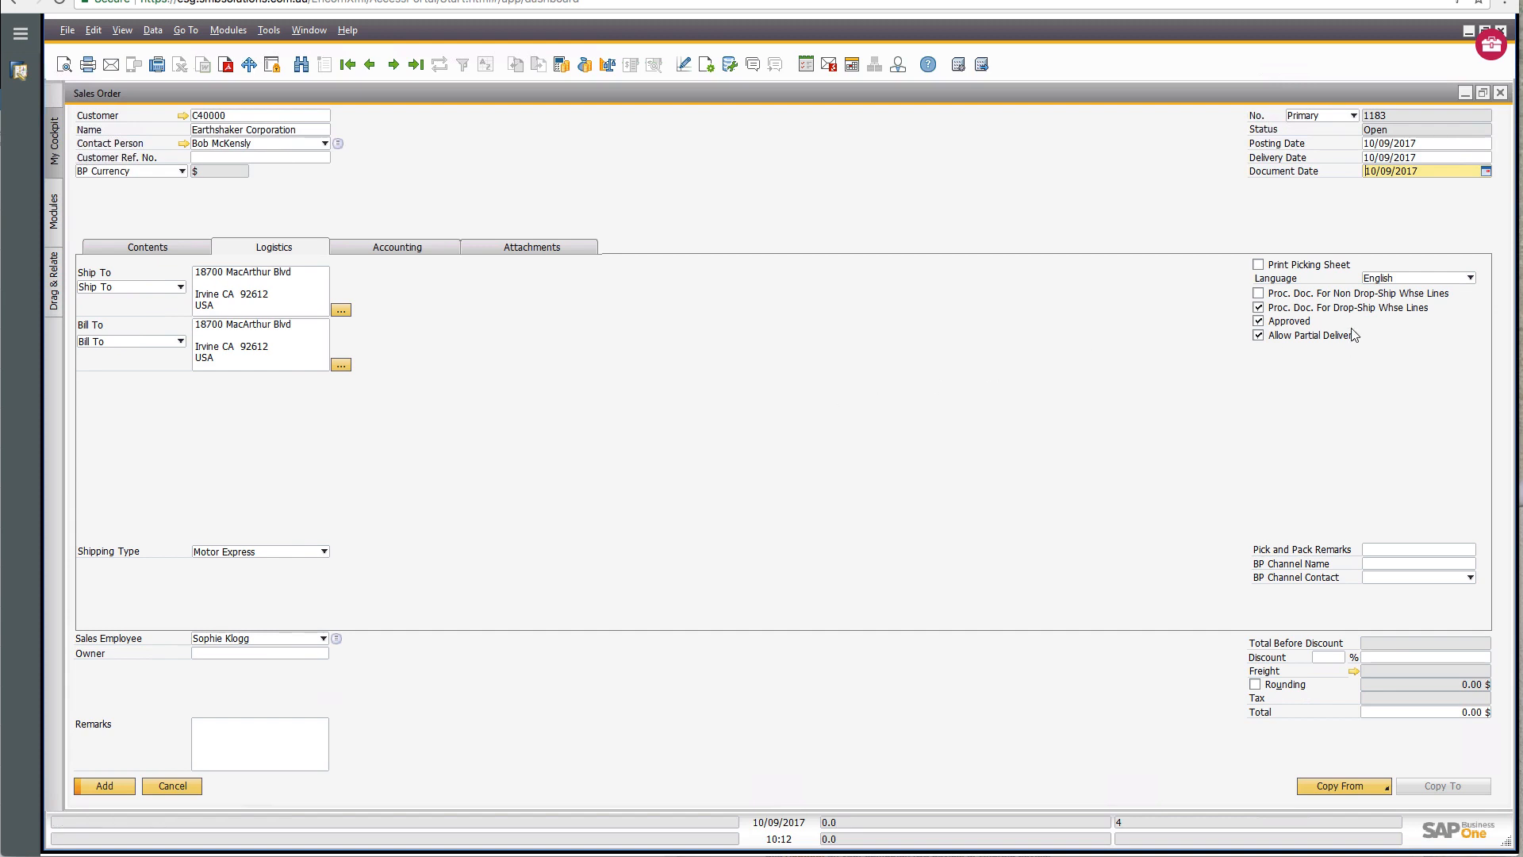
pyautogui.moveTo(1104, 354)
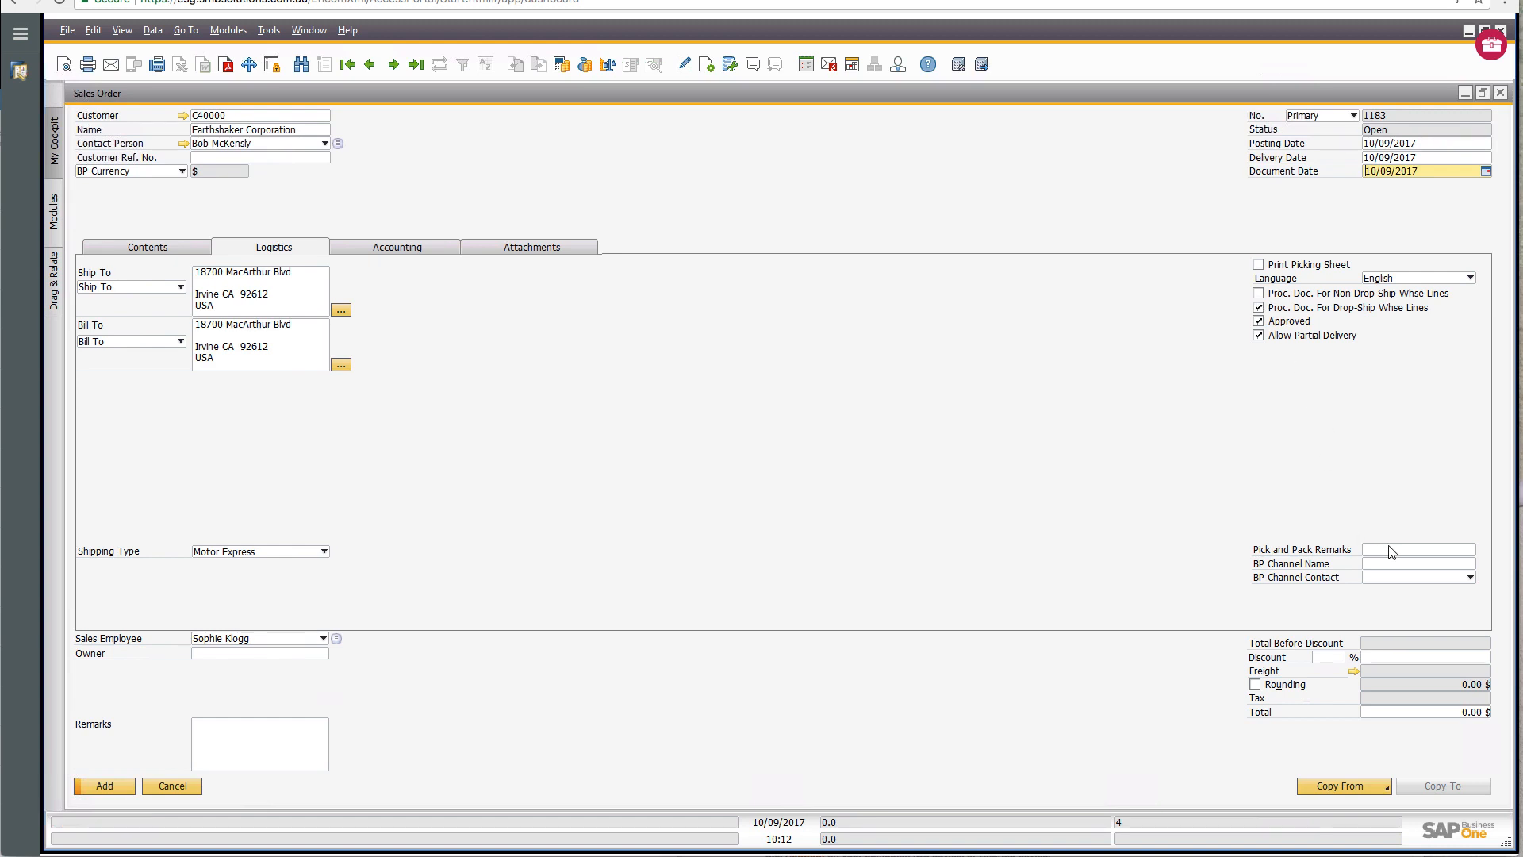
pyautogui.click(1417, 549)
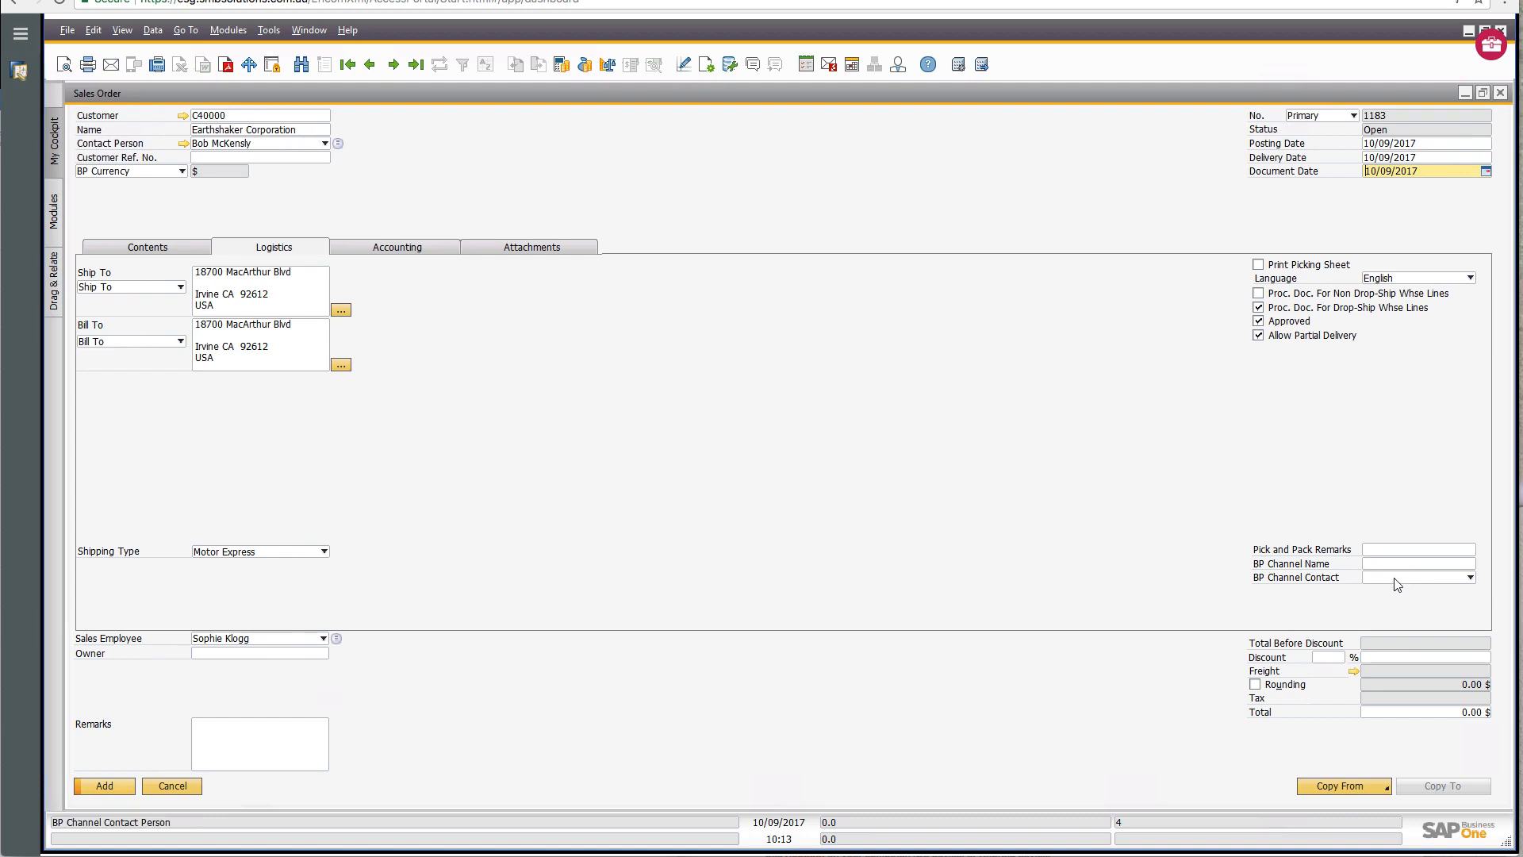
pyautogui.moveTo(1309, 540)
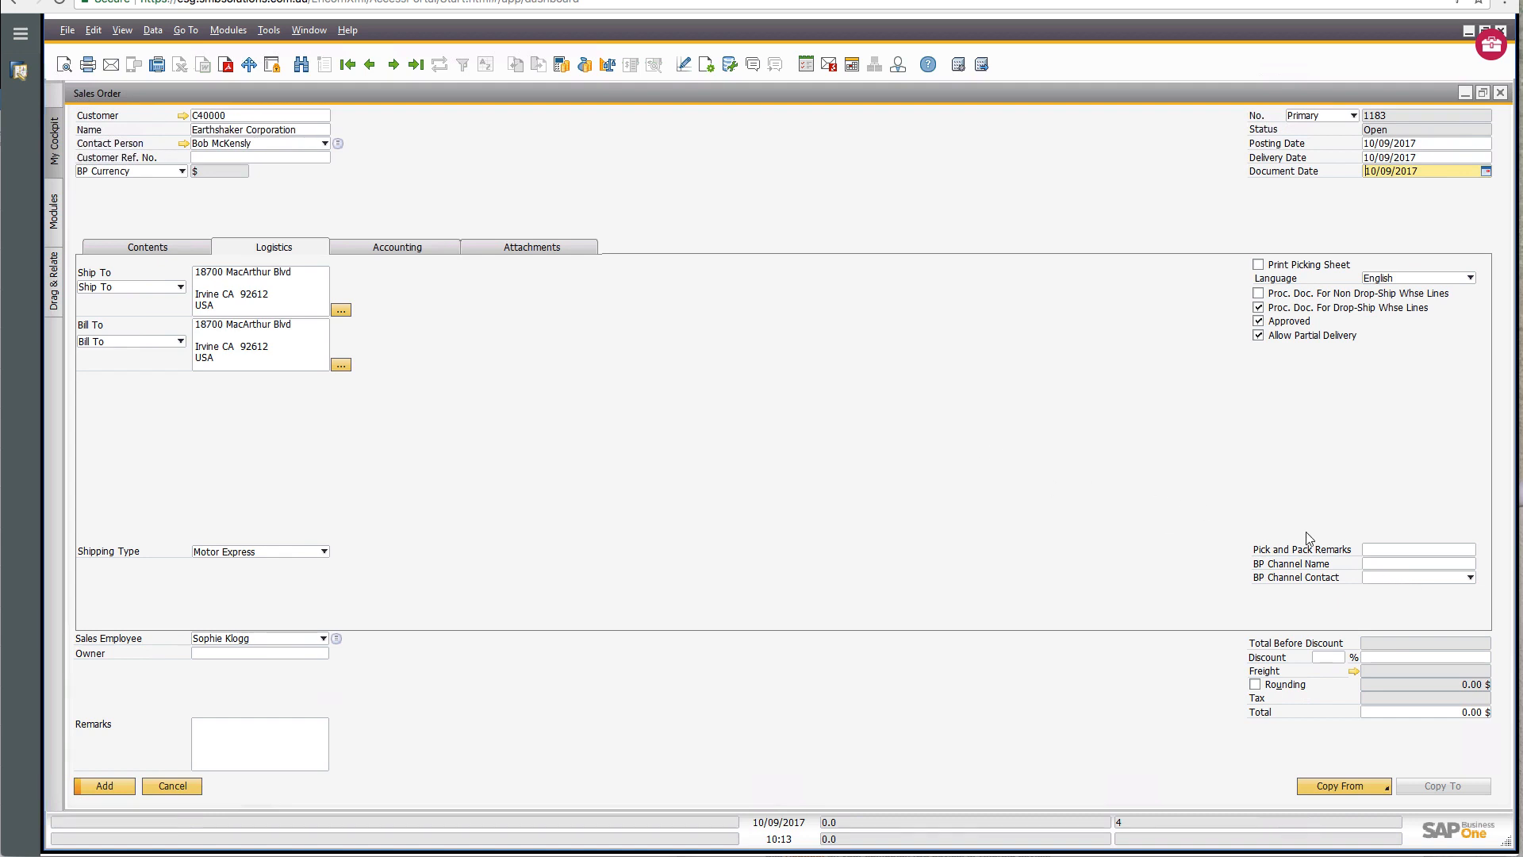
pyautogui.moveTo(1418, 563)
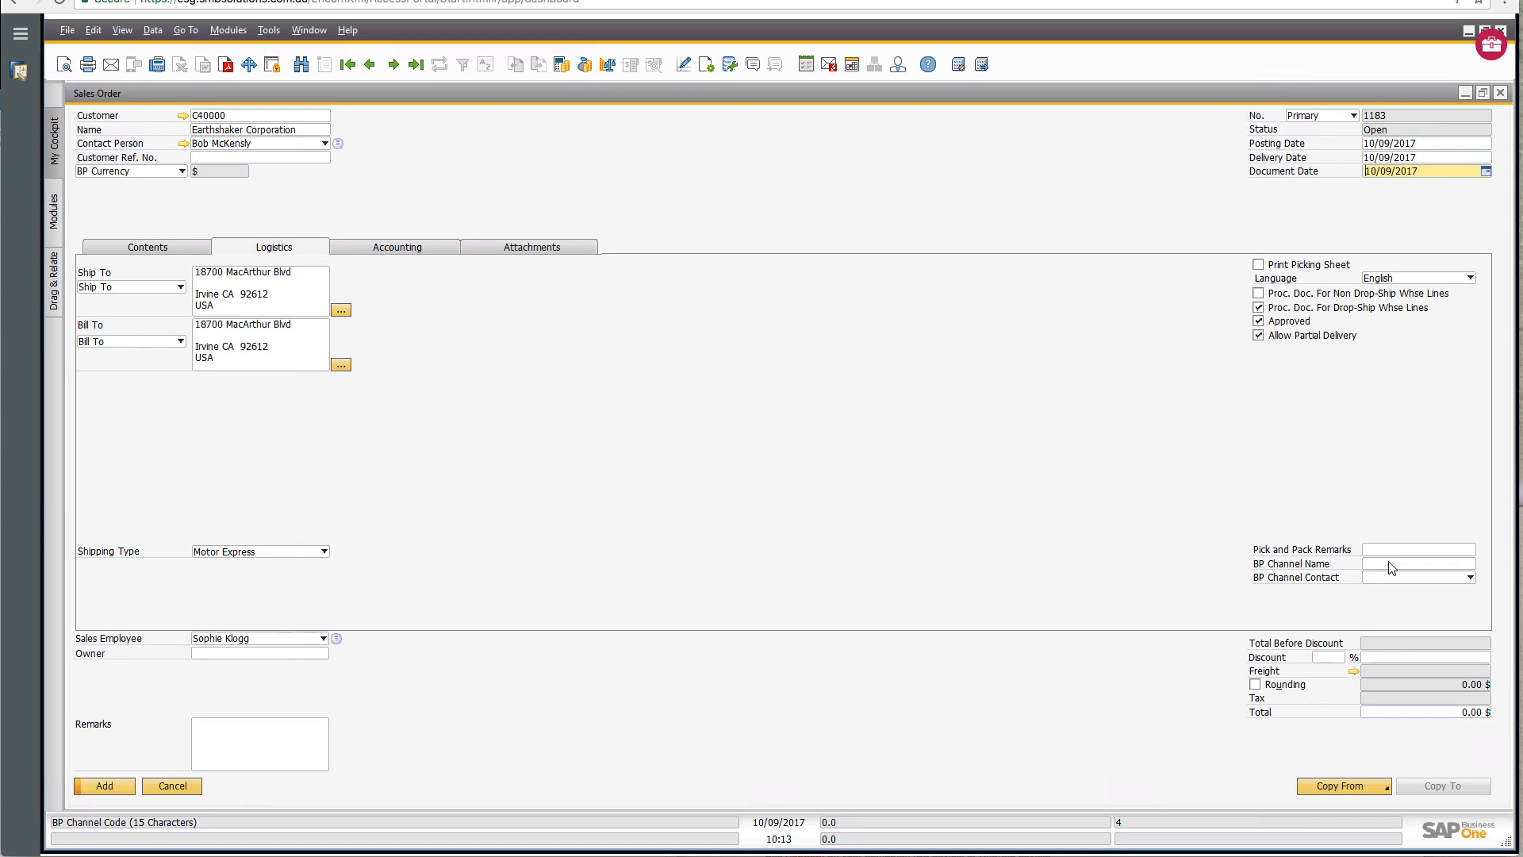
pyautogui.moveTo(1128, 488)
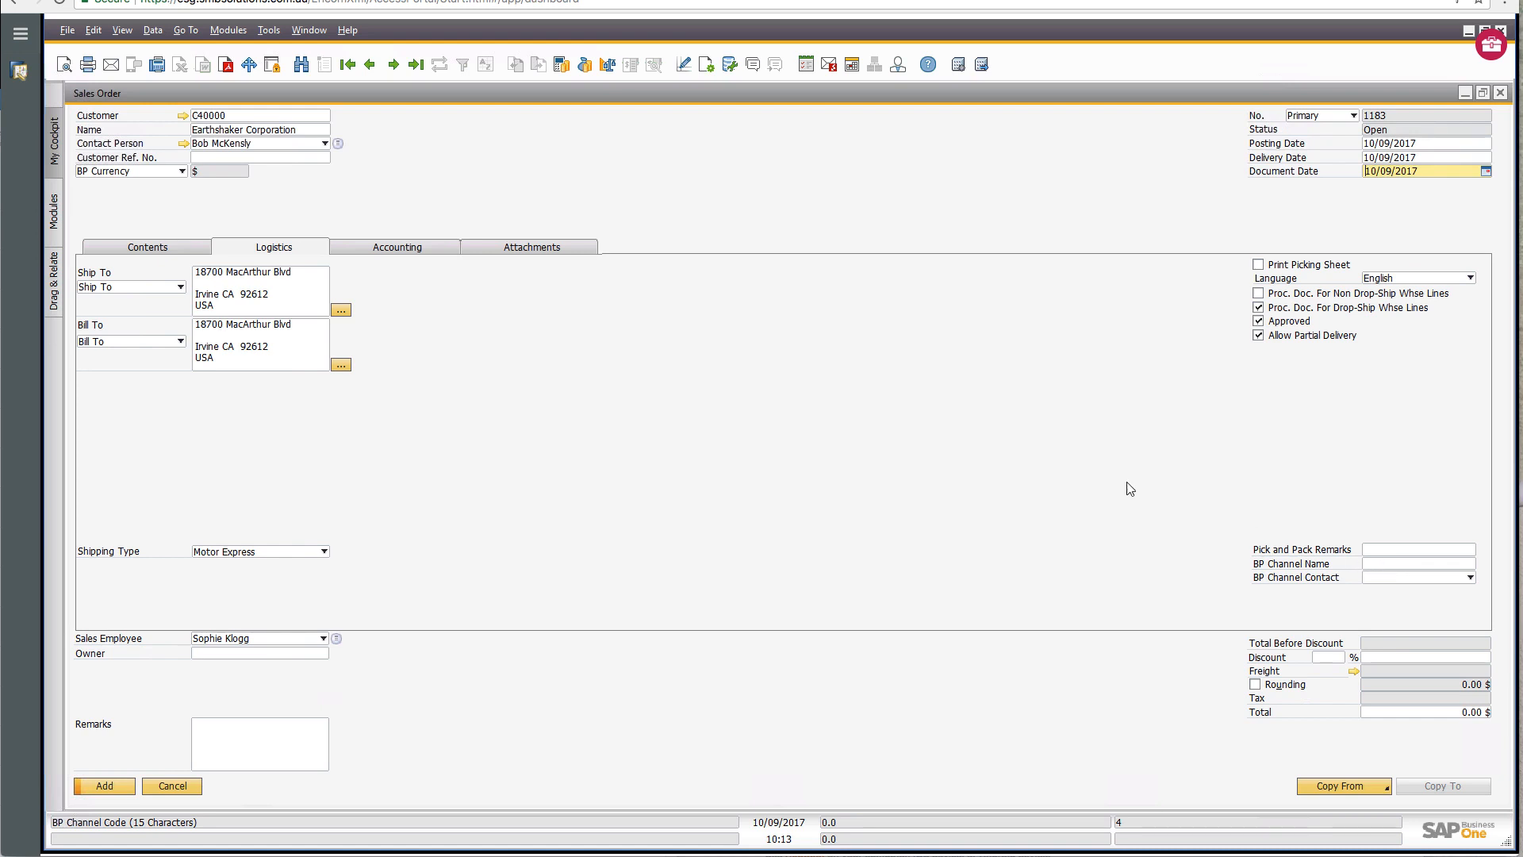
# Review the order's accounting details: payment terms 2P10Net30, payment method Incoming BT 02.
pyautogui.click(396, 246)
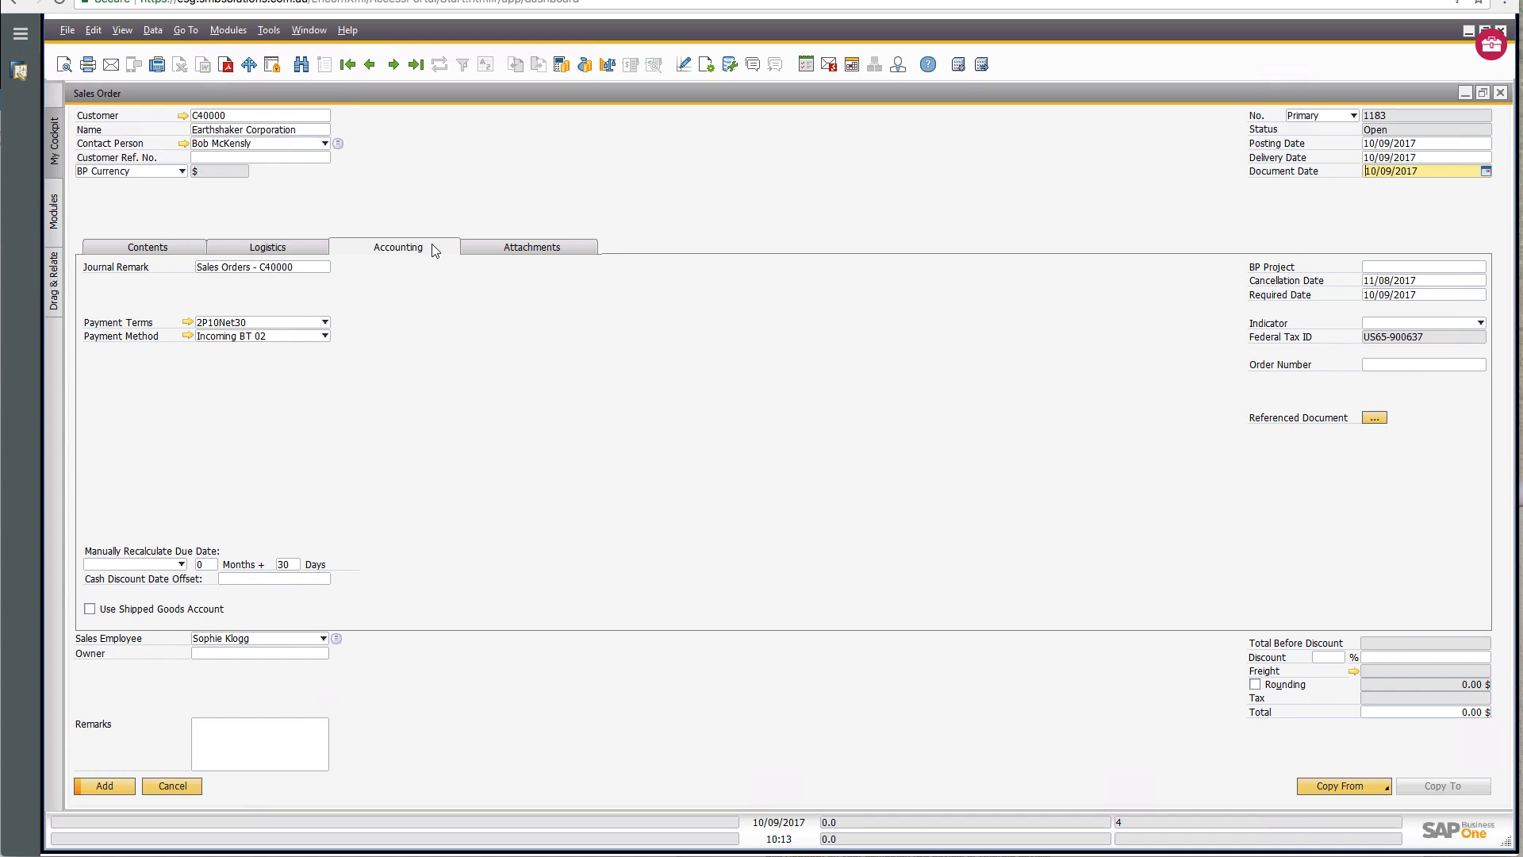
pyautogui.moveTo(425, 395)
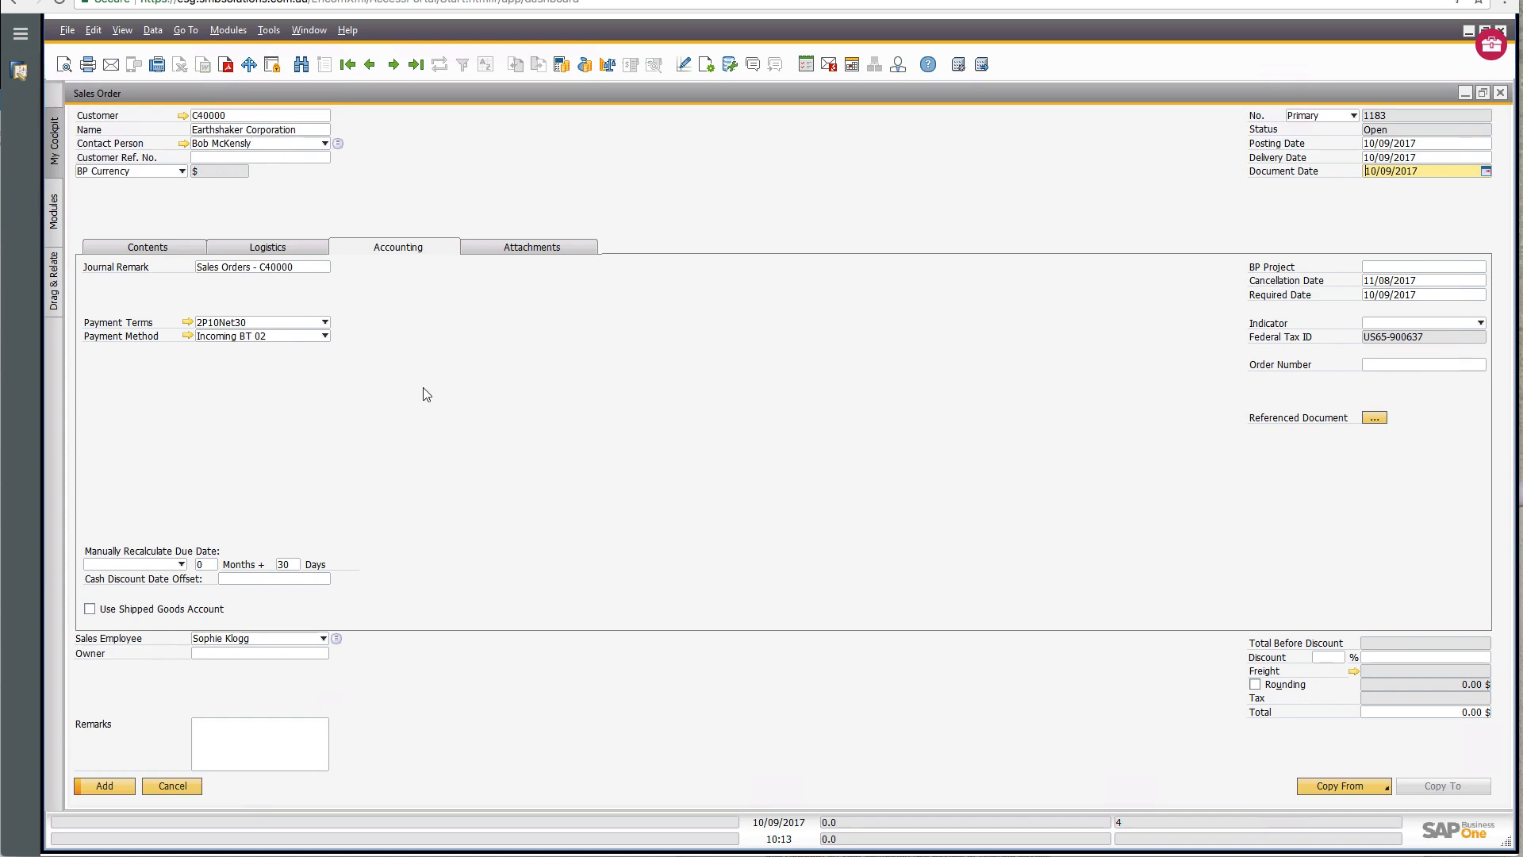
pyautogui.moveTo(249, 527)
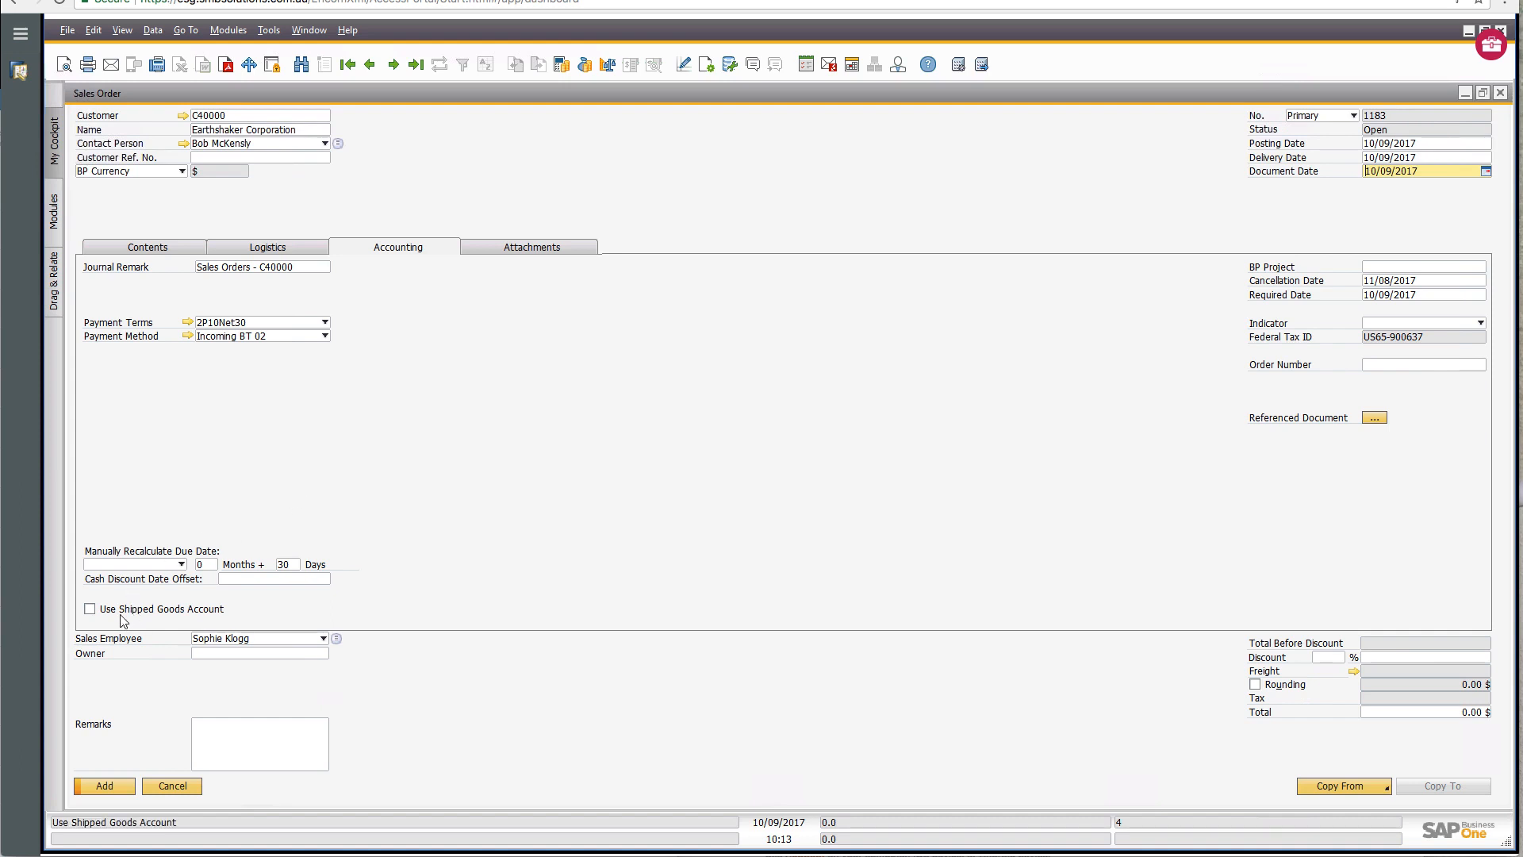
pyautogui.moveTo(812, 537)
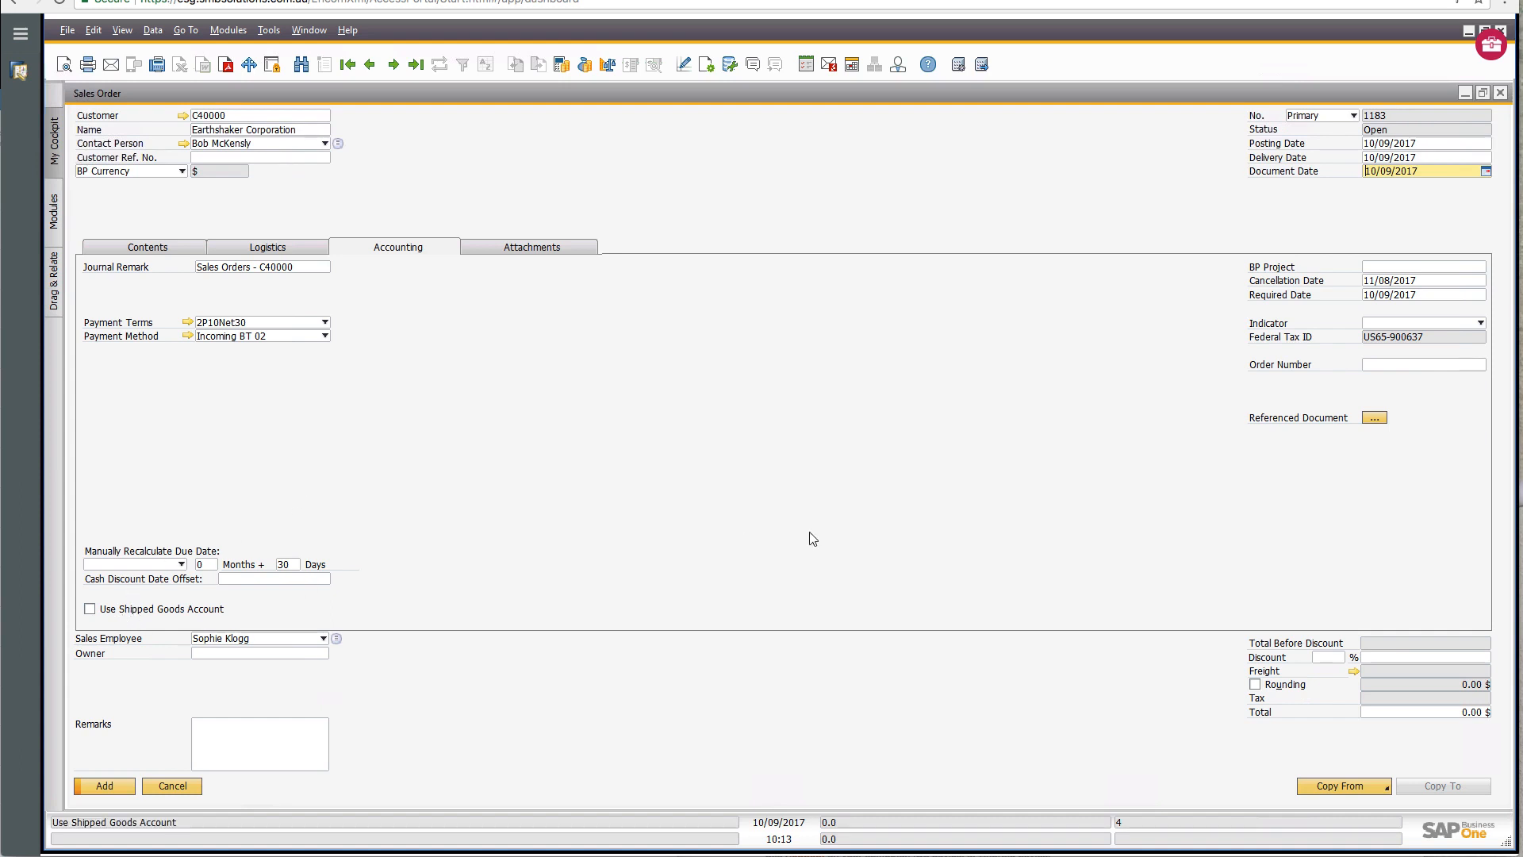
pyautogui.moveTo(1404, 284)
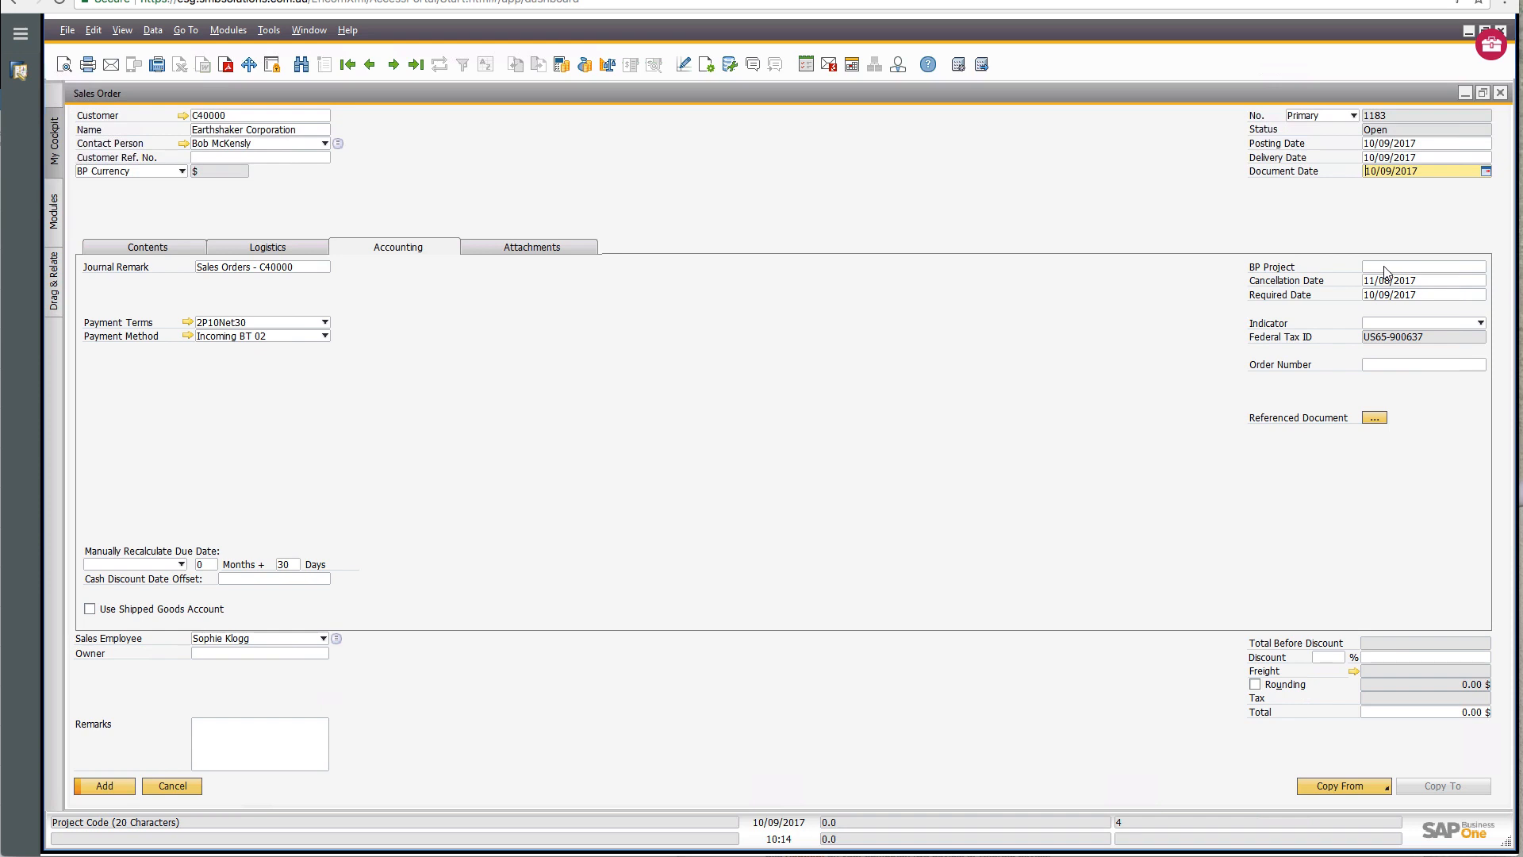
pyautogui.click(1423, 267)
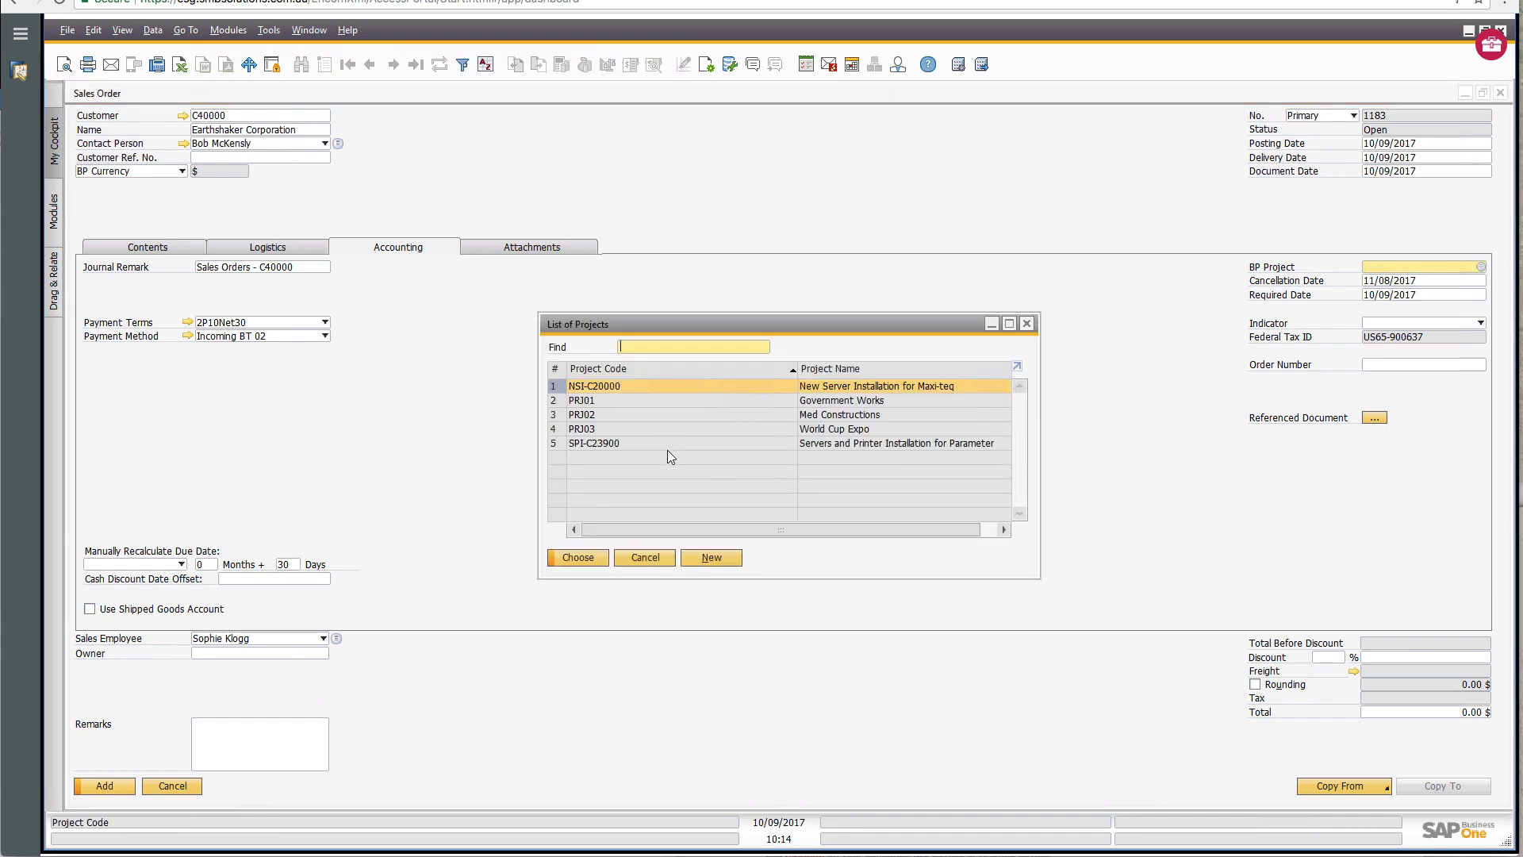
pyautogui.moveTo(651, 473)
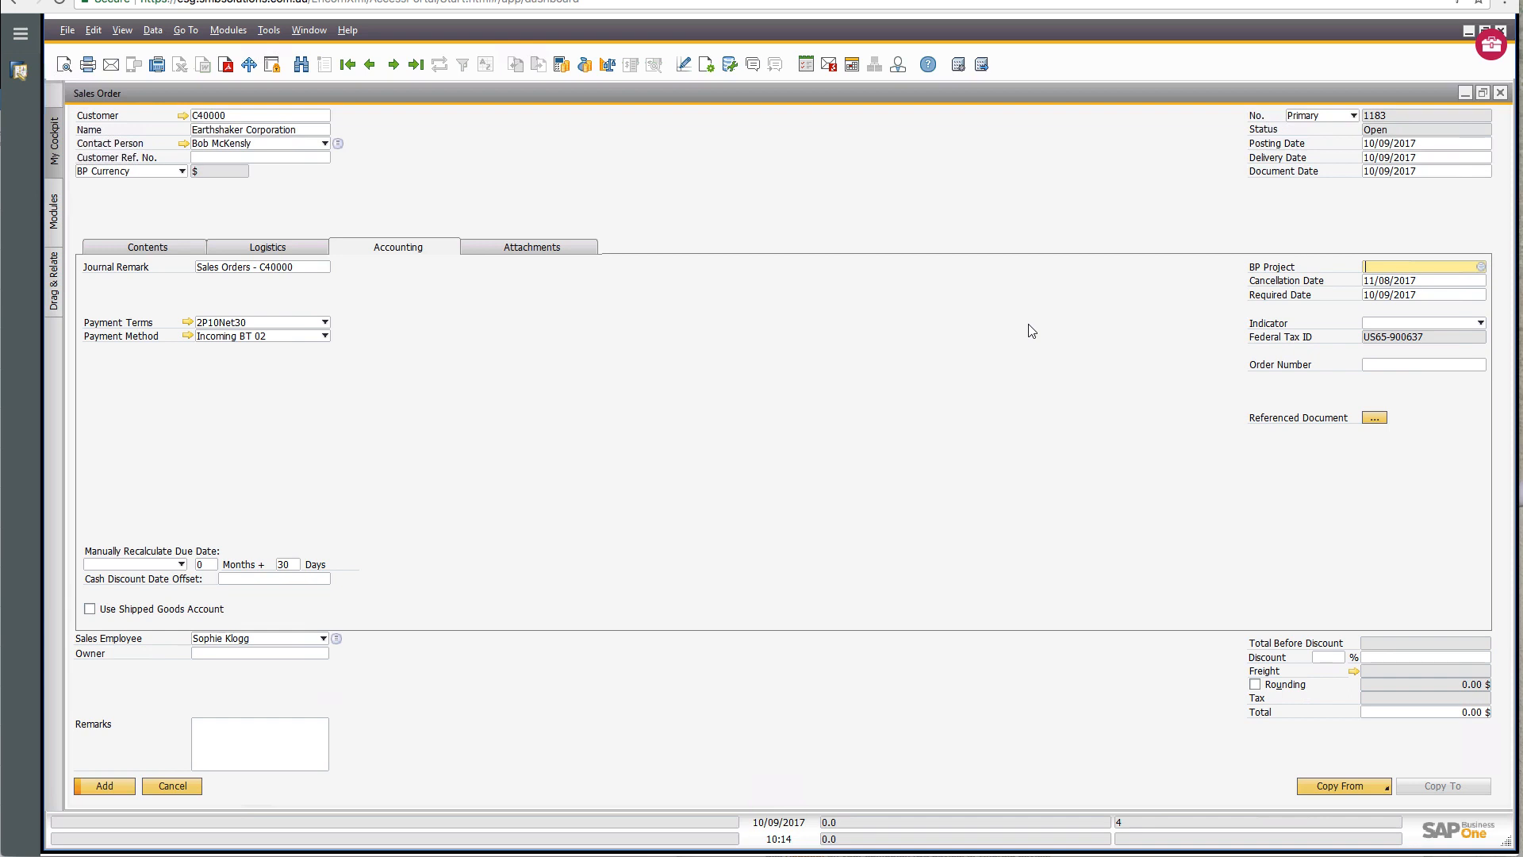
pyautogui.moveTo(1425, 281)
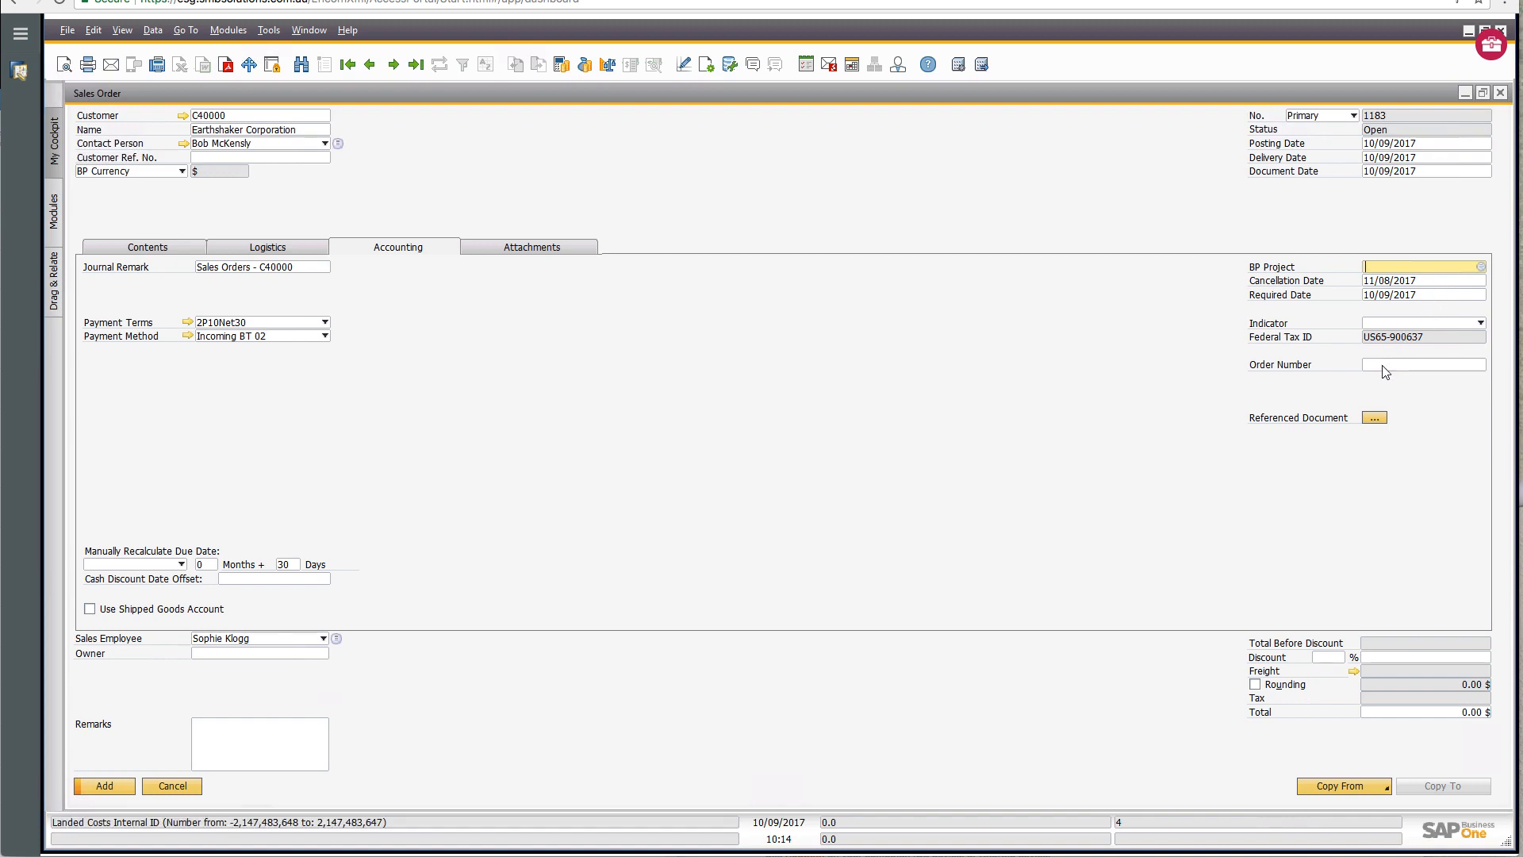
pyautogui.click(1423, 365)
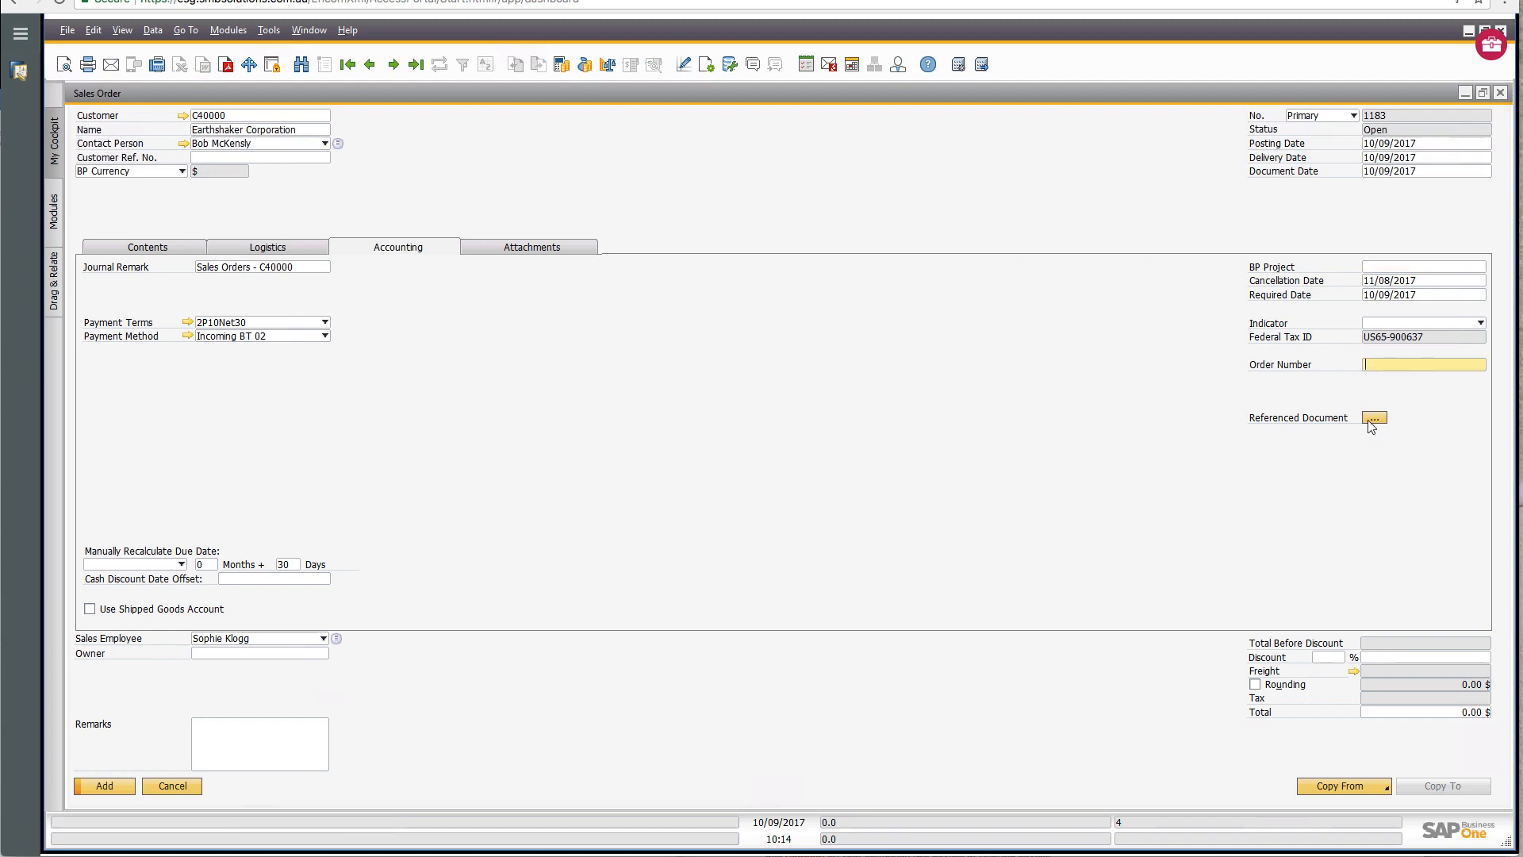
# View the order's Reference Information and list the referenceable transaction types.
pyautogui.click(1374, 417)
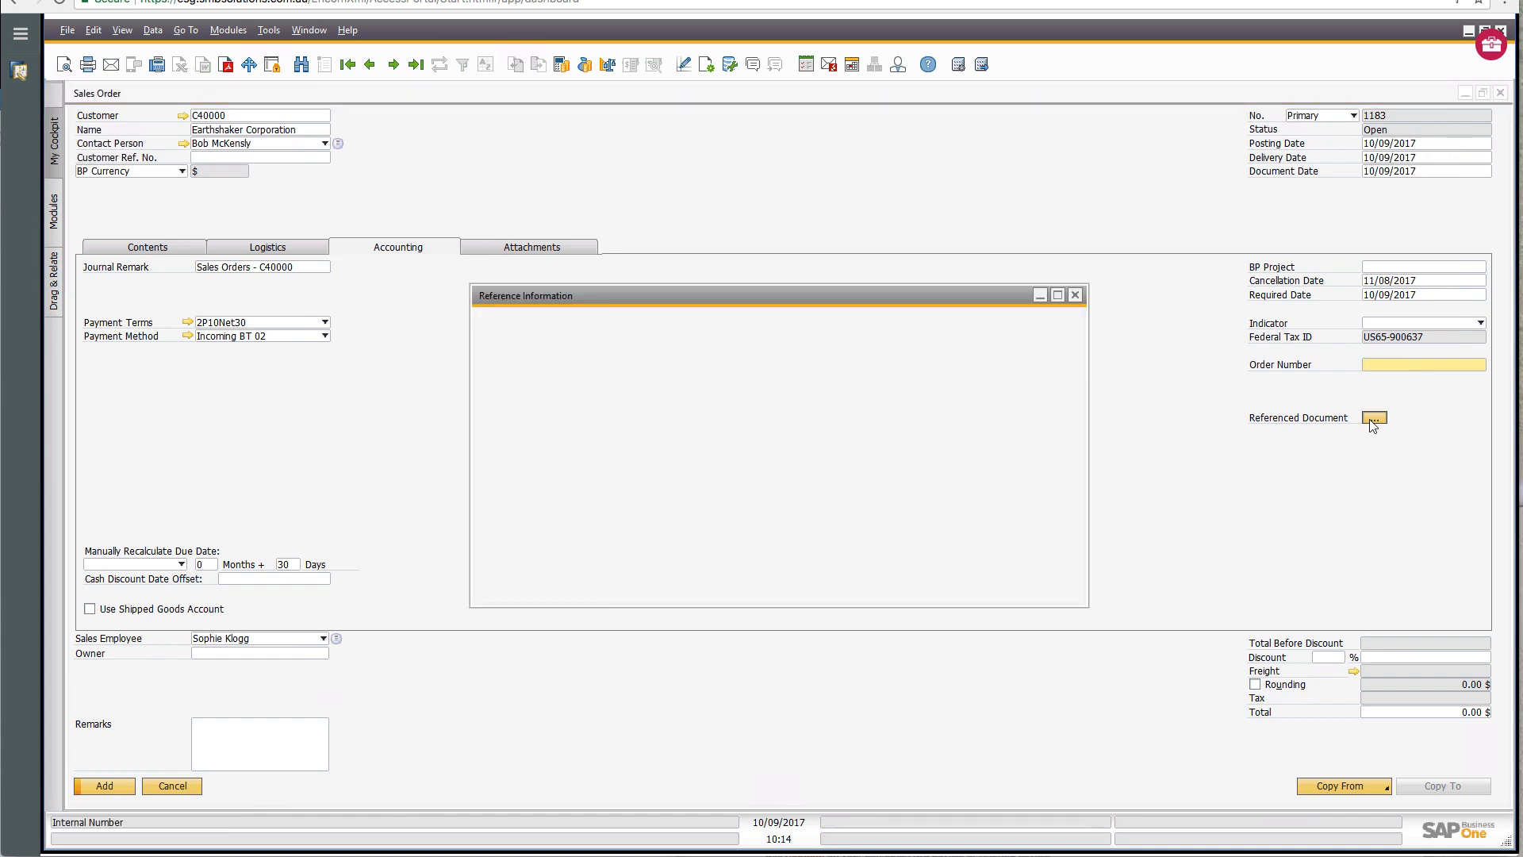
pyautogui.click(1374, 417)
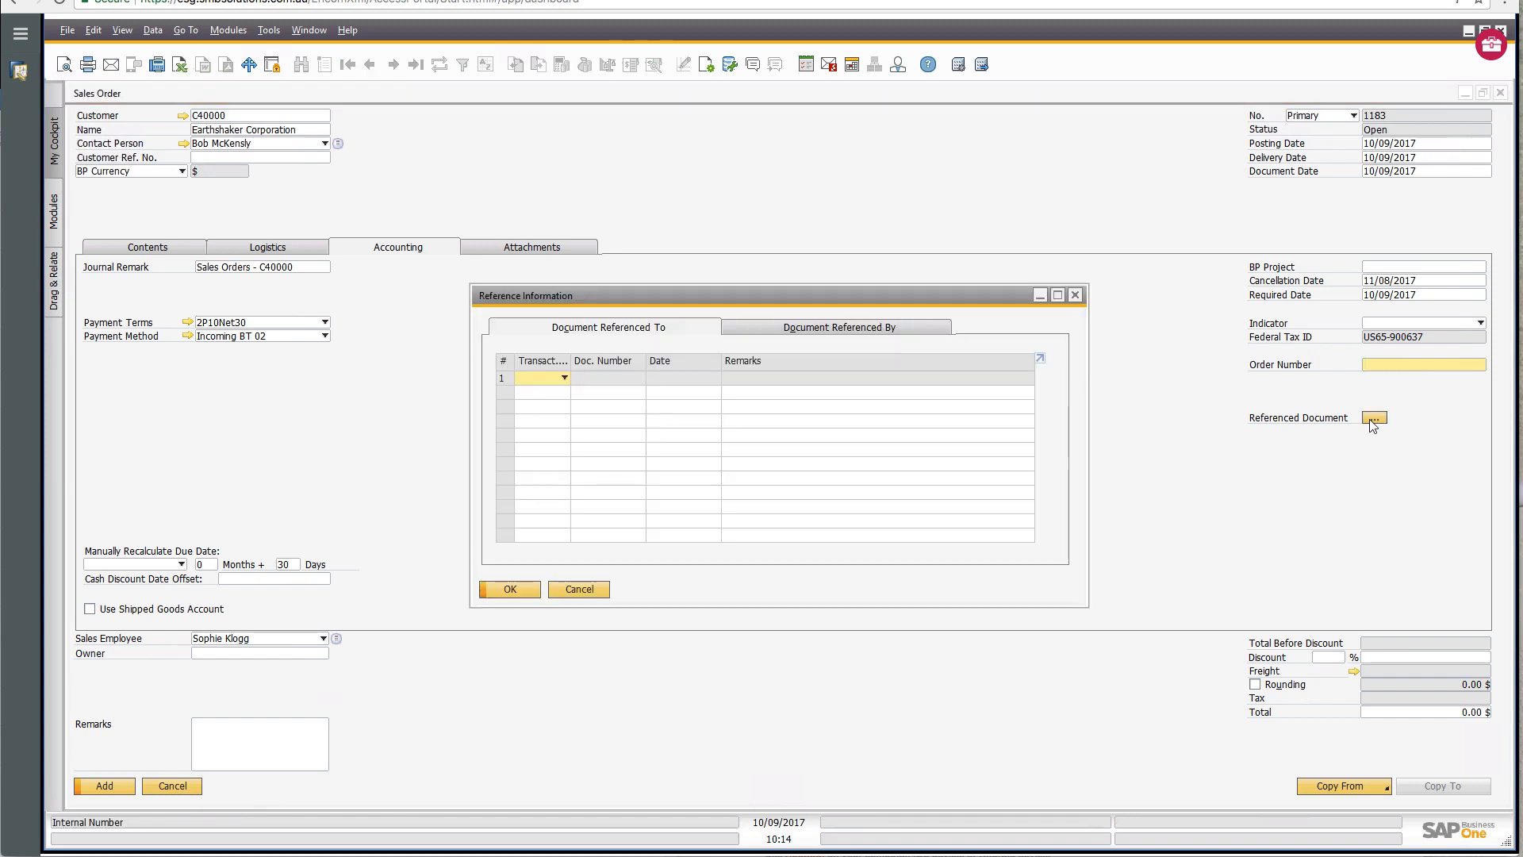
pyautogui.moveTo(574, 408)
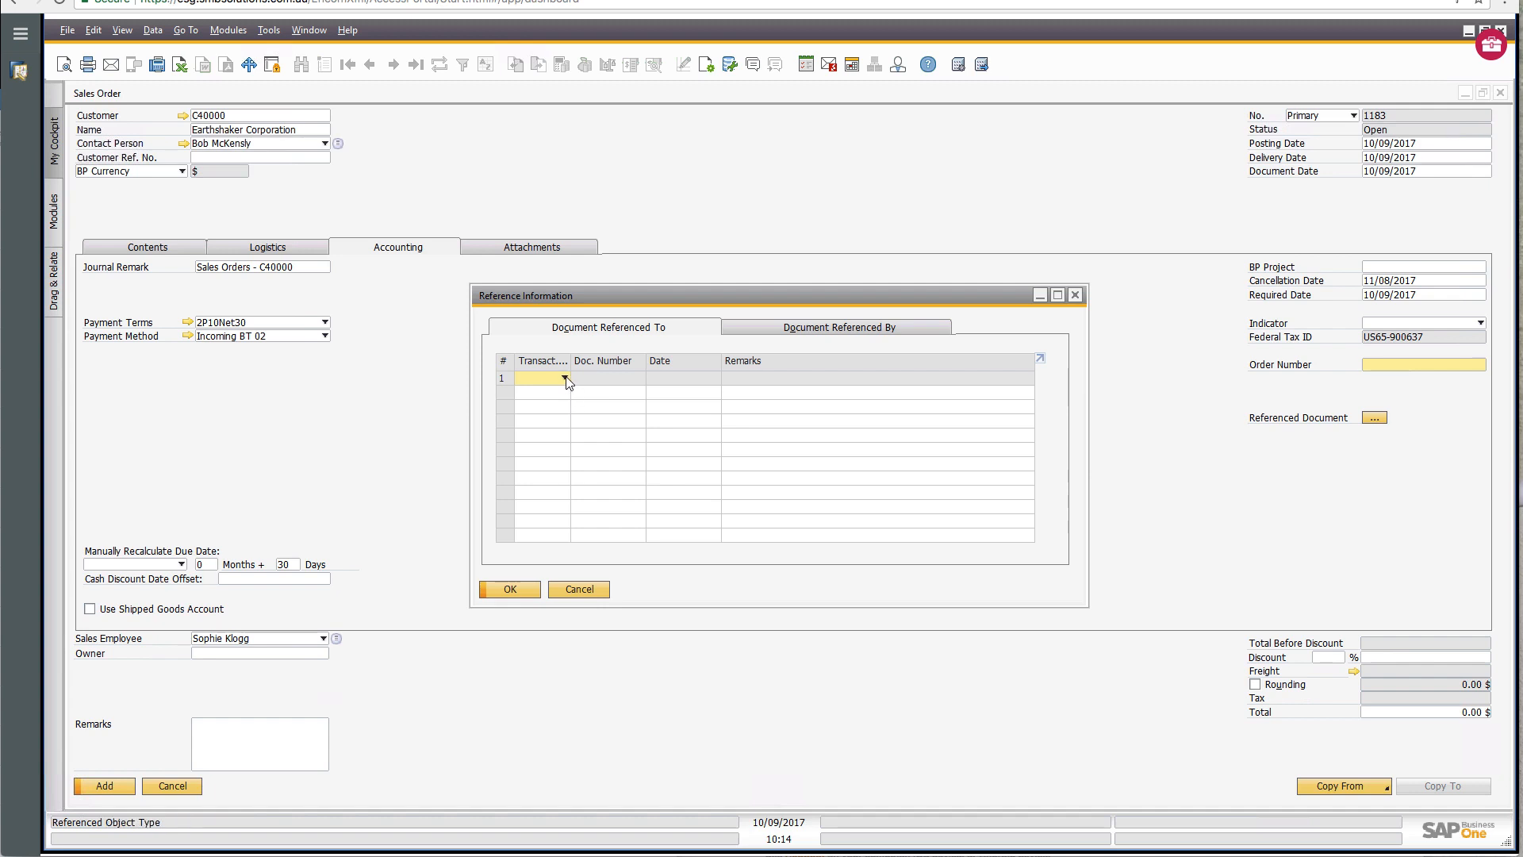
pyautogui.click(565, 377)
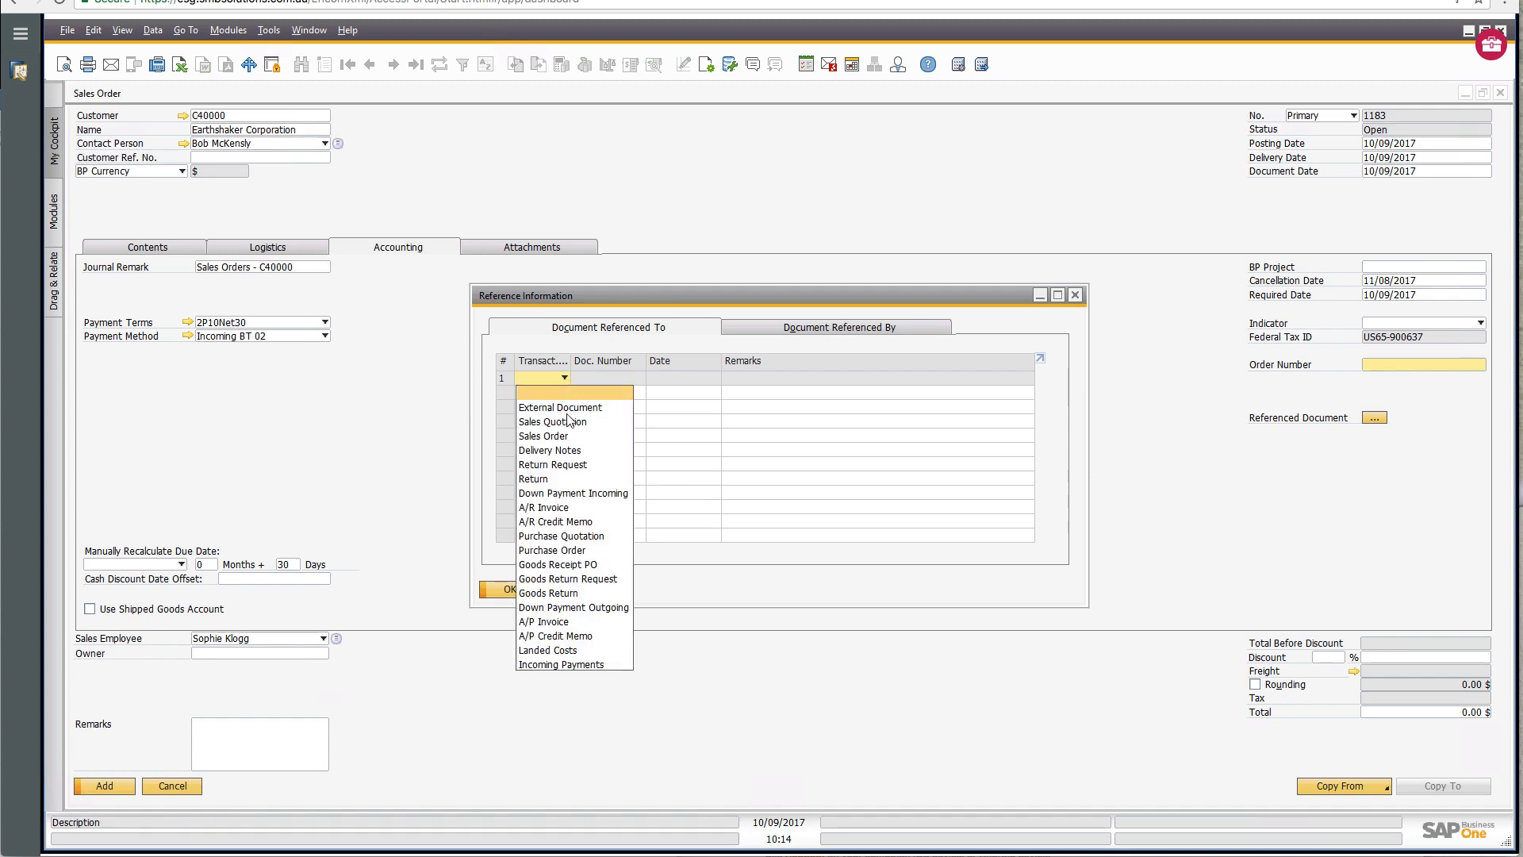
pyautogui.moveTo(573, 622)
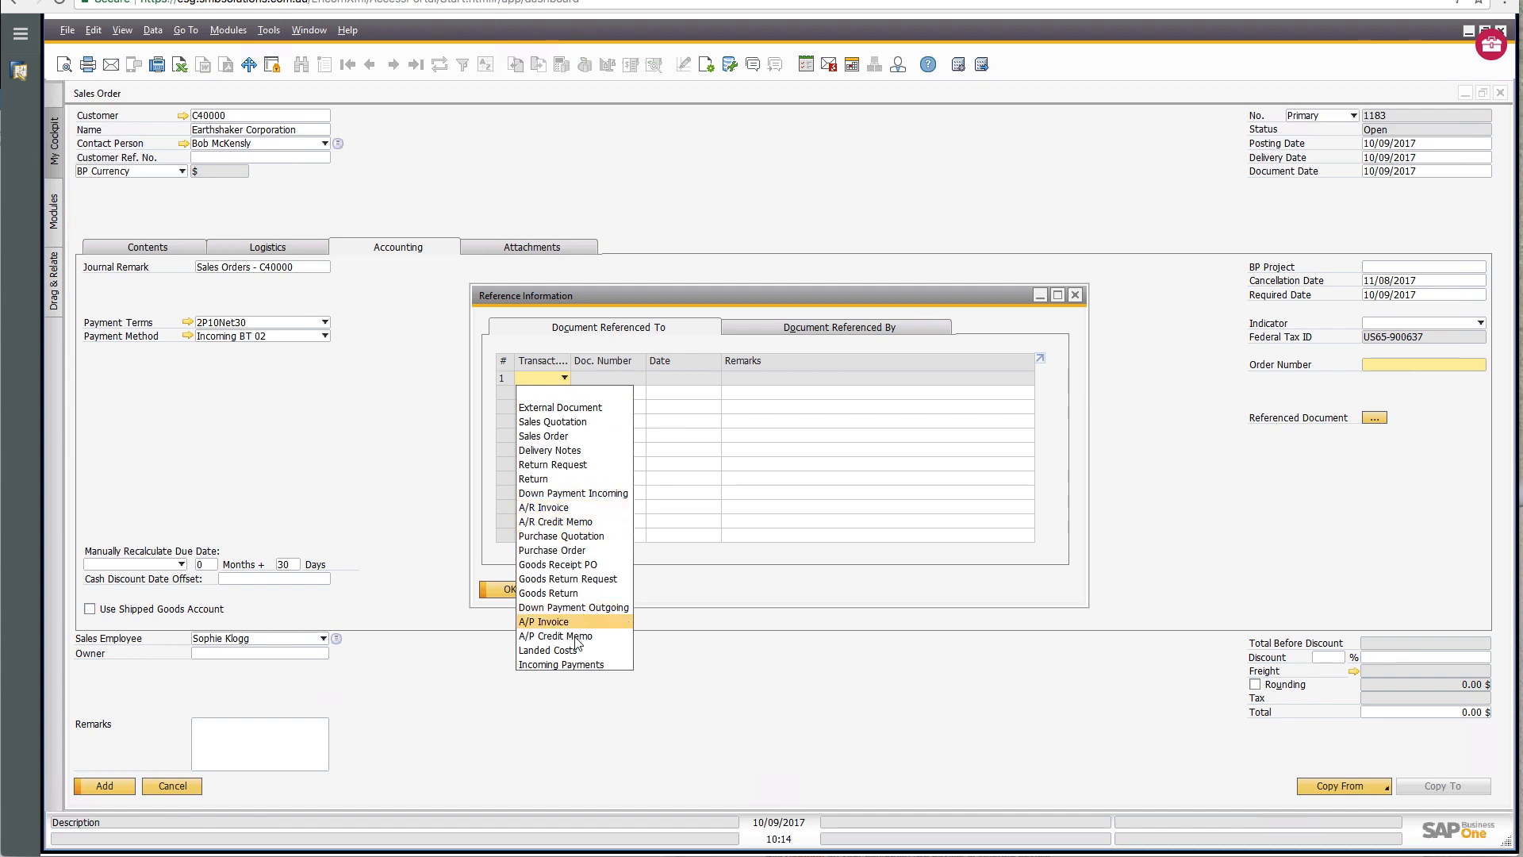
pyautogui.moveTo(573, 664)
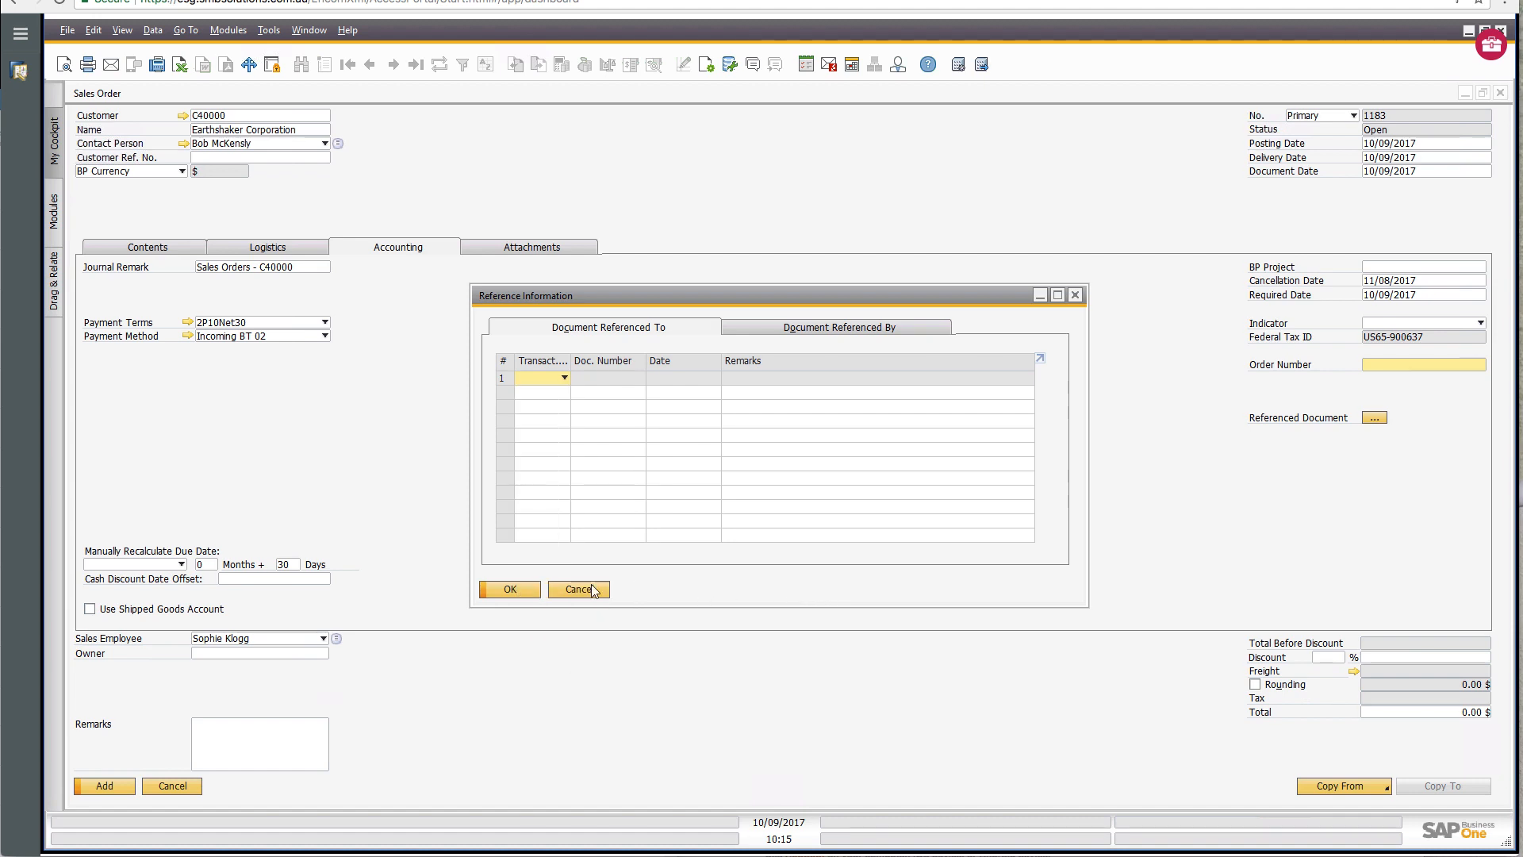
# Cancel the Reference Information dialog without adding a referenced document.
pyautogui.click(578, 590)
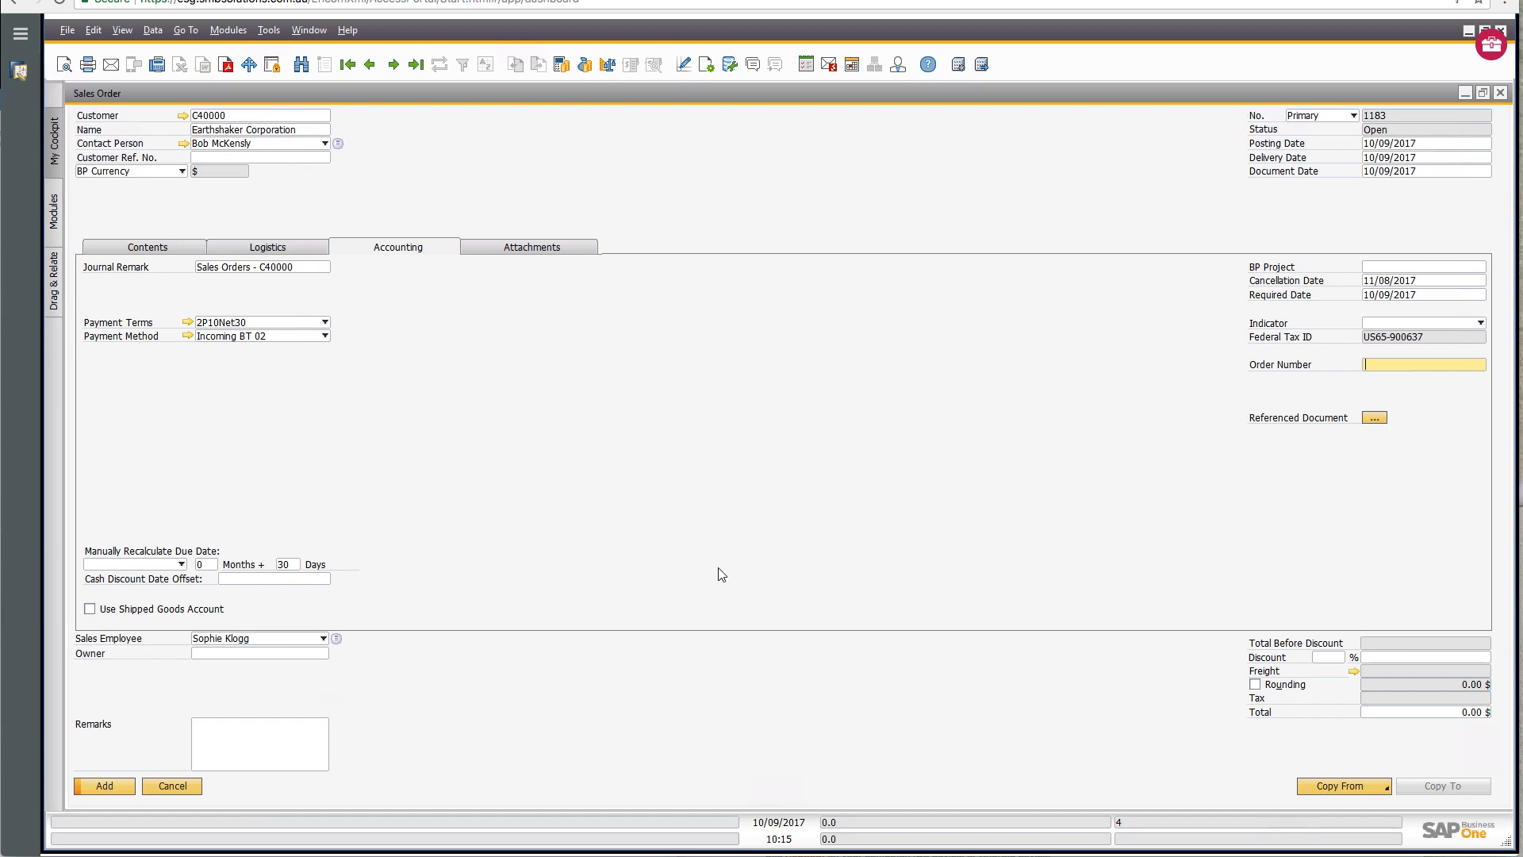
pyautogui.moveTo(733, 570)
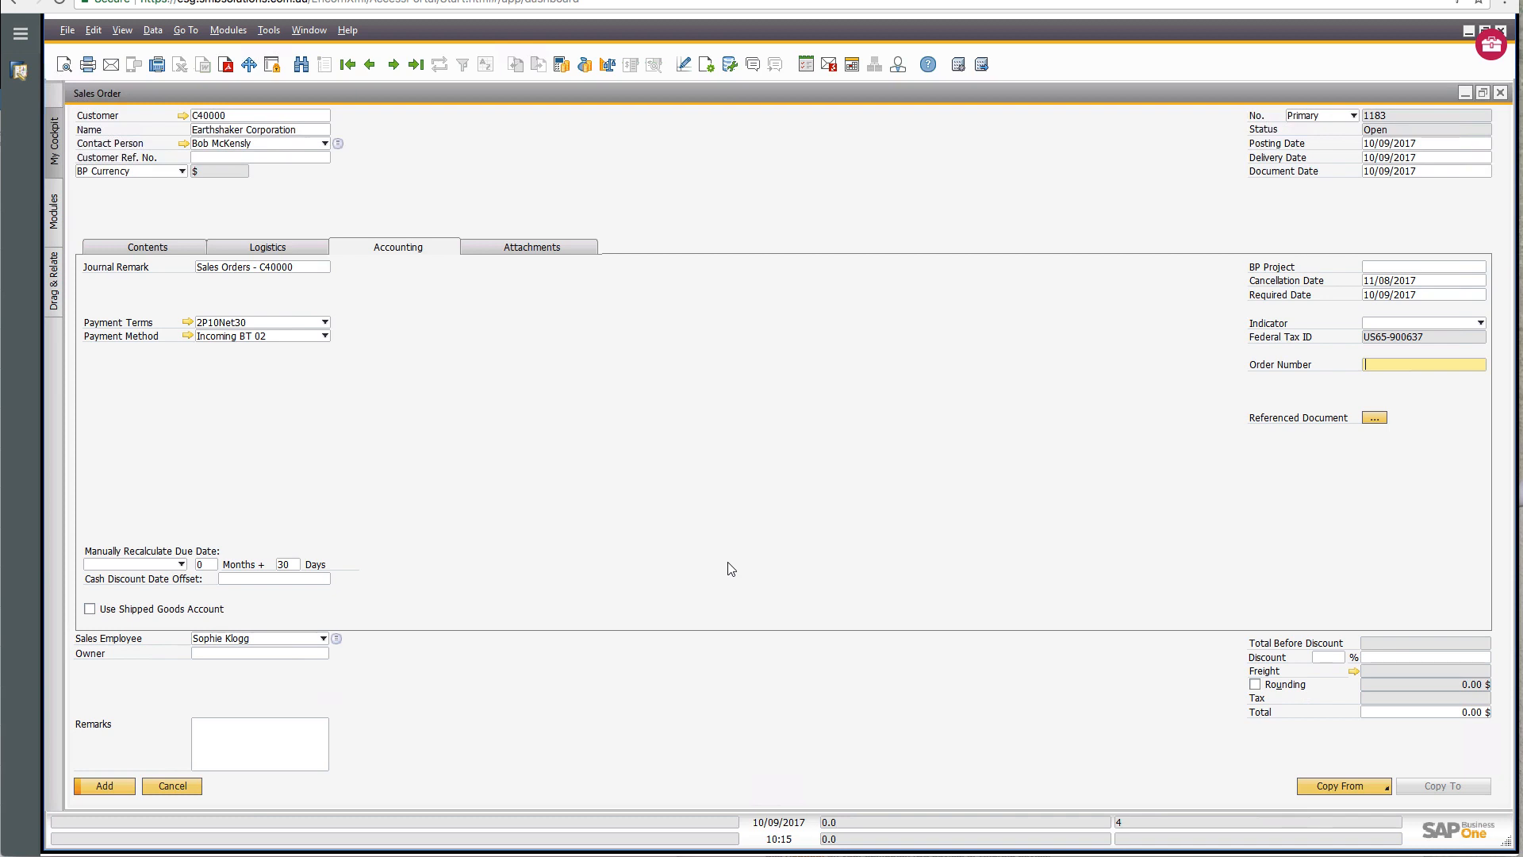
pyautogui.moveTo(595, 425)
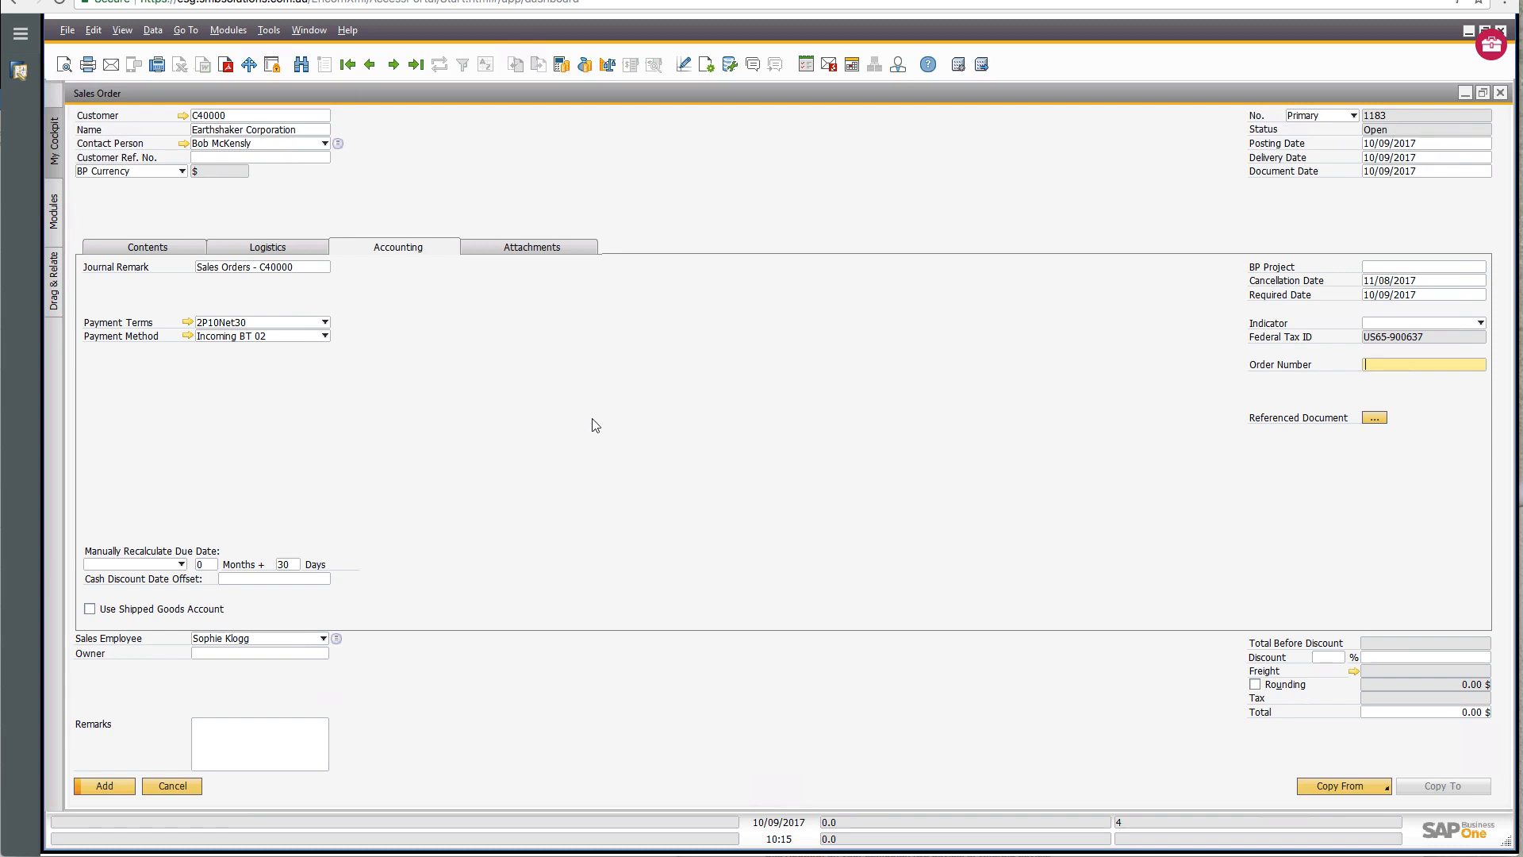
pyautogui.moveTo(527, 259)
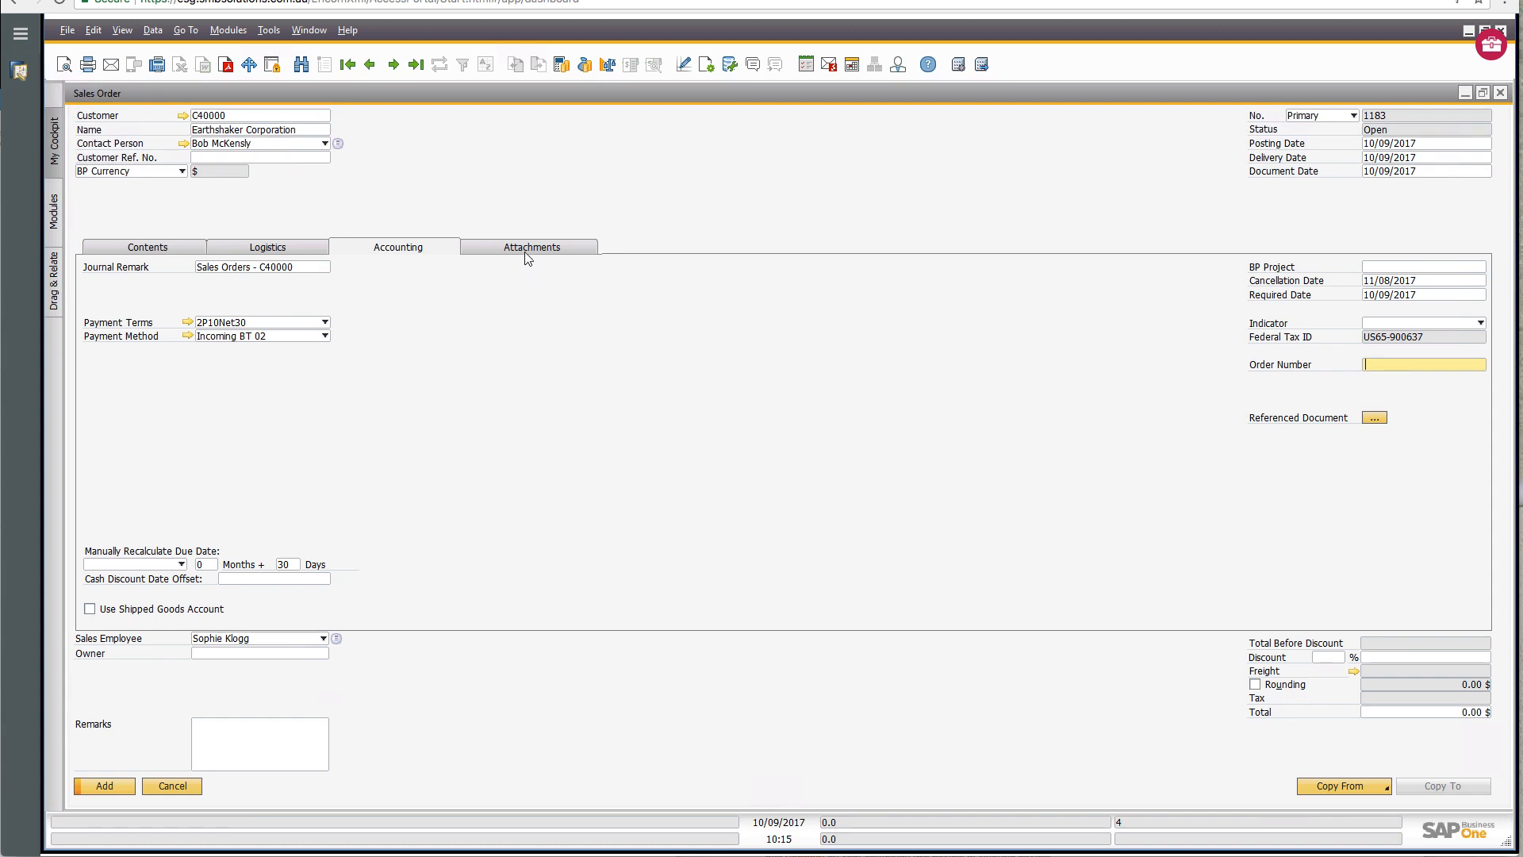
# Review the order's Attachments page, which lists no files.
pyautogui.click(532, 246)
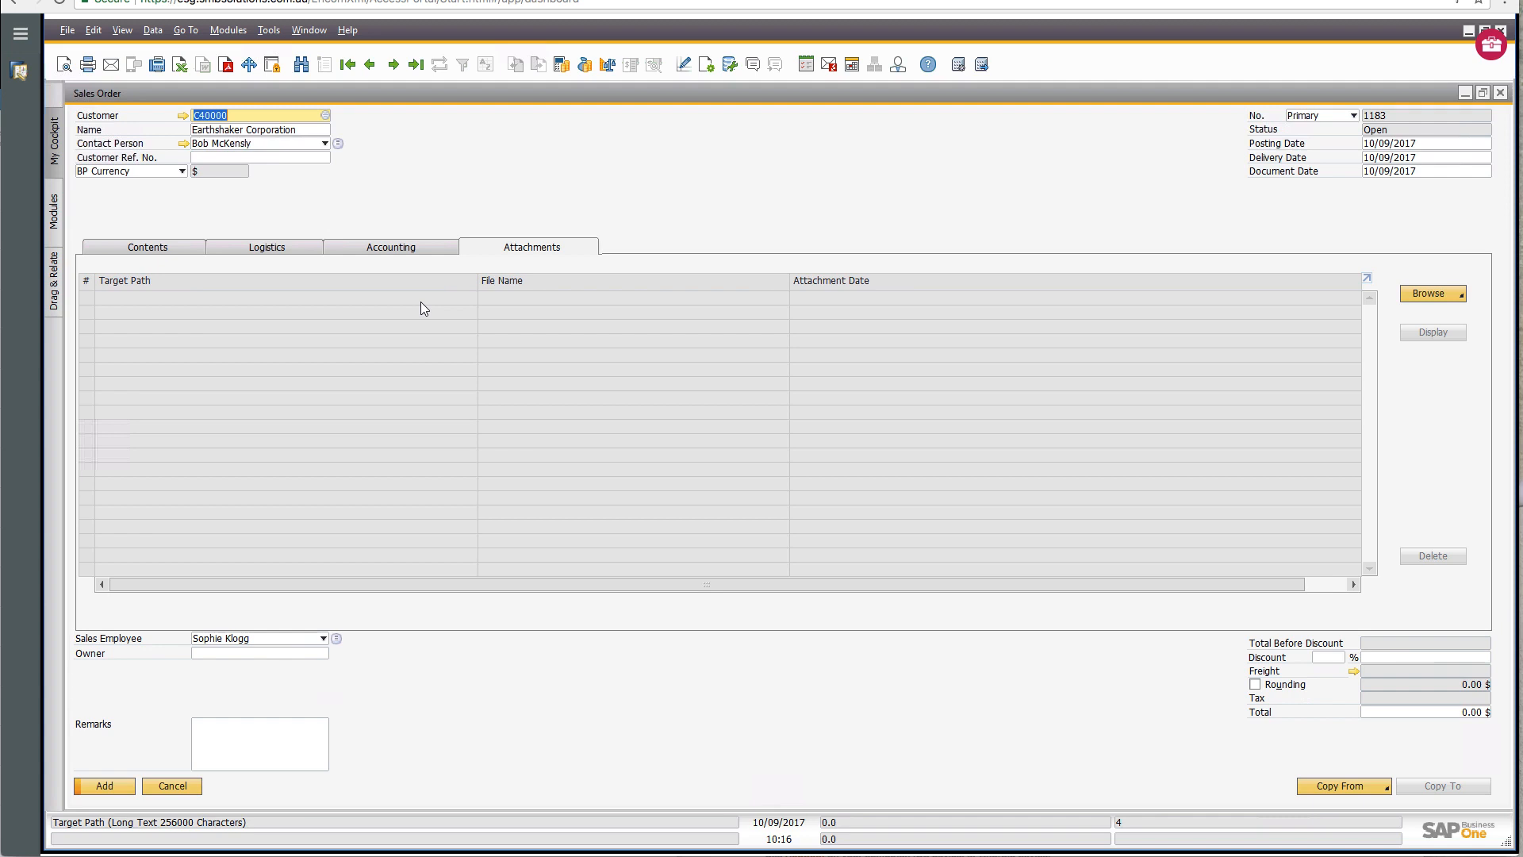
pyautogui.moveTo(272, 279)
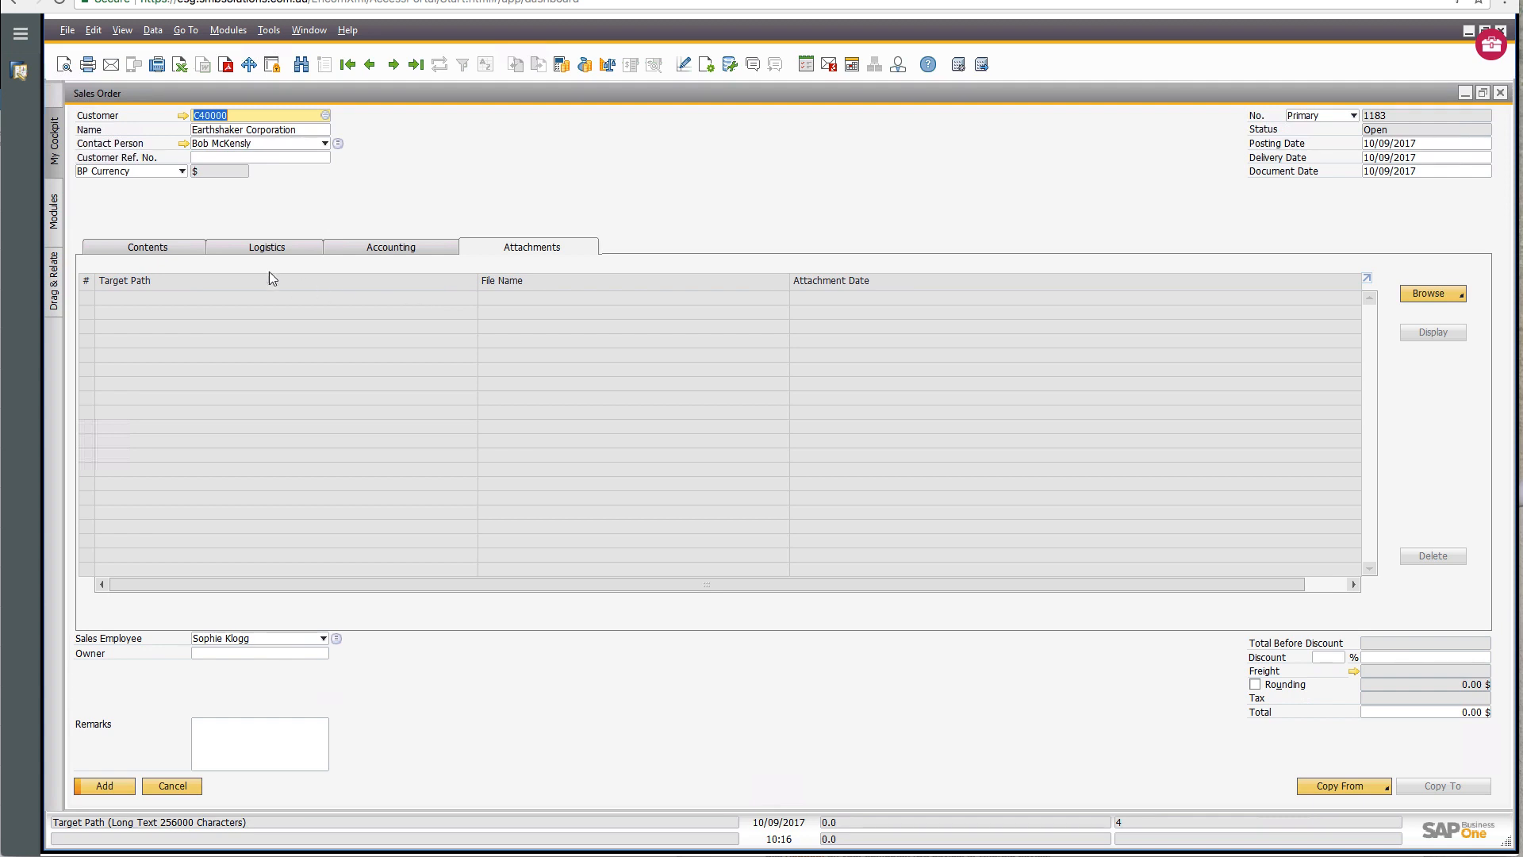
pyautogui.moveTo(157, 249)
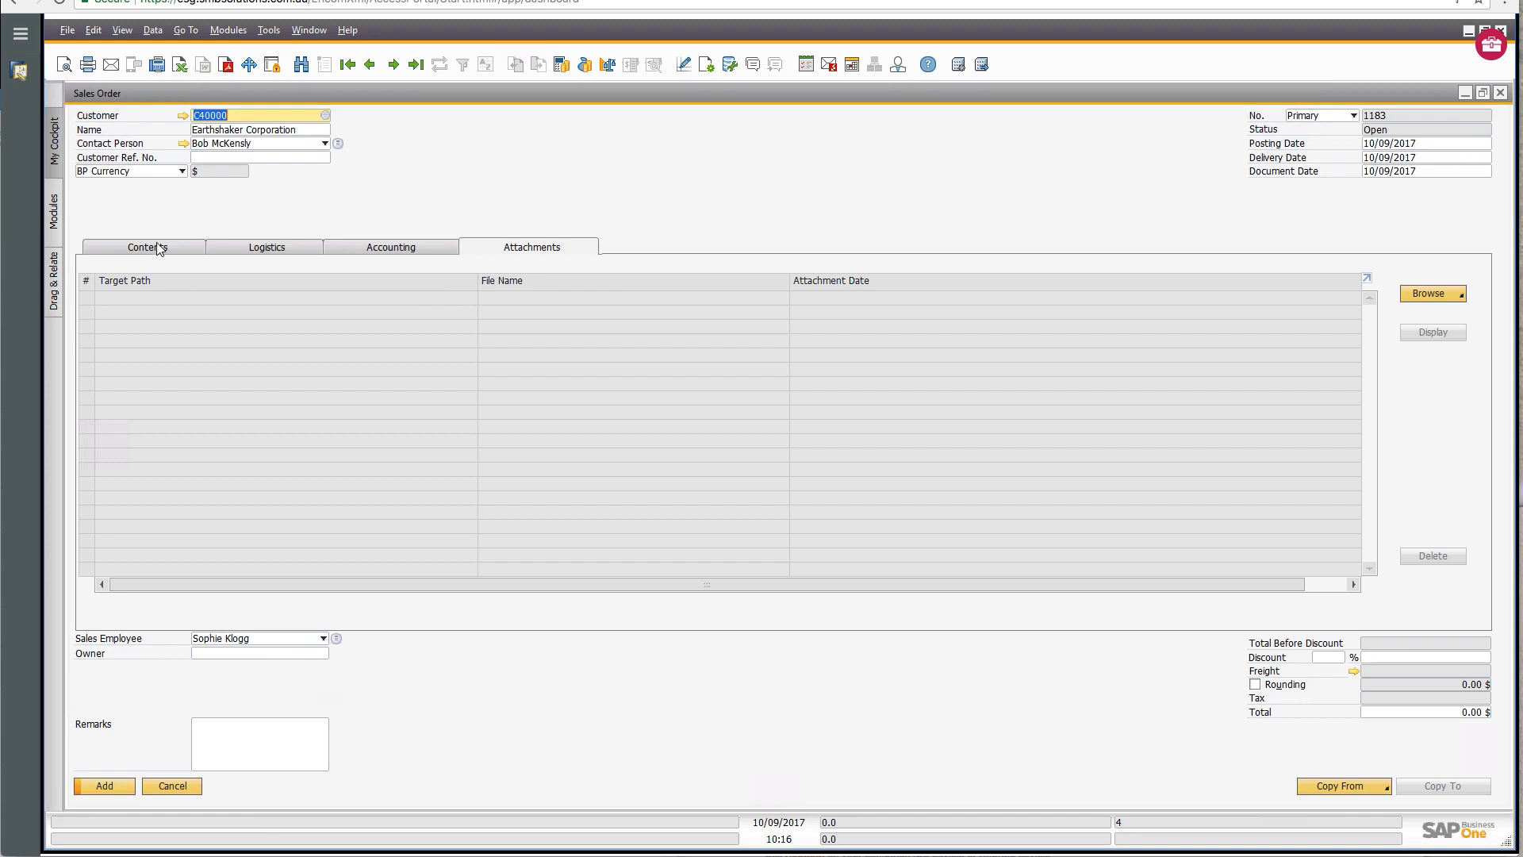
# Return to the order's Contents with its single empty item line.
pyautogui.click(147, 246)
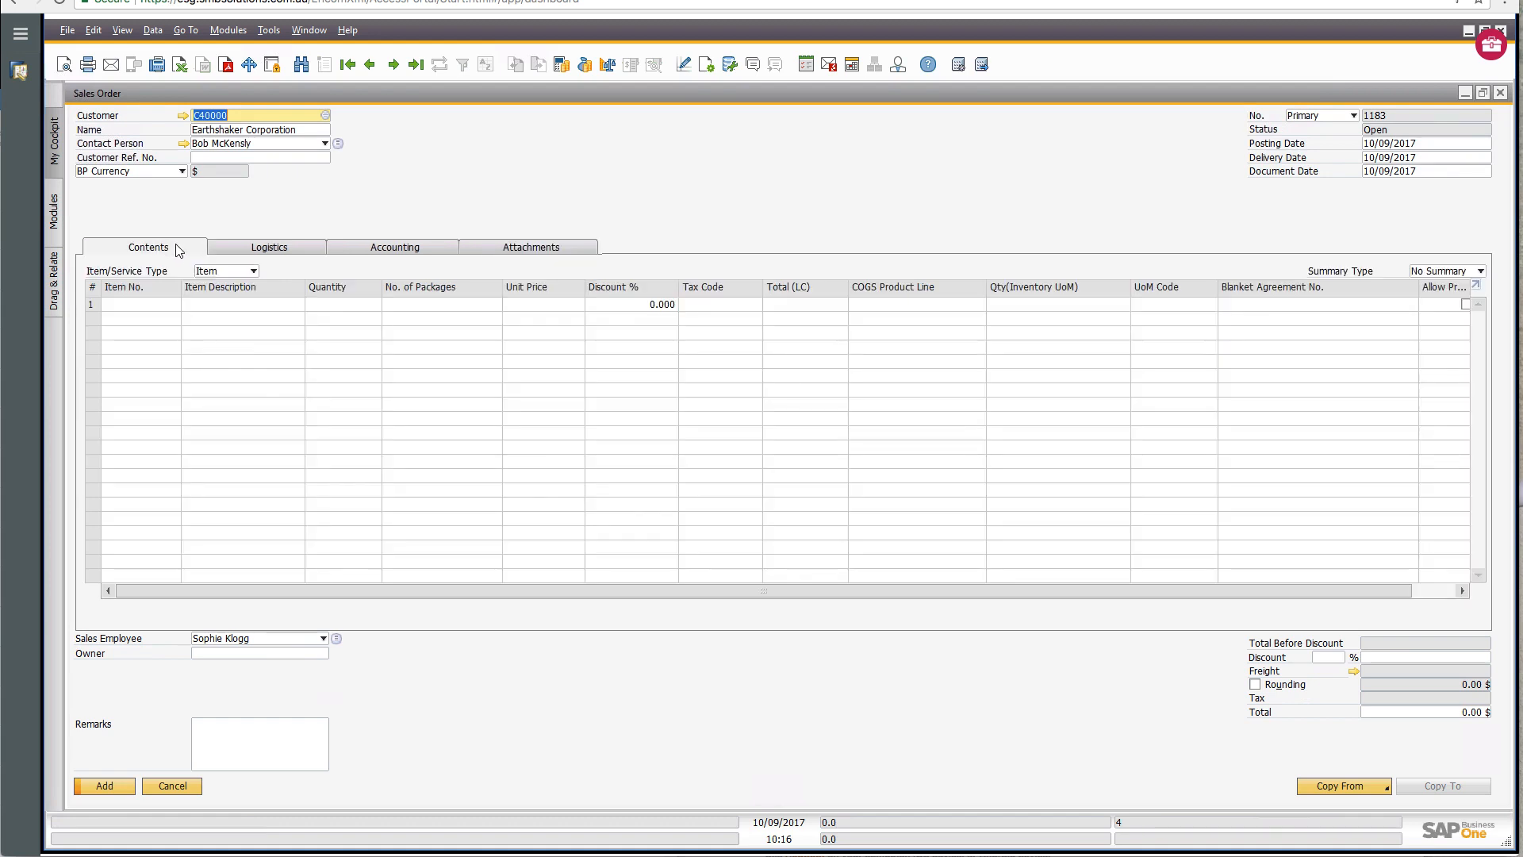
pyautogui.moveTo(267, 209)
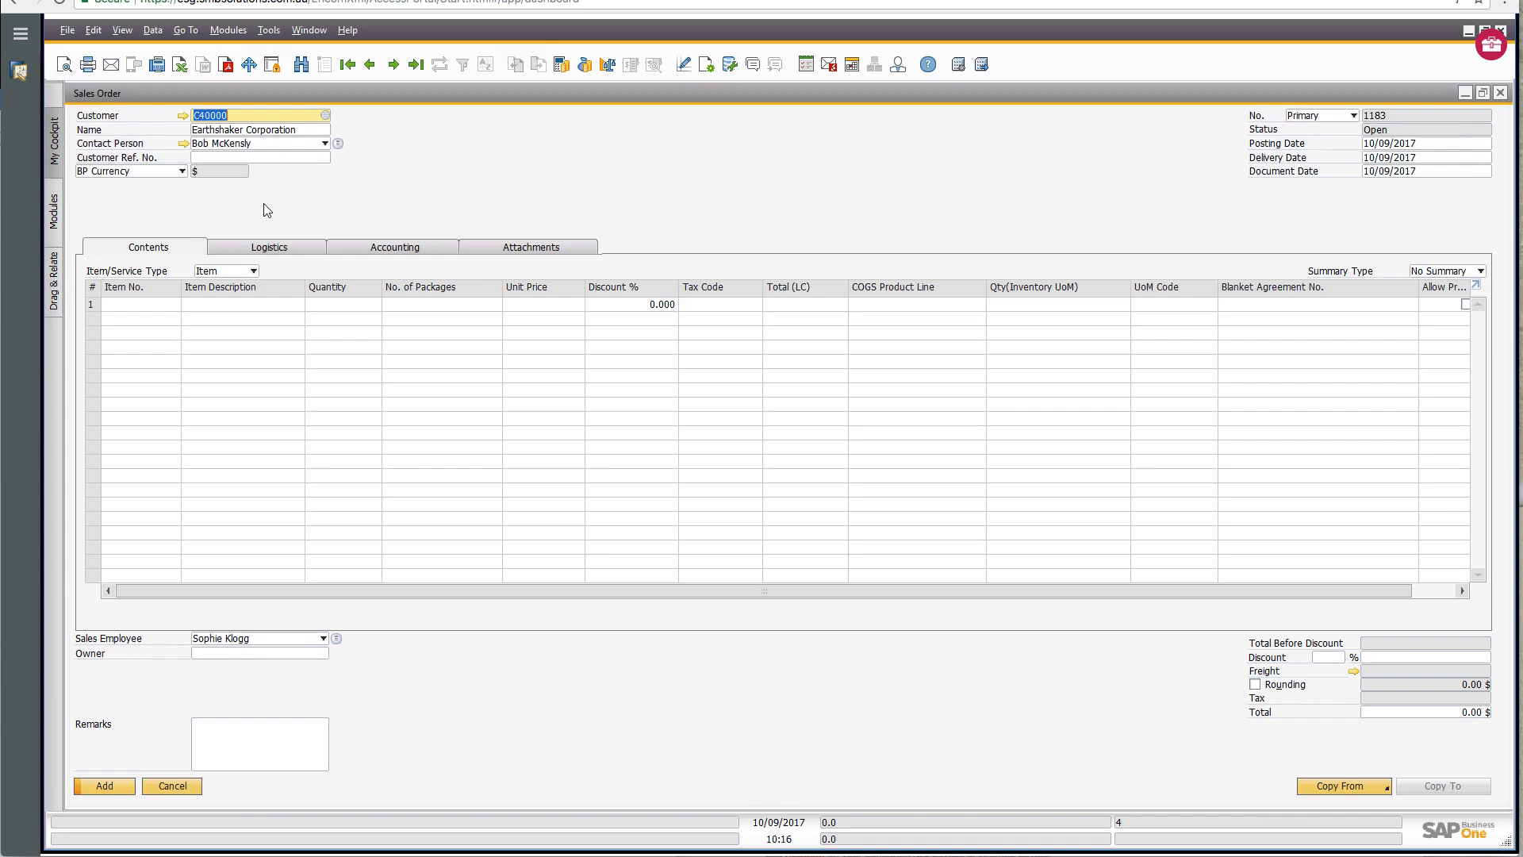
pyautogui.moveTo(284, 205)
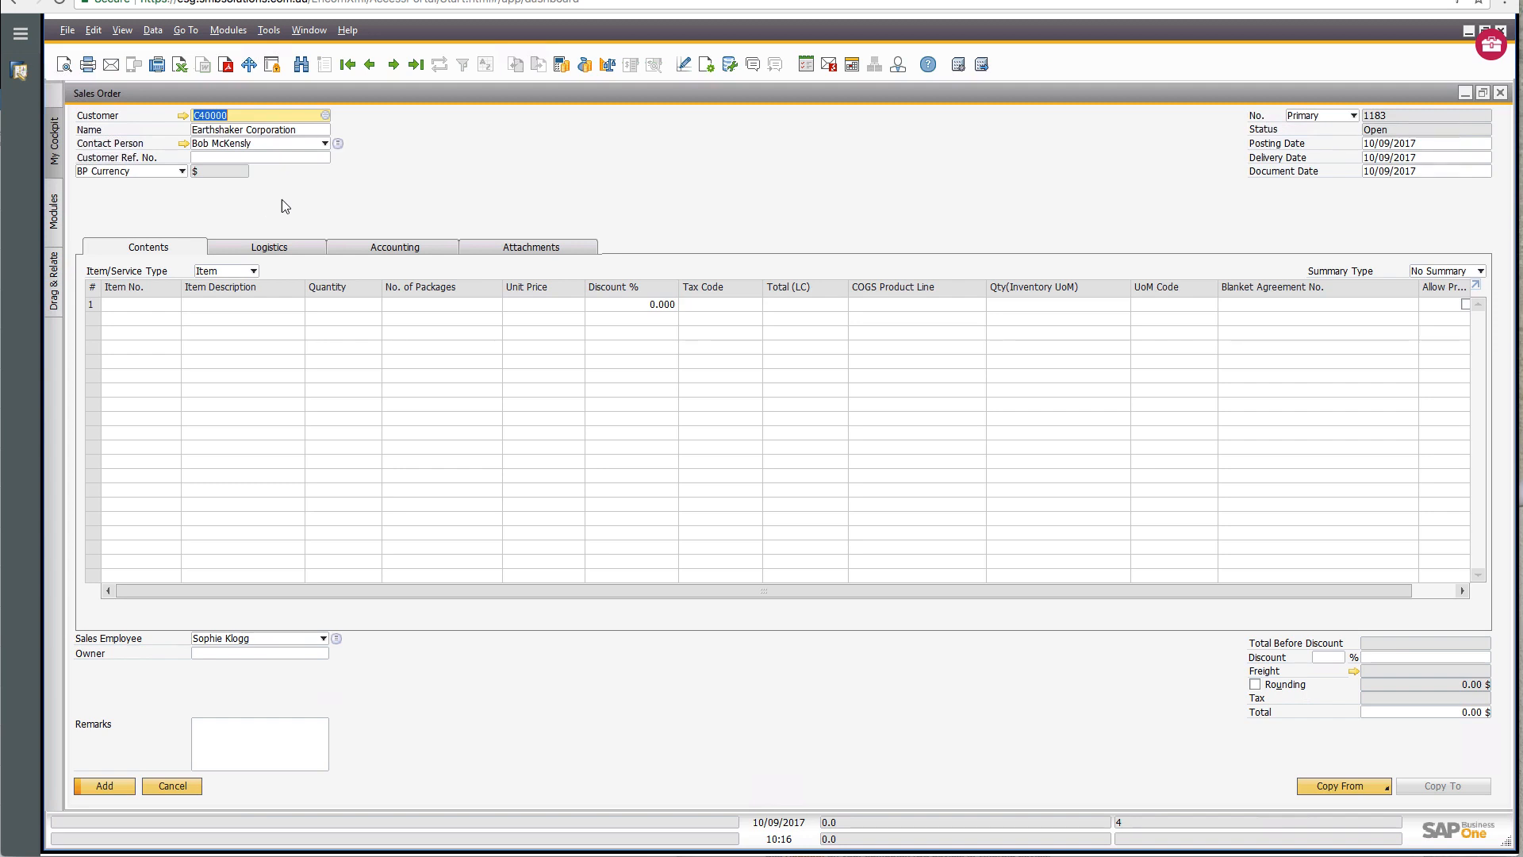
pyautogui.moveTo(460, 62)
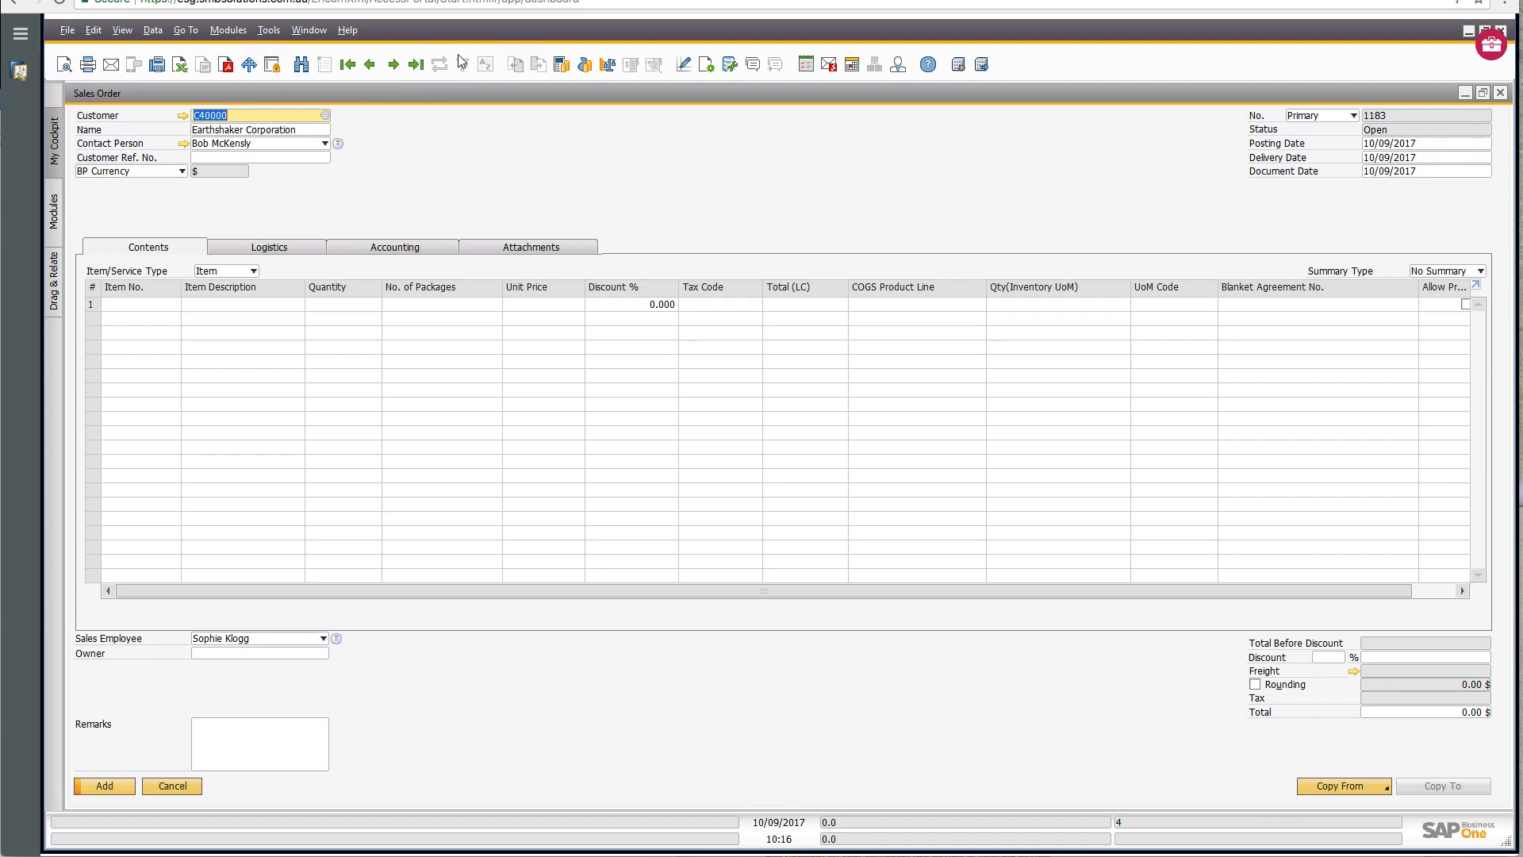
pyautogui.moveTo(607, 64)
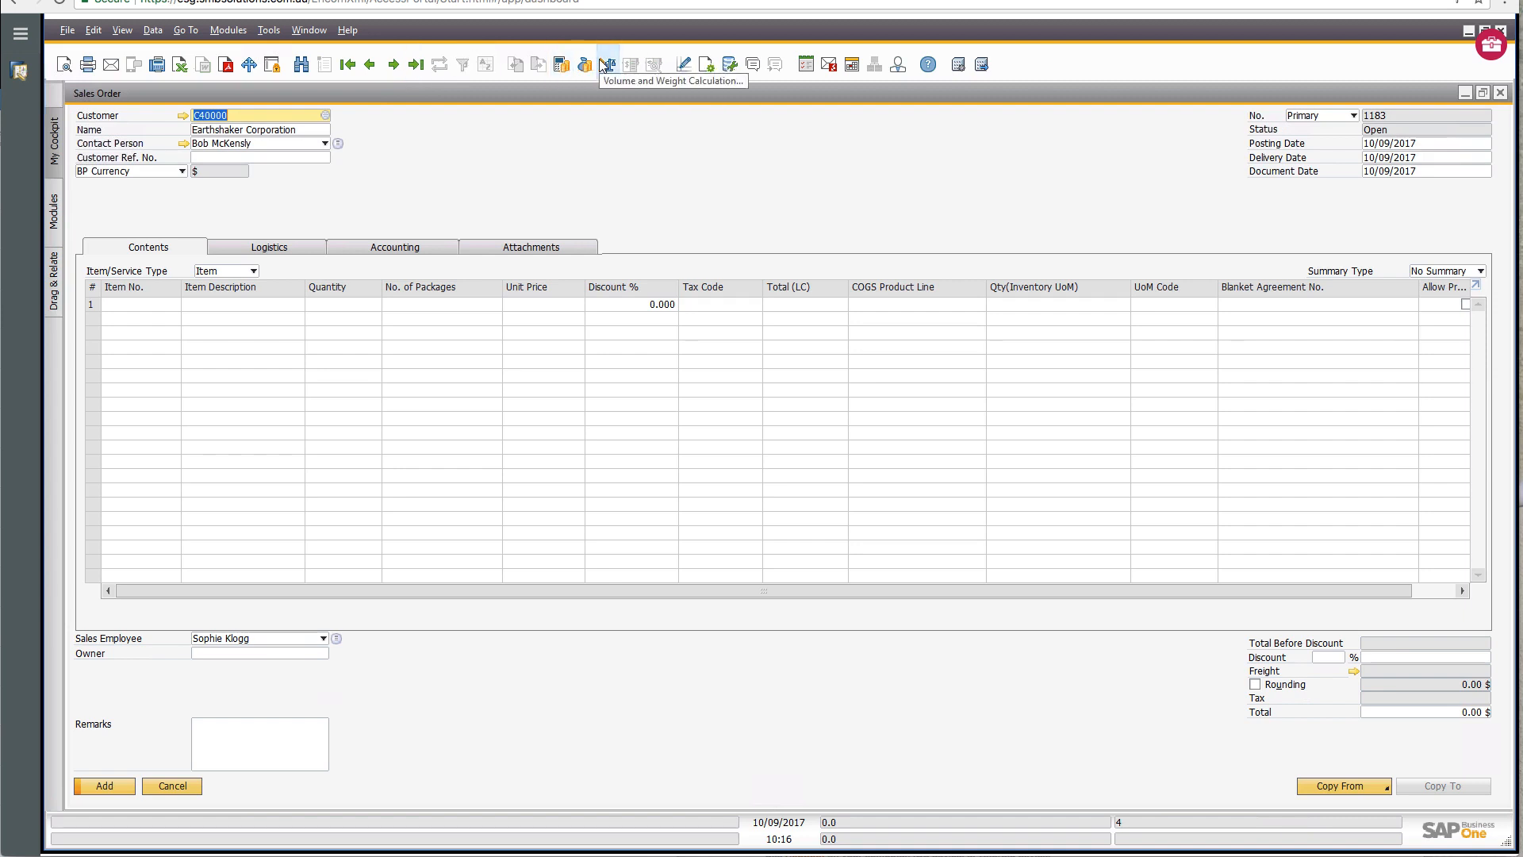
pyautogui.moveTo(562, 63)
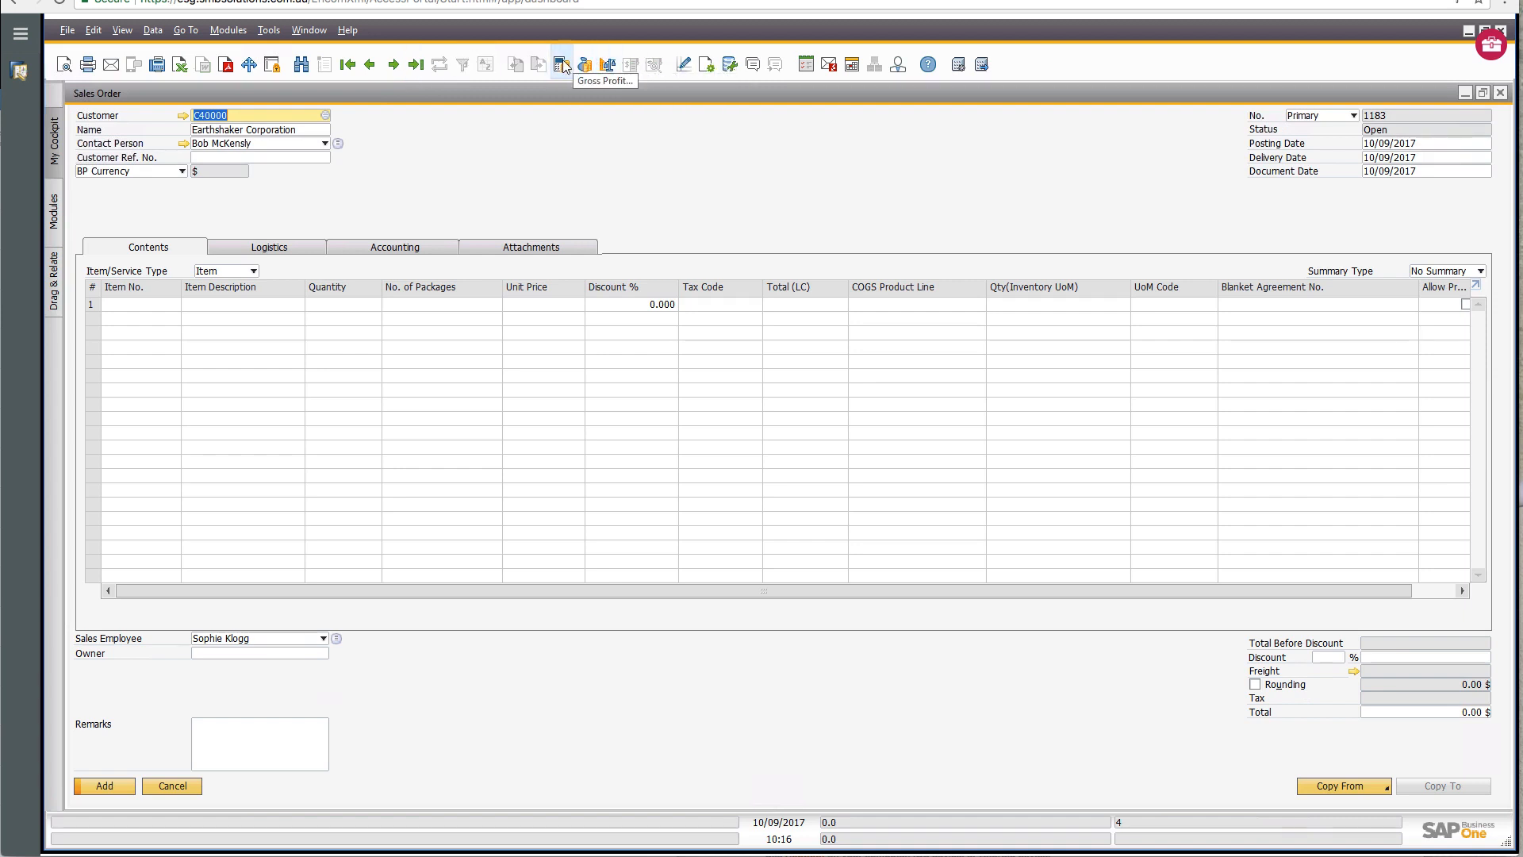
pyautogui.moveTo(534, 65)
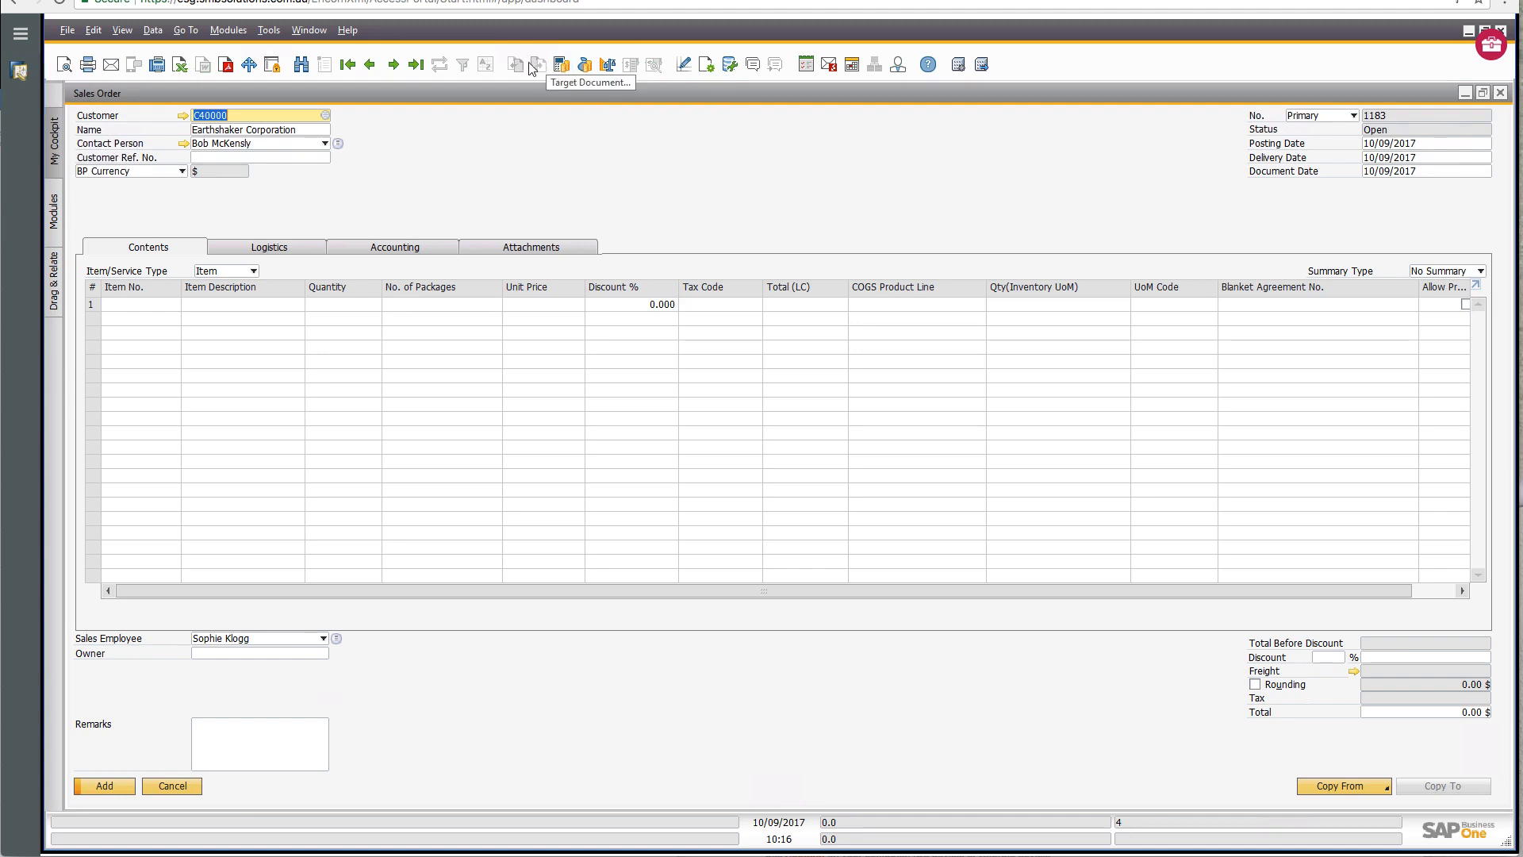
pyautogui.moveTo(562, 64)
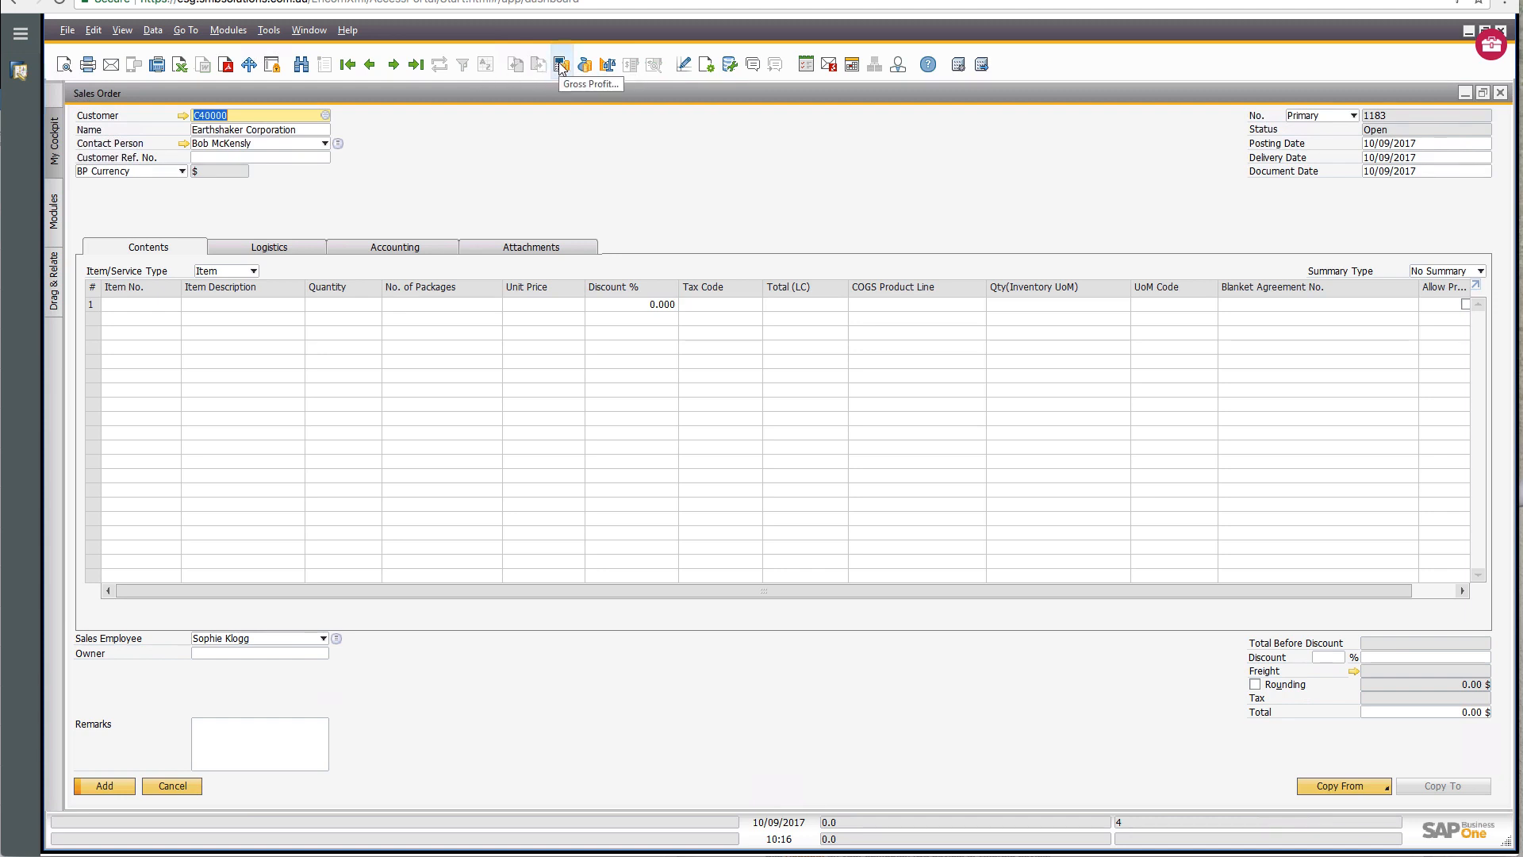
pyautogui.moveTo(584, 63)
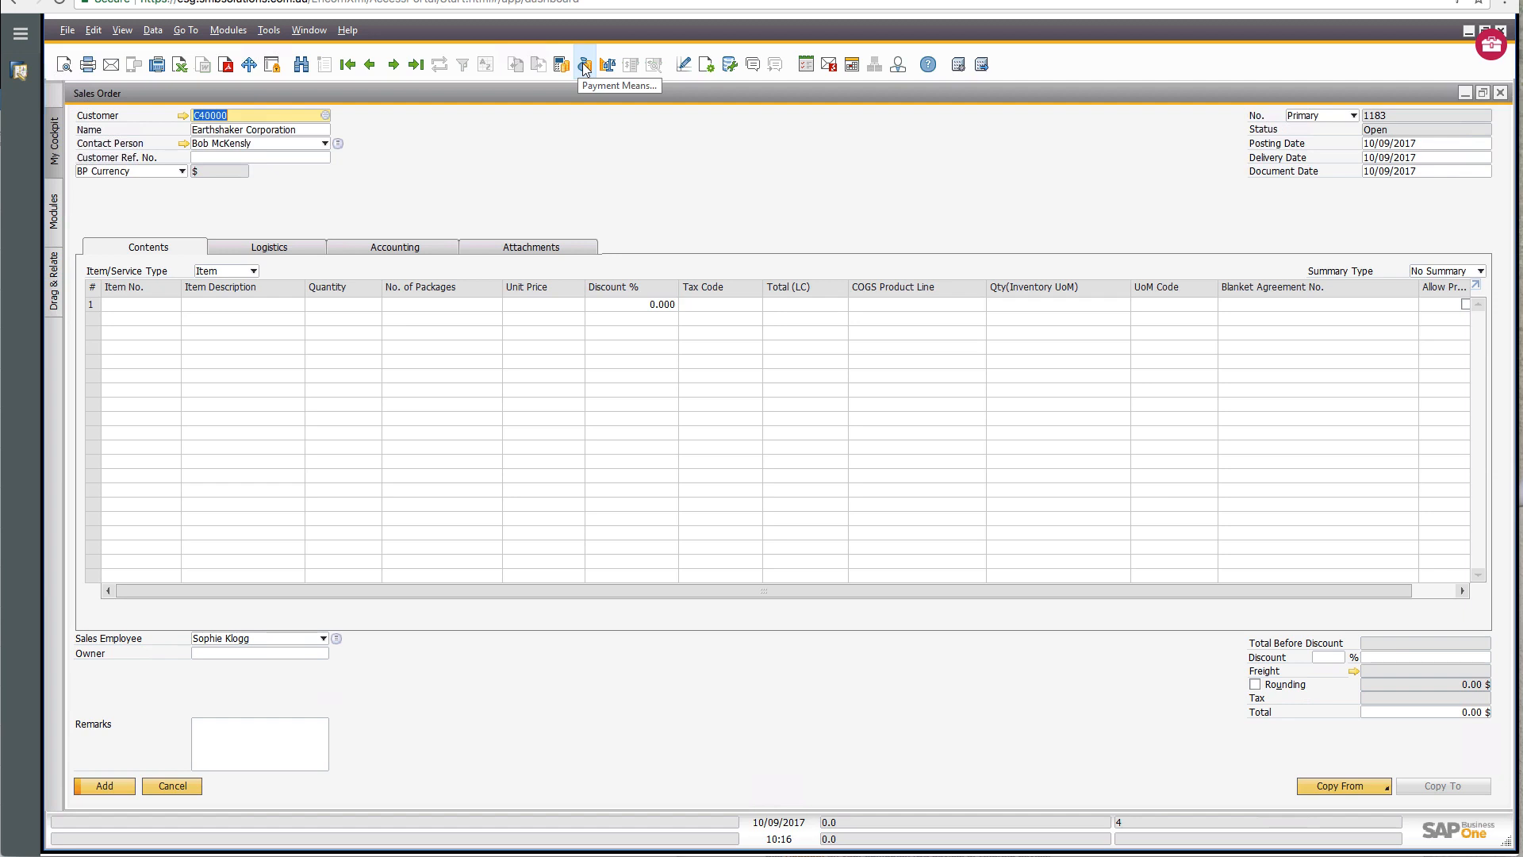
pyautogui.moveTo(583, 63)
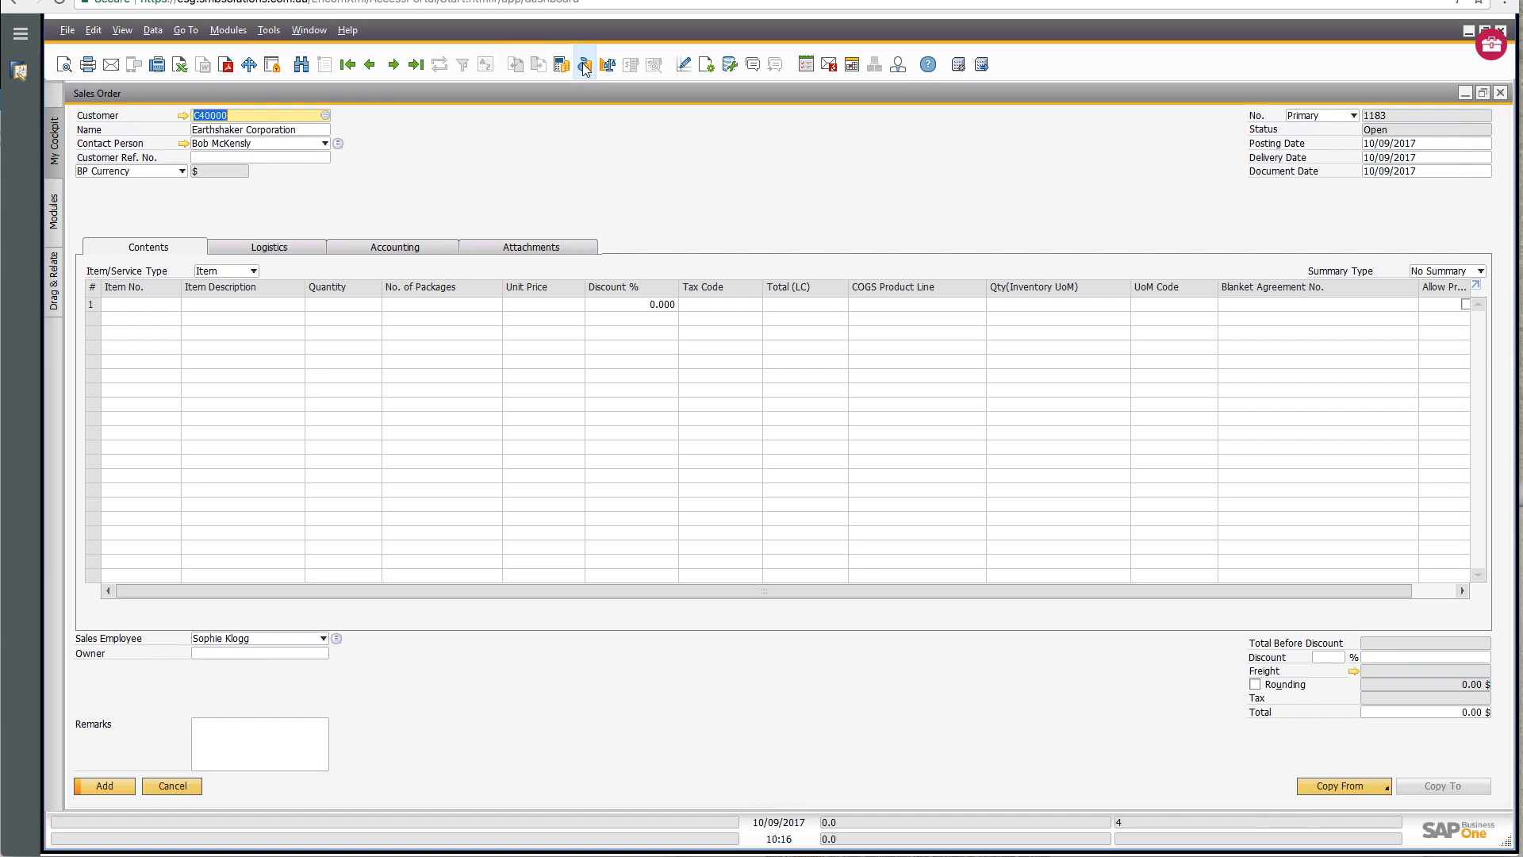
pyautogui.moveTo(609, 64)
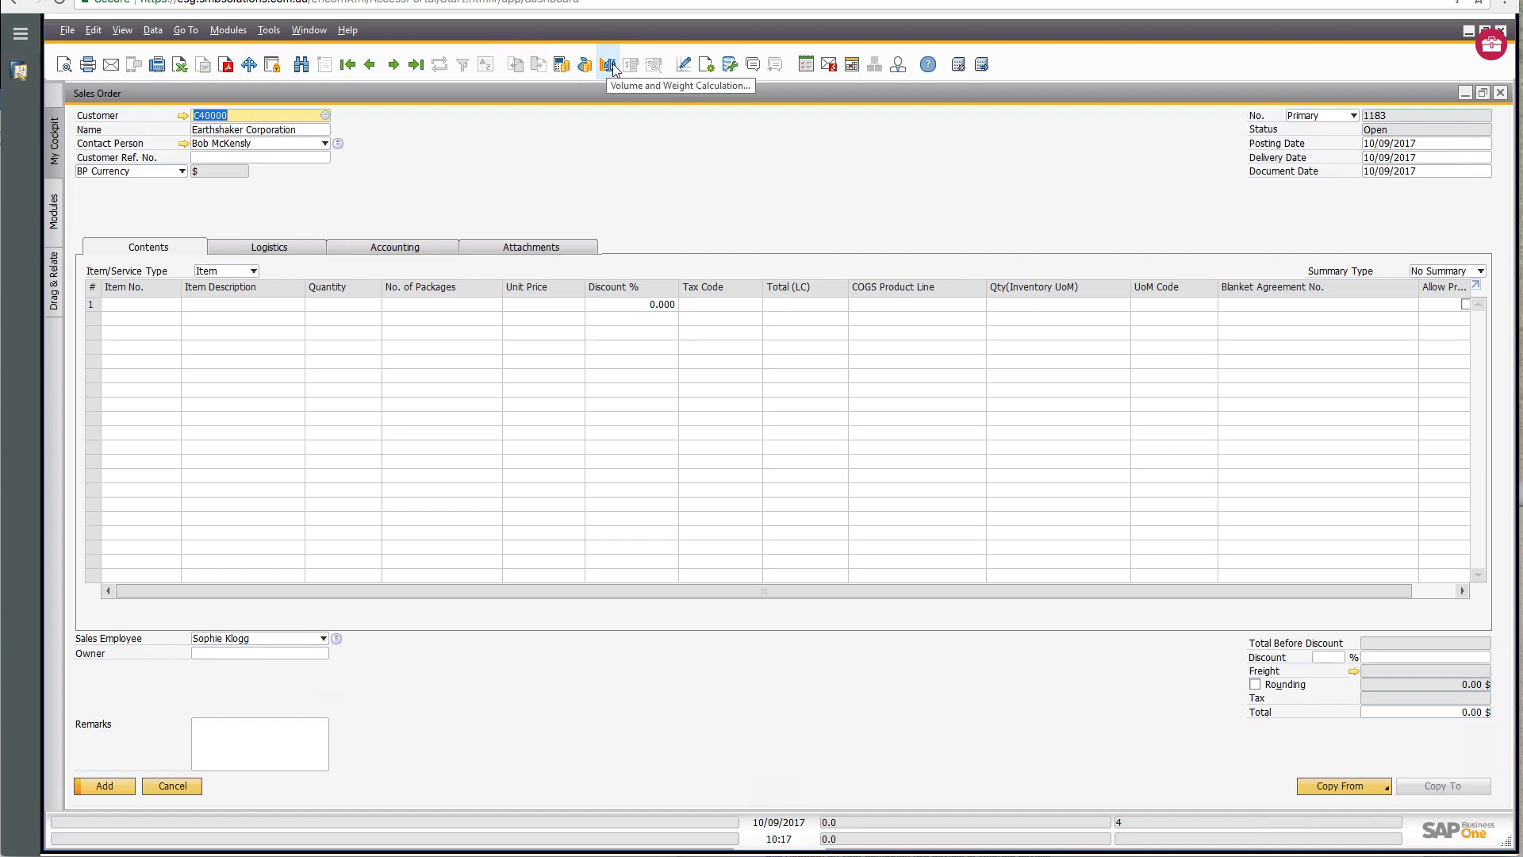
pyautogui.moveTo(188, 269)
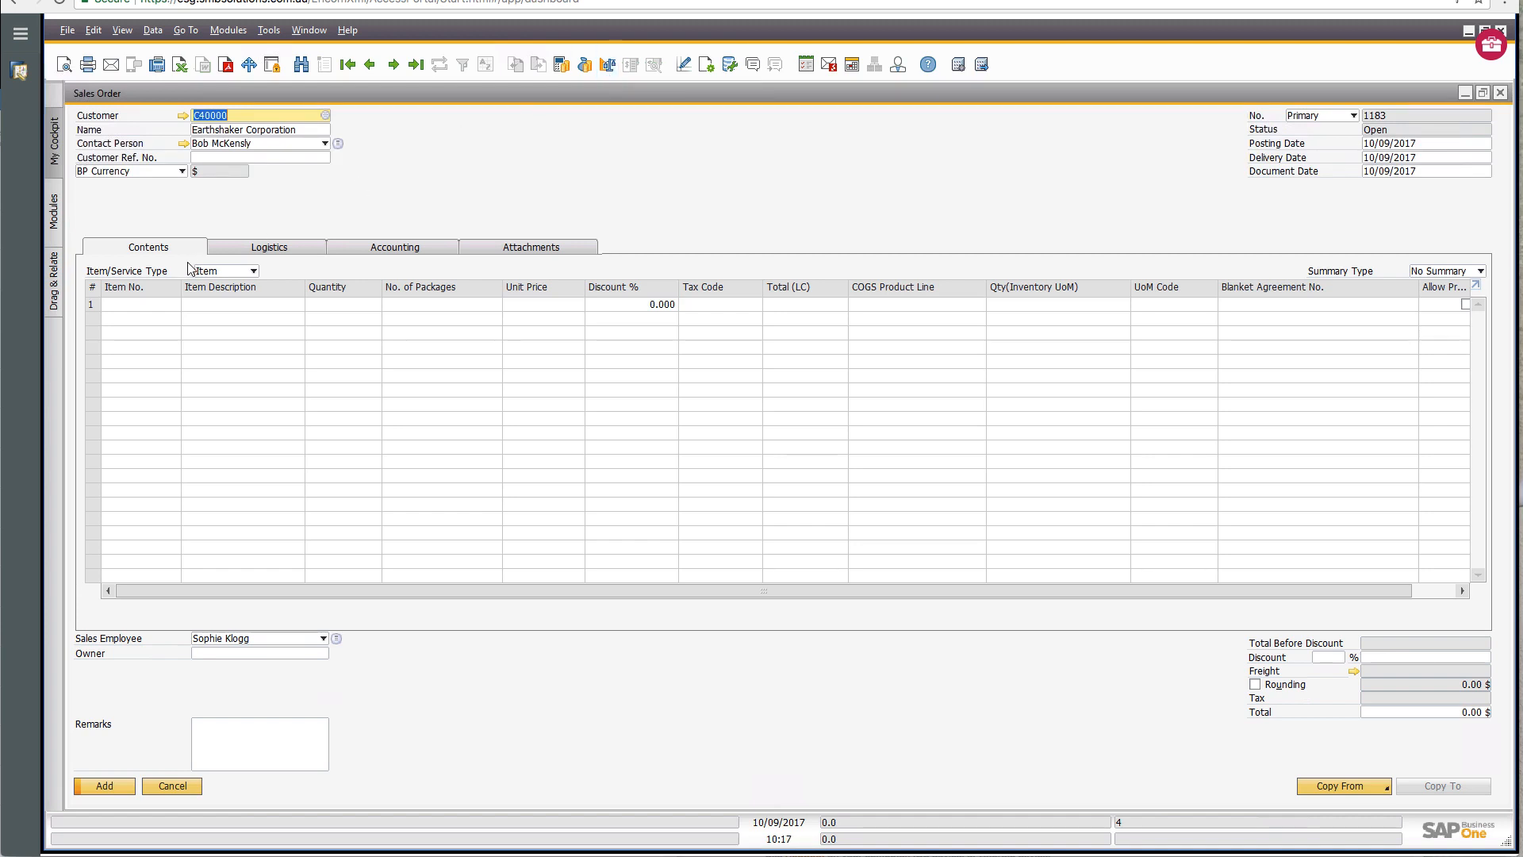
pyautogui.moveTo(403, 75)
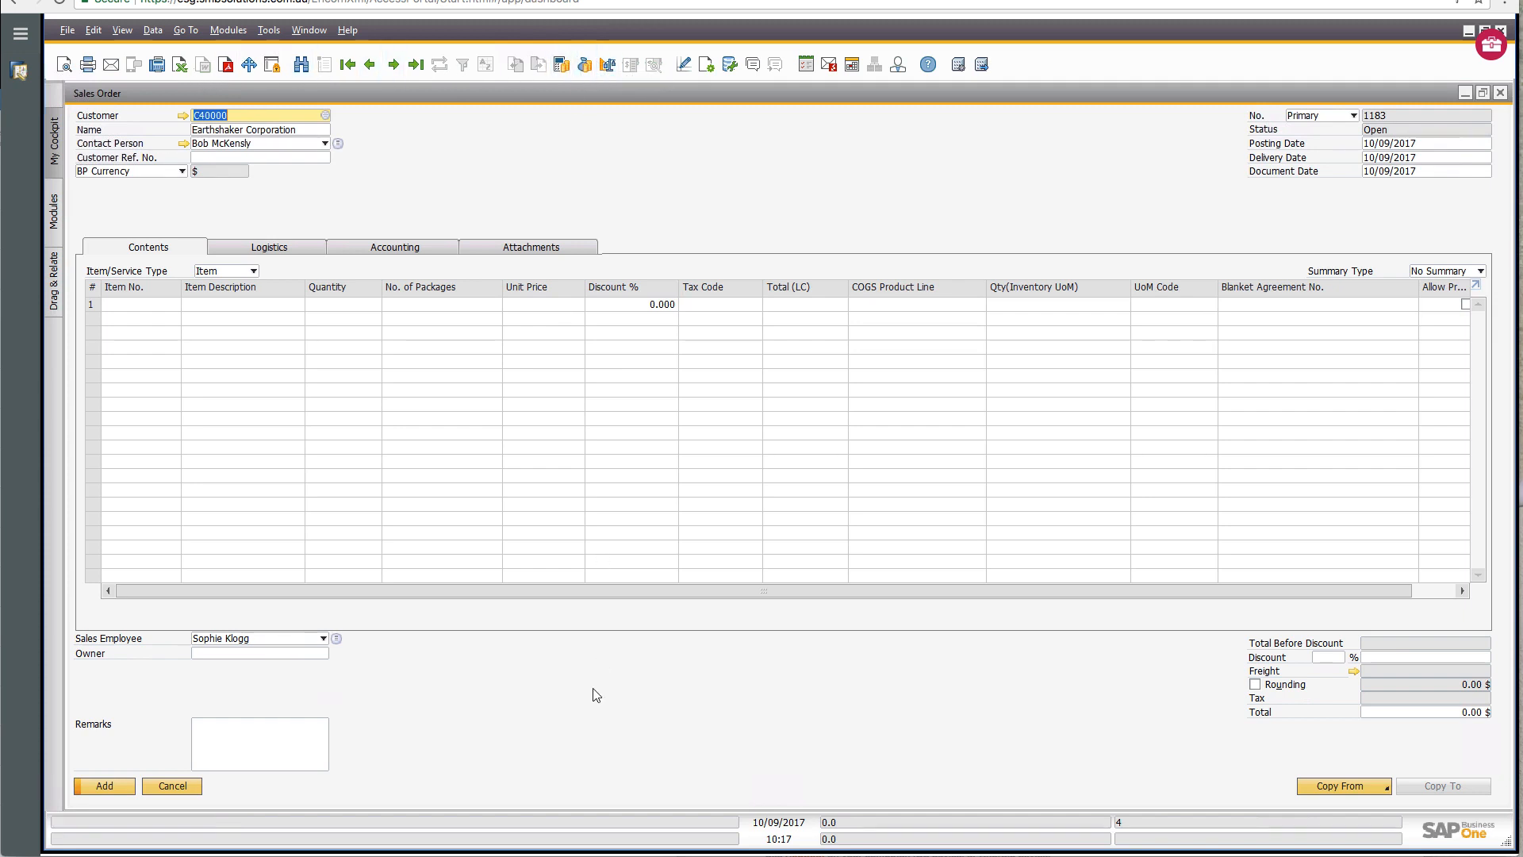
pyautogui.rightClick(597, 695)
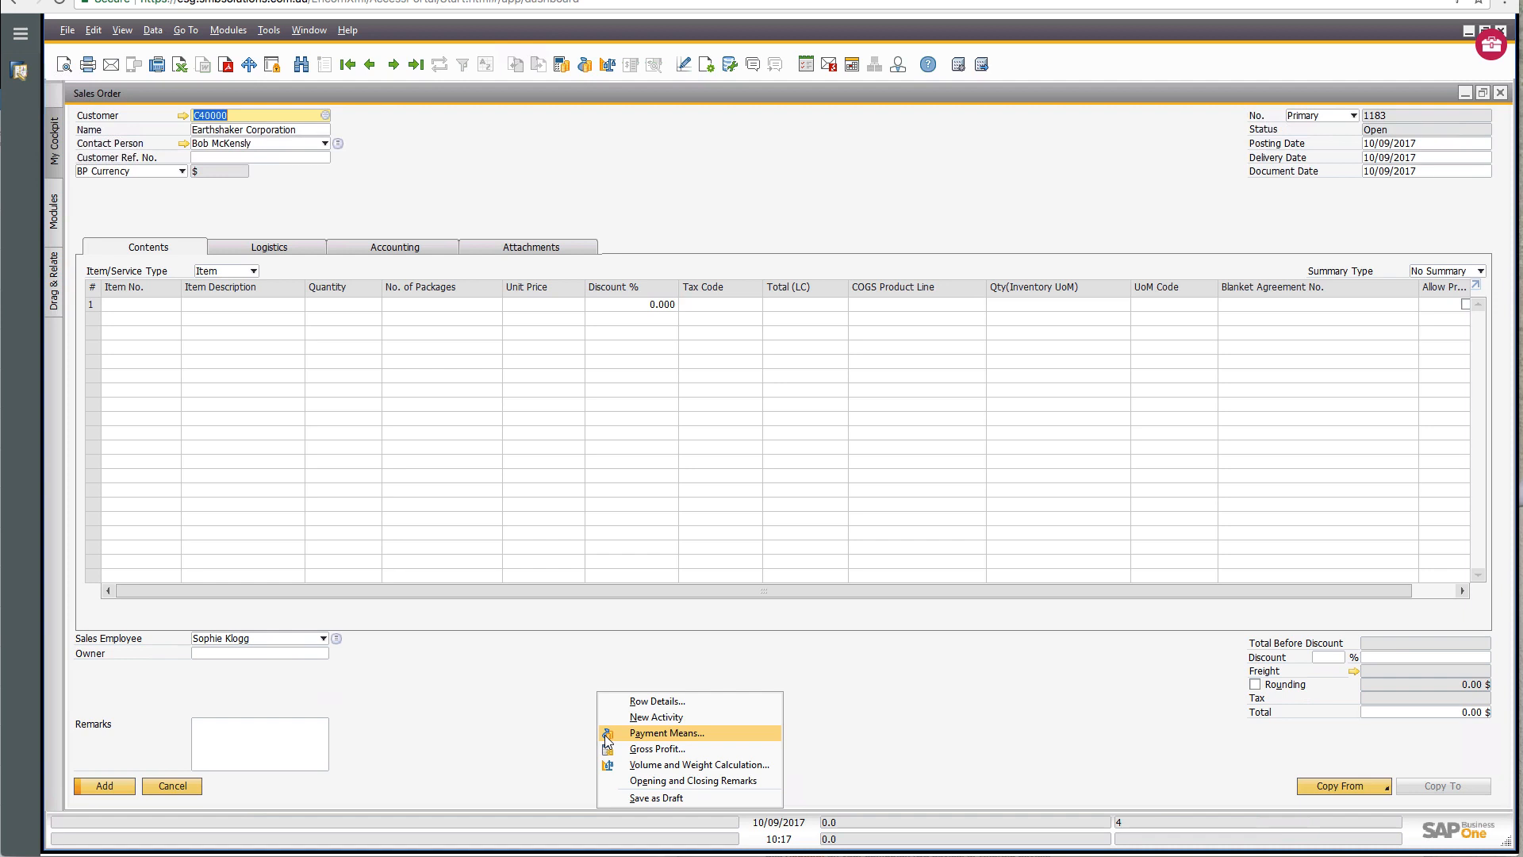
pyautogui.moveTo(543, 365)
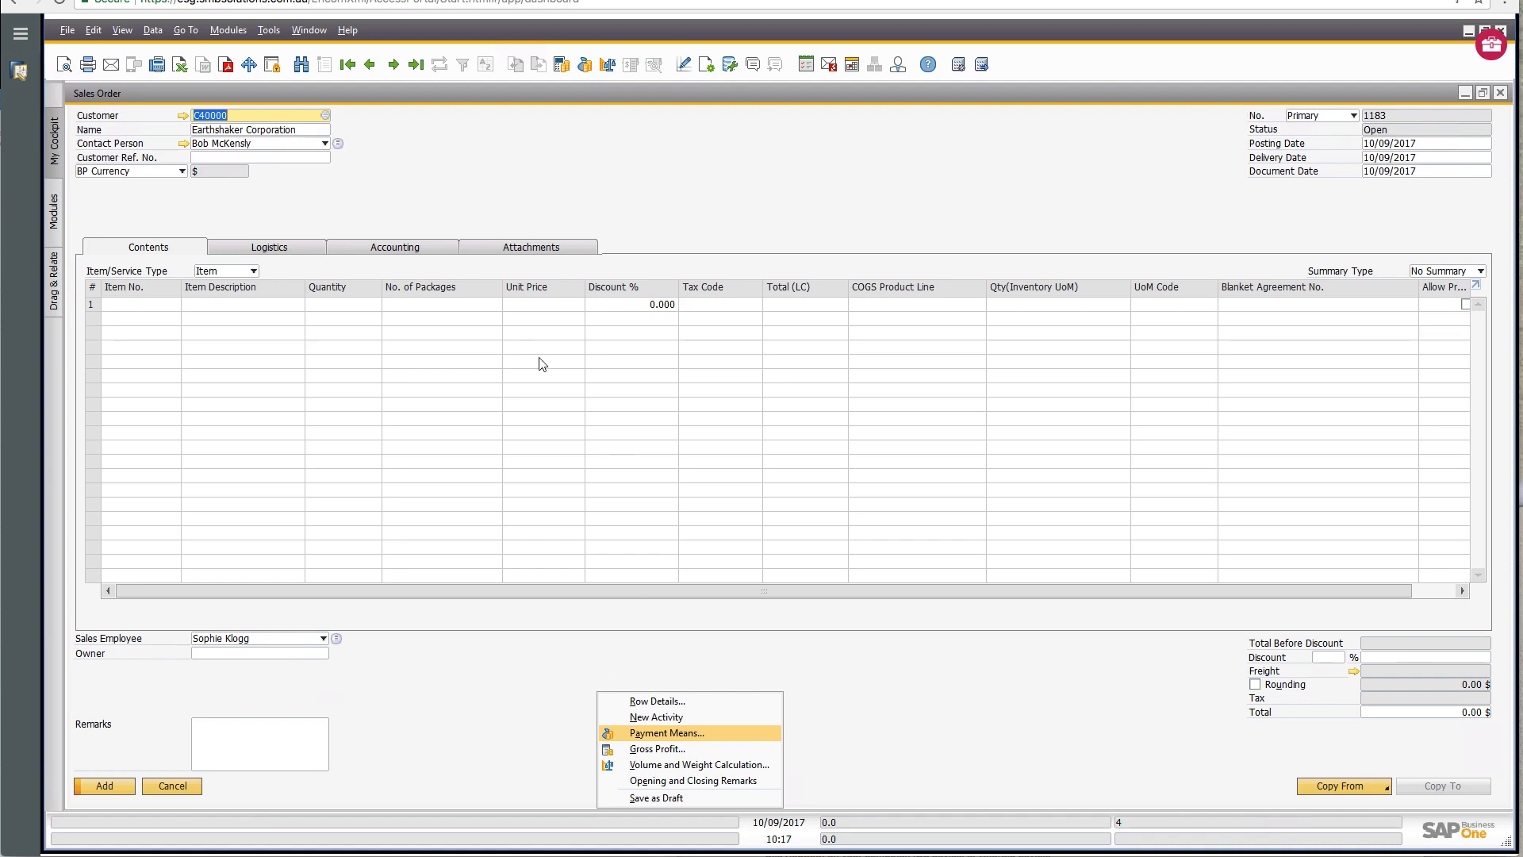
pyautogui.moveTo(568, 70)
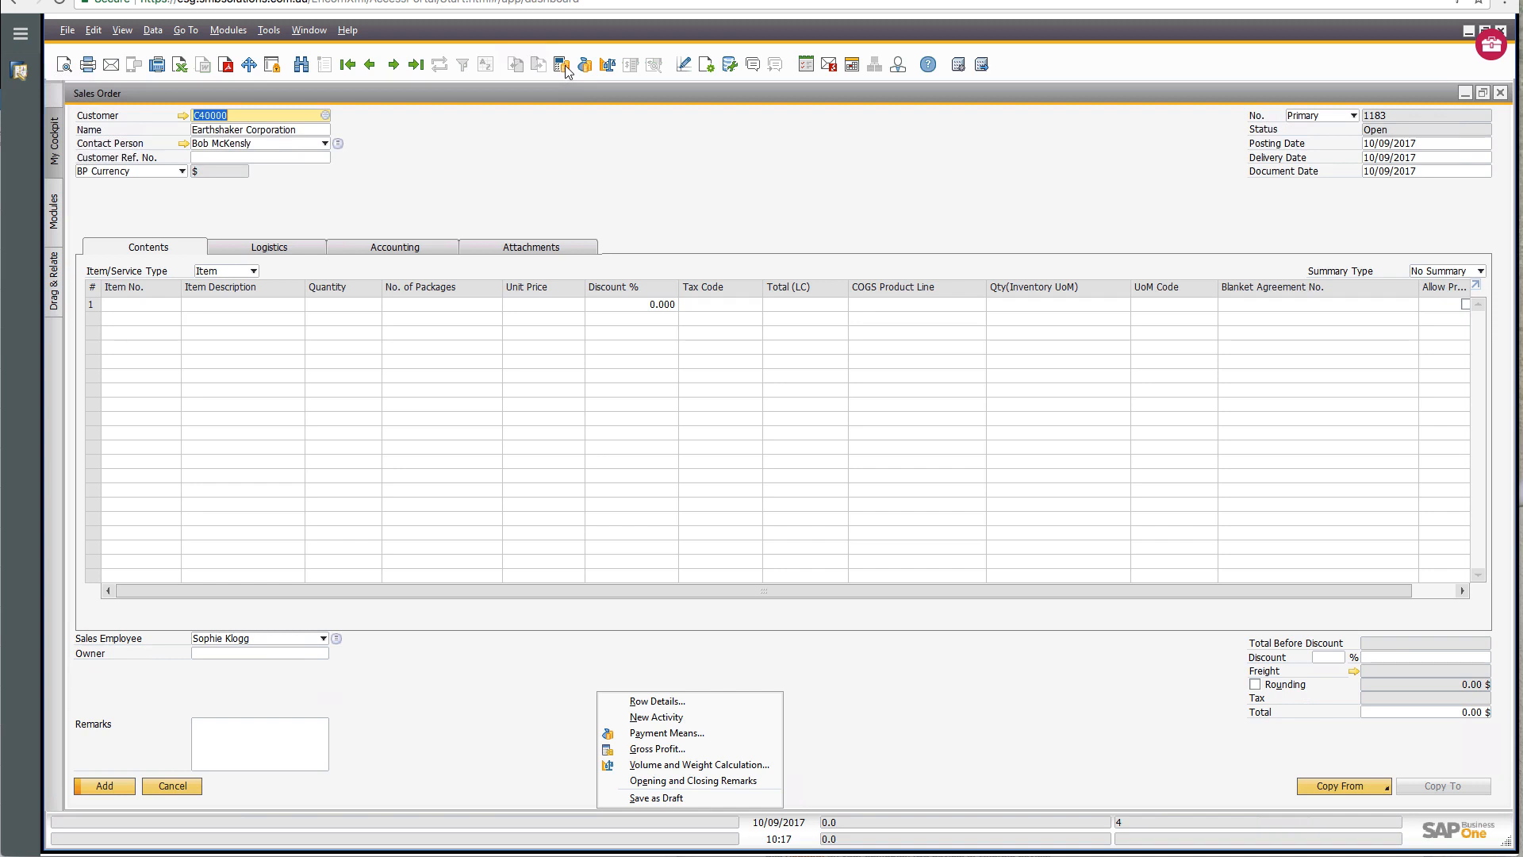
pyautogui.moveTo(522, 712)
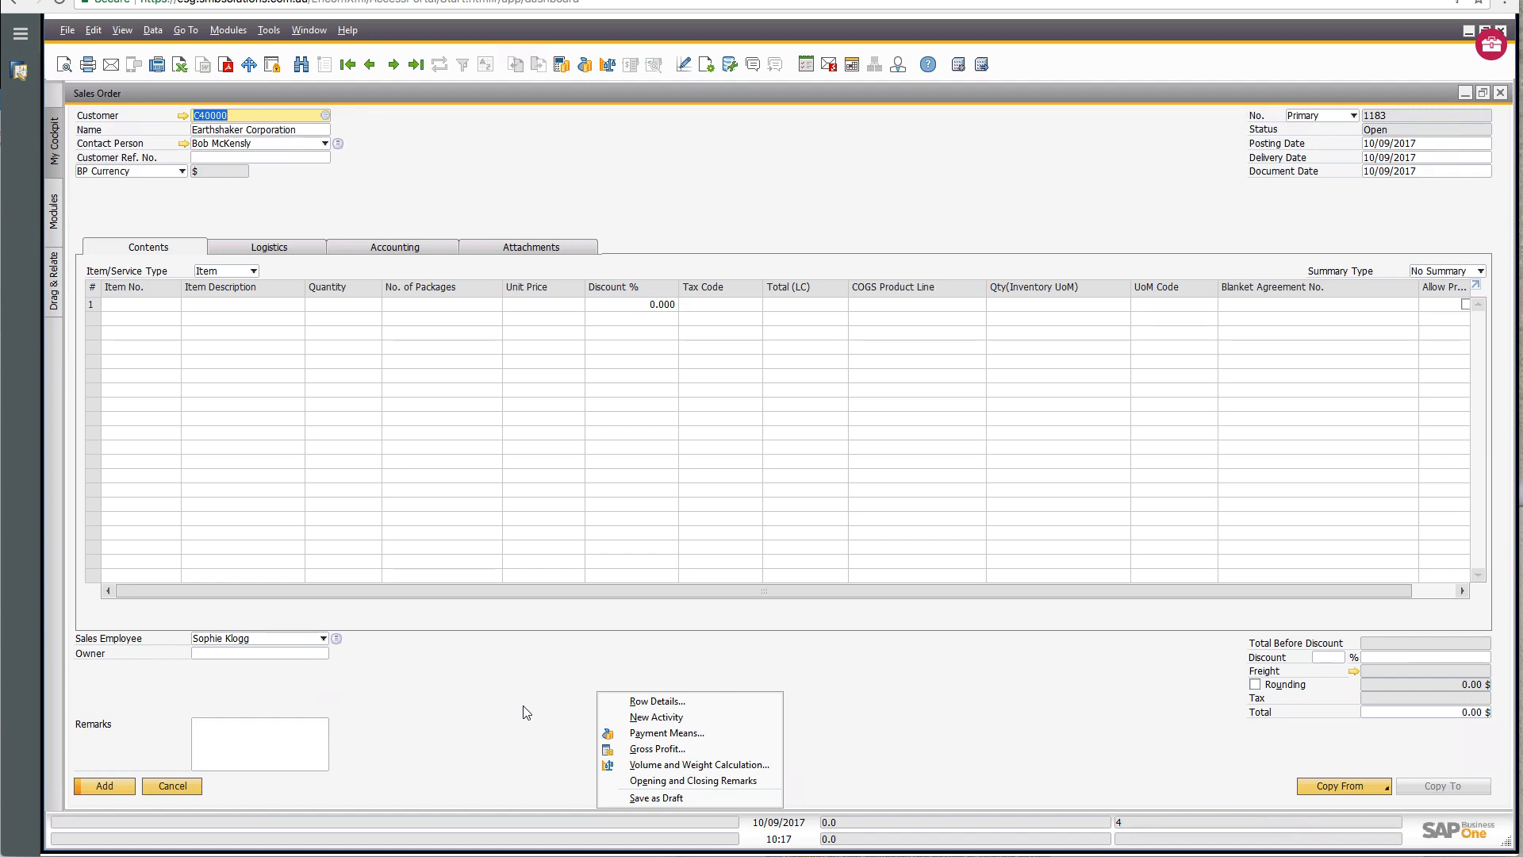
pyautogui.moveTo(655, 717)
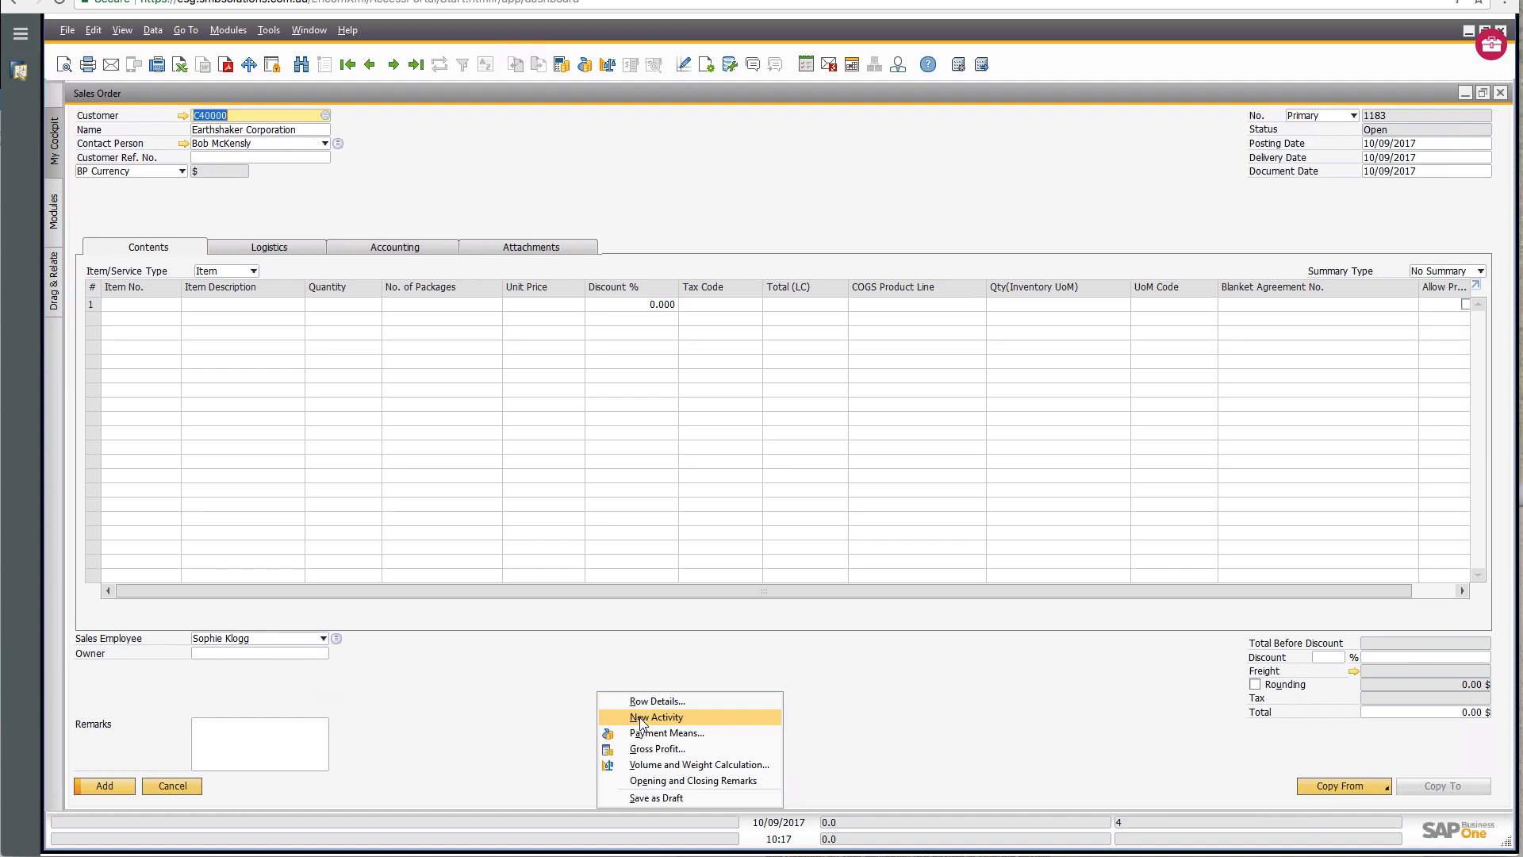
pyautogui.moveTo(476, 703)
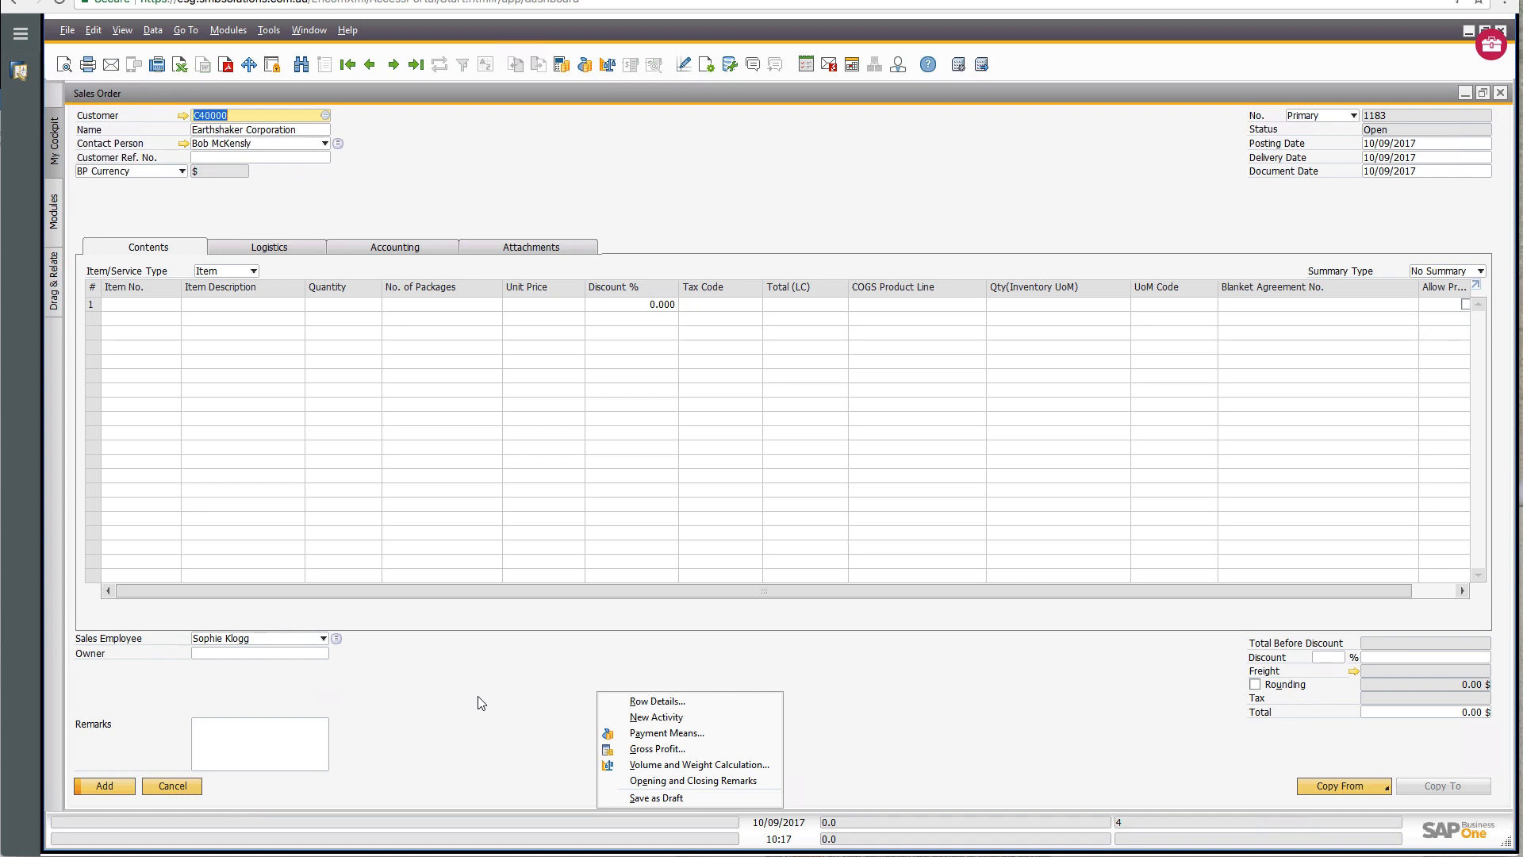
pyautogui.moveTo(478, 698)
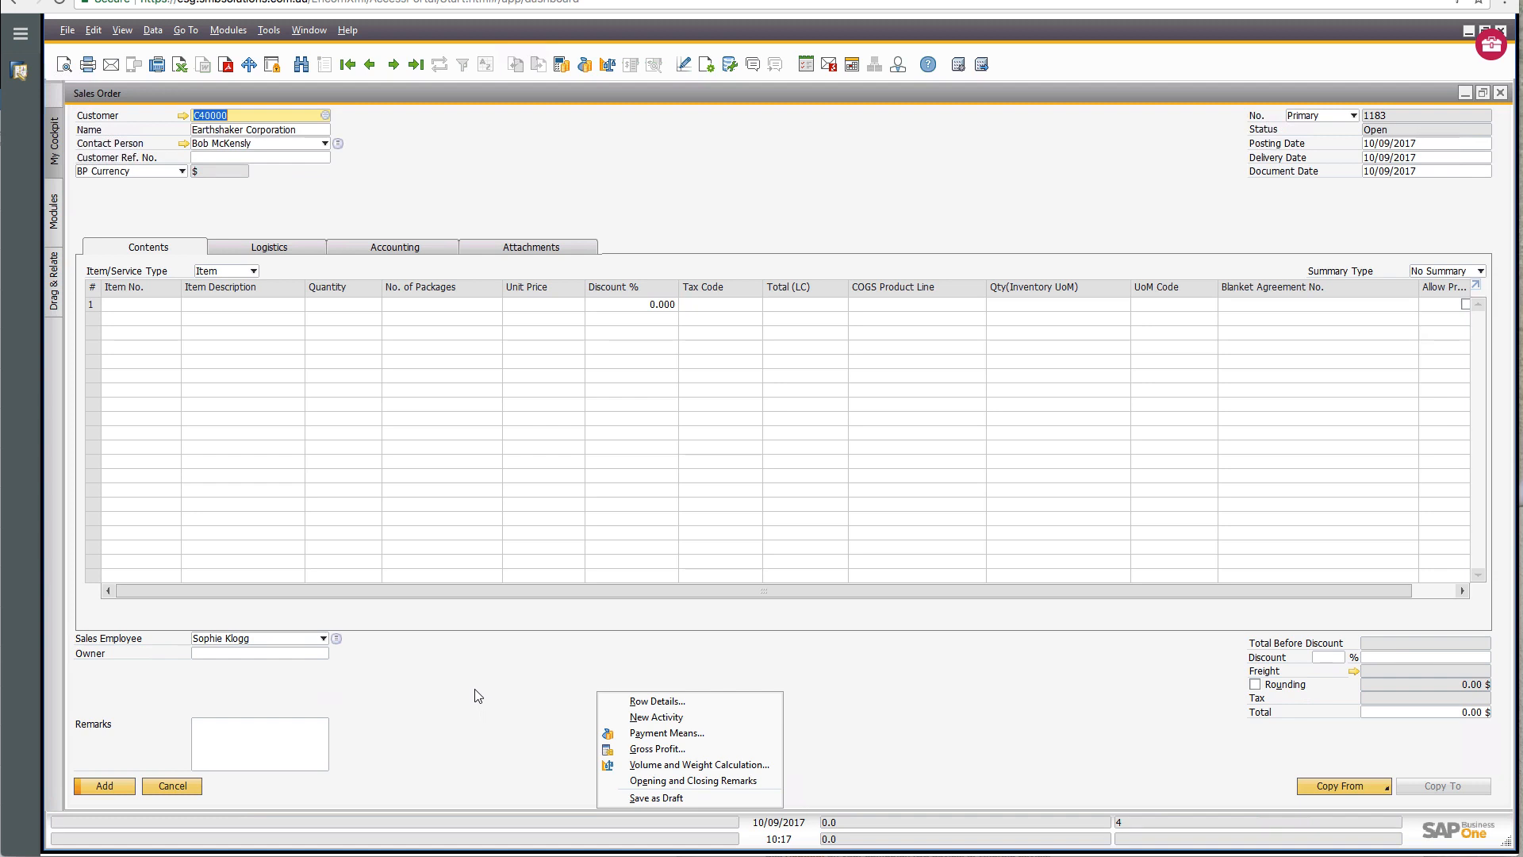
pyautogui.moveTo(440, 653)
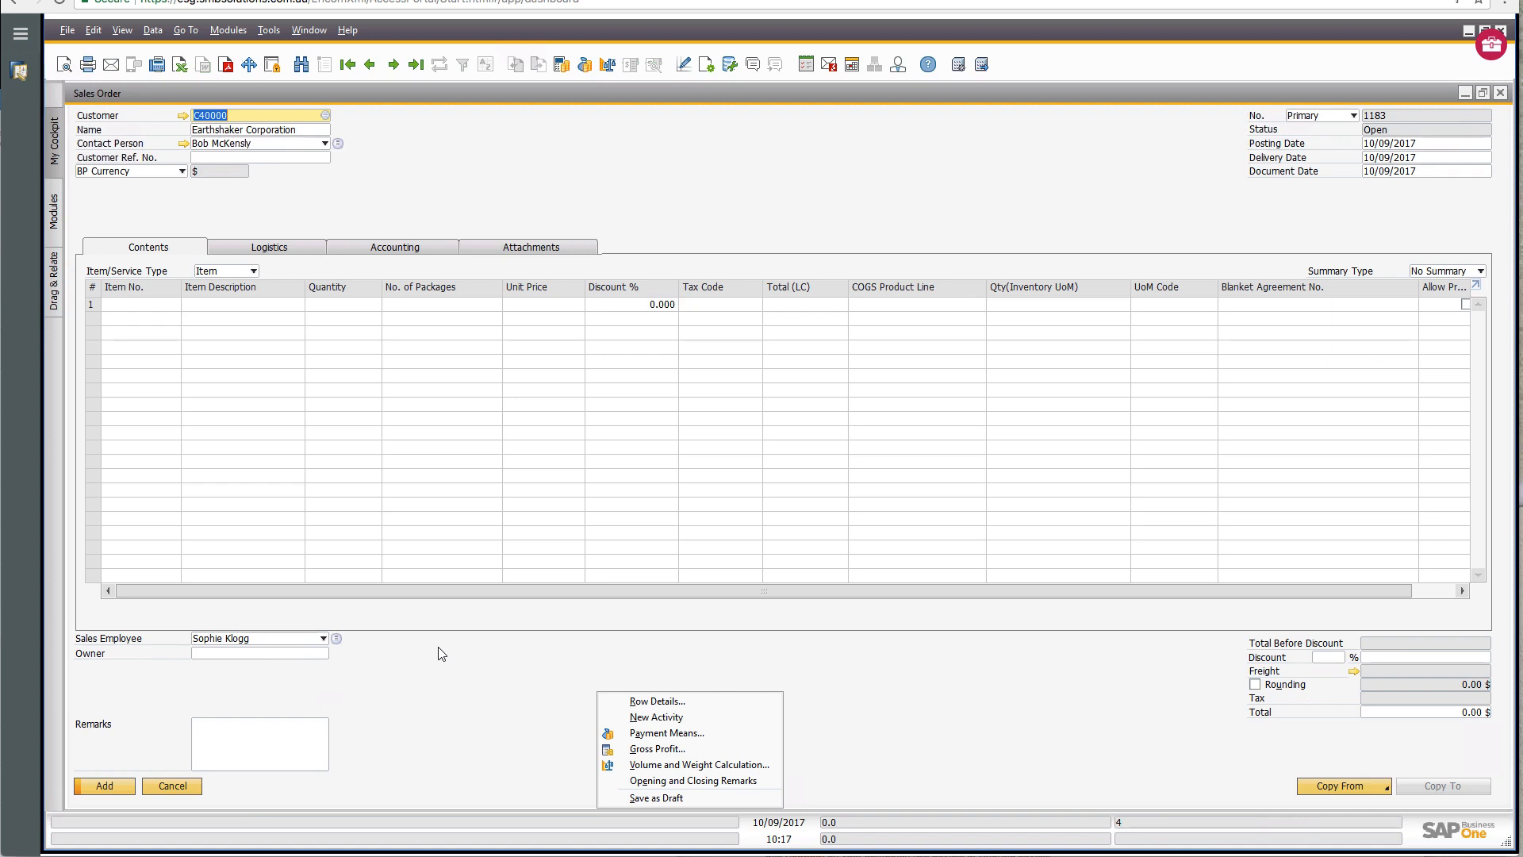
pyautogui.moveTo(181, 507)
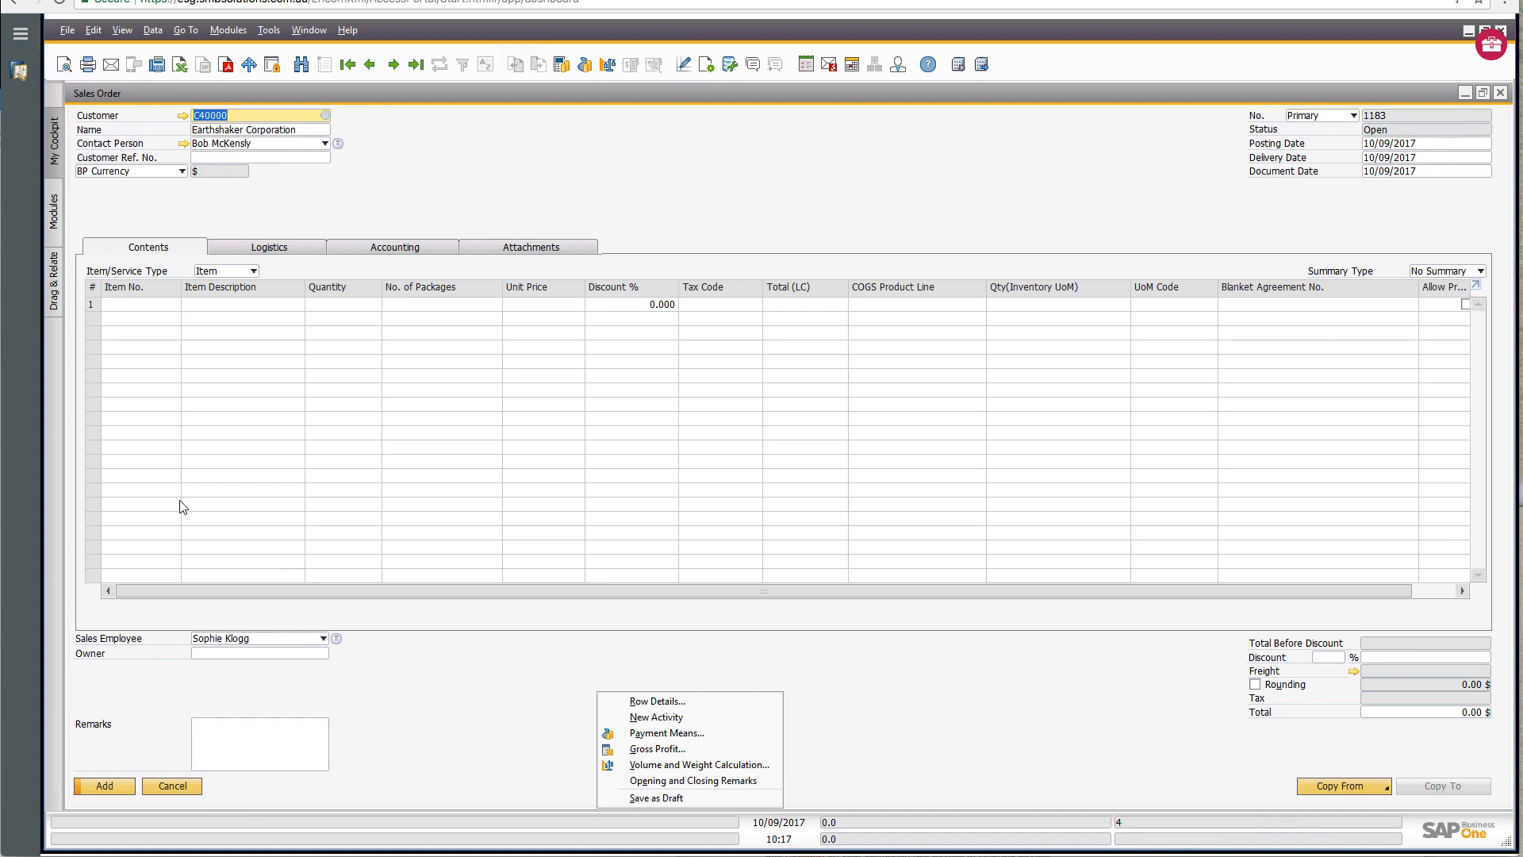
pyautogui.moveTo(830, 660)
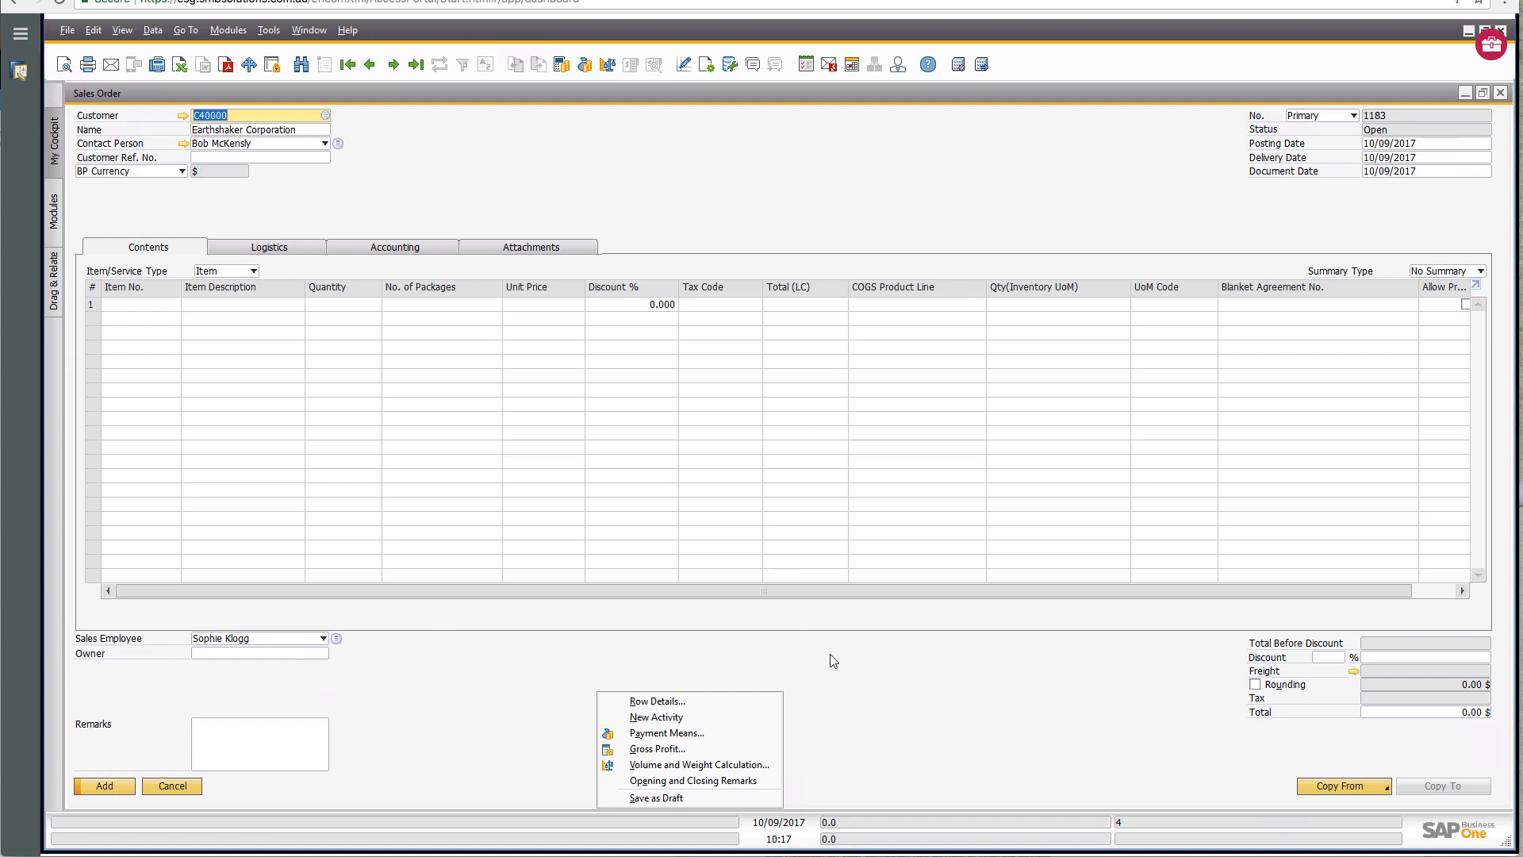
pyautogui.moveTo(818, 663)
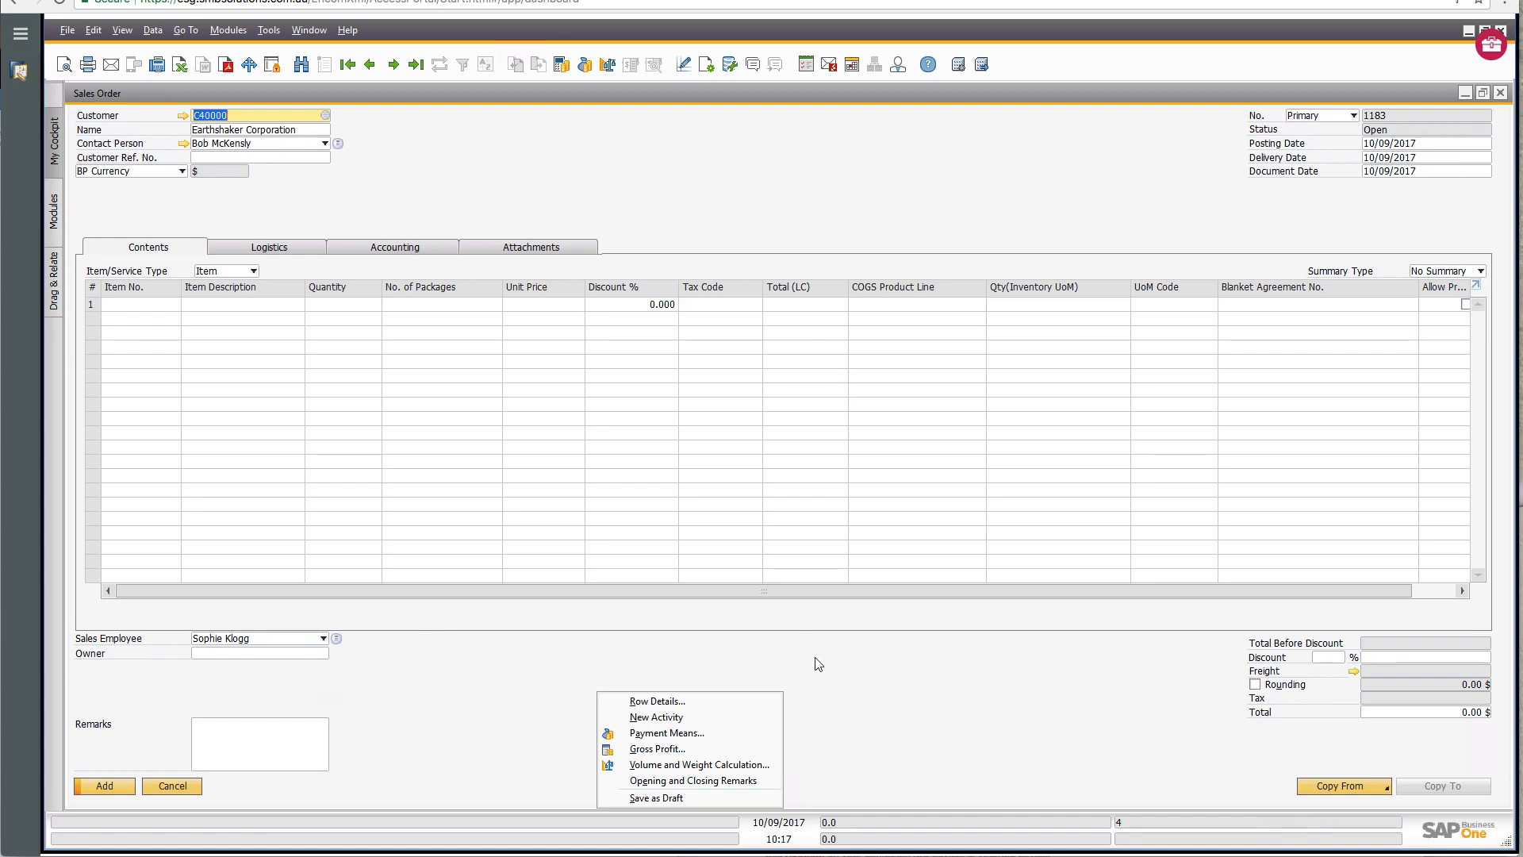
pyautogui.moveTo(693, 781)
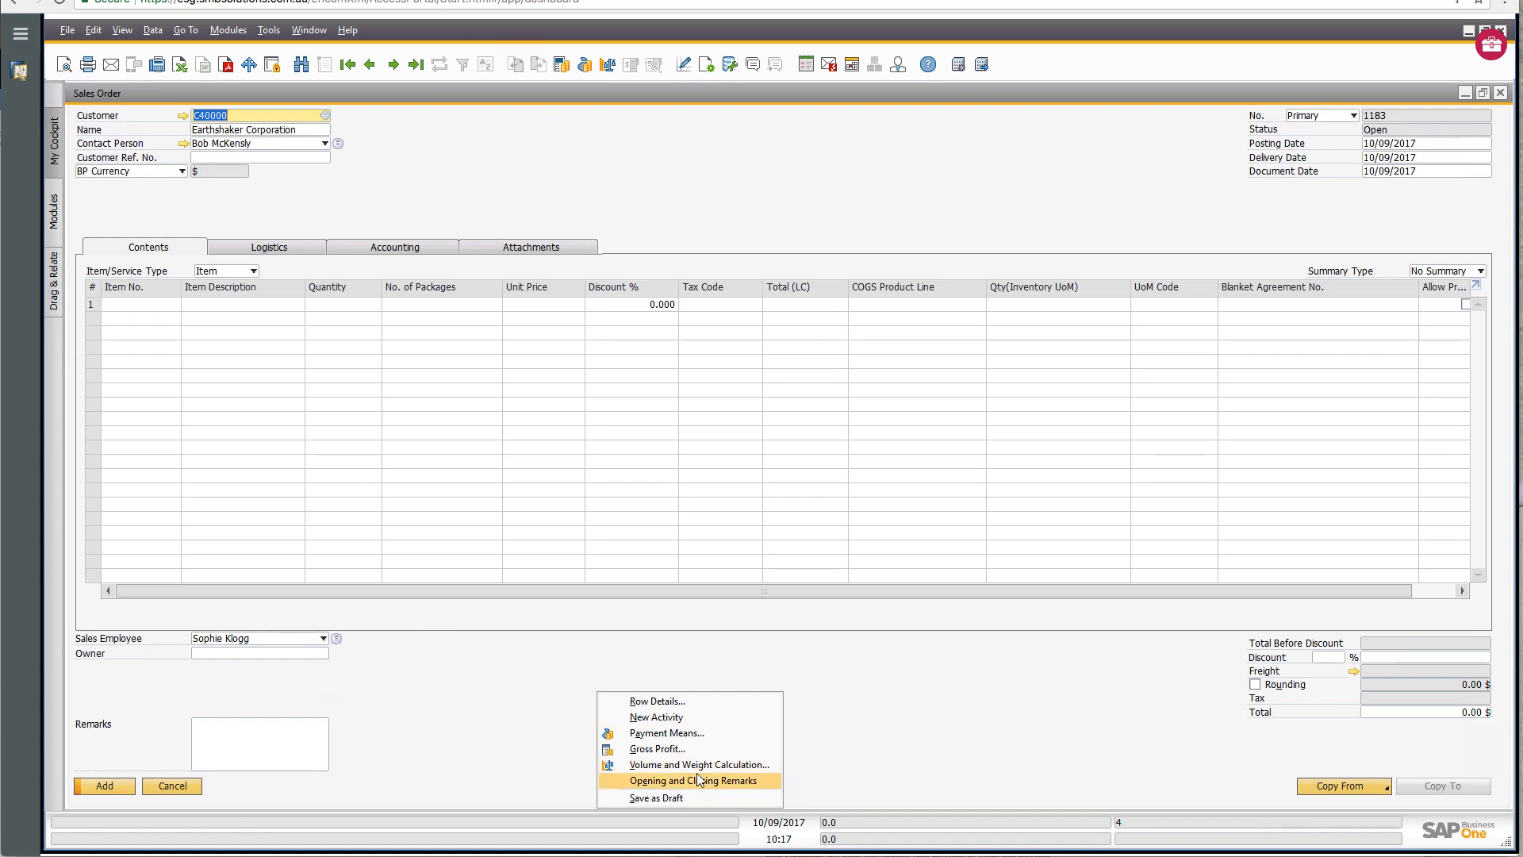
pyautogui.moveTo(672, 798)
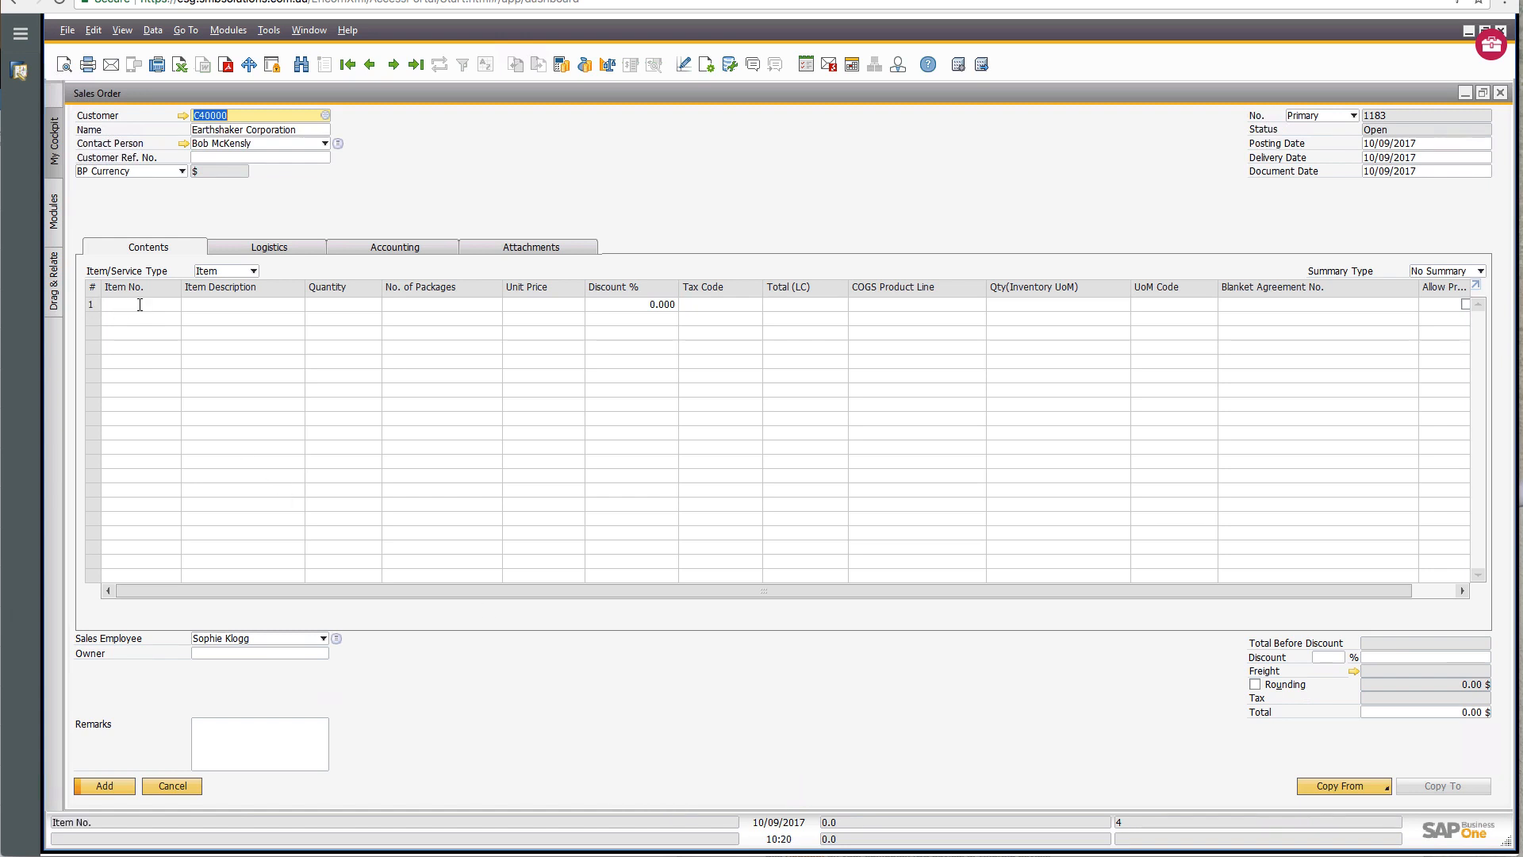
pyautogui.click(136, 304)
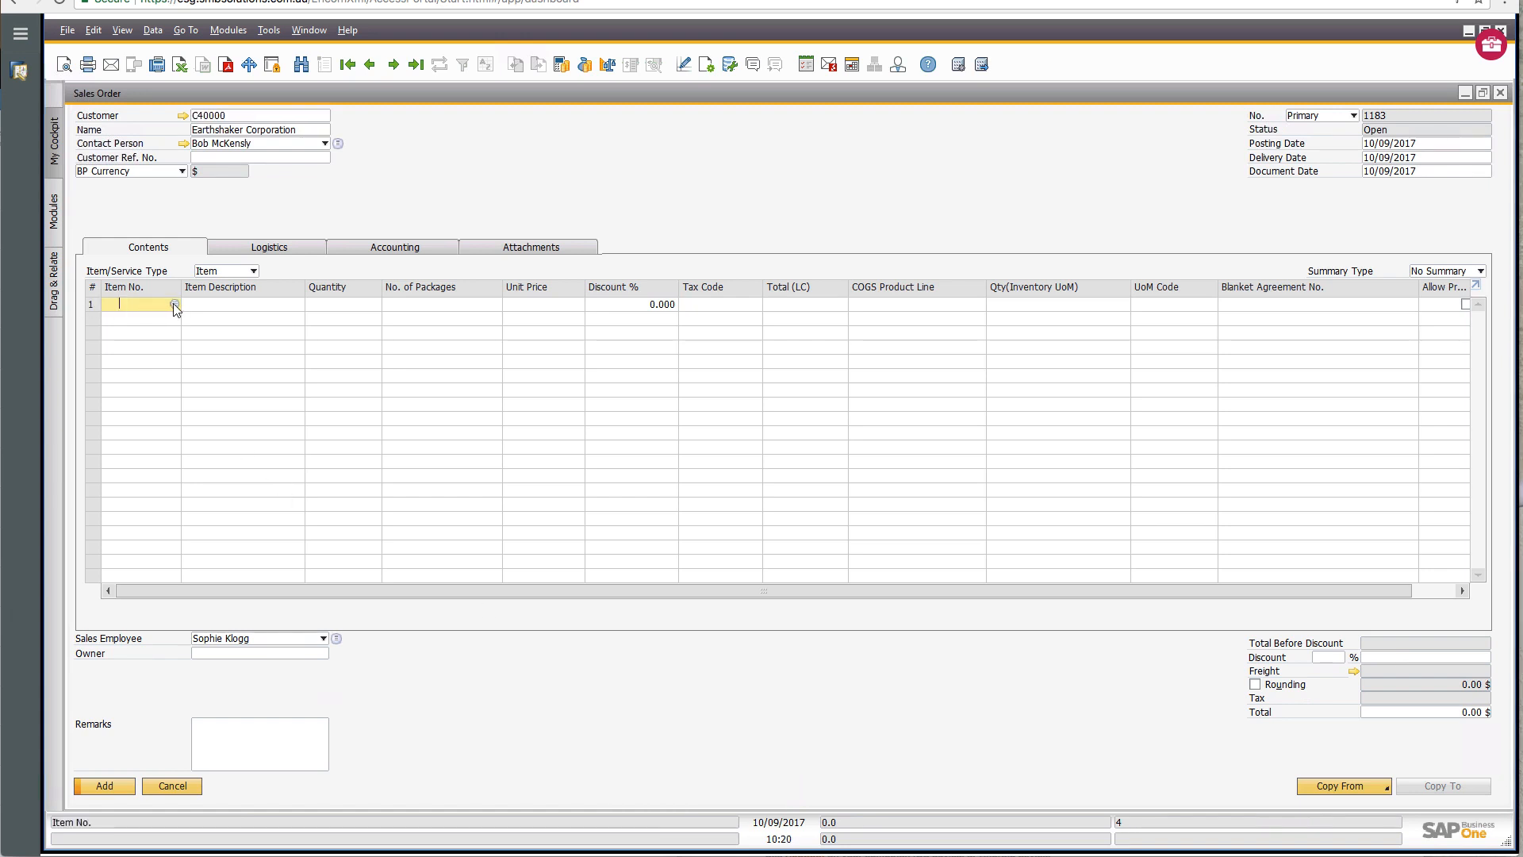
pyautogui.click(174, 309)
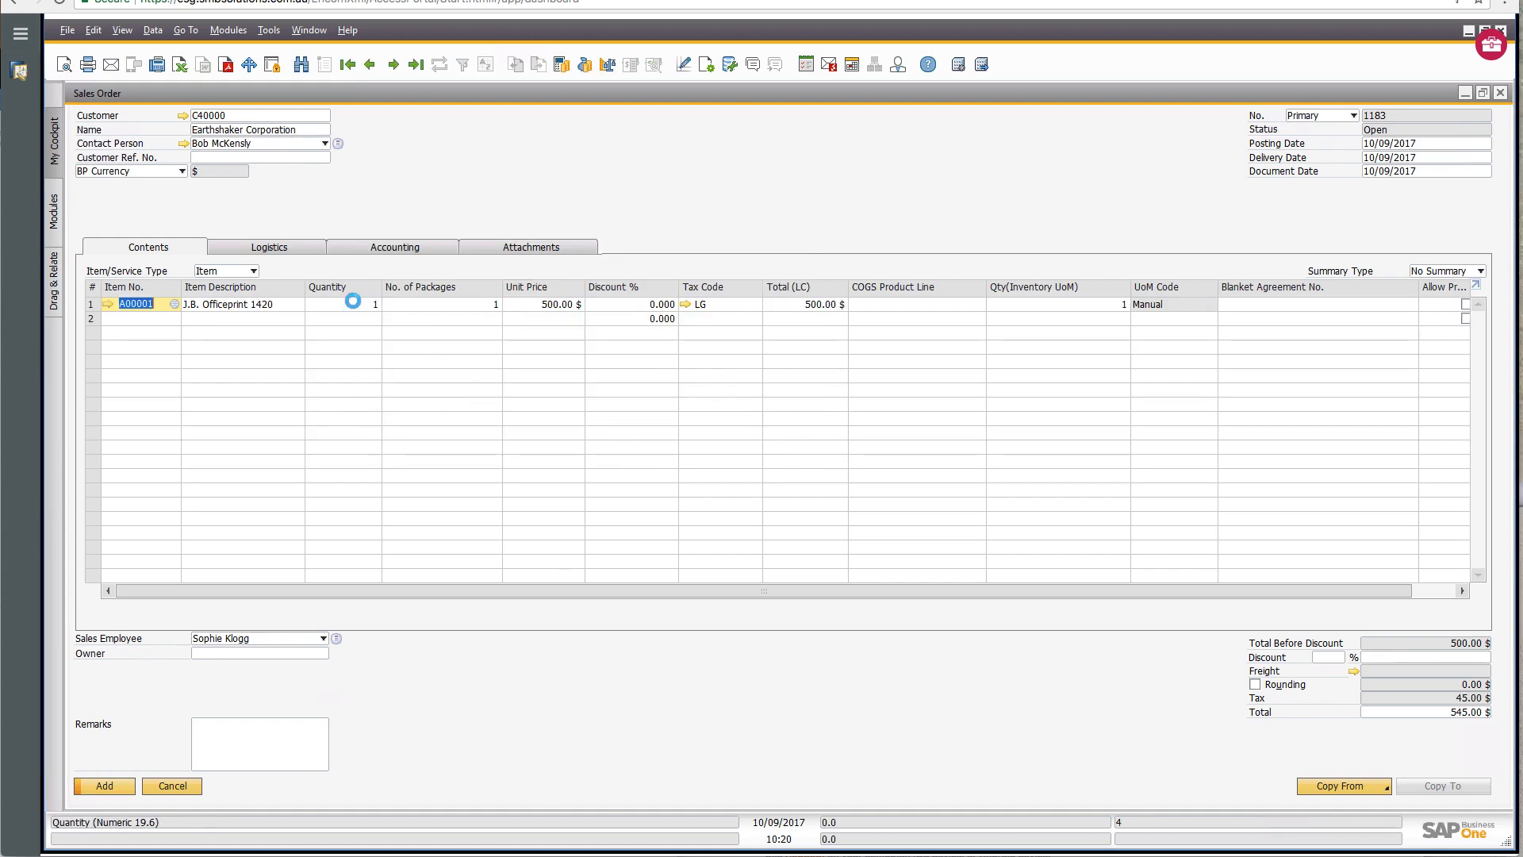
# Bring up Gross Profit for row 1 from the item line's context menu.
pyautogui.rightClick(365, 303)
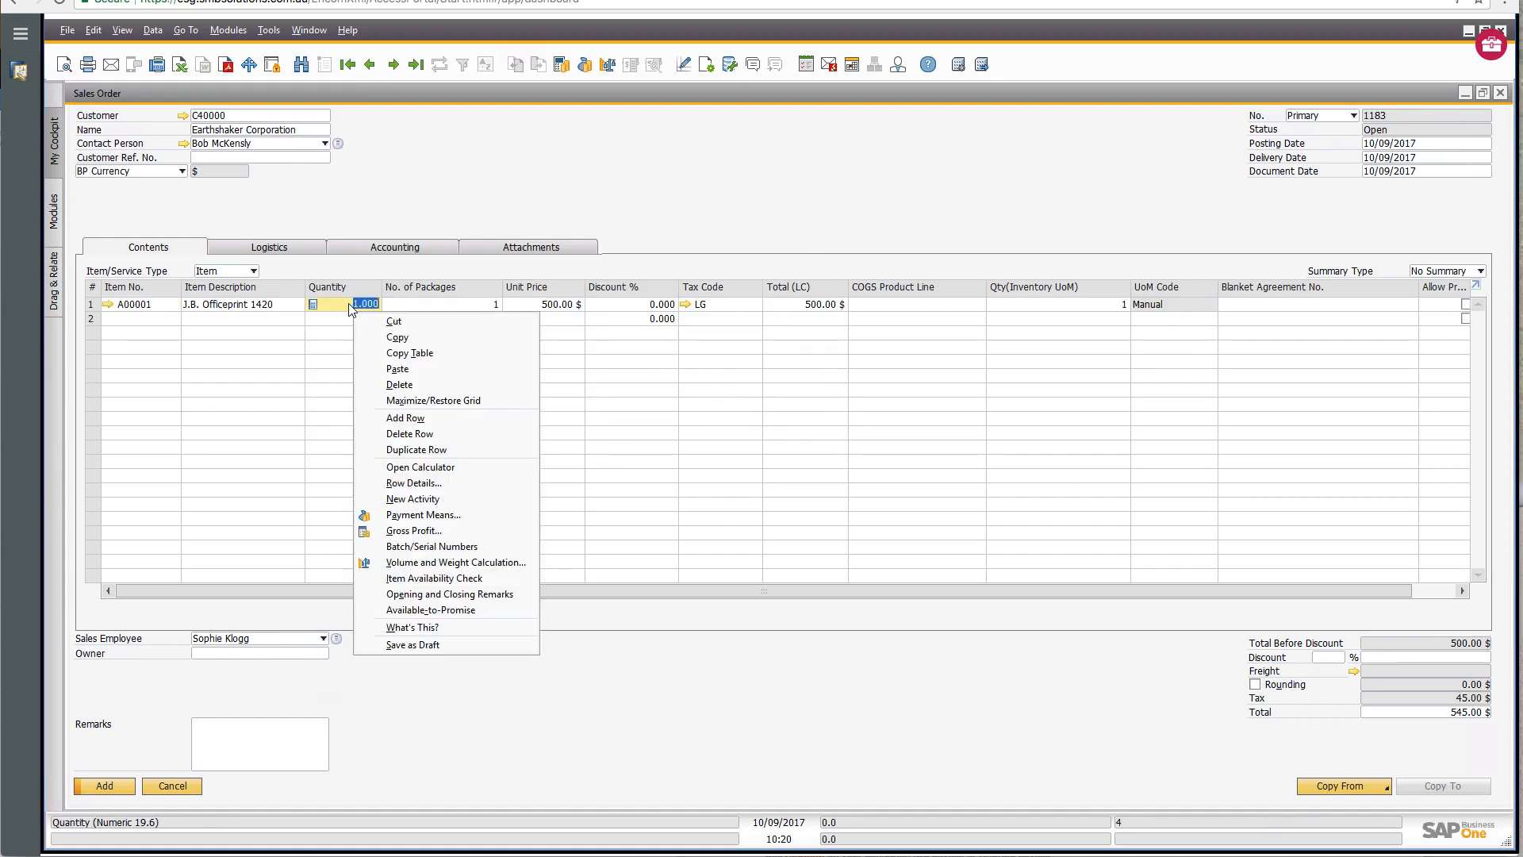
pyautogui.moveTo(340, 306)
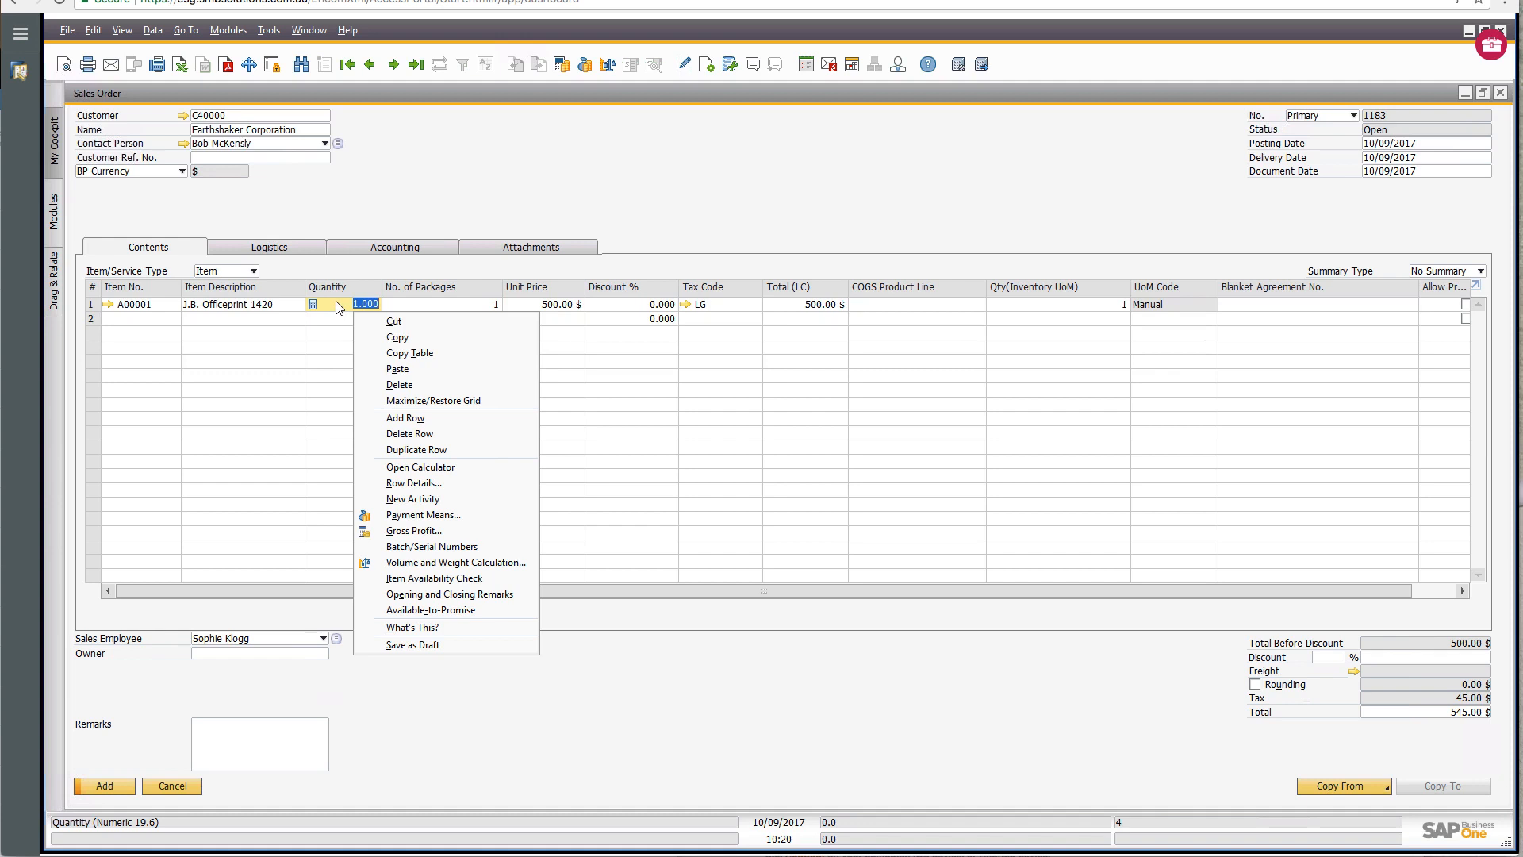
pyautogui.moveTo(410, 433)
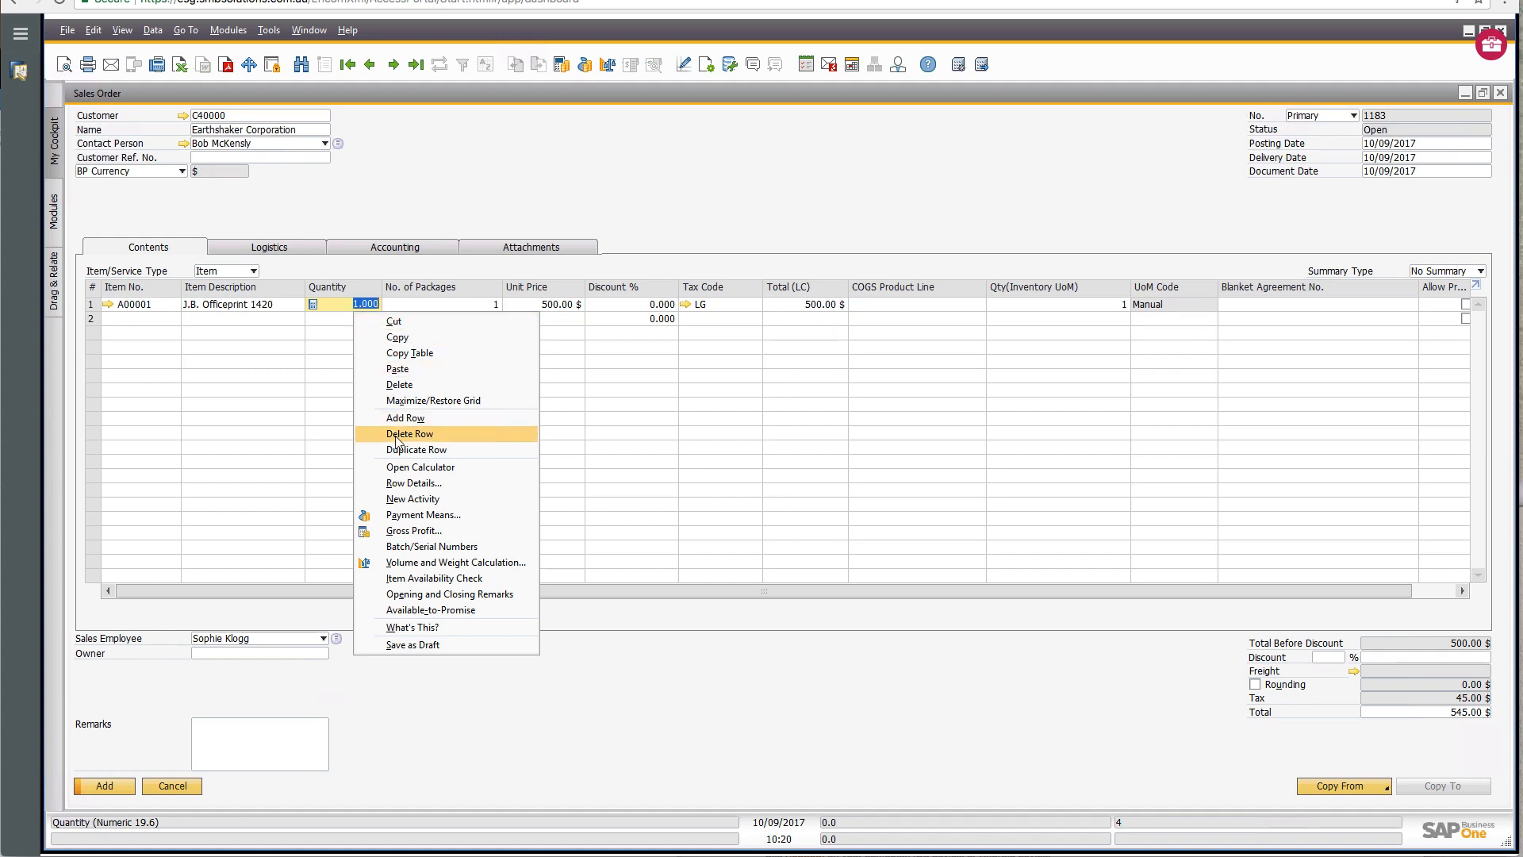
pyautogui.moveTo(412, 483)
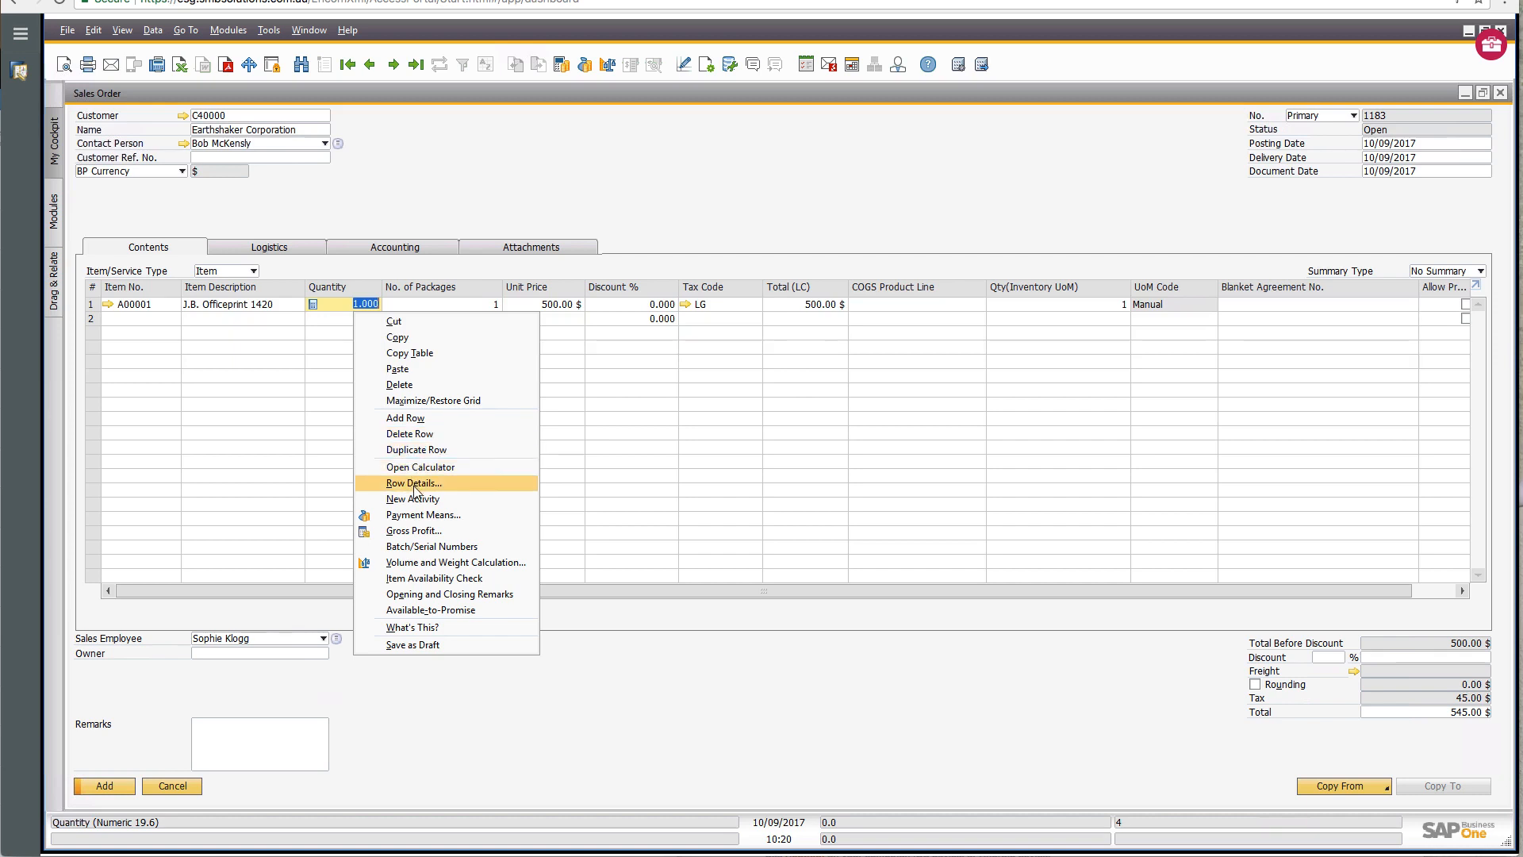
pyautogui.moveTo(422, 546)
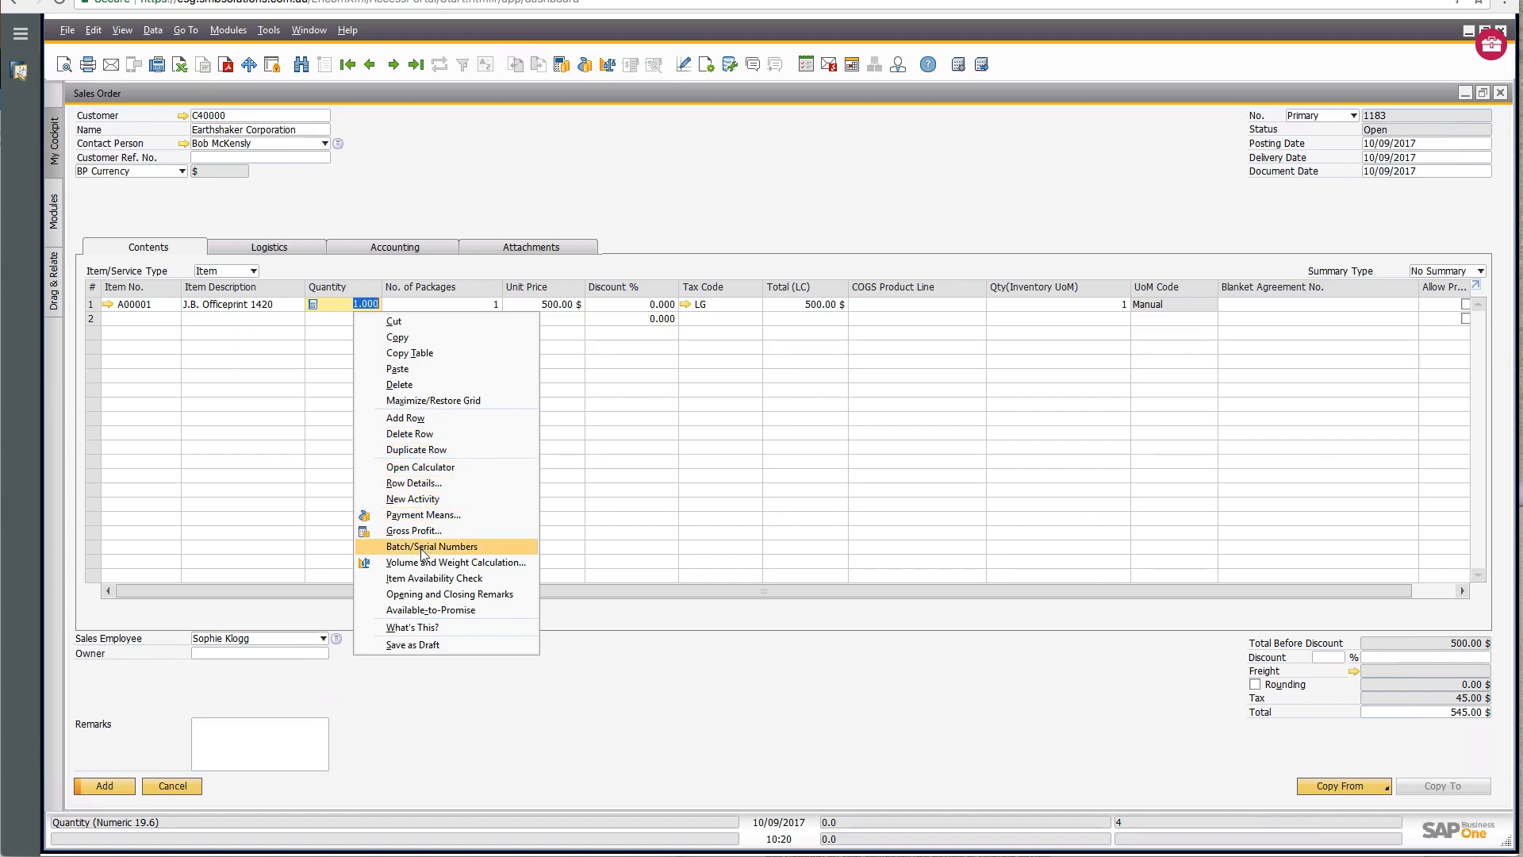
pyautogui.moveTo(412, 529)
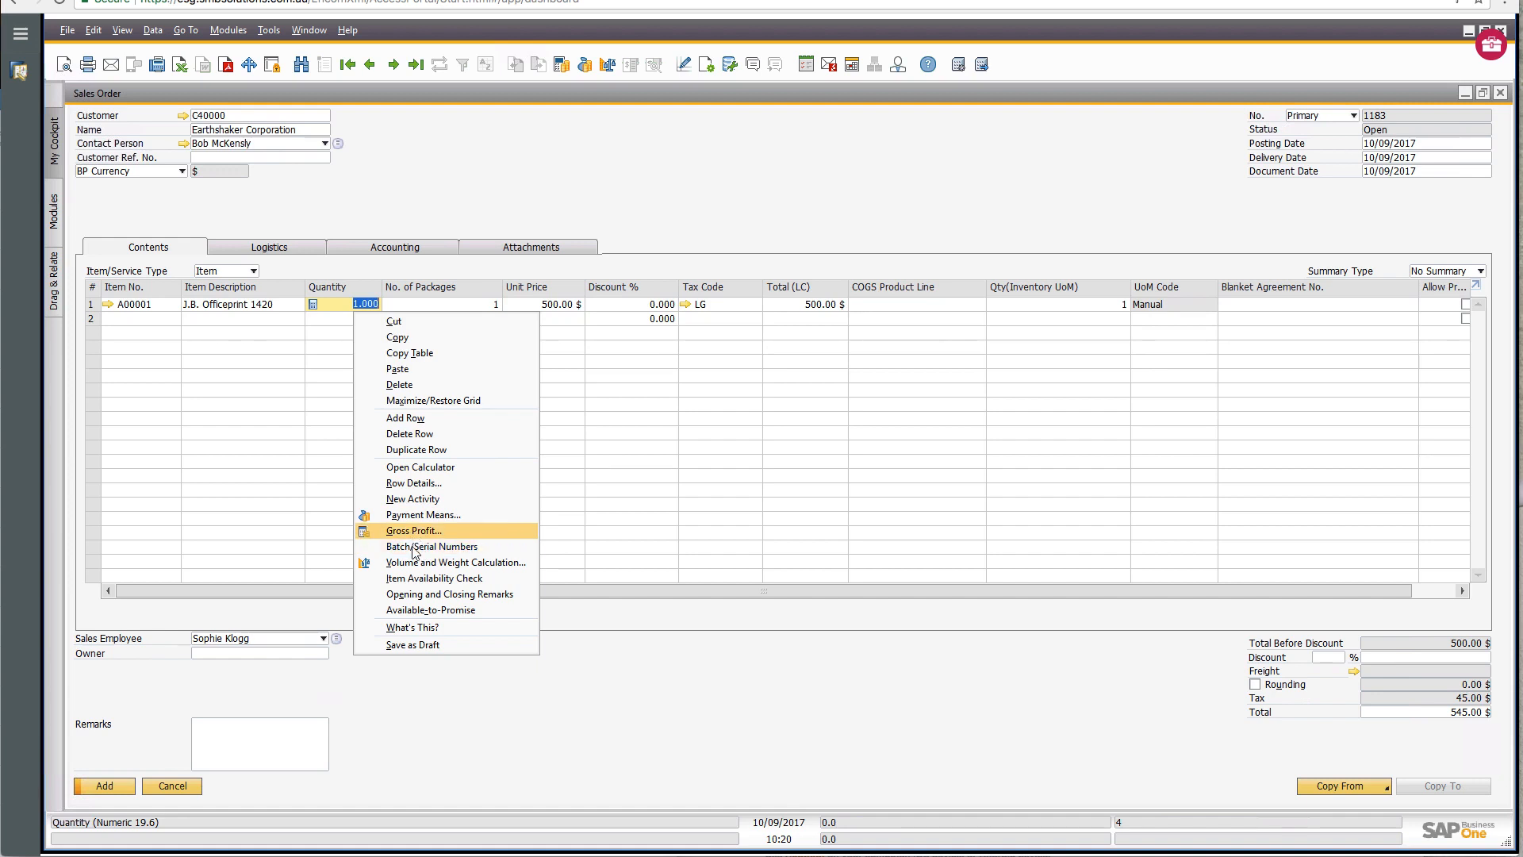
pyautogui.moveTo(435, 577)
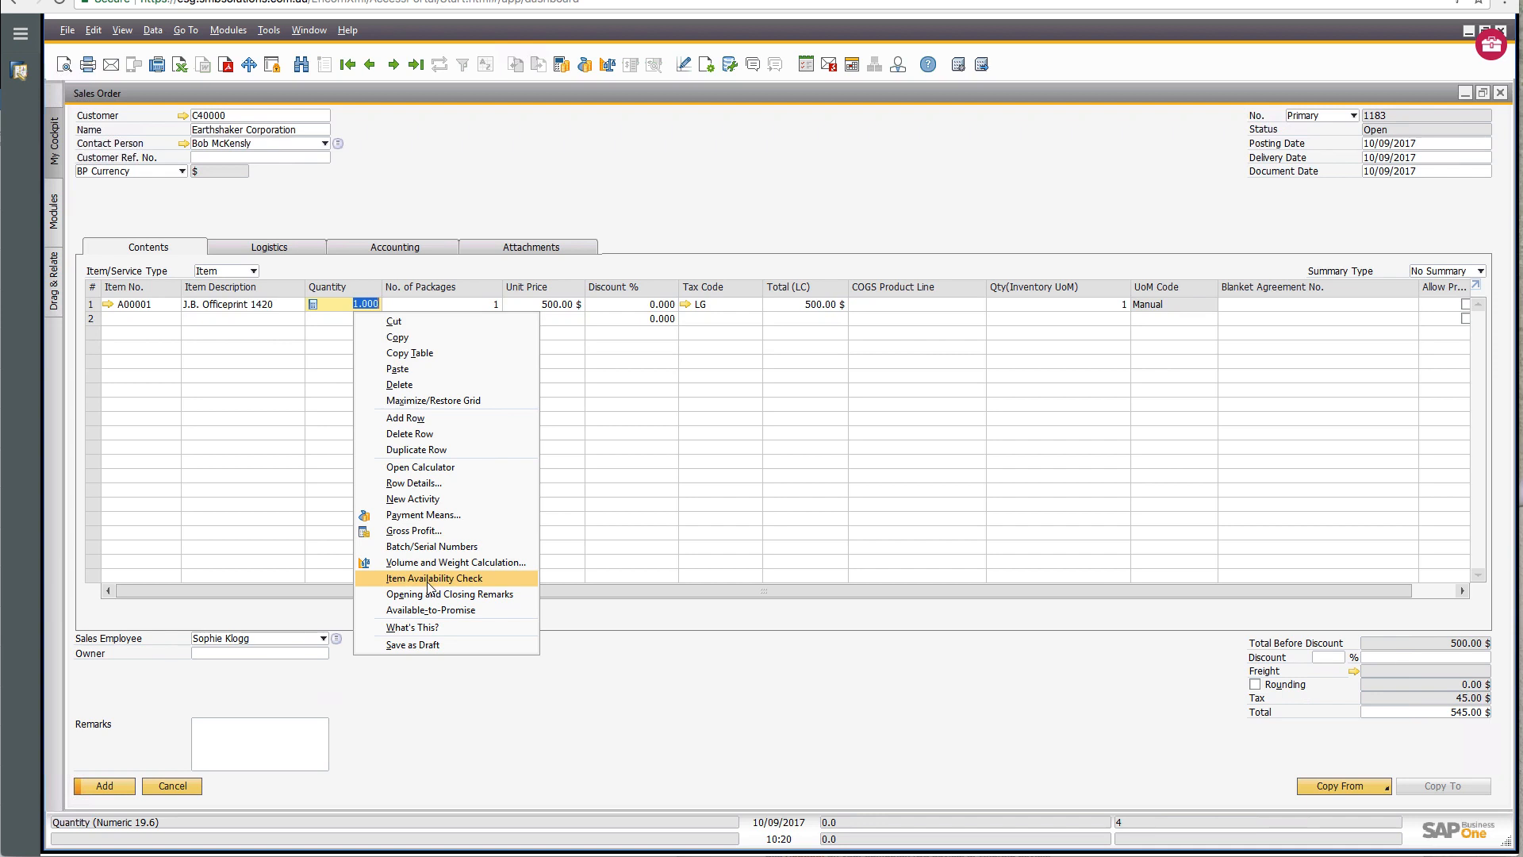
pyautogui.moveTo(430, 609)
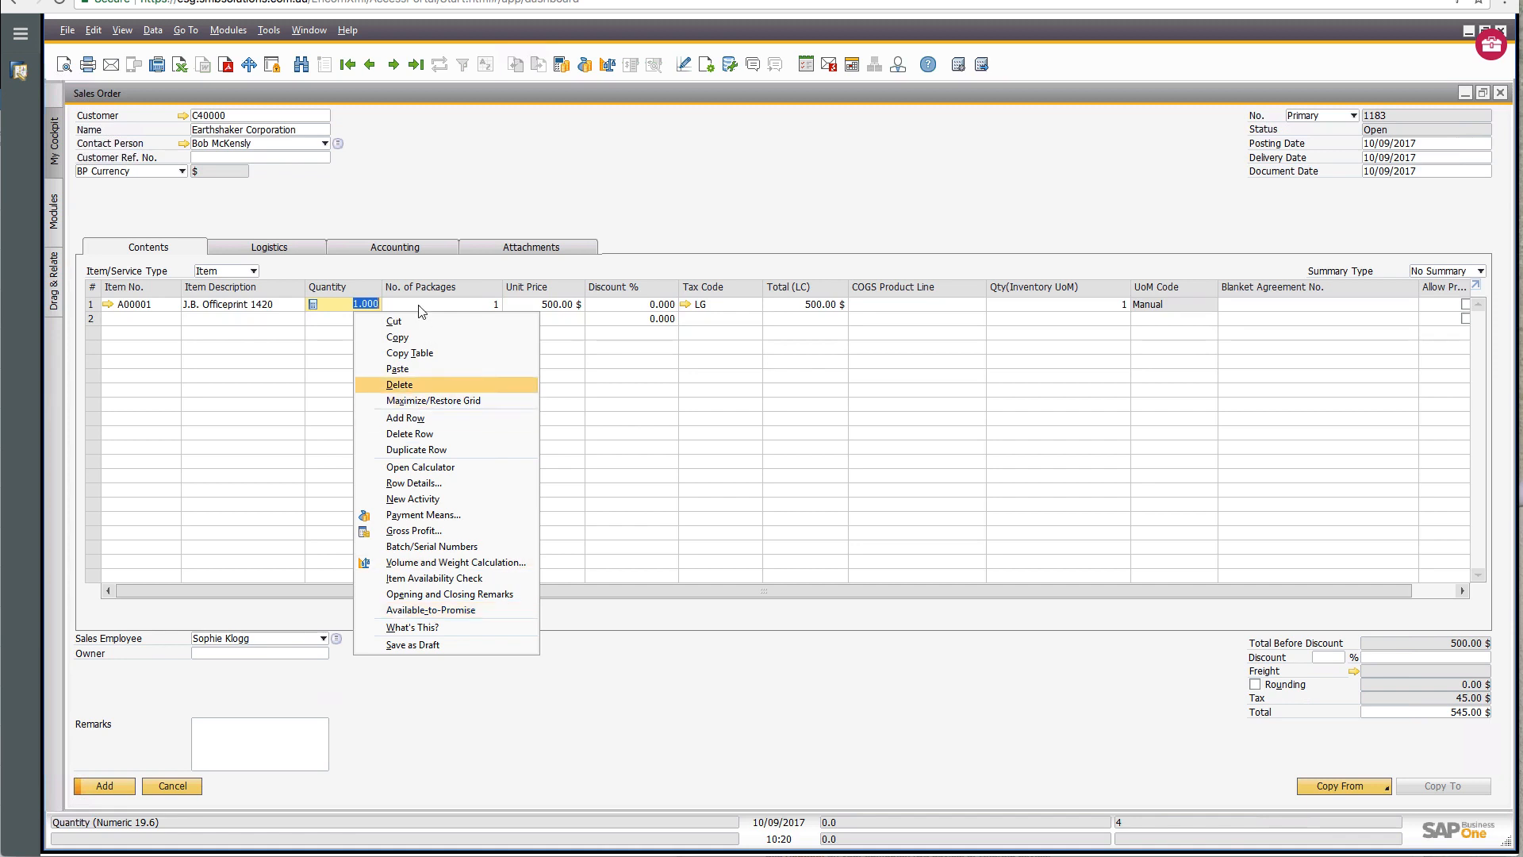
pyautogui.moveTo(548, 303)
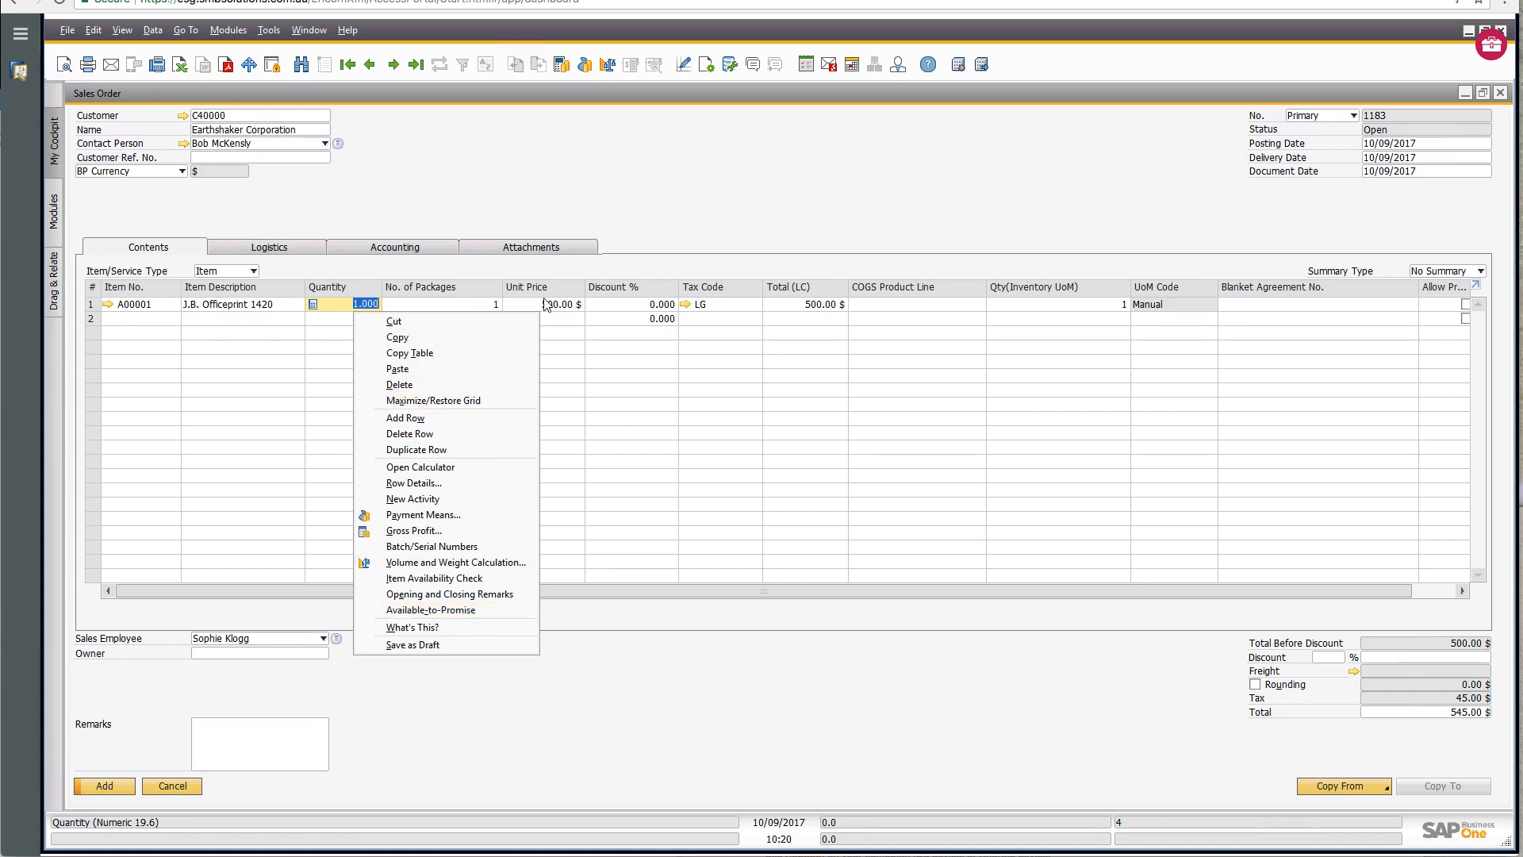
pyautogui.moveTo(414, 530)
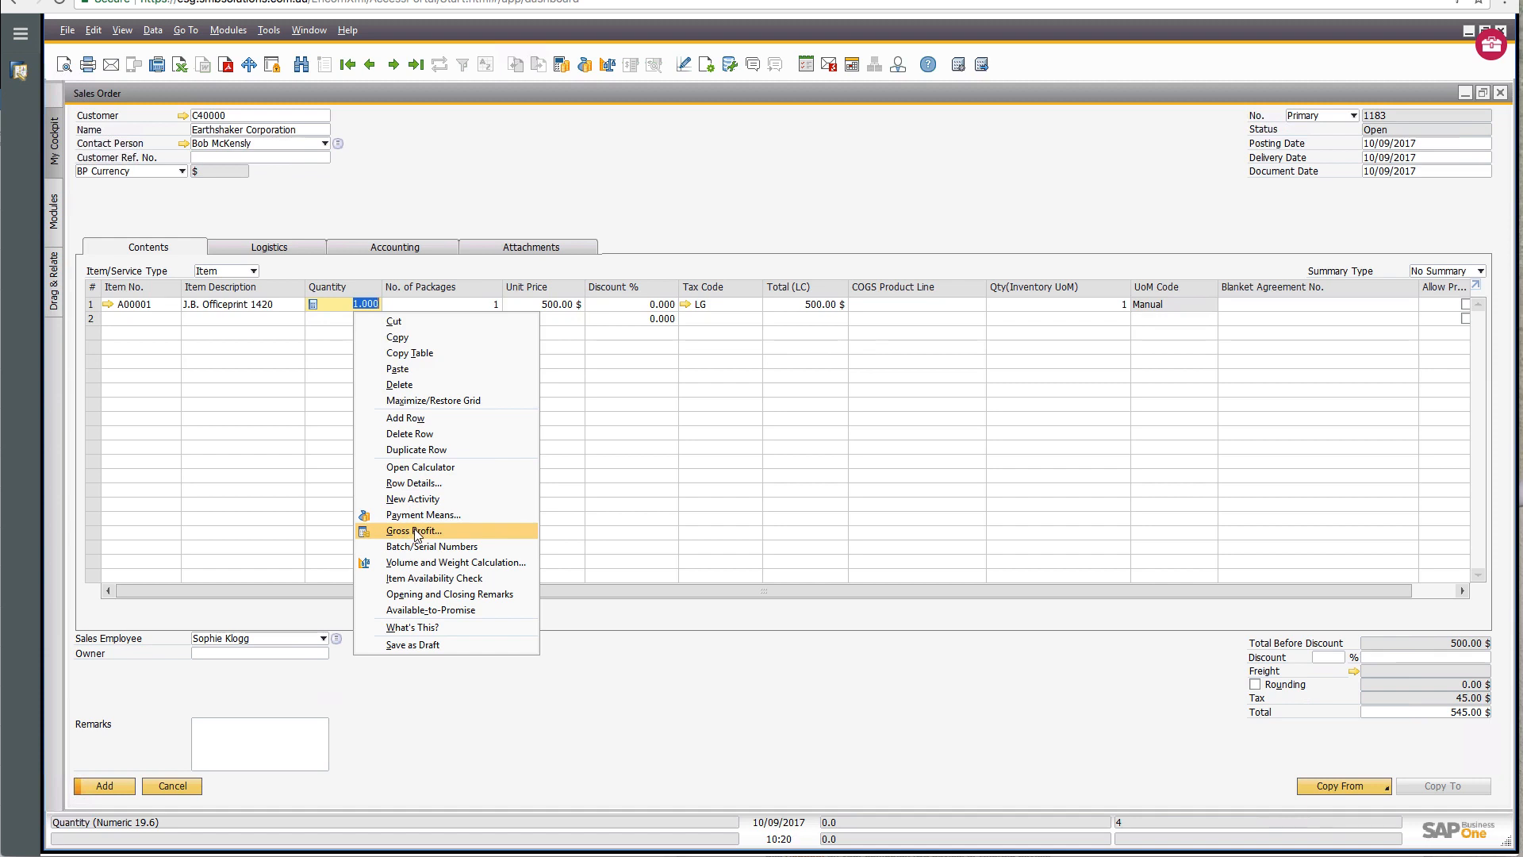
pyautogui.click(413, 530)
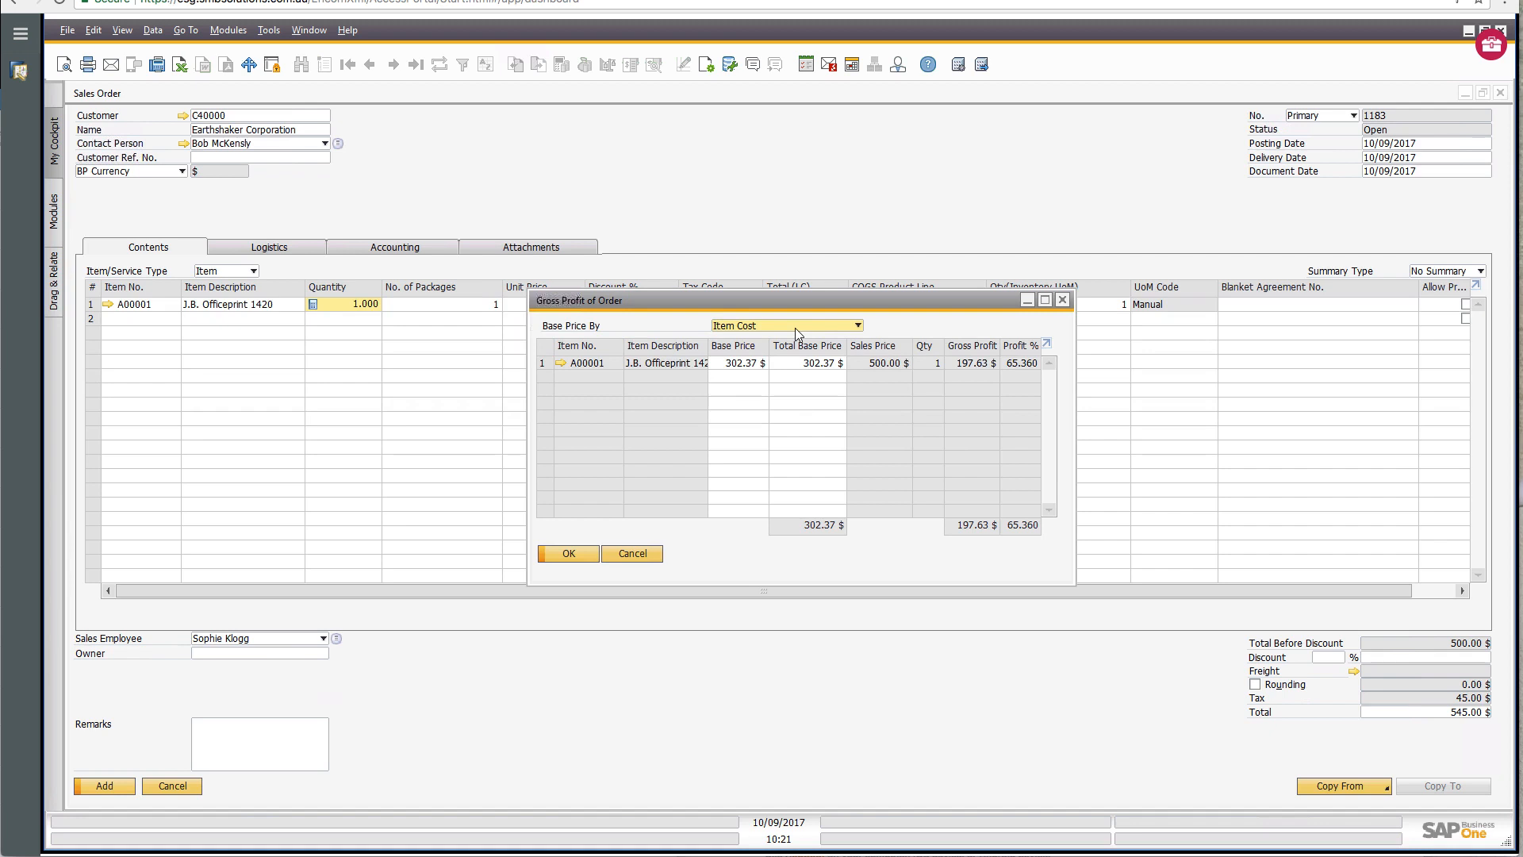
# Try basing gross profit on last purchase price, Base Price and production standard cost.
pyautogui.click(853, 323)
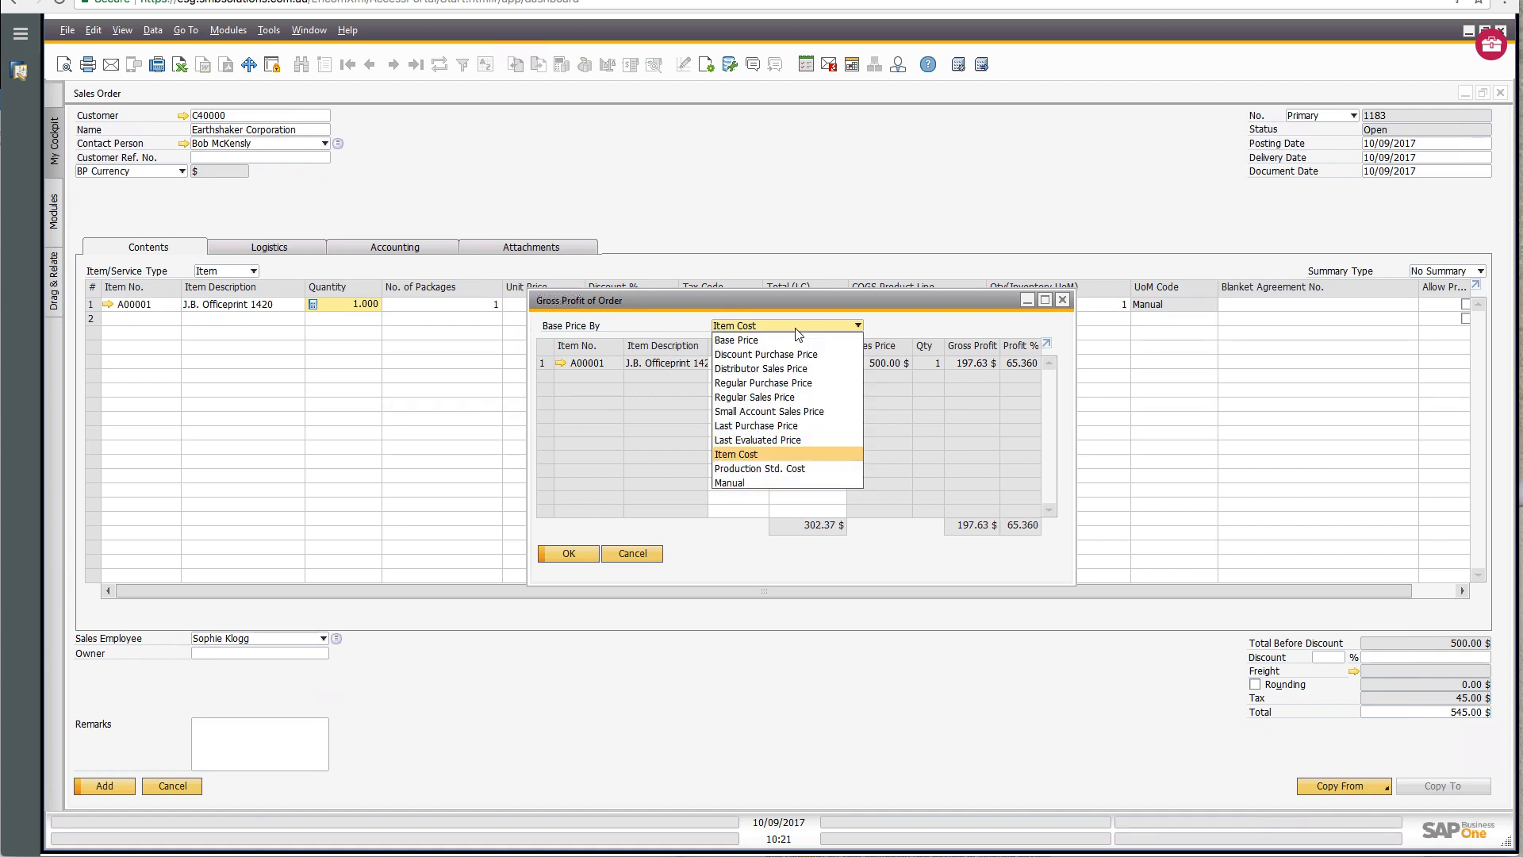
pyautogui.moveTo(752, 454)
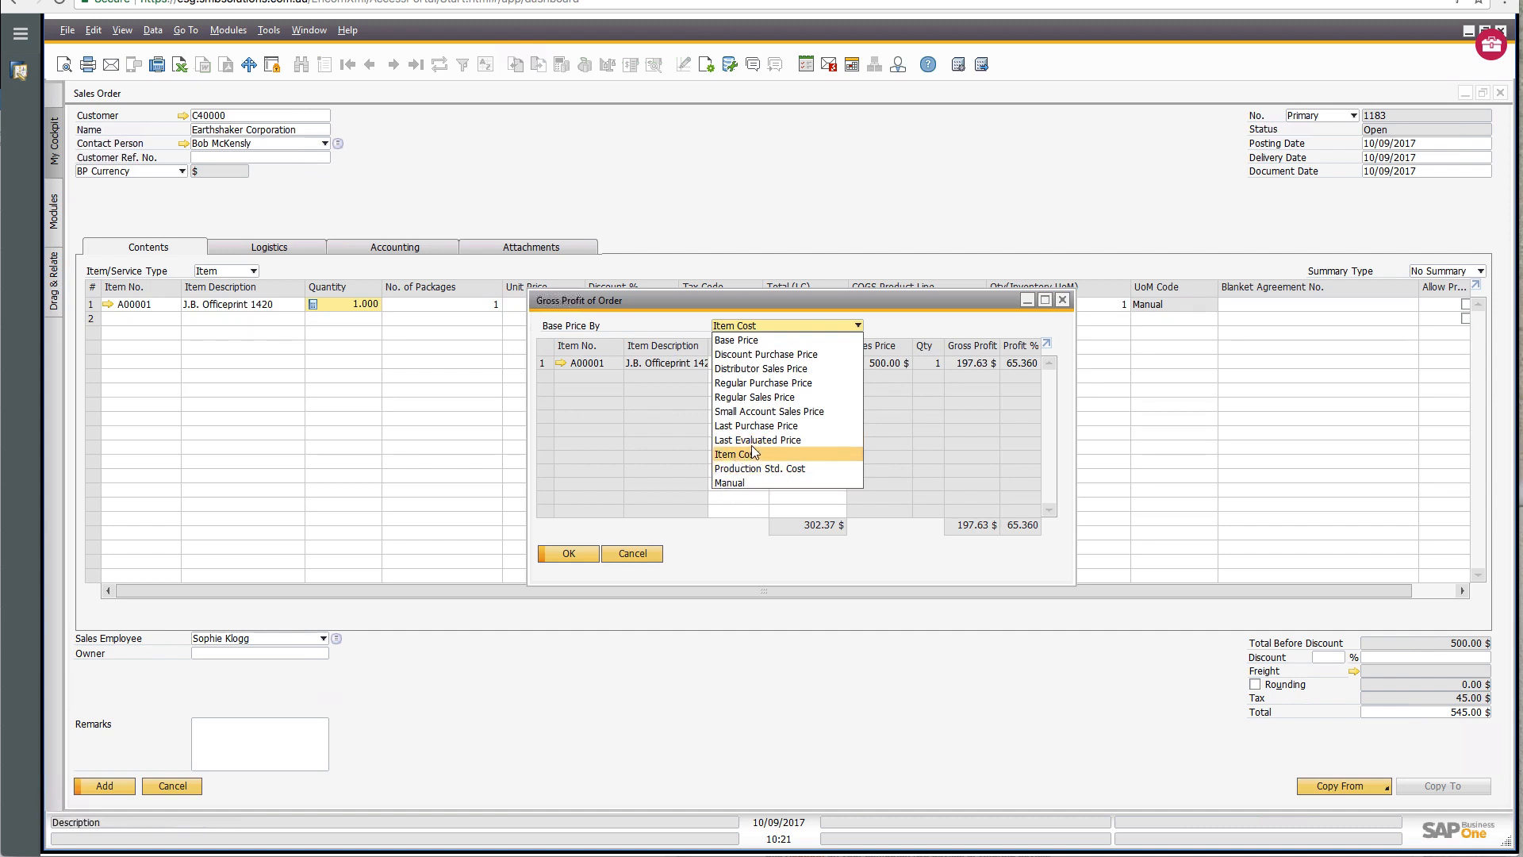
pyautogui.moveTo(742, 449)
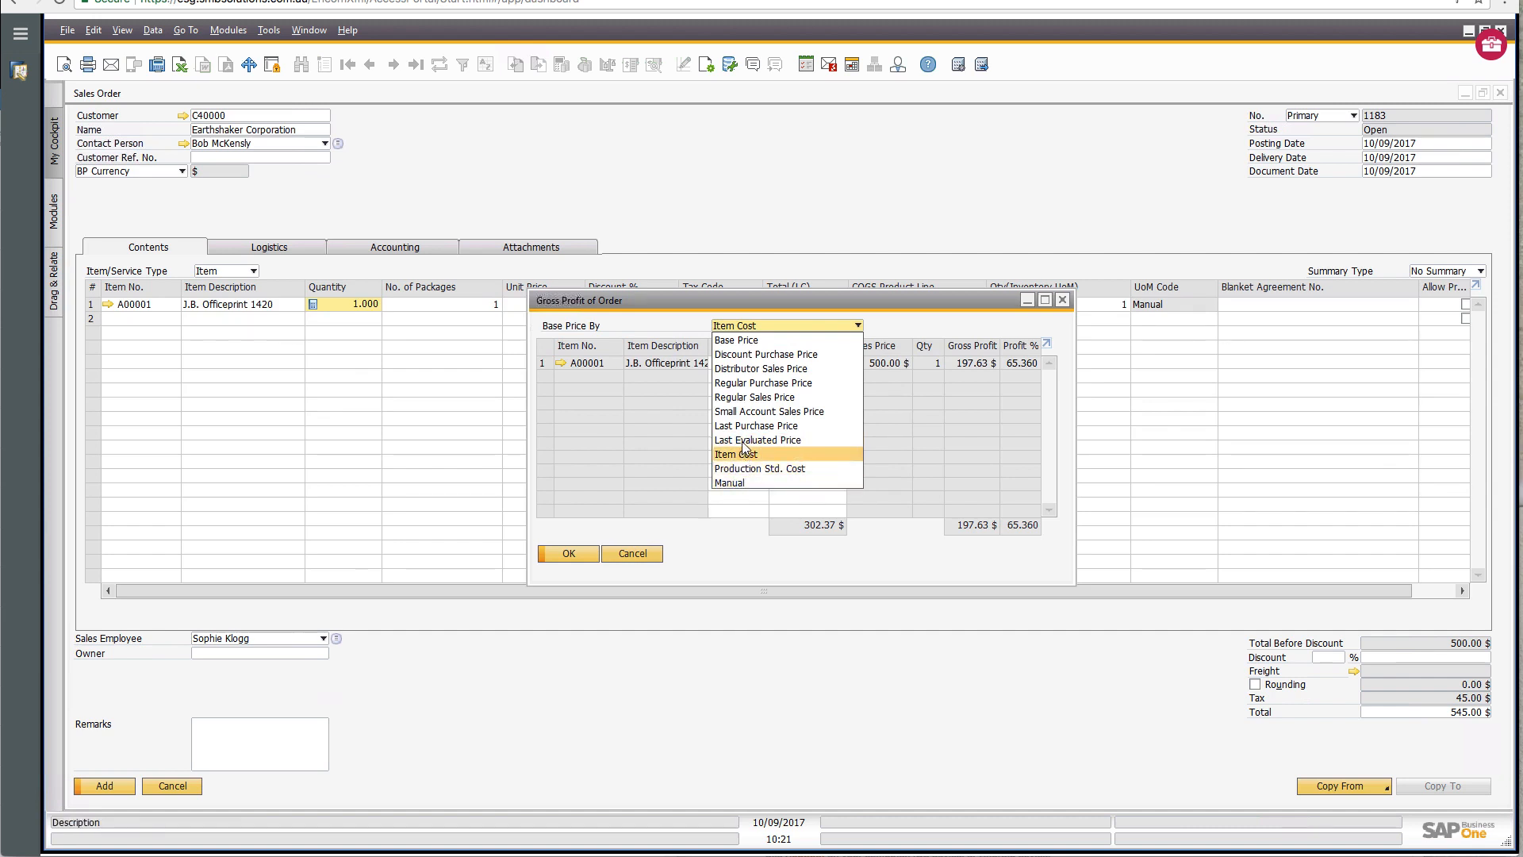
pyautogui.click(756, 425)
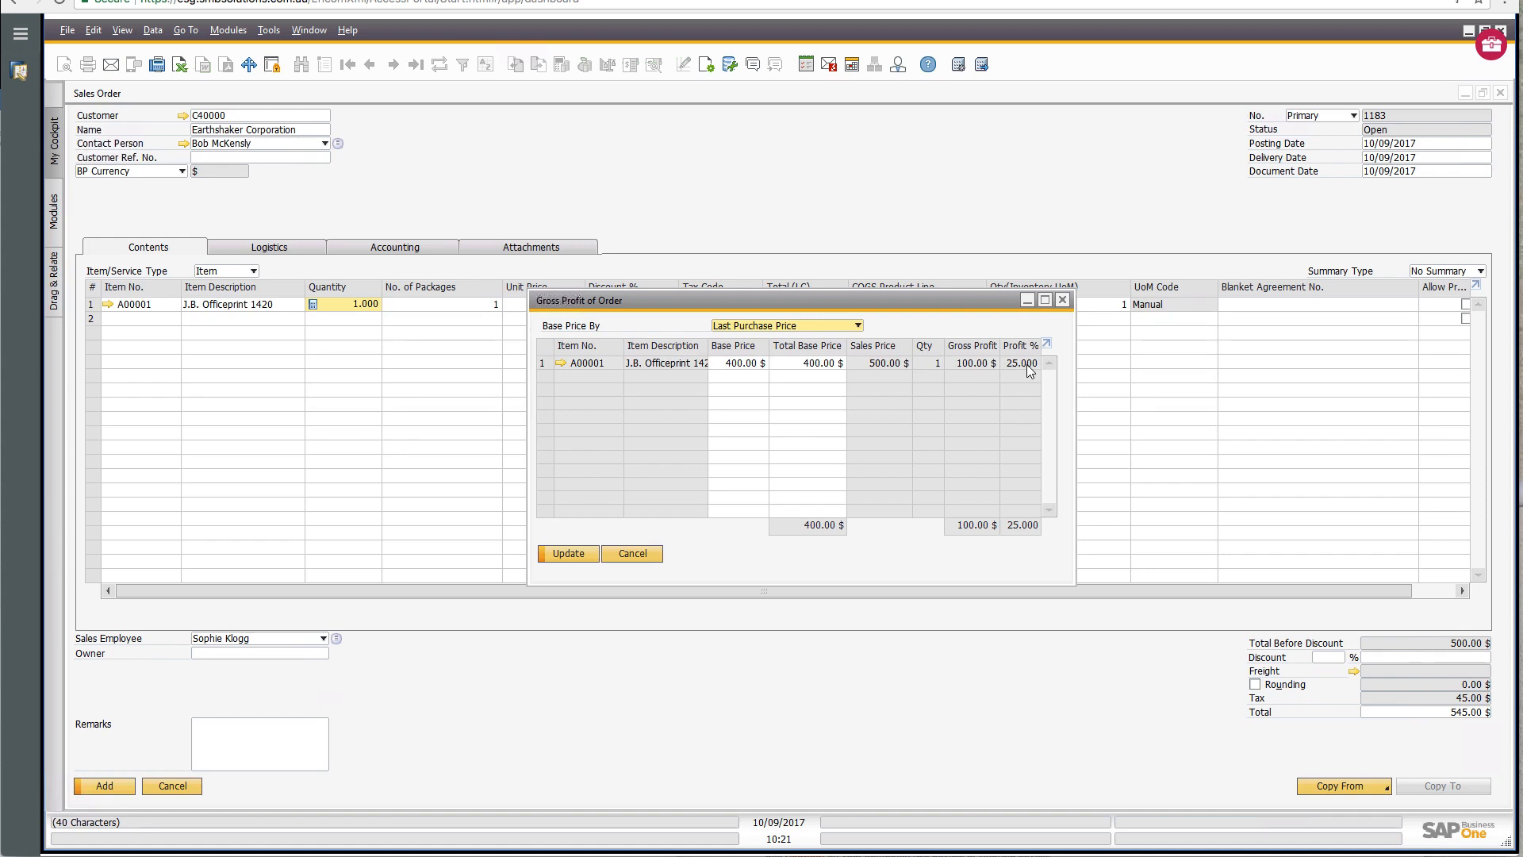
pyautogui.moveTo(966, 371)
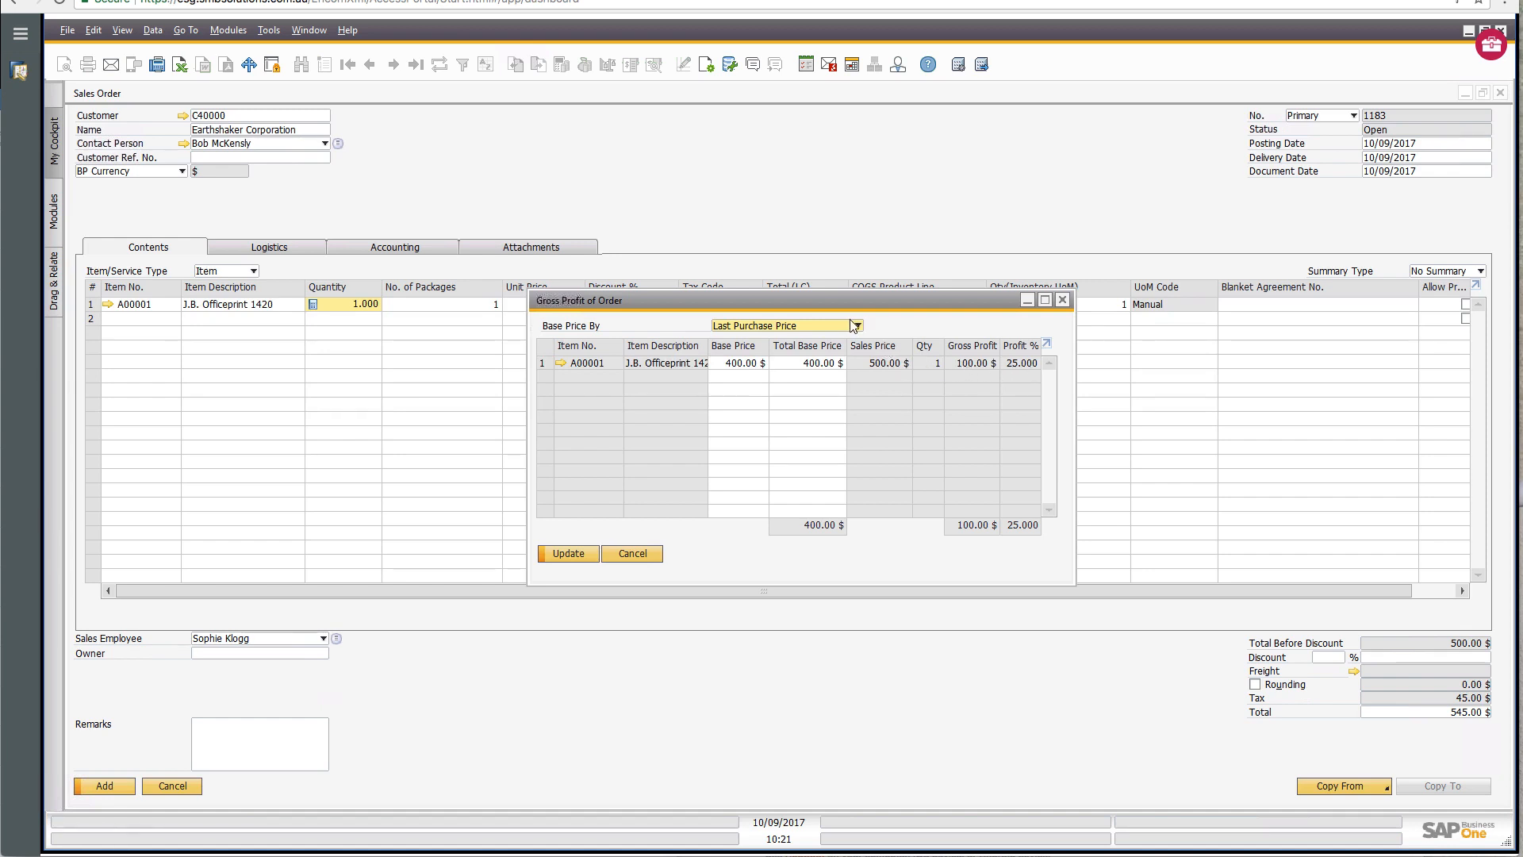
pyautogui.click(854, 323)
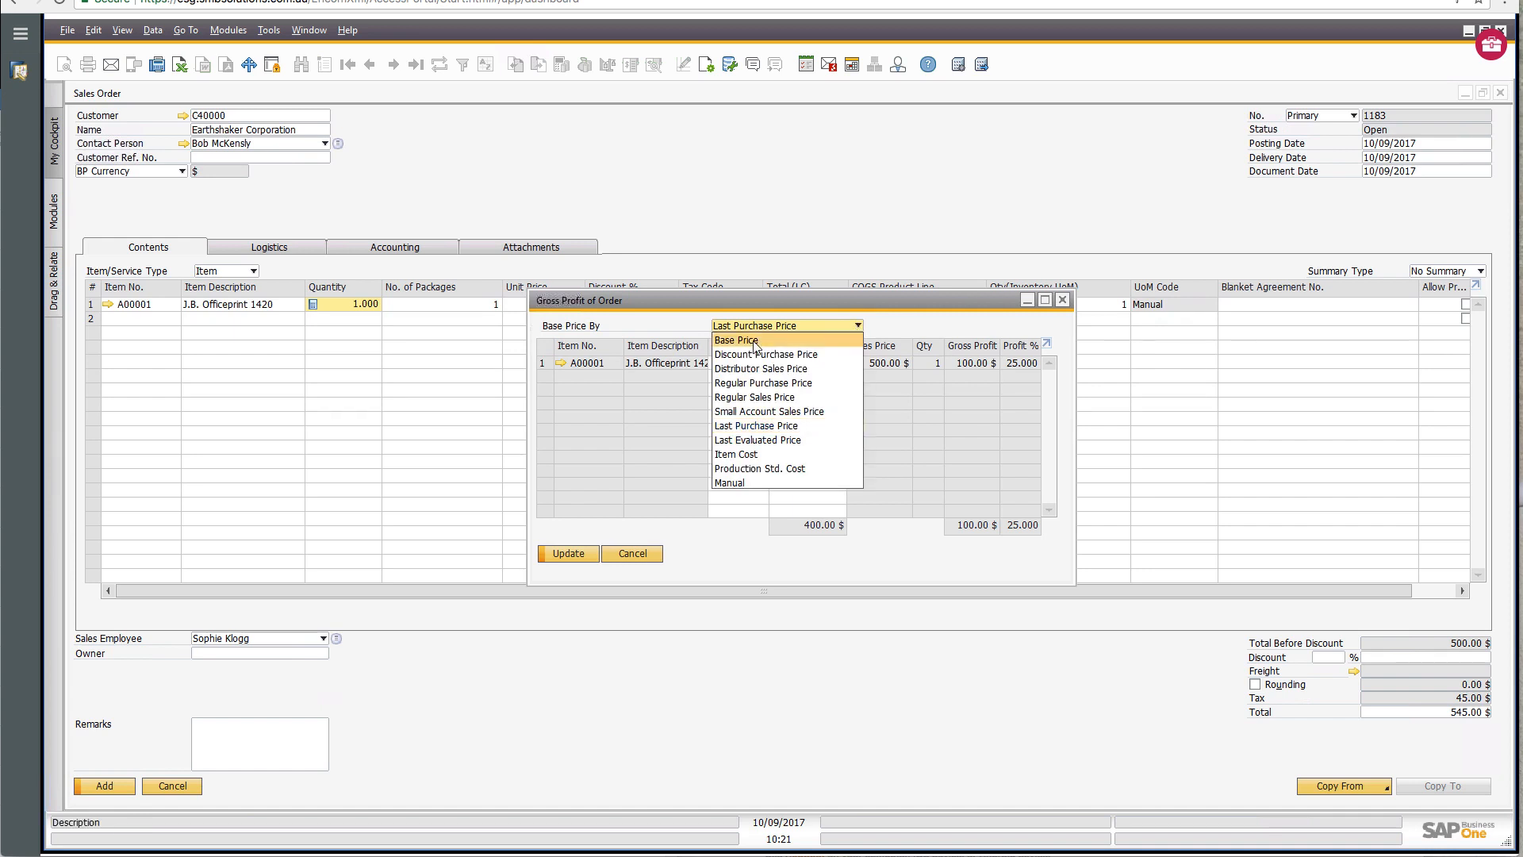
pyautogui.click(734, 340)
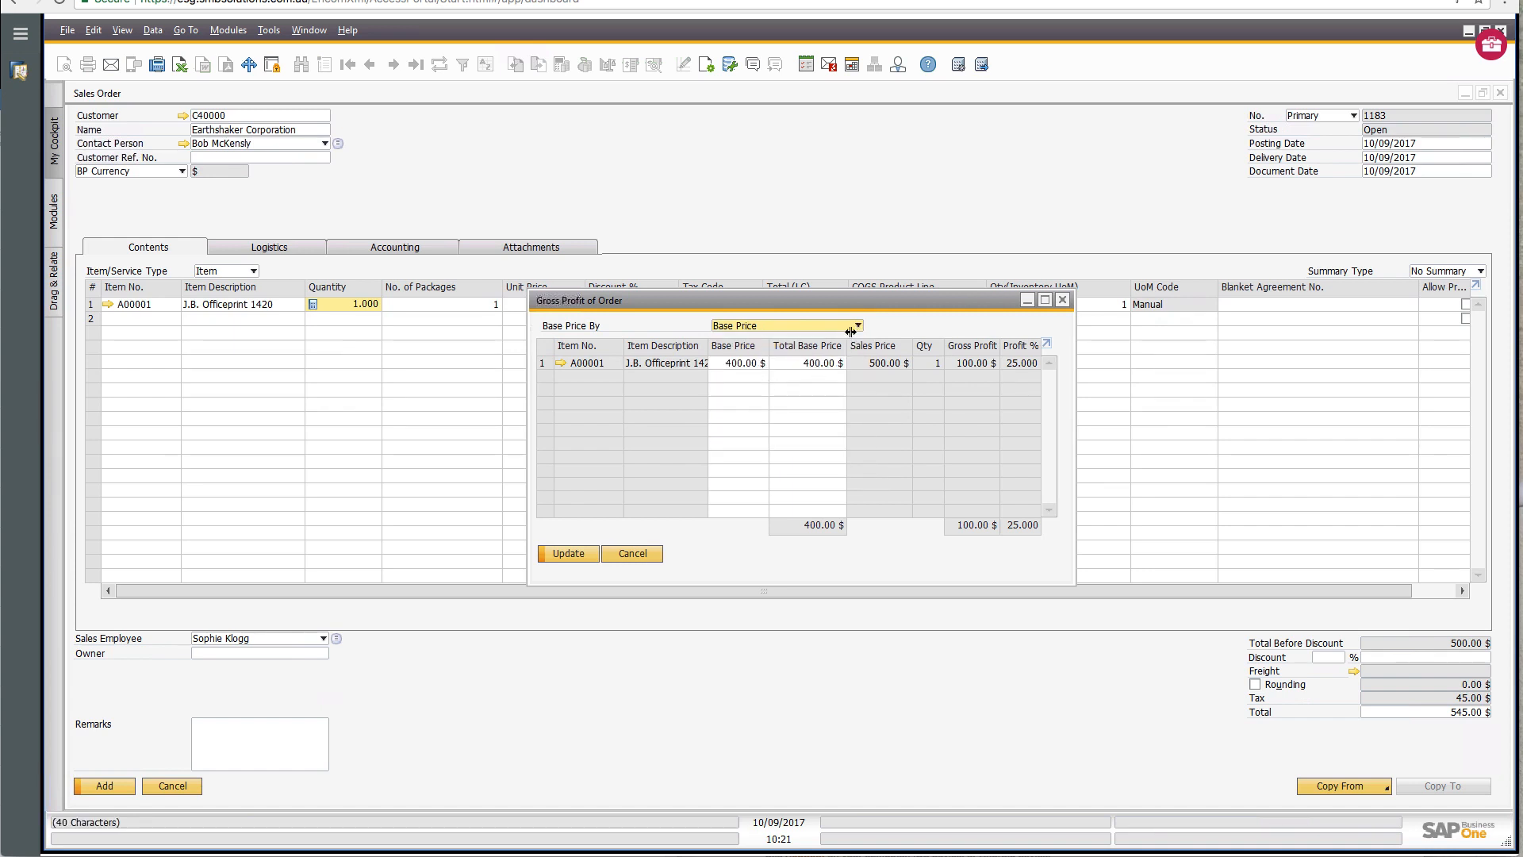
pyautogui.click(853, 326)
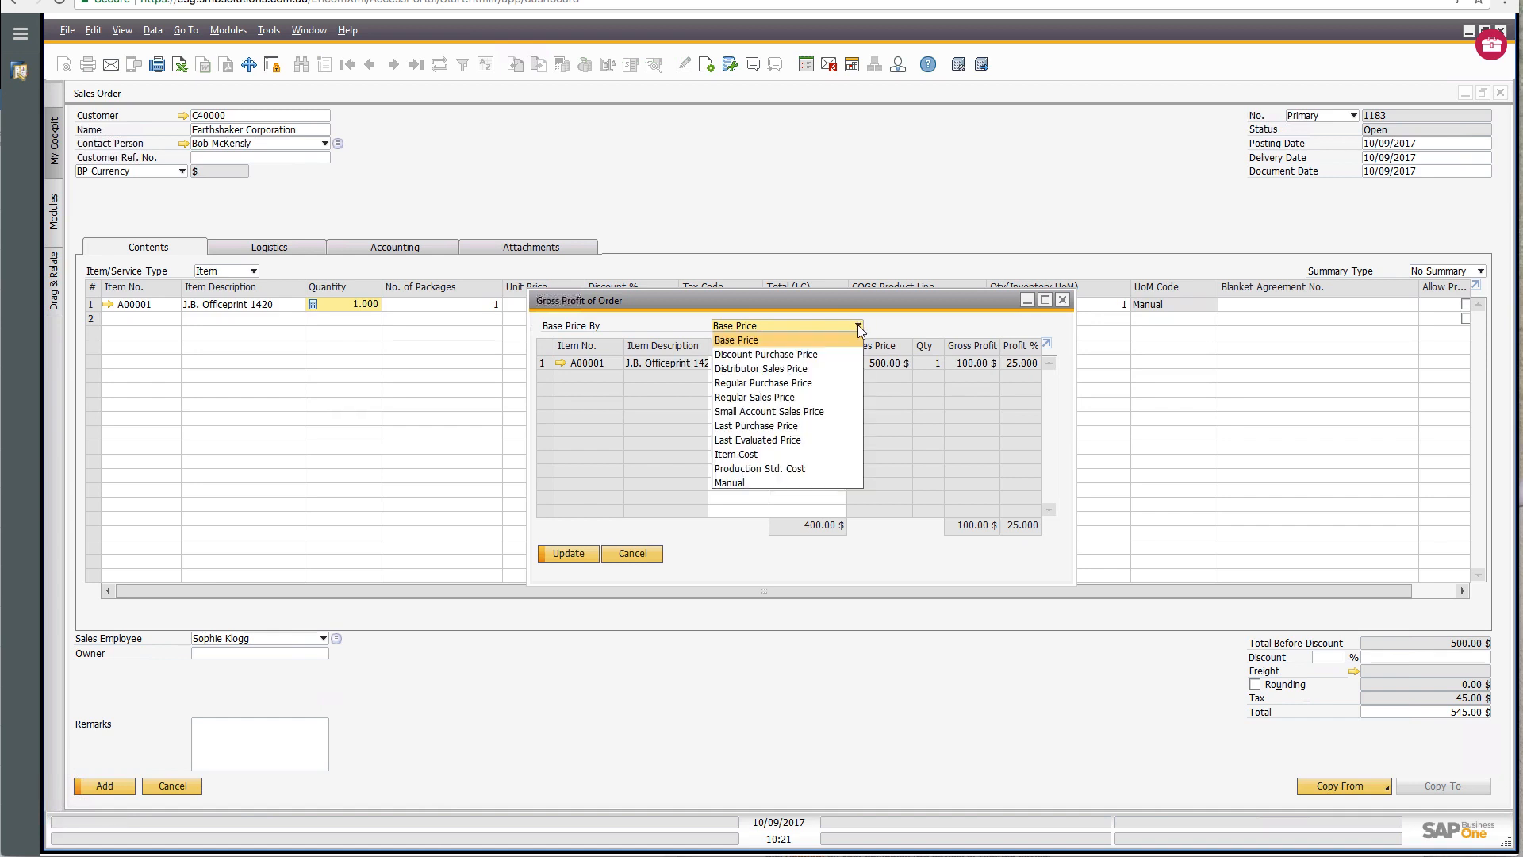
pyautogui.moveTo(760, 368)
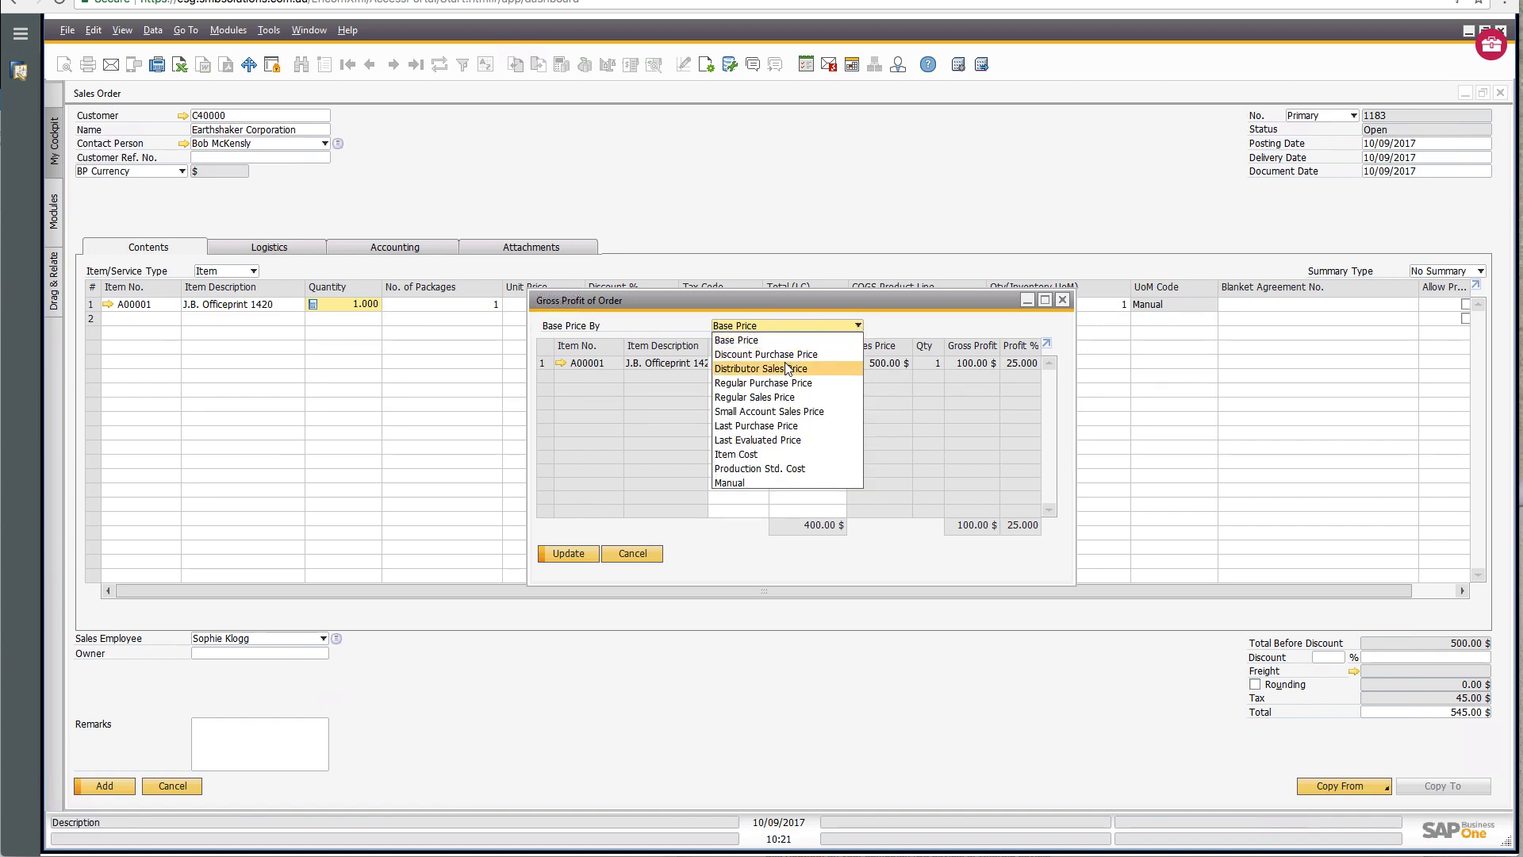
pyautogui.moveTo(759, 456)
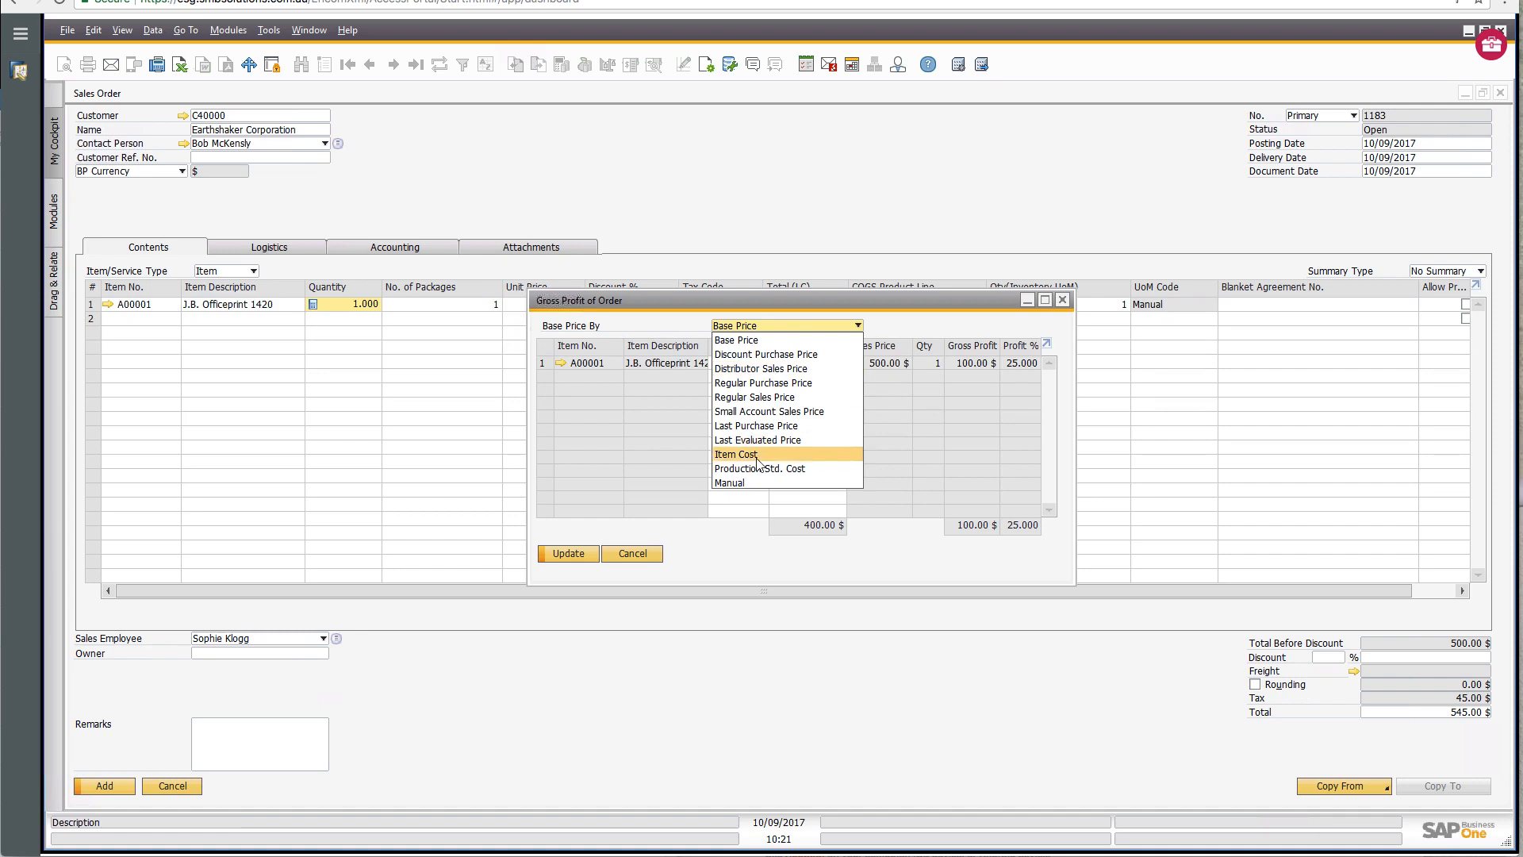
pyautogui.click(760, 468)
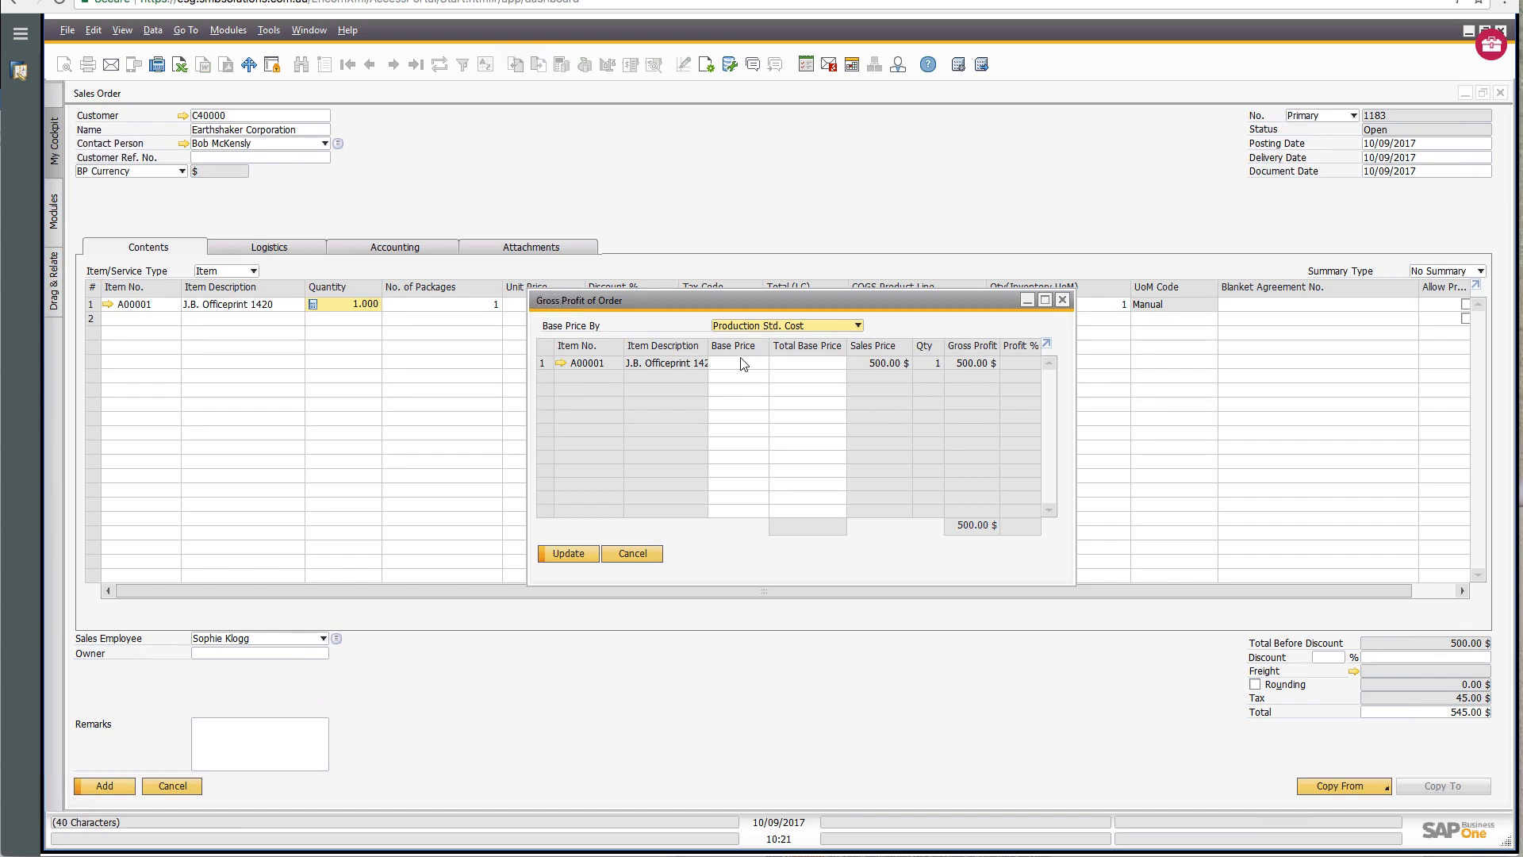
pyautogui.click(736, 362)
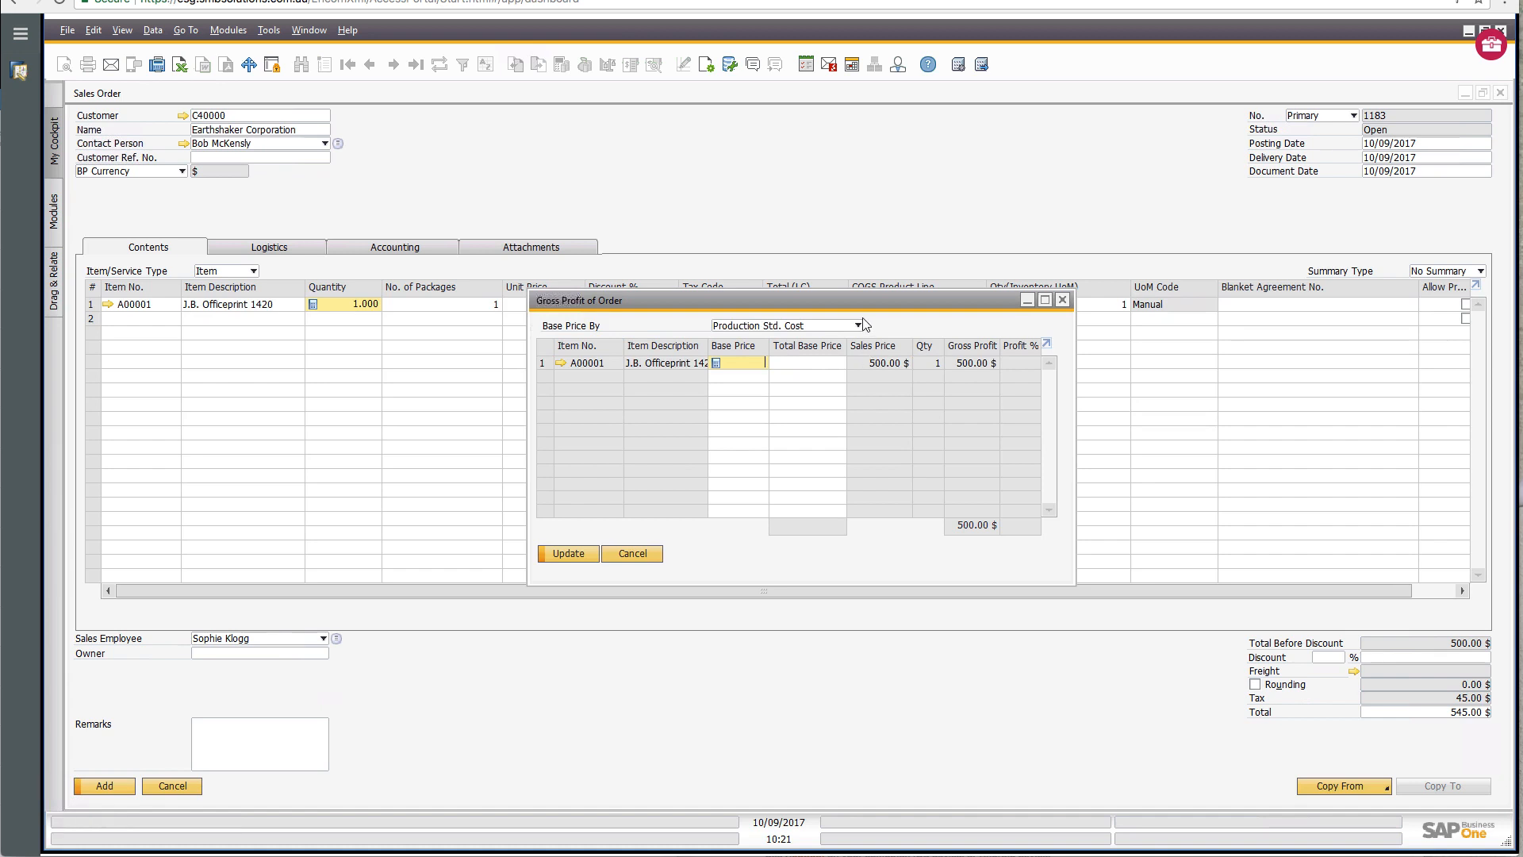
# Recalculate gross profit on Base Price ($400 cost, $100 profit, 25%) and close the breakdown.
pyautogui.click(857, 324)
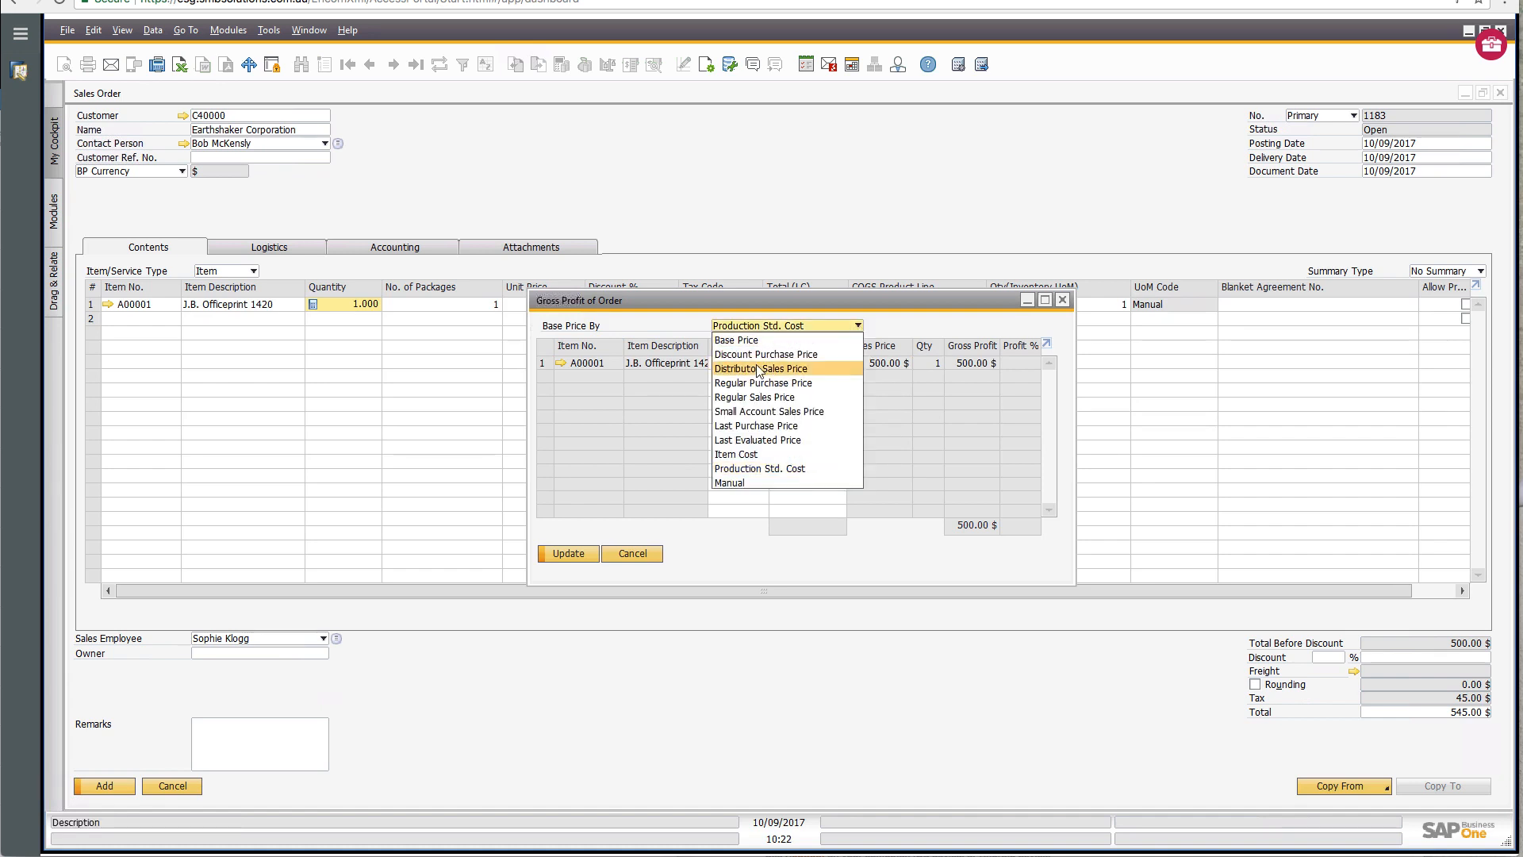
pyautogui.moveTo(765, 354)
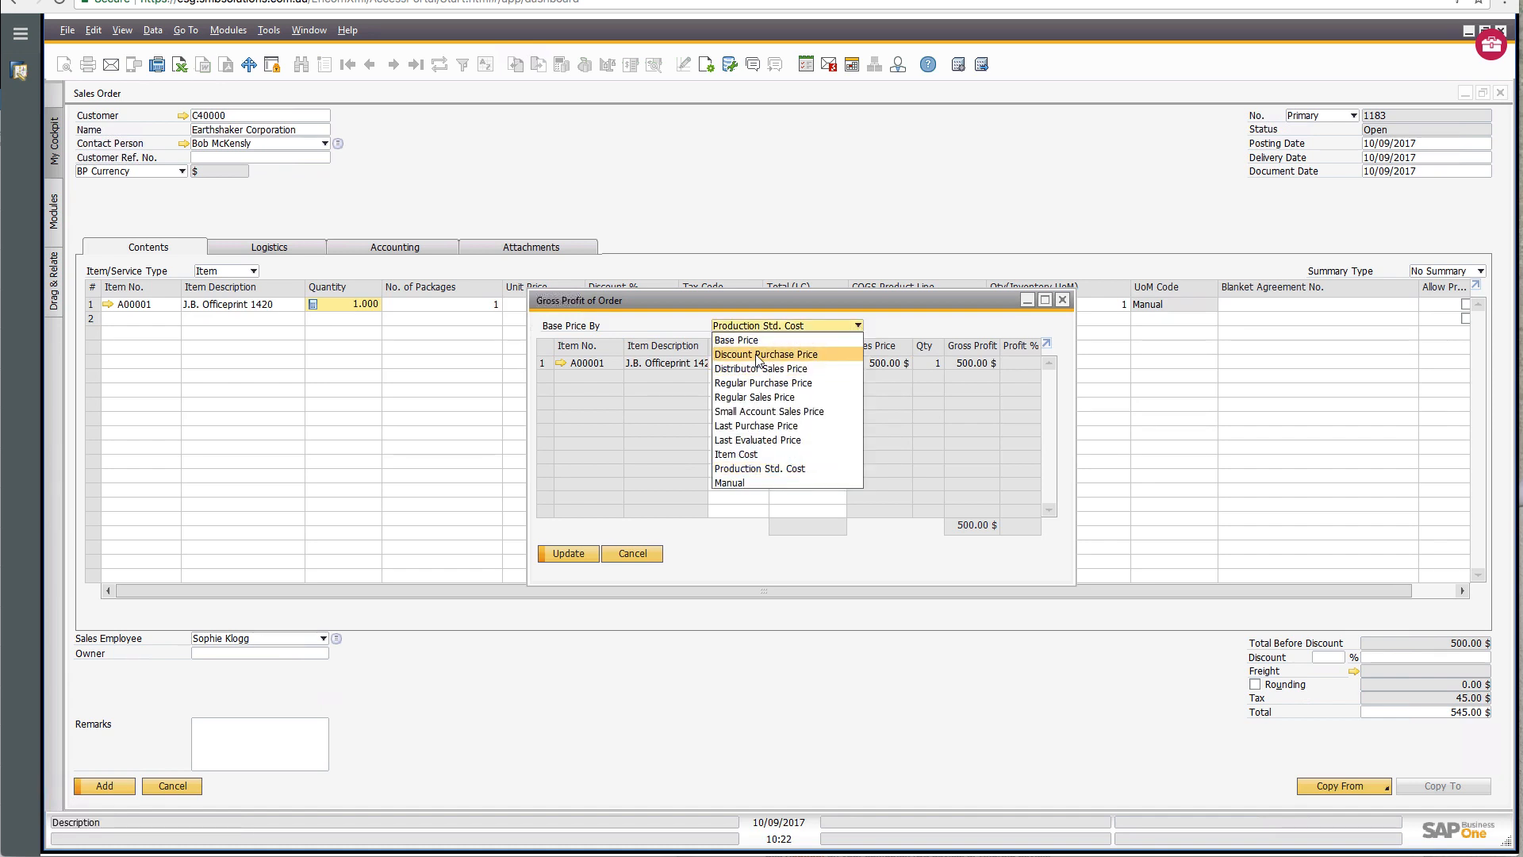
pyautogui.moveTo(736, 339)
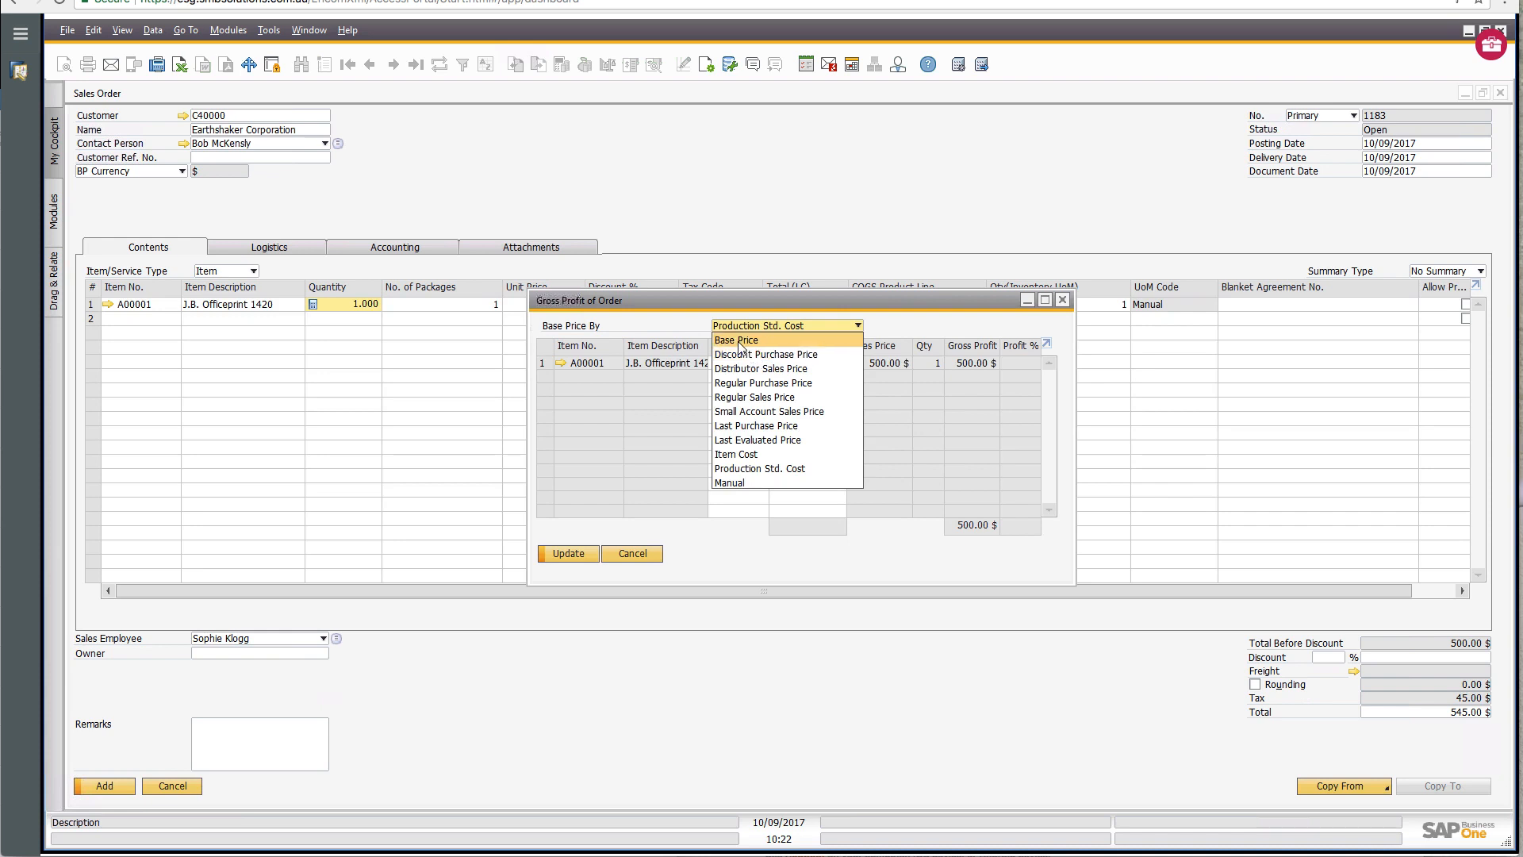
pyautogui.click(734, 340)
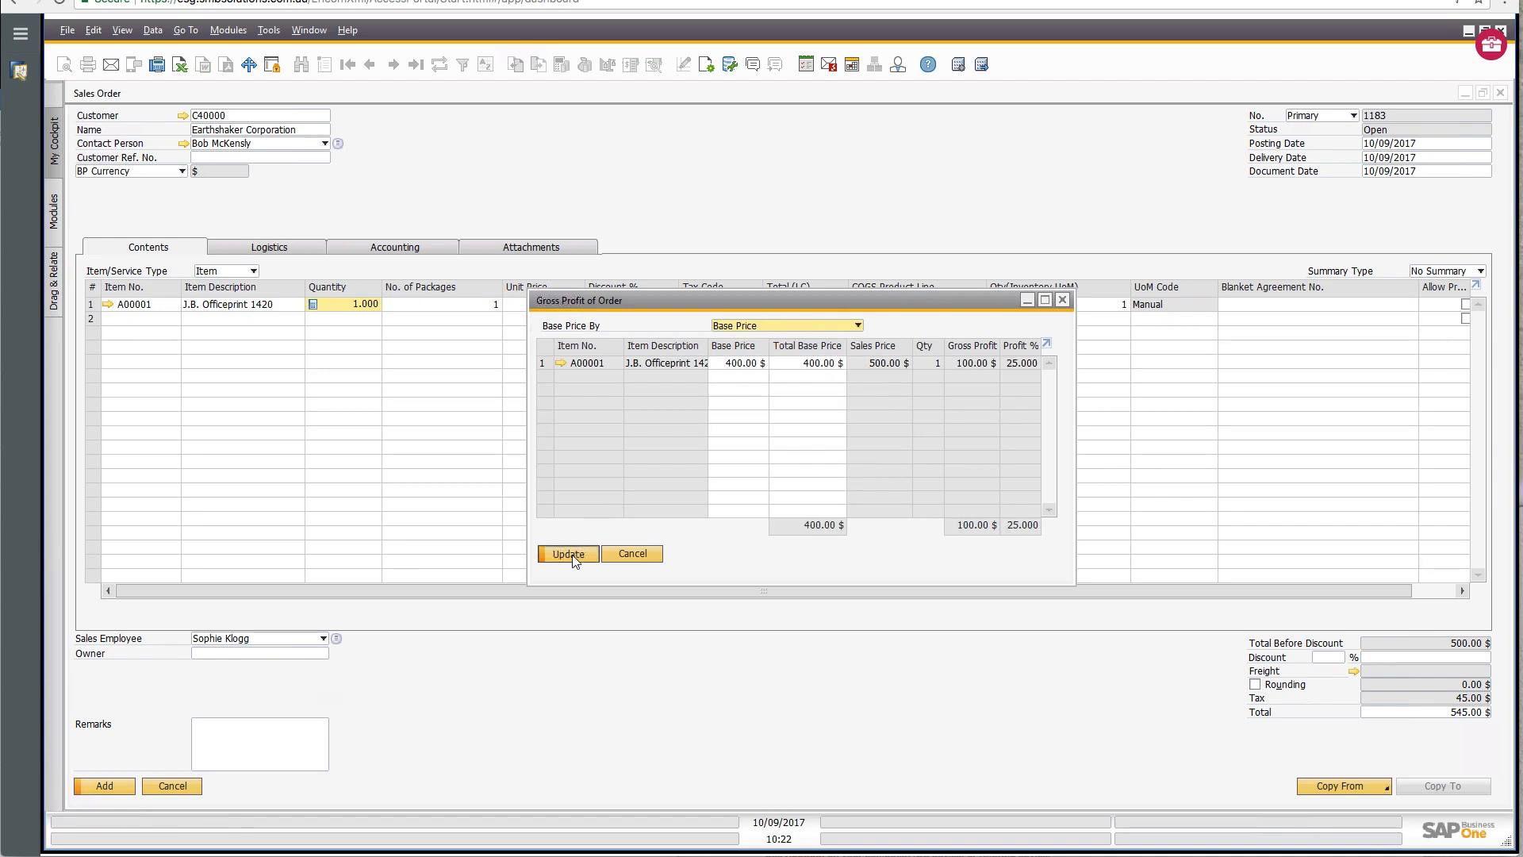
pyautogui.click(568, 554)
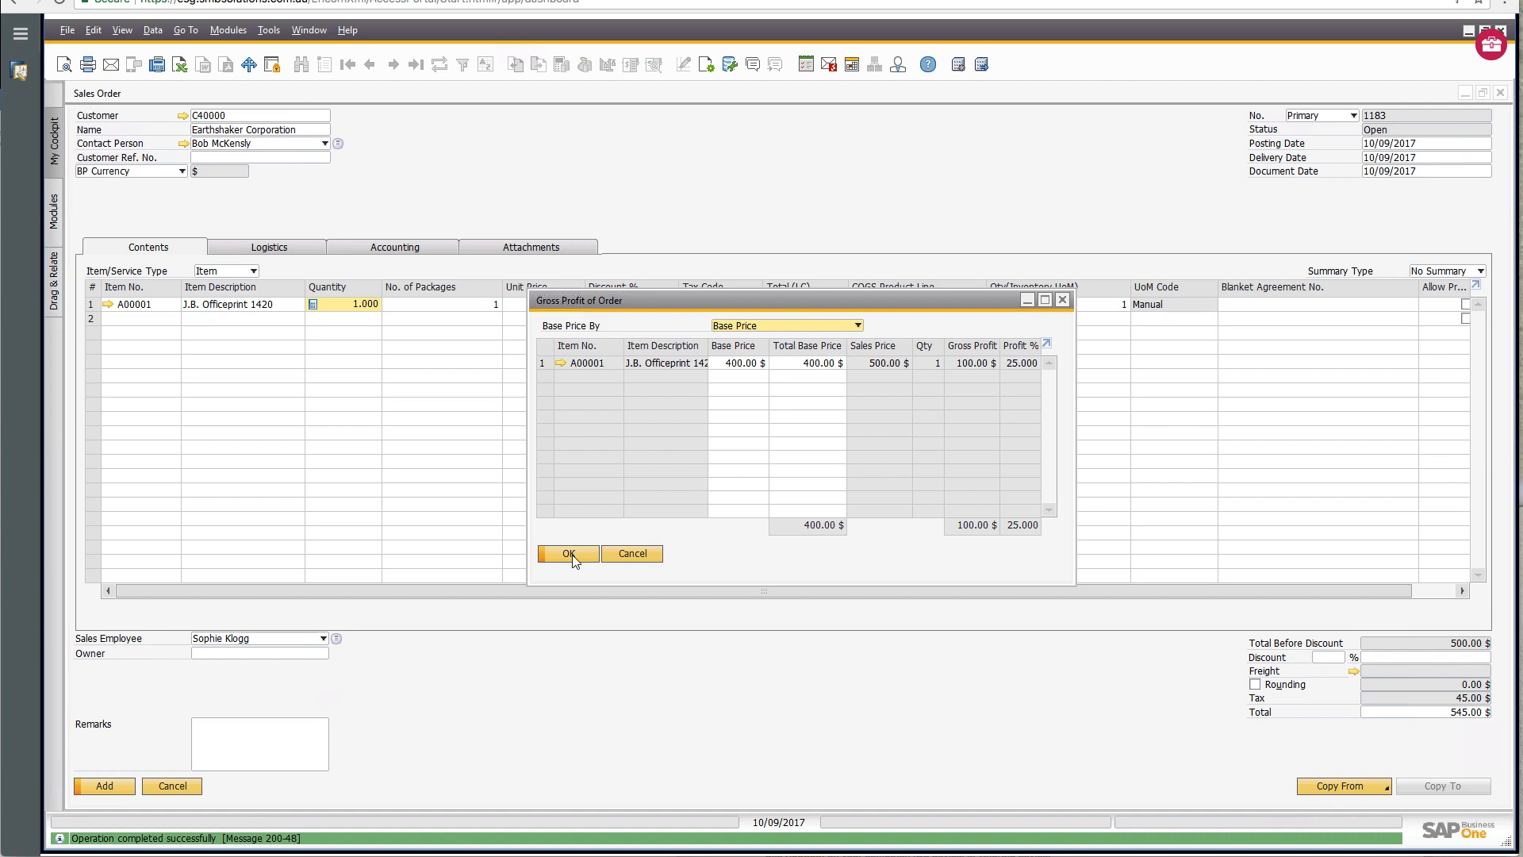
pyautogui.moveTo(631, 554)
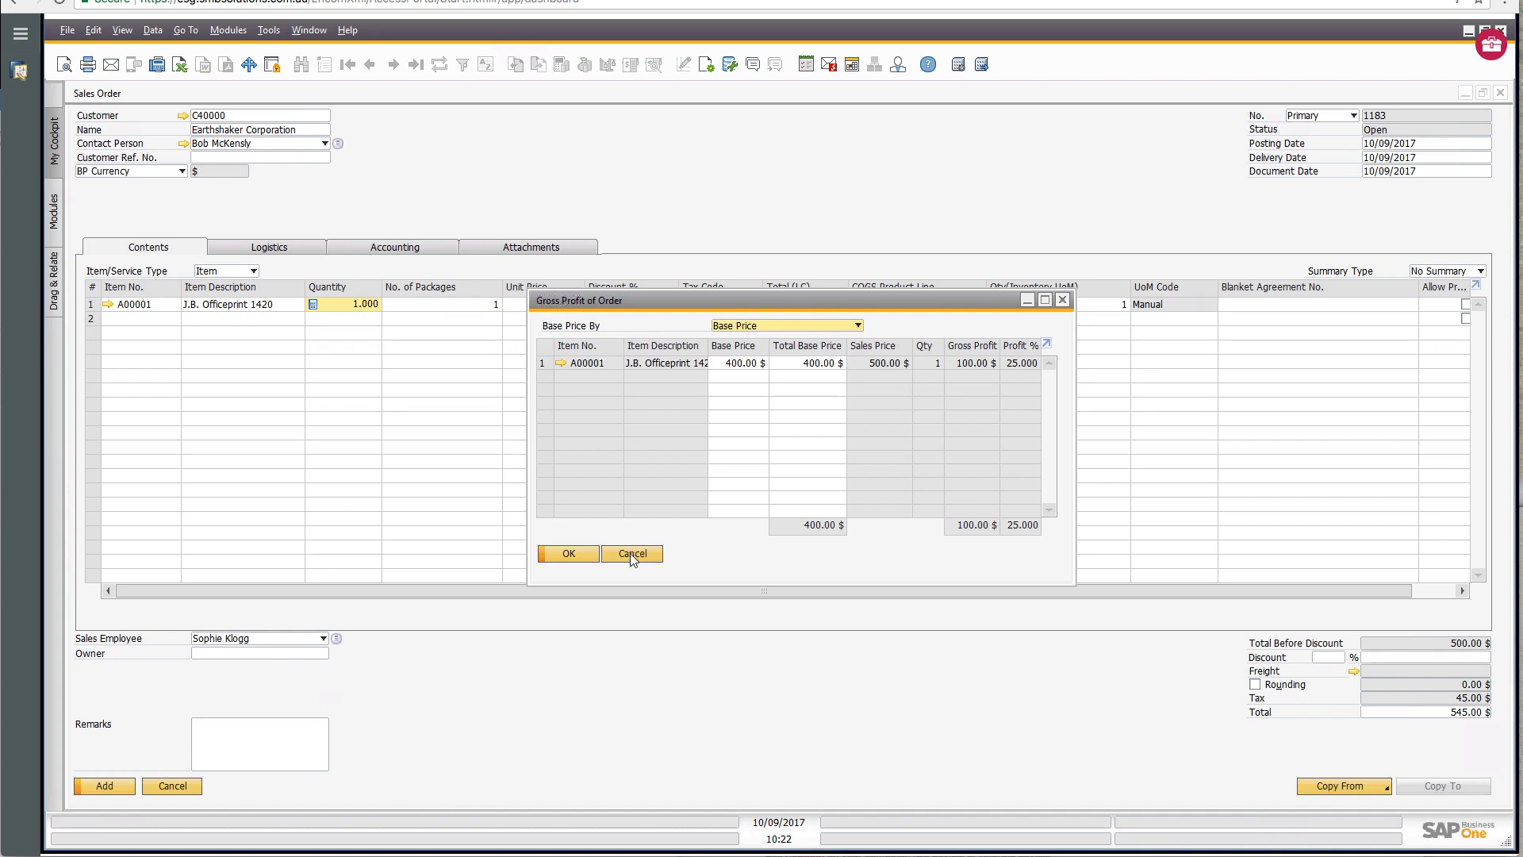
pyautogui.click(631, 552)
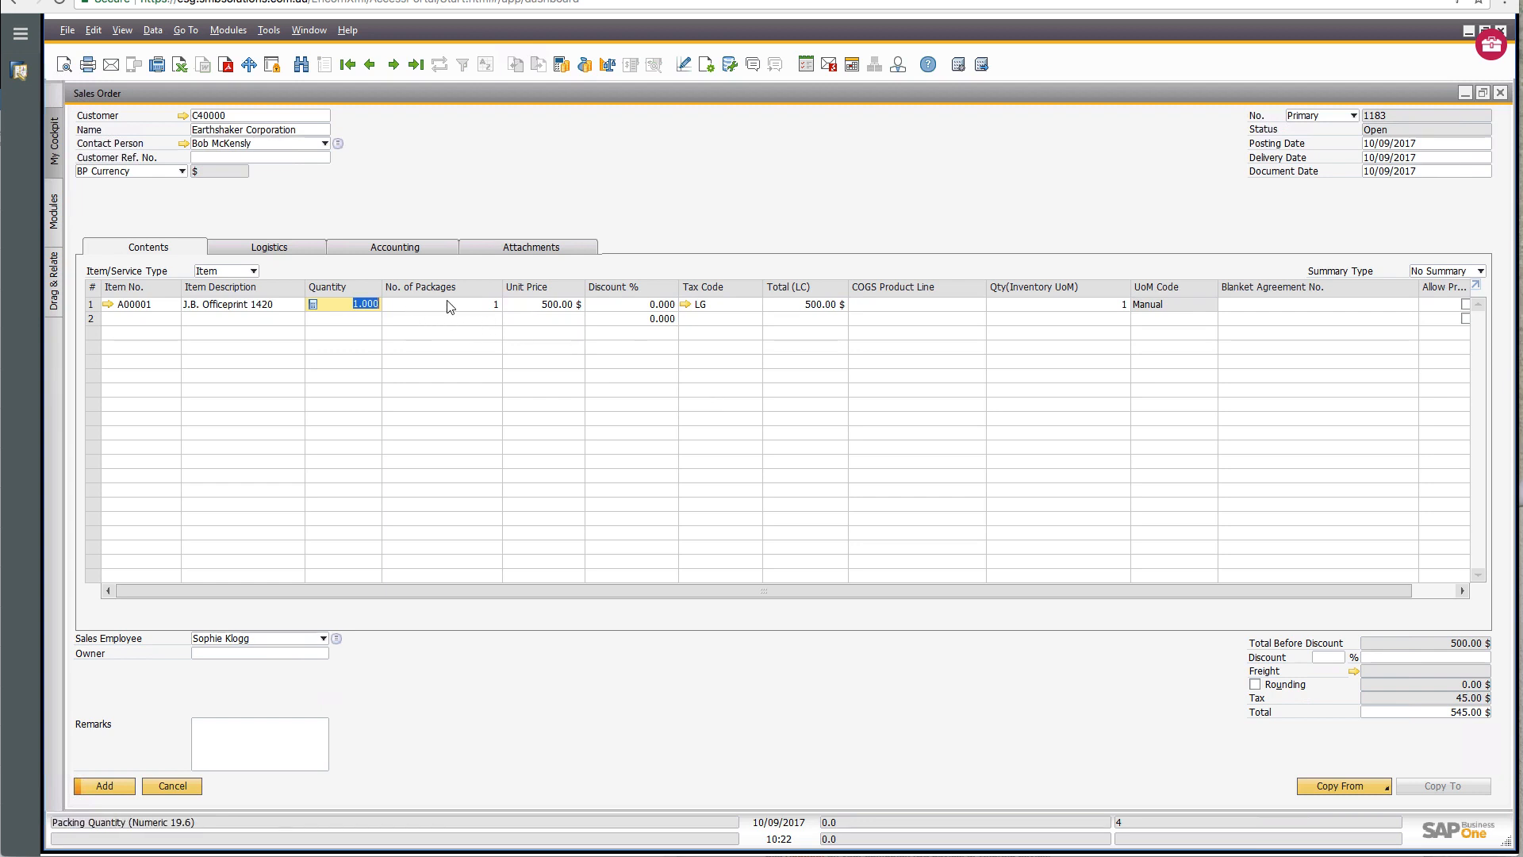
# Dismiss the packages row menu and bring up the Unit Price cell's line functions instead.
pyautogui.rightClick(443, 303)
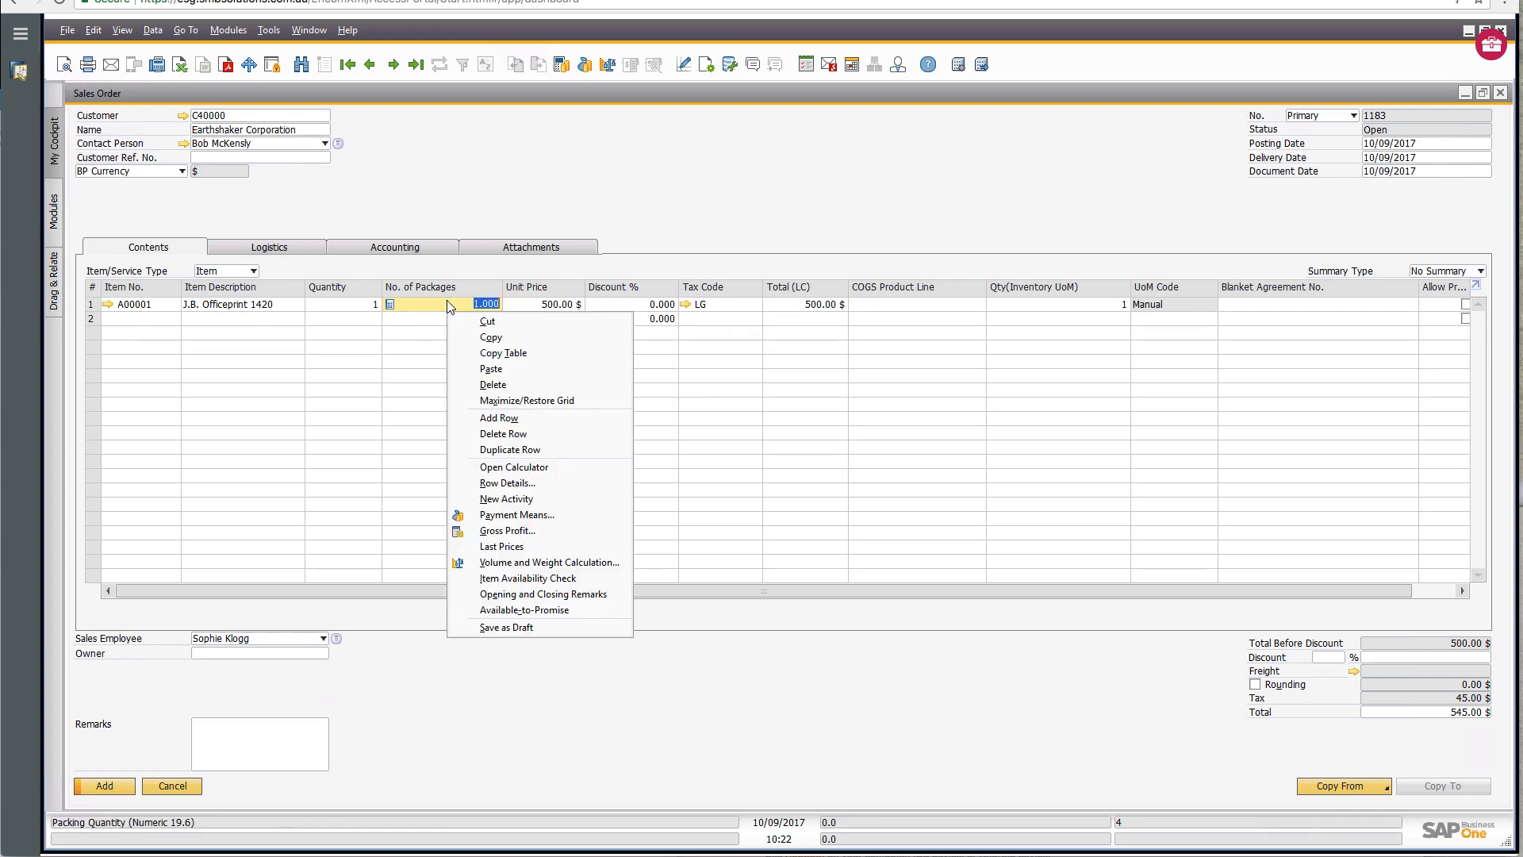
pyautogui.moveTo(324, 304)
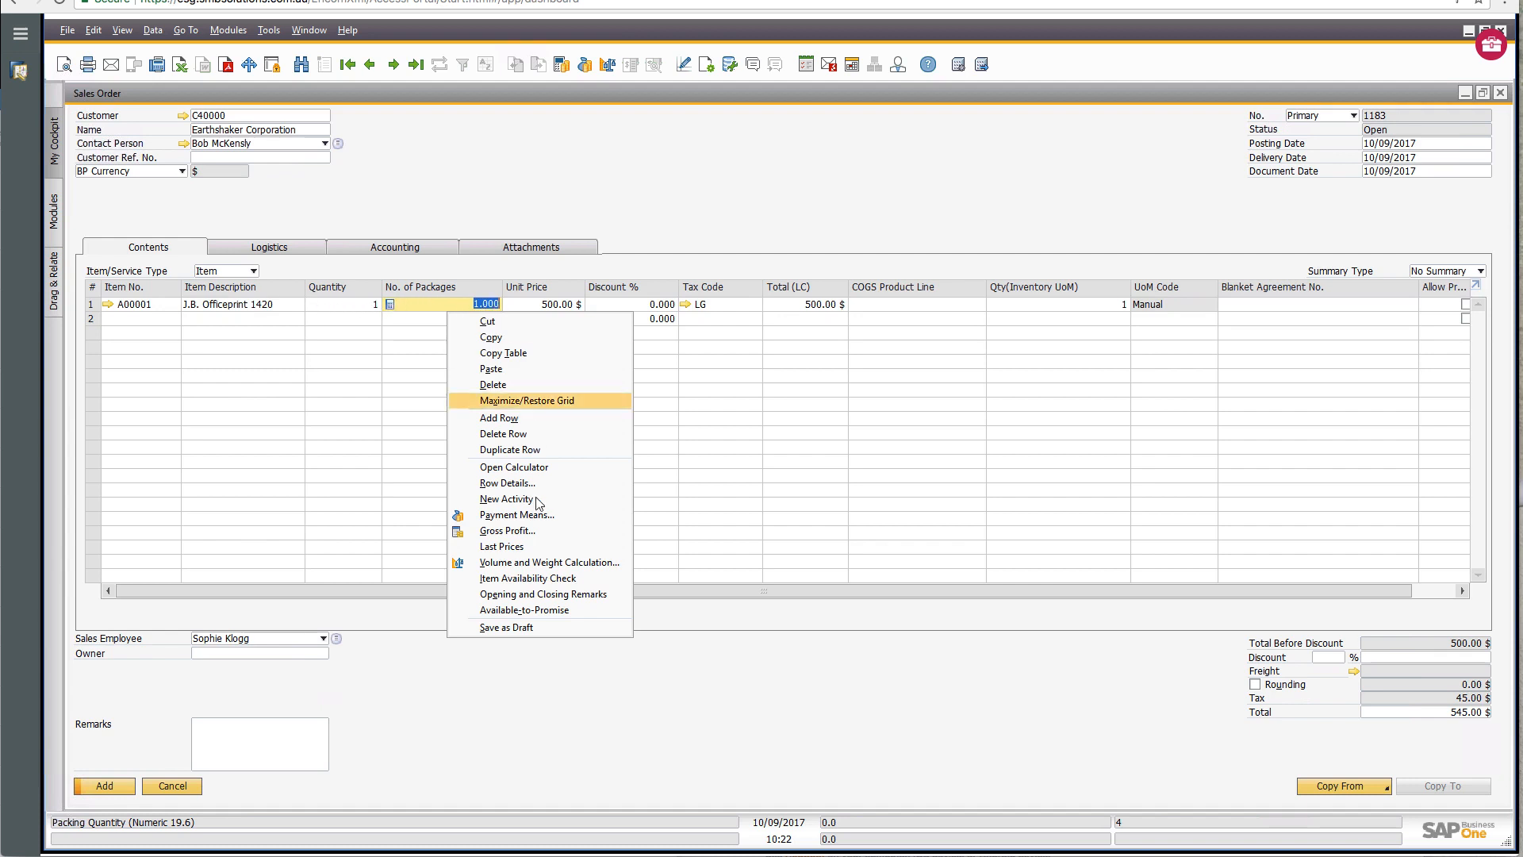
pyautogui.moveTo(544, 610)
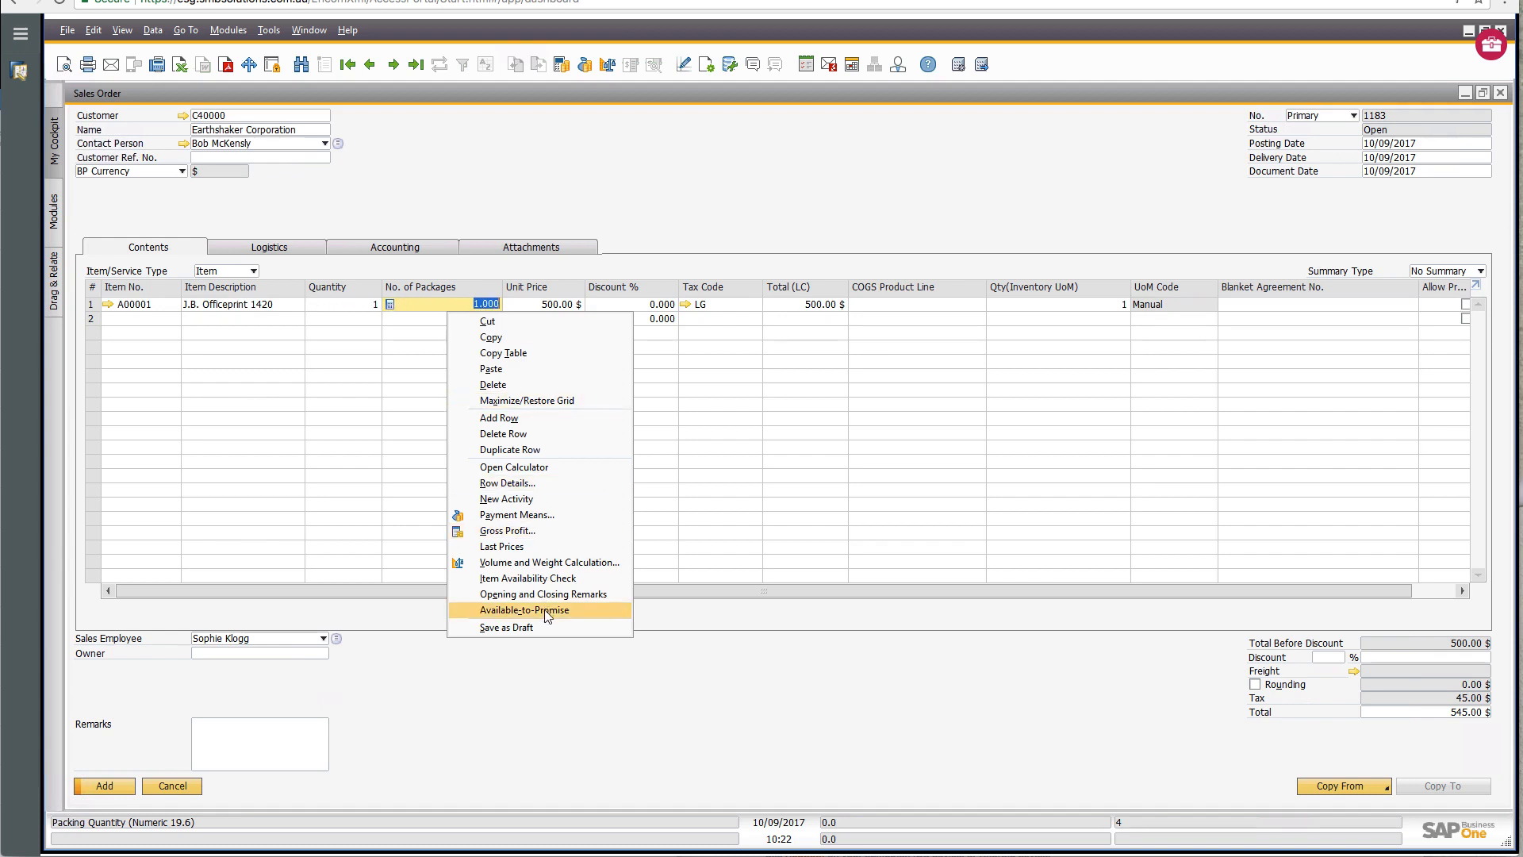
pyautogui.moveTo(503, 433)
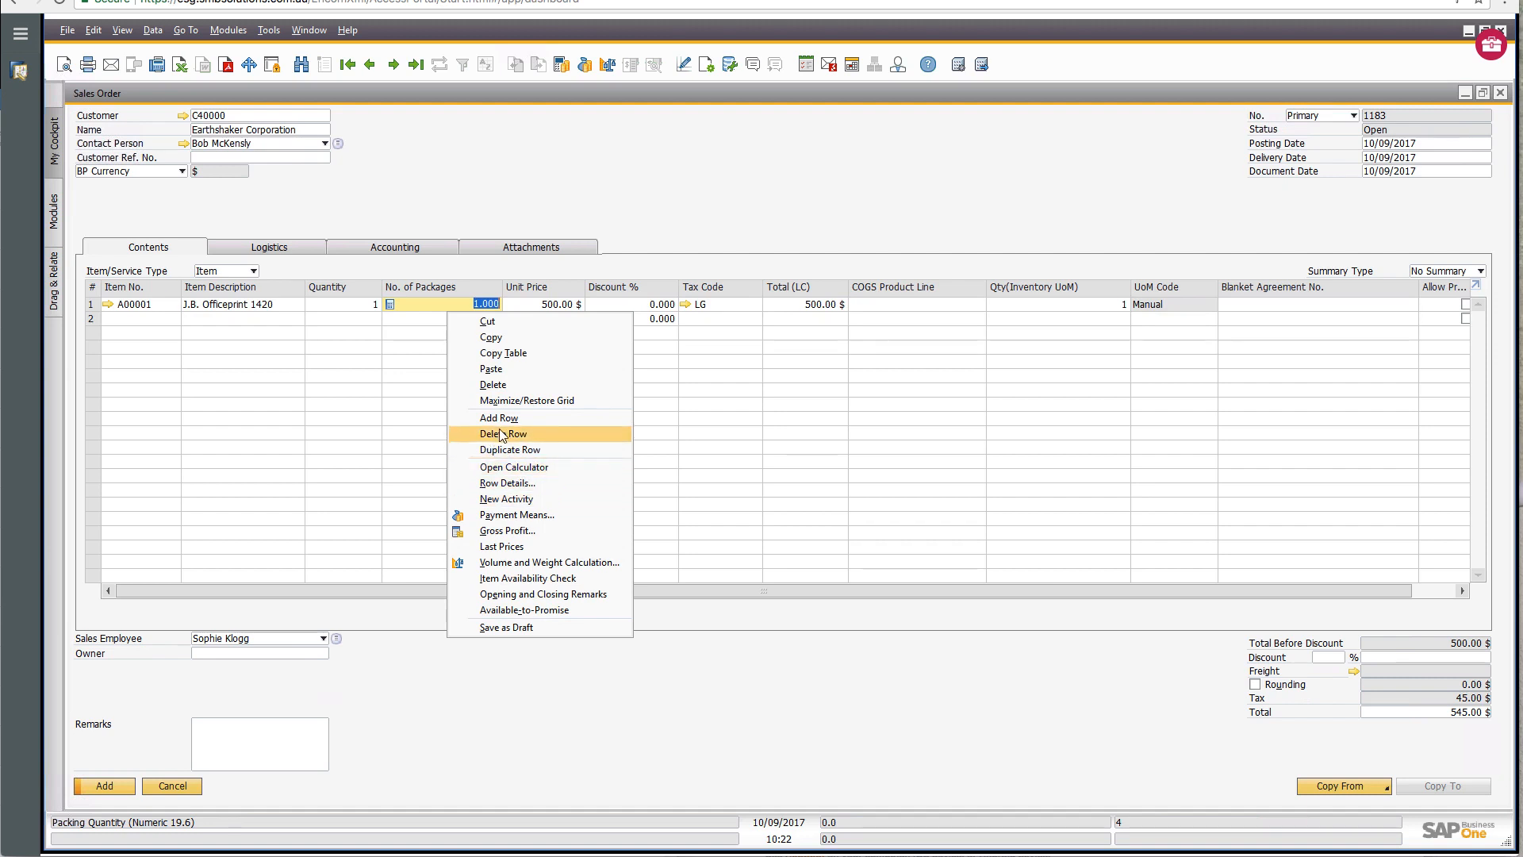
pyautogui.click(565, 354)
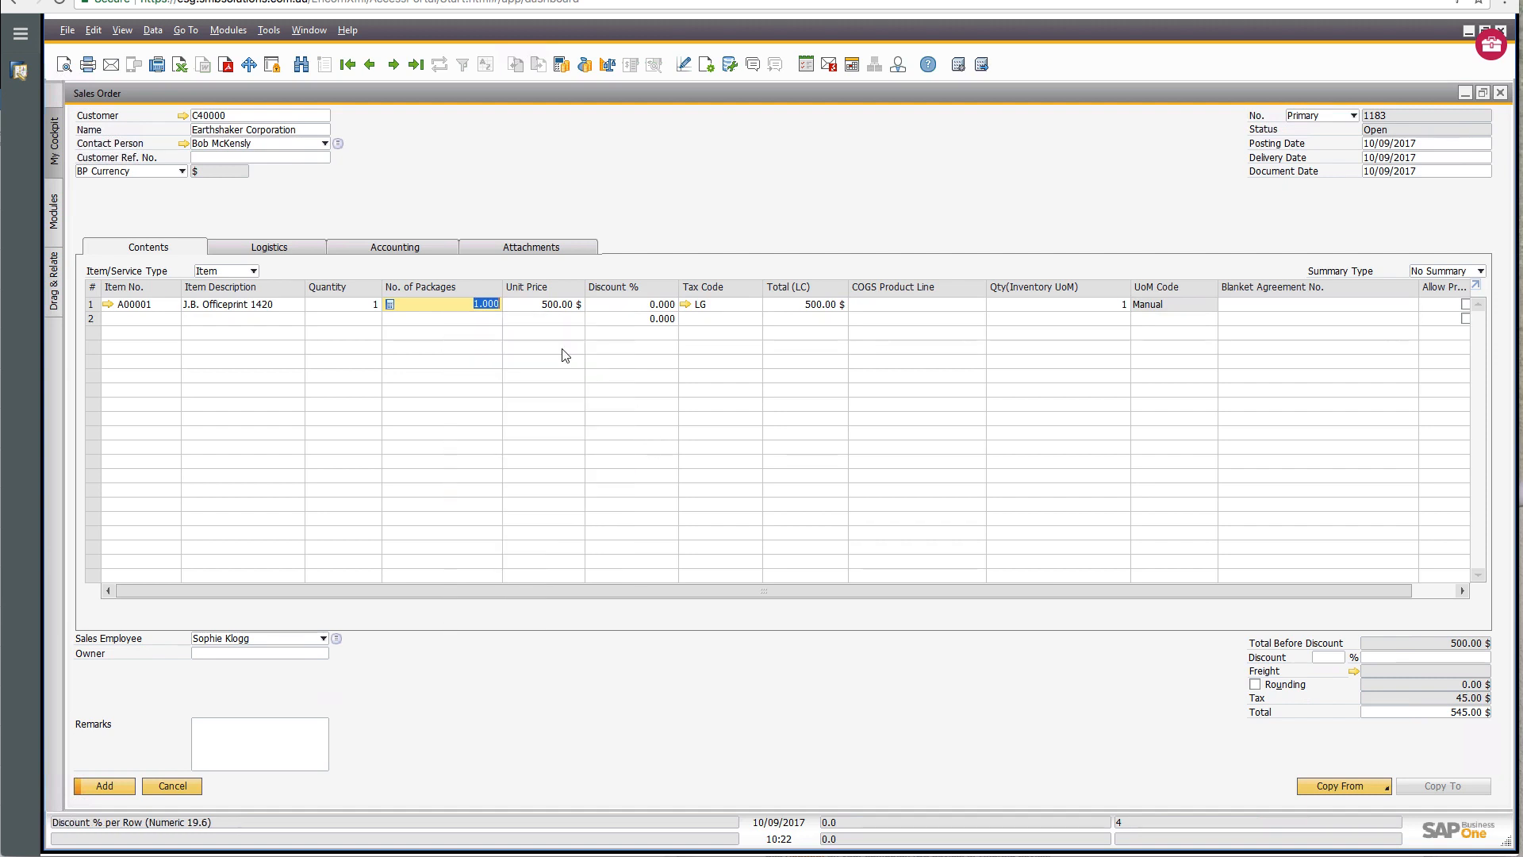
pyautogui.click(549, 303)
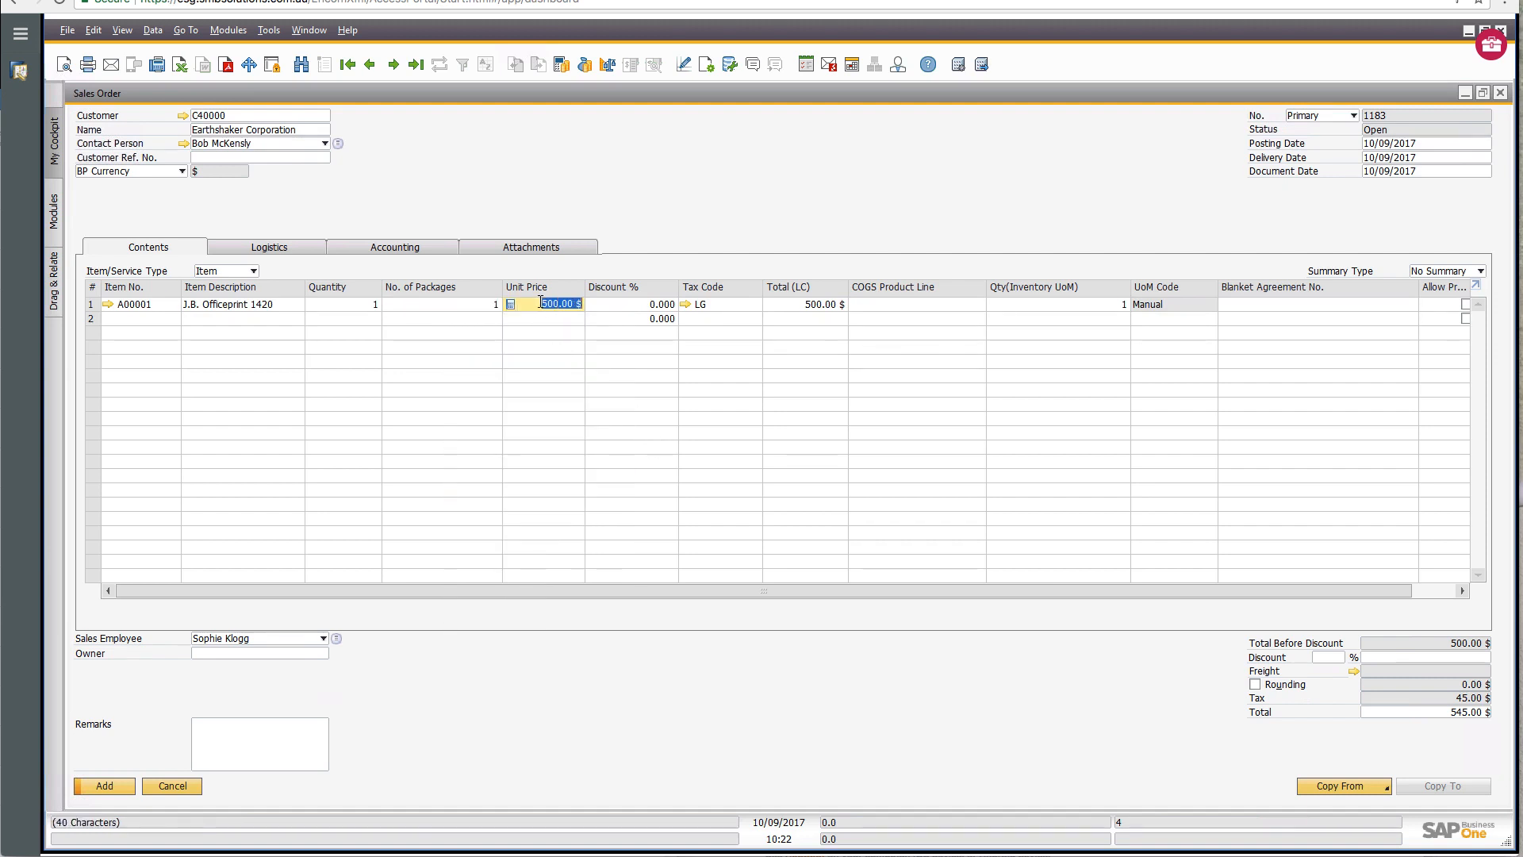
pyautogui.rightClick(560, 303)
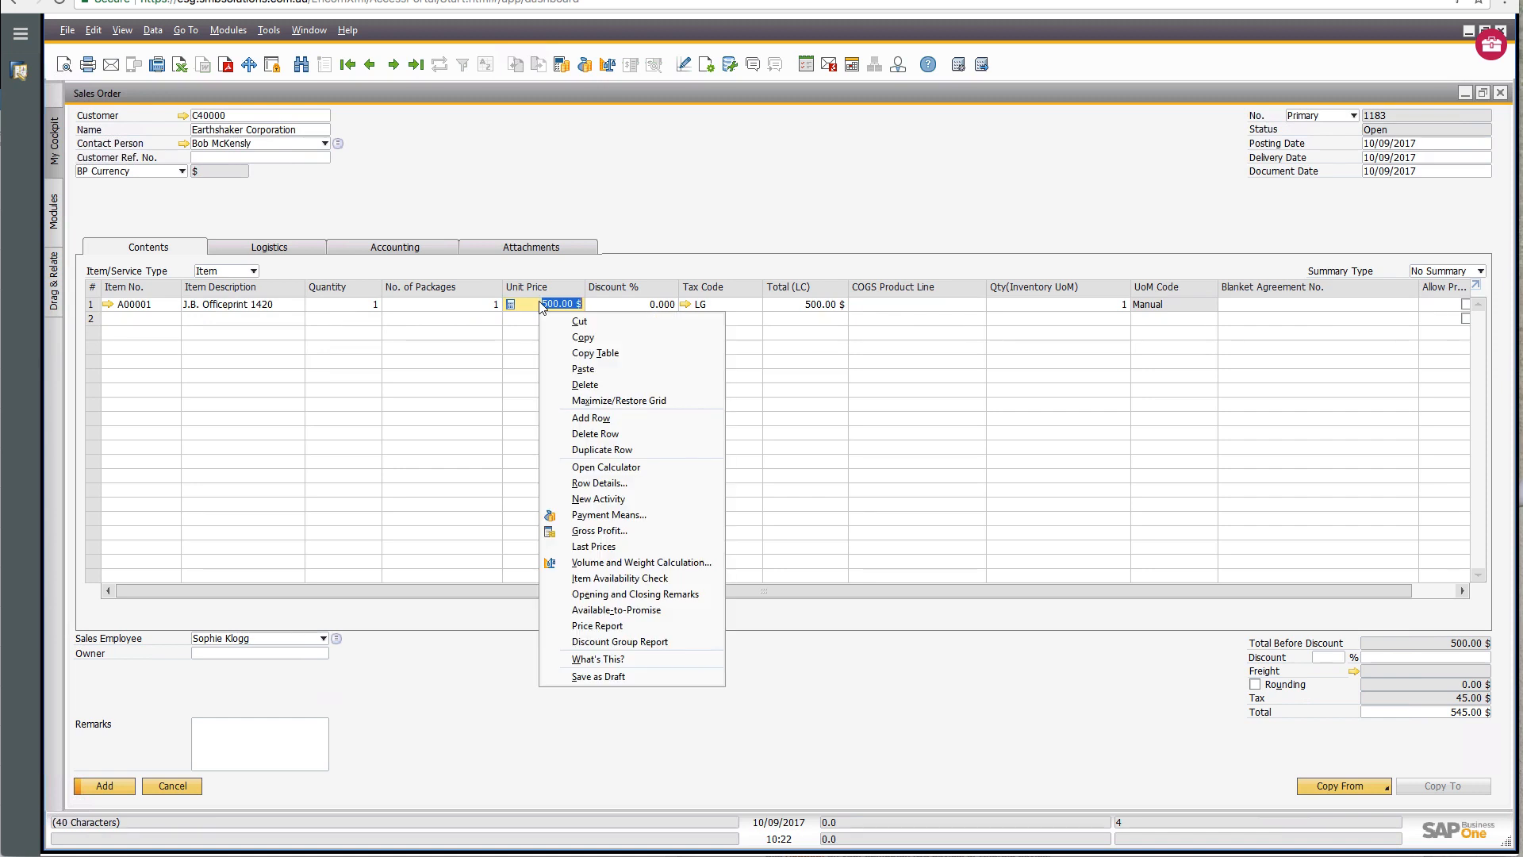
pyautogui.moveTo(592, 546)
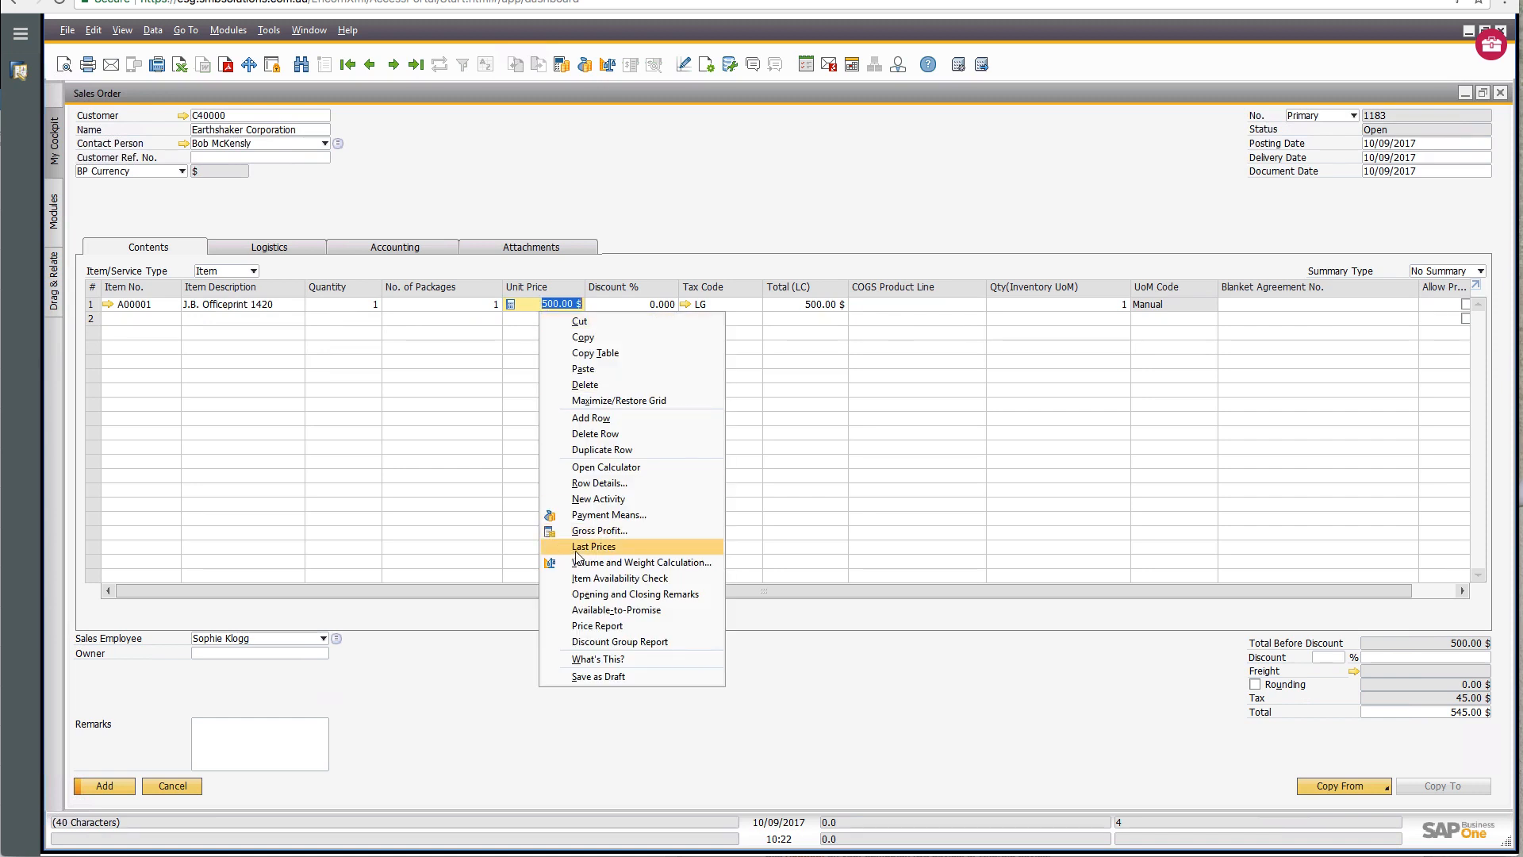
pyautogui.moveTo(585, 551)
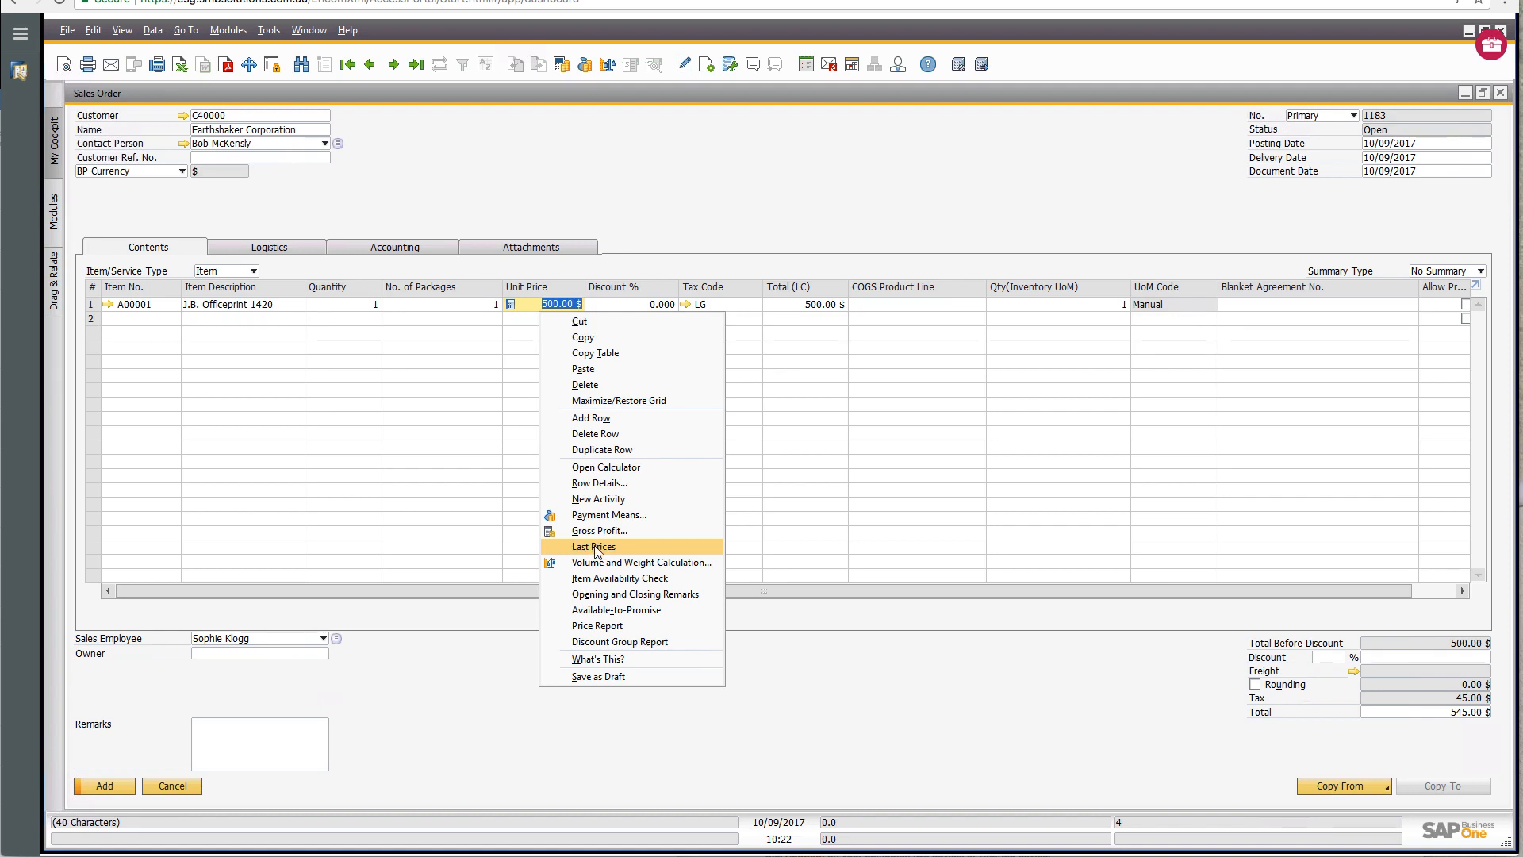
# Show the Last Prices Report for A00001 filtered to invoices only, listing six entries at $500.
pyautogui.click(593, 545)
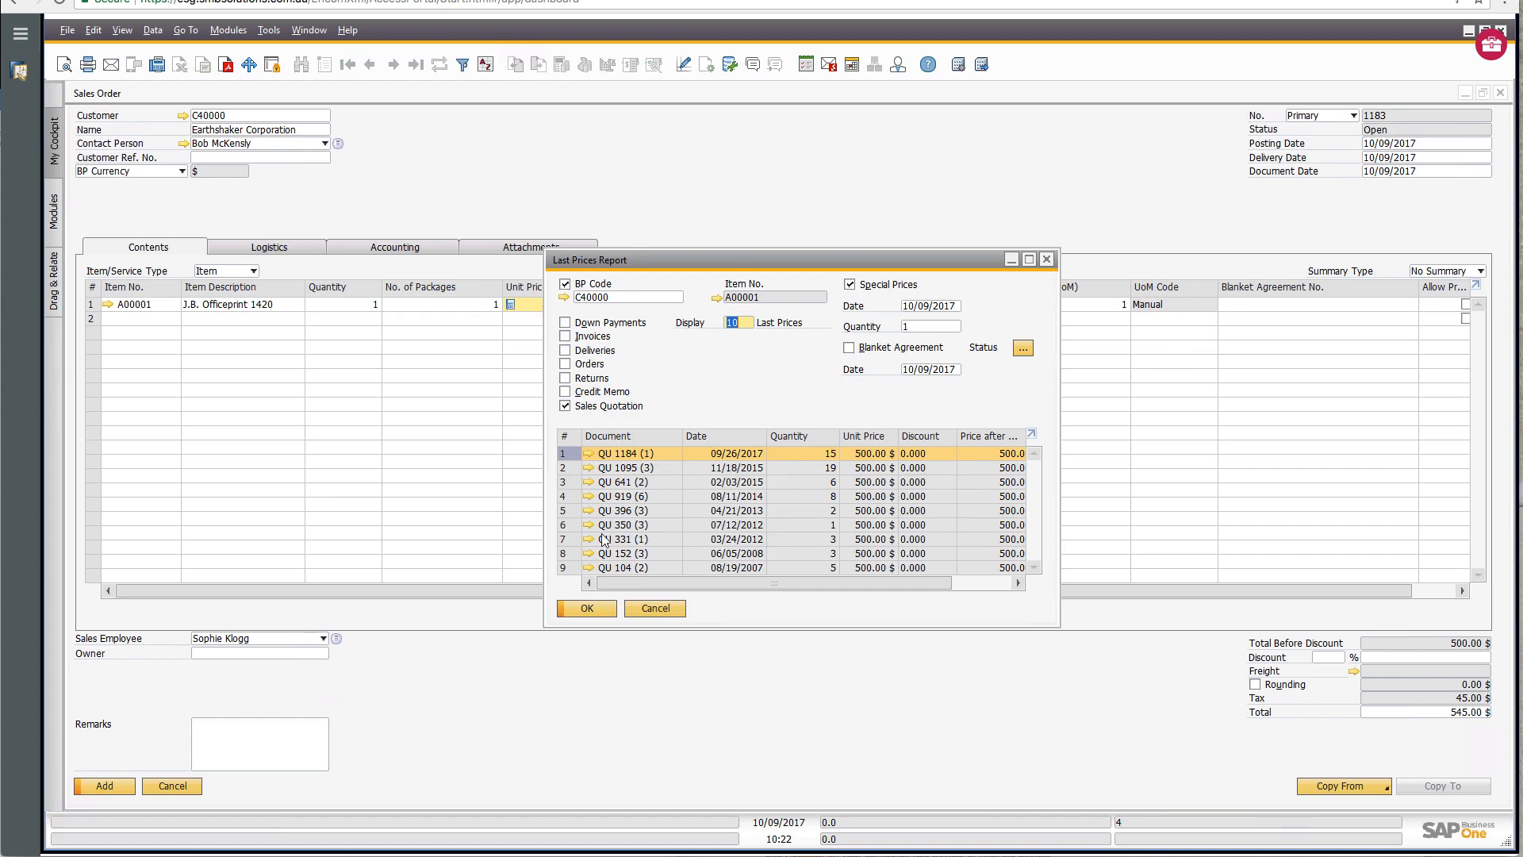
pyautogui.moveTo(887, 499)
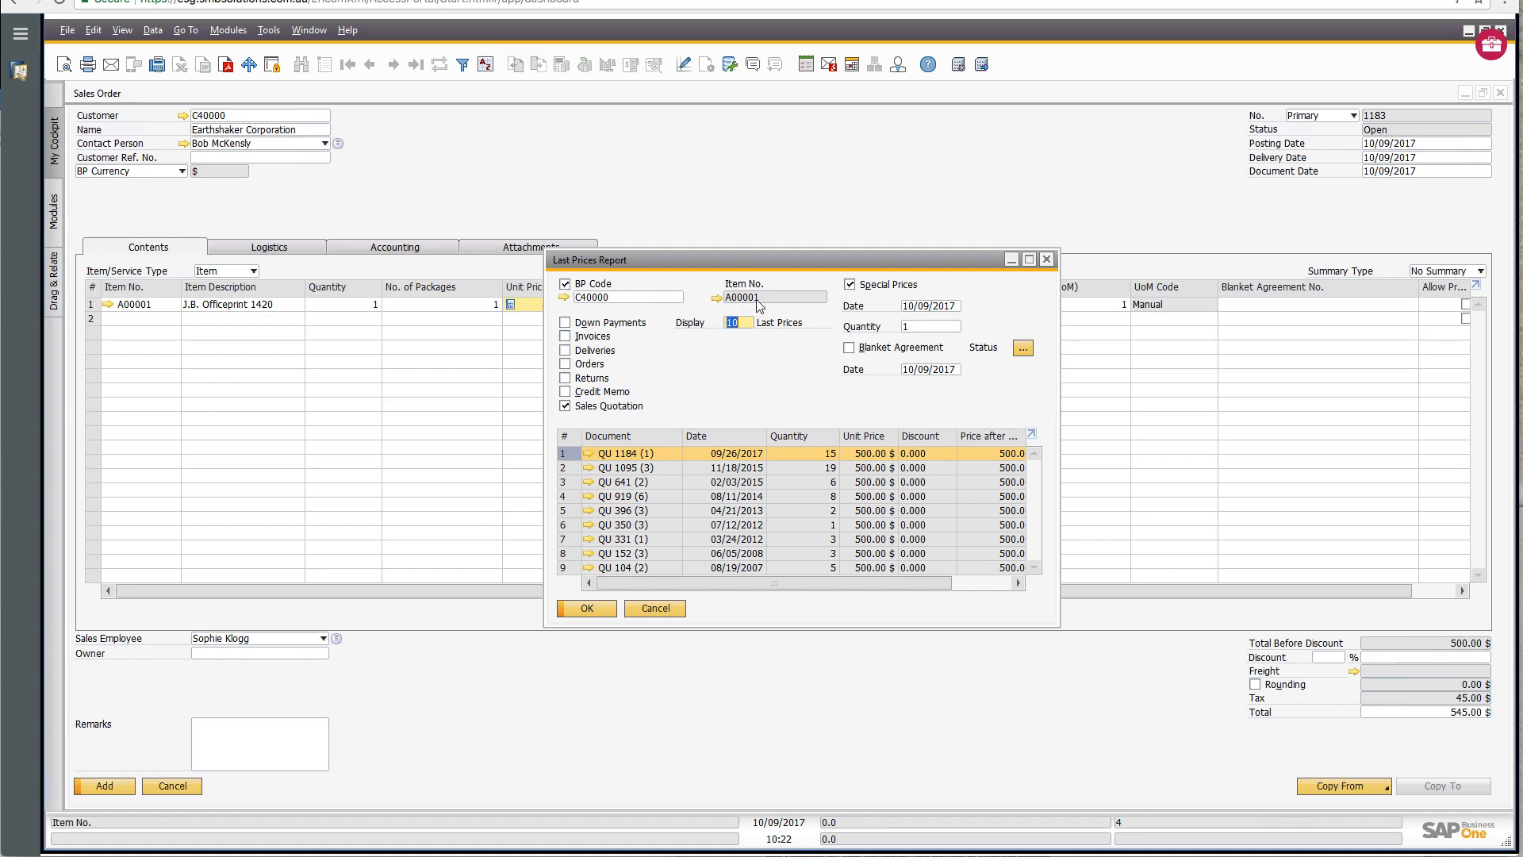
pyautogui.click(730, 322)
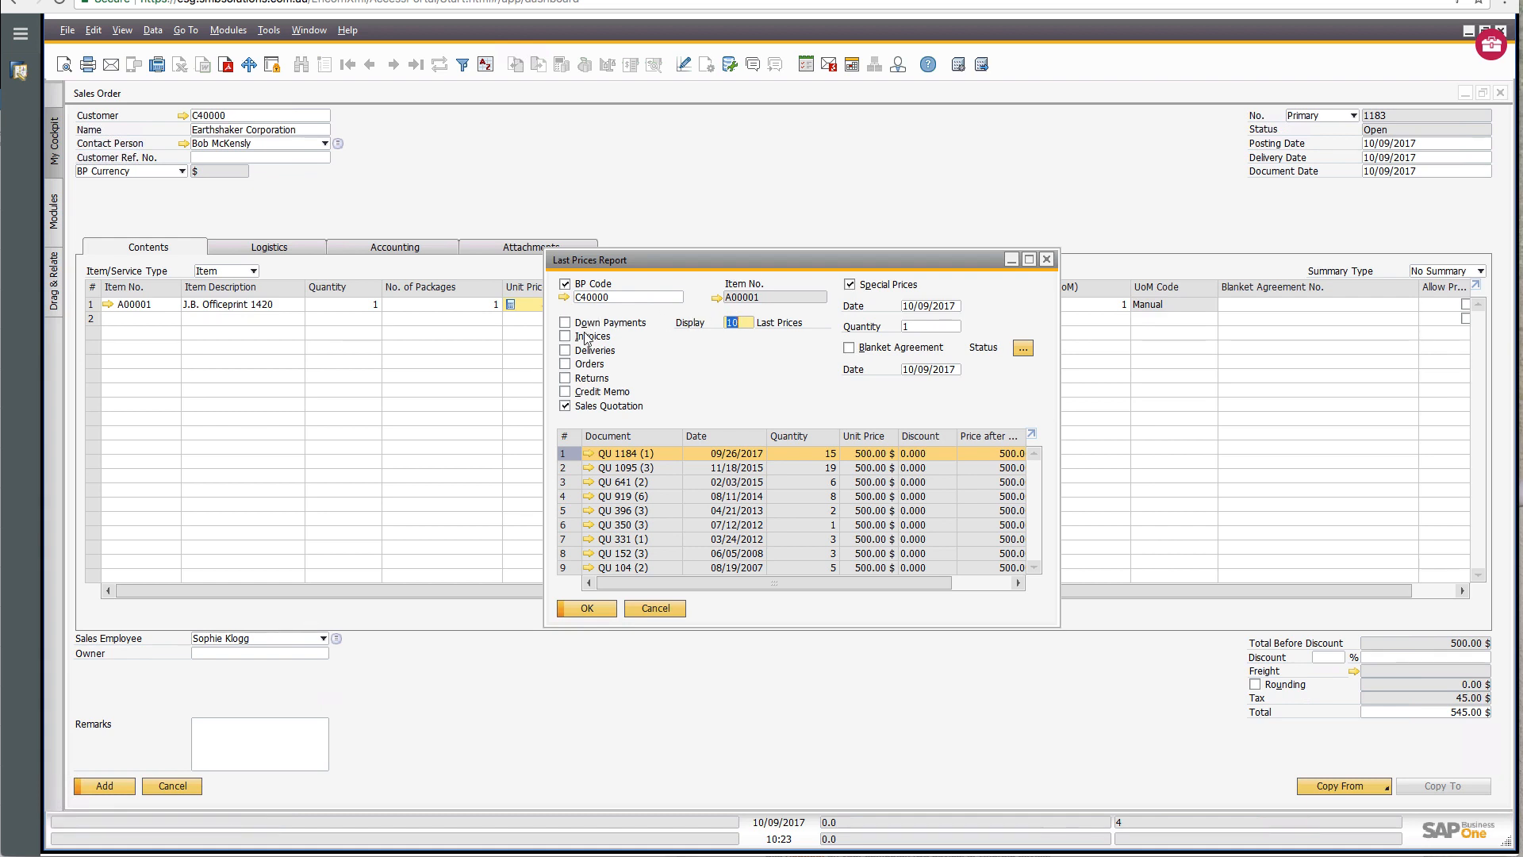
pyautogui.click(565, 404)
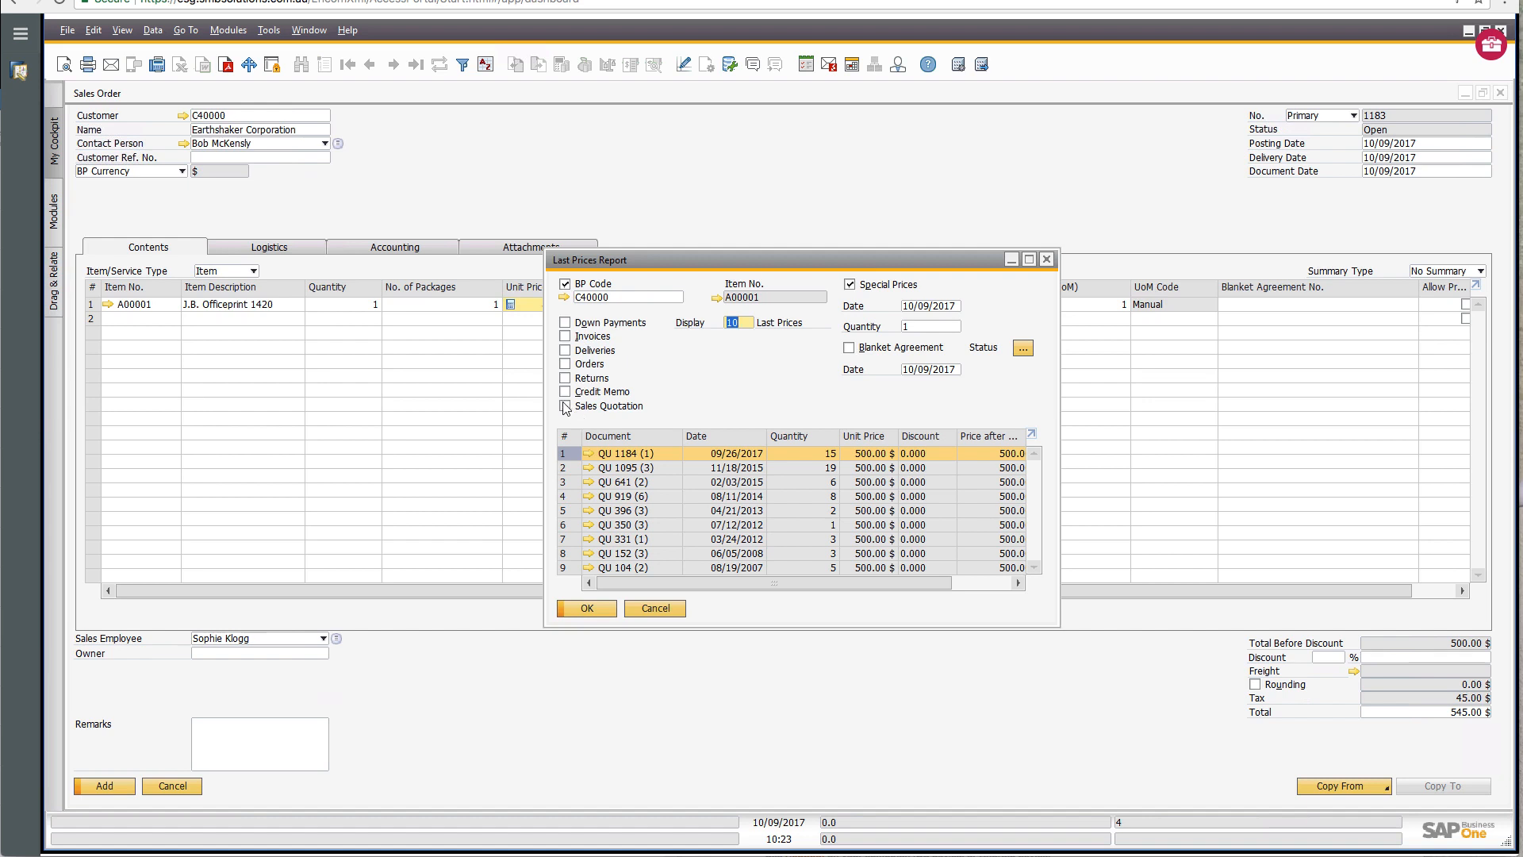
pyautogui.click(564, 363)
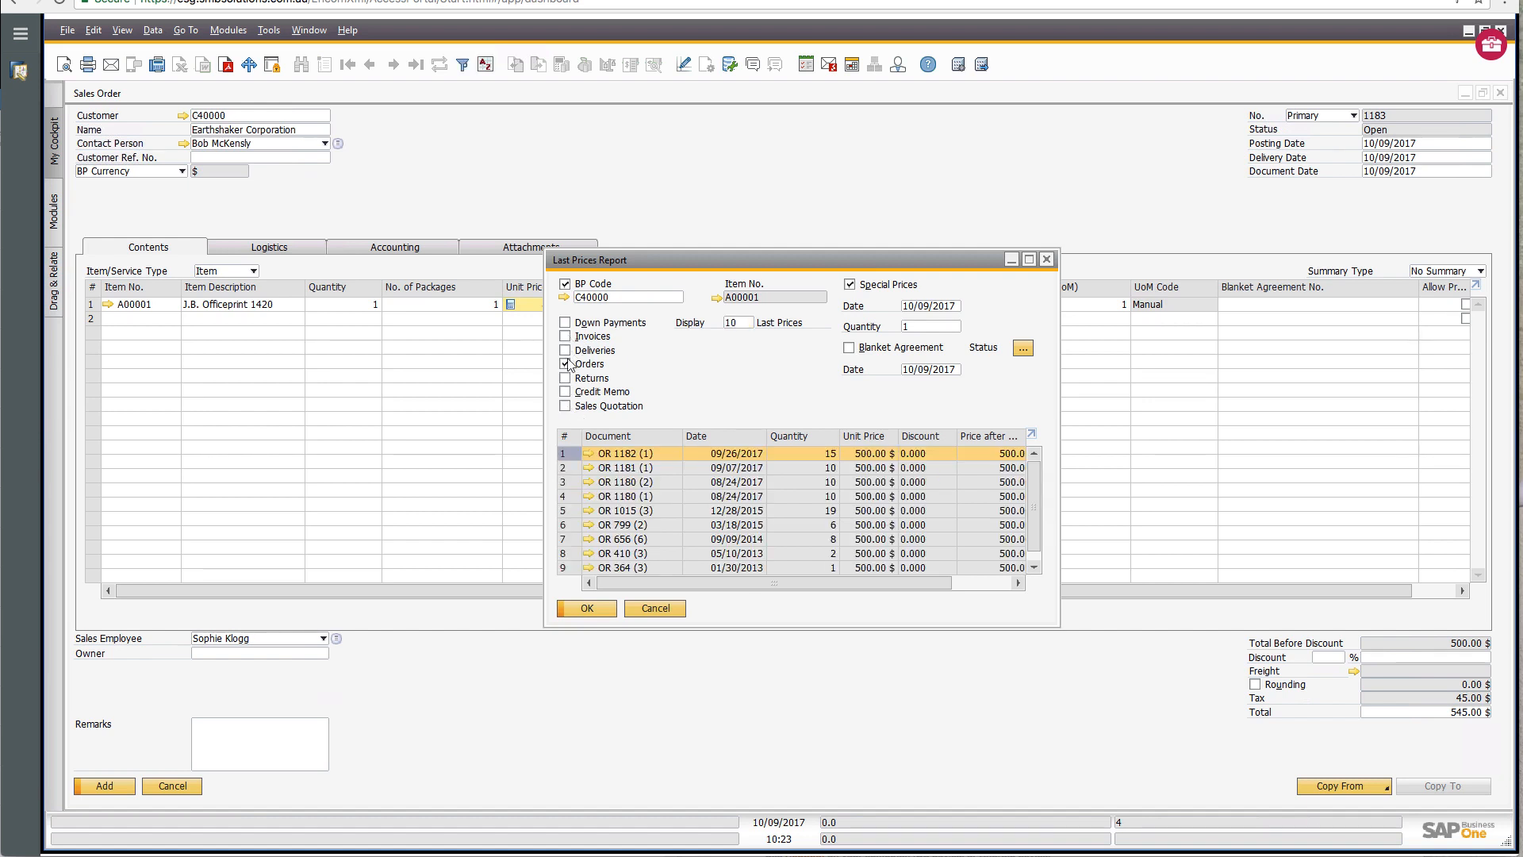
pyautogui.click(565, 363)
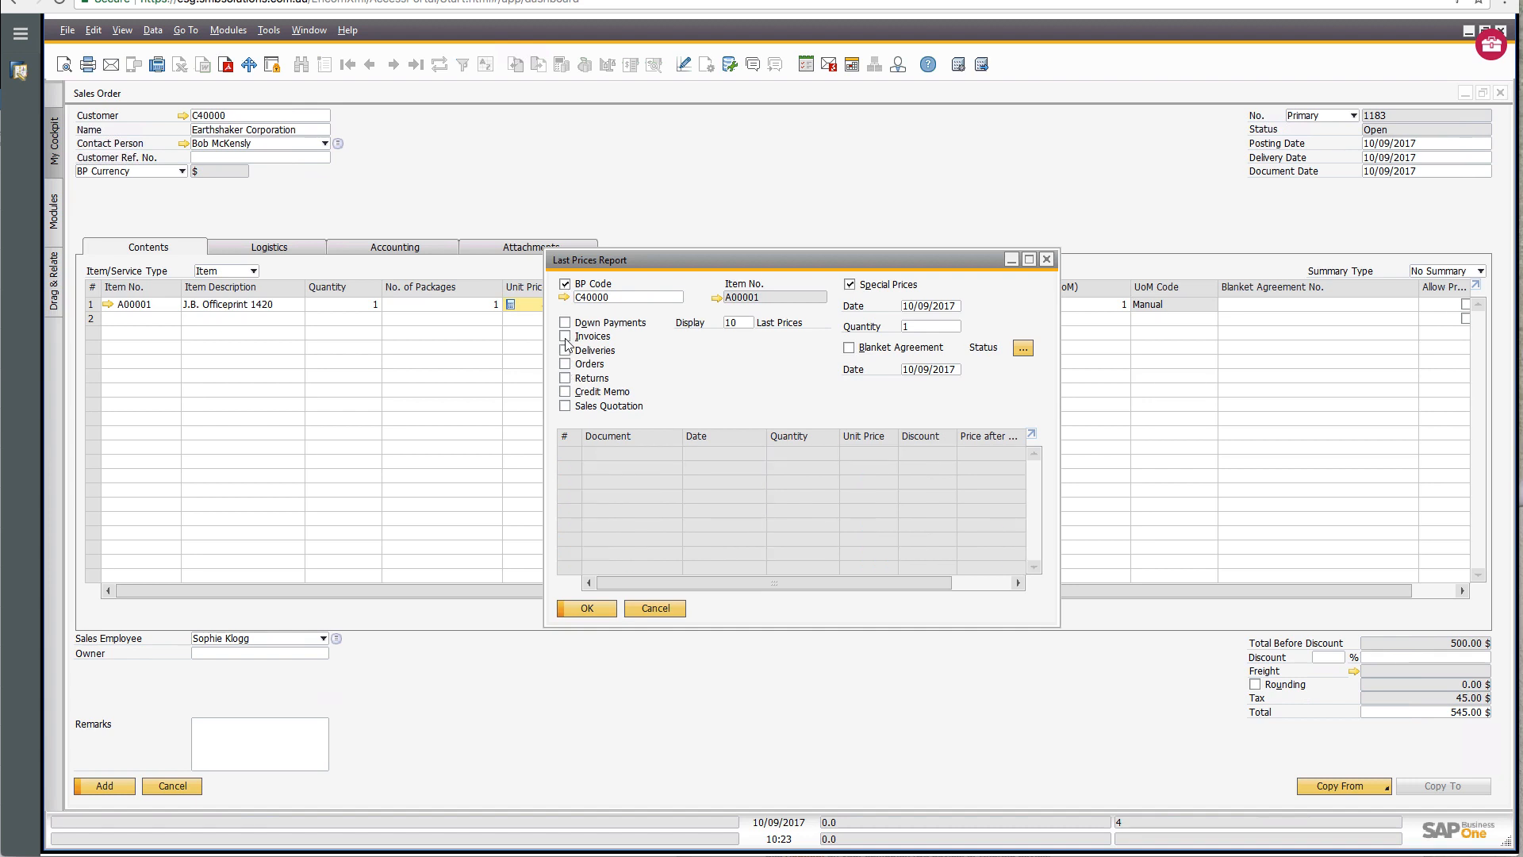
pyautogui.click(564, 336)
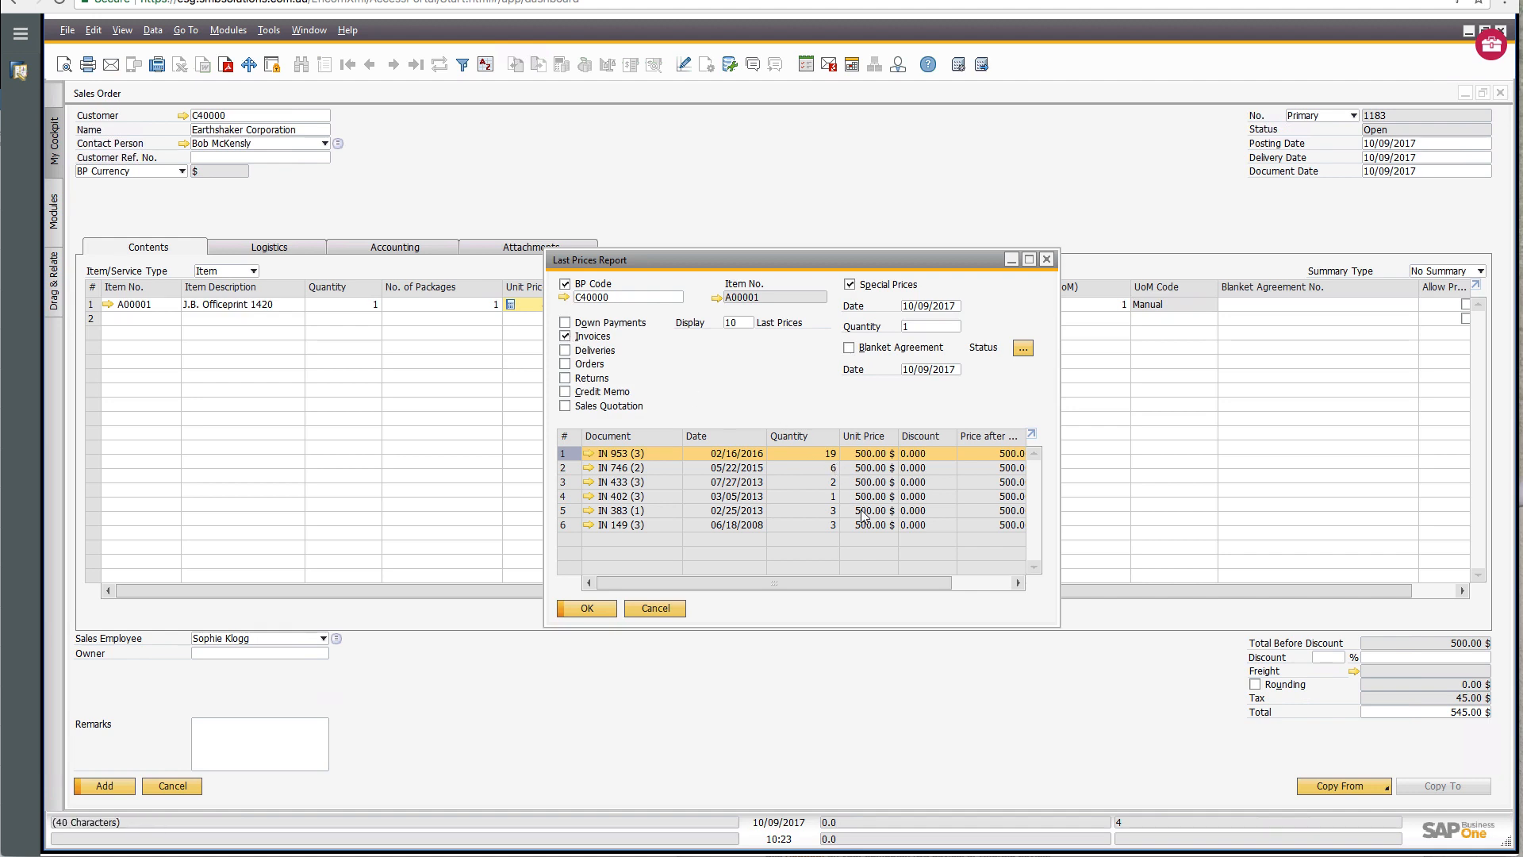
pyautogui.moveTo(988, 402)
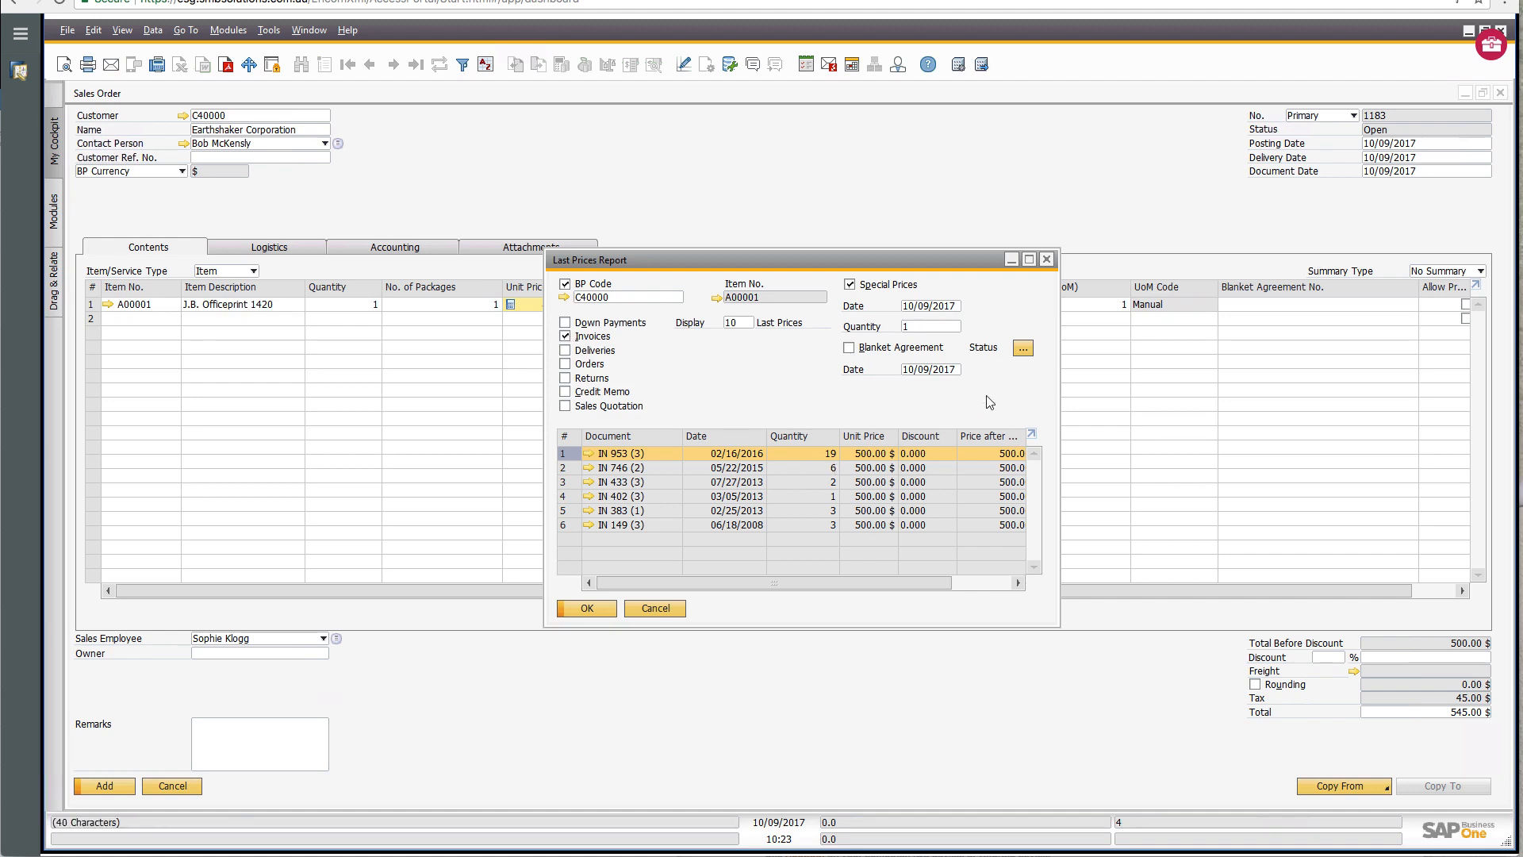
pyautogui.moveTo(860, 419)
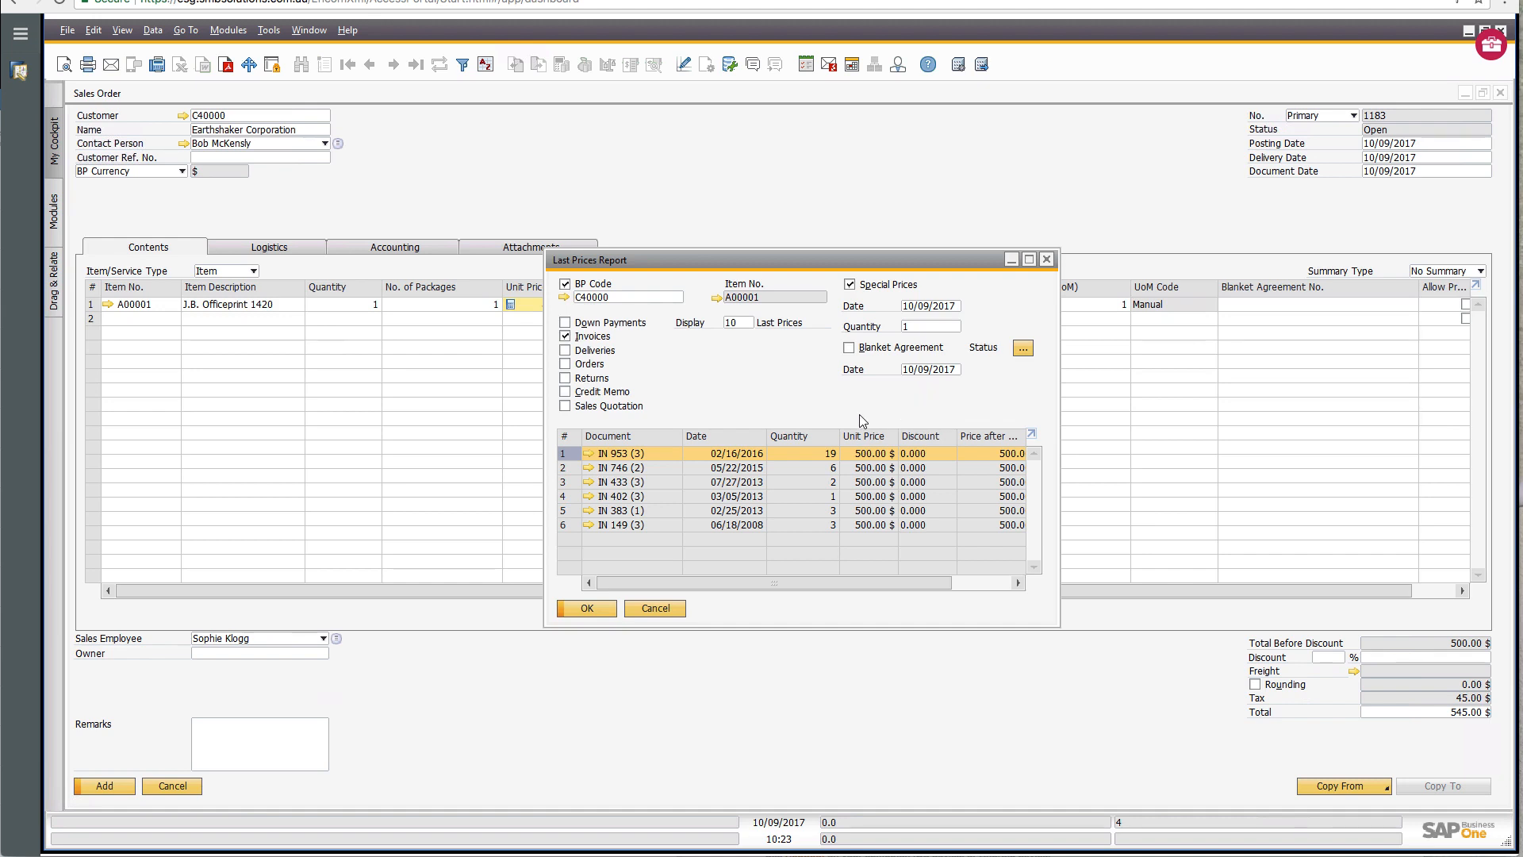
pyautogui.moveTo(622, 467)
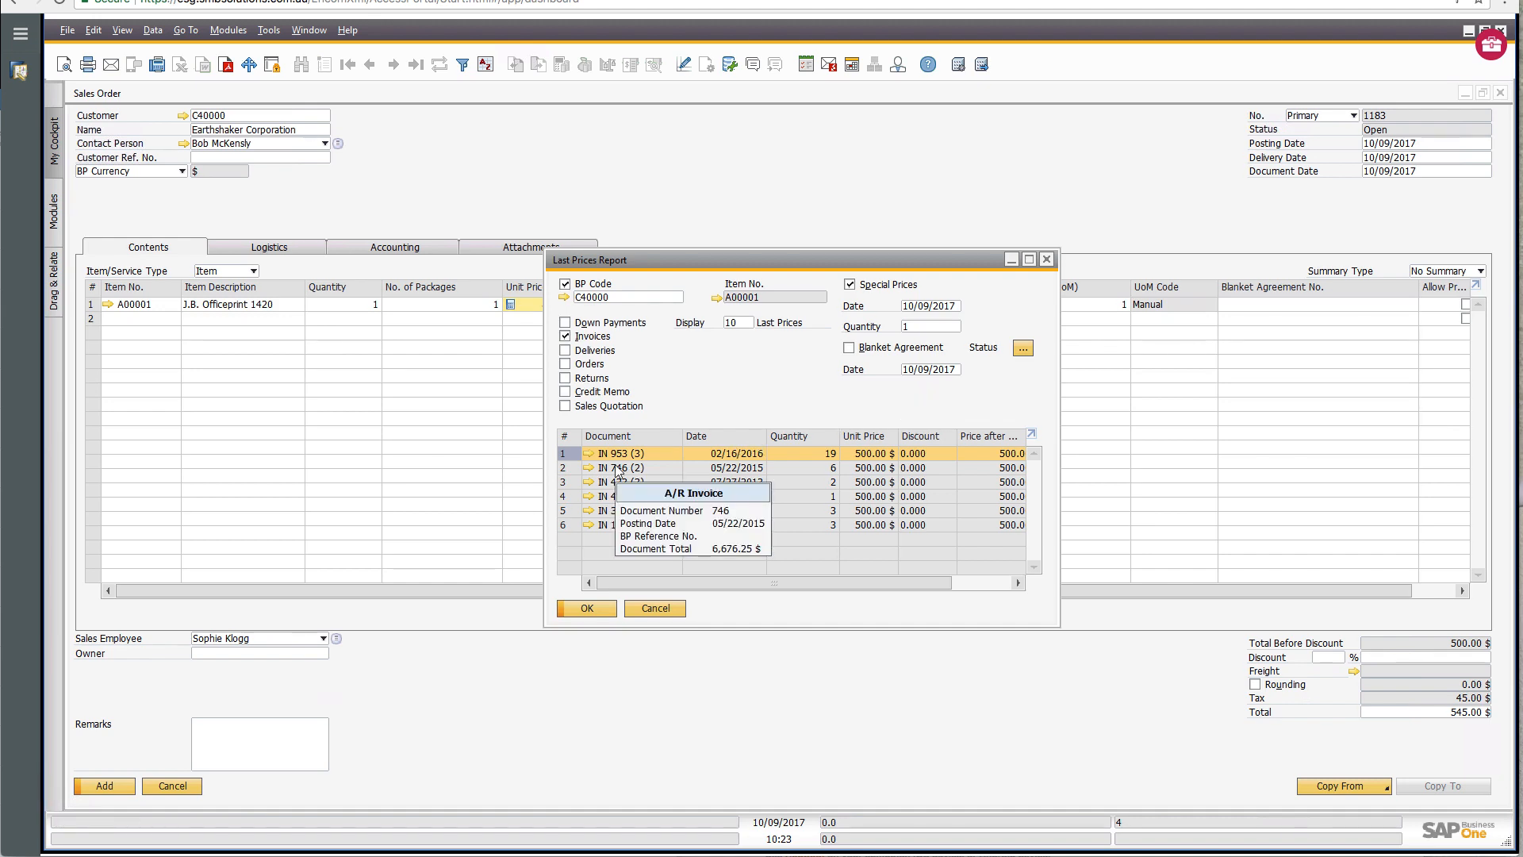
pyautogui.moveTo(599, 454)
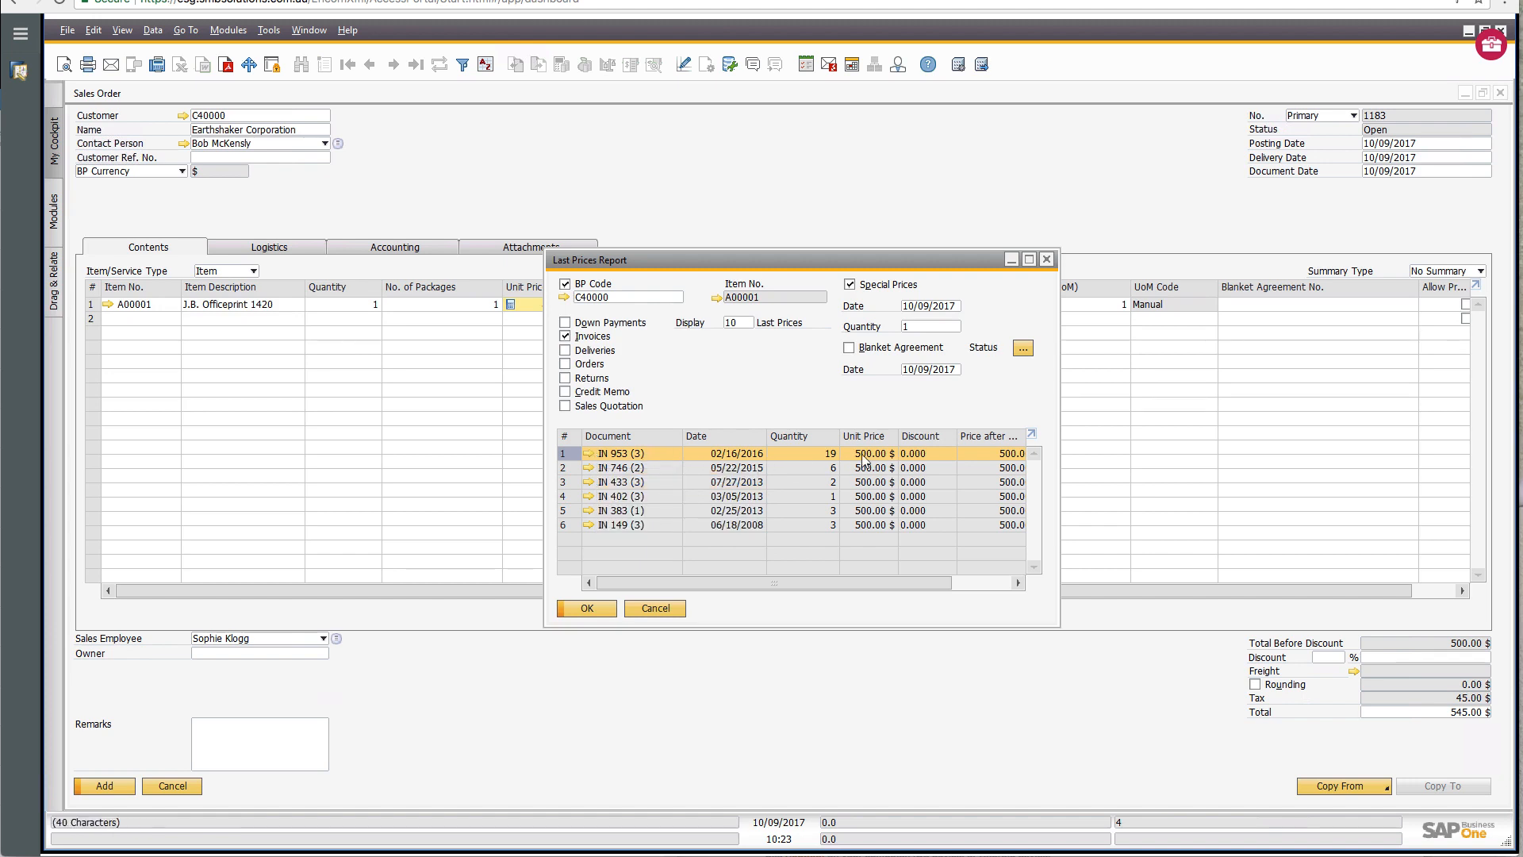
pyautogui.moveTo(820, 457)
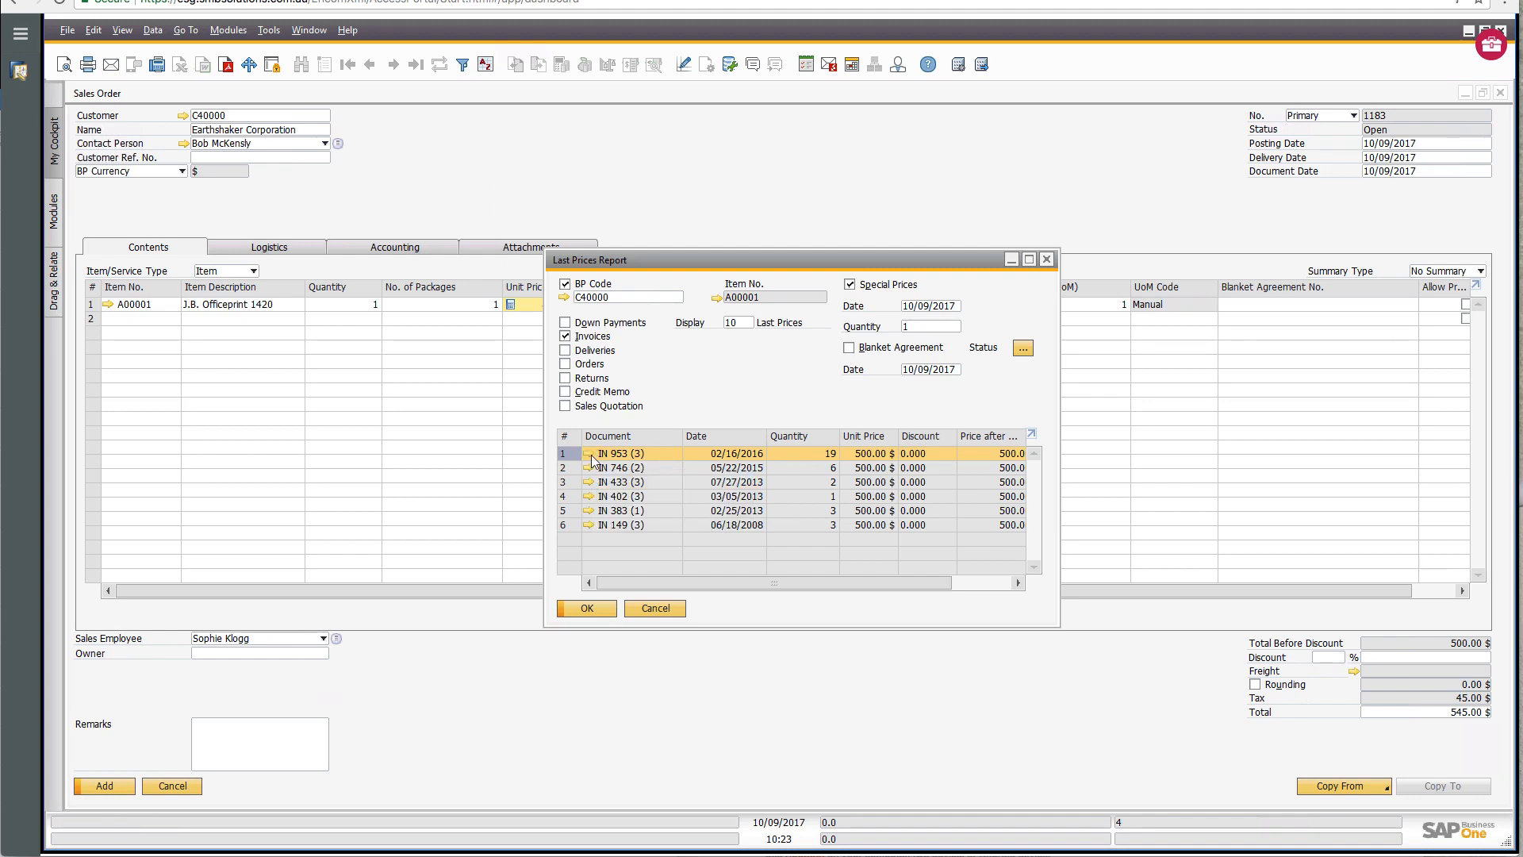
# View A/R invoice IN 953 from the report, then close the invoice and the report.
pyautogui.click(589, 452)
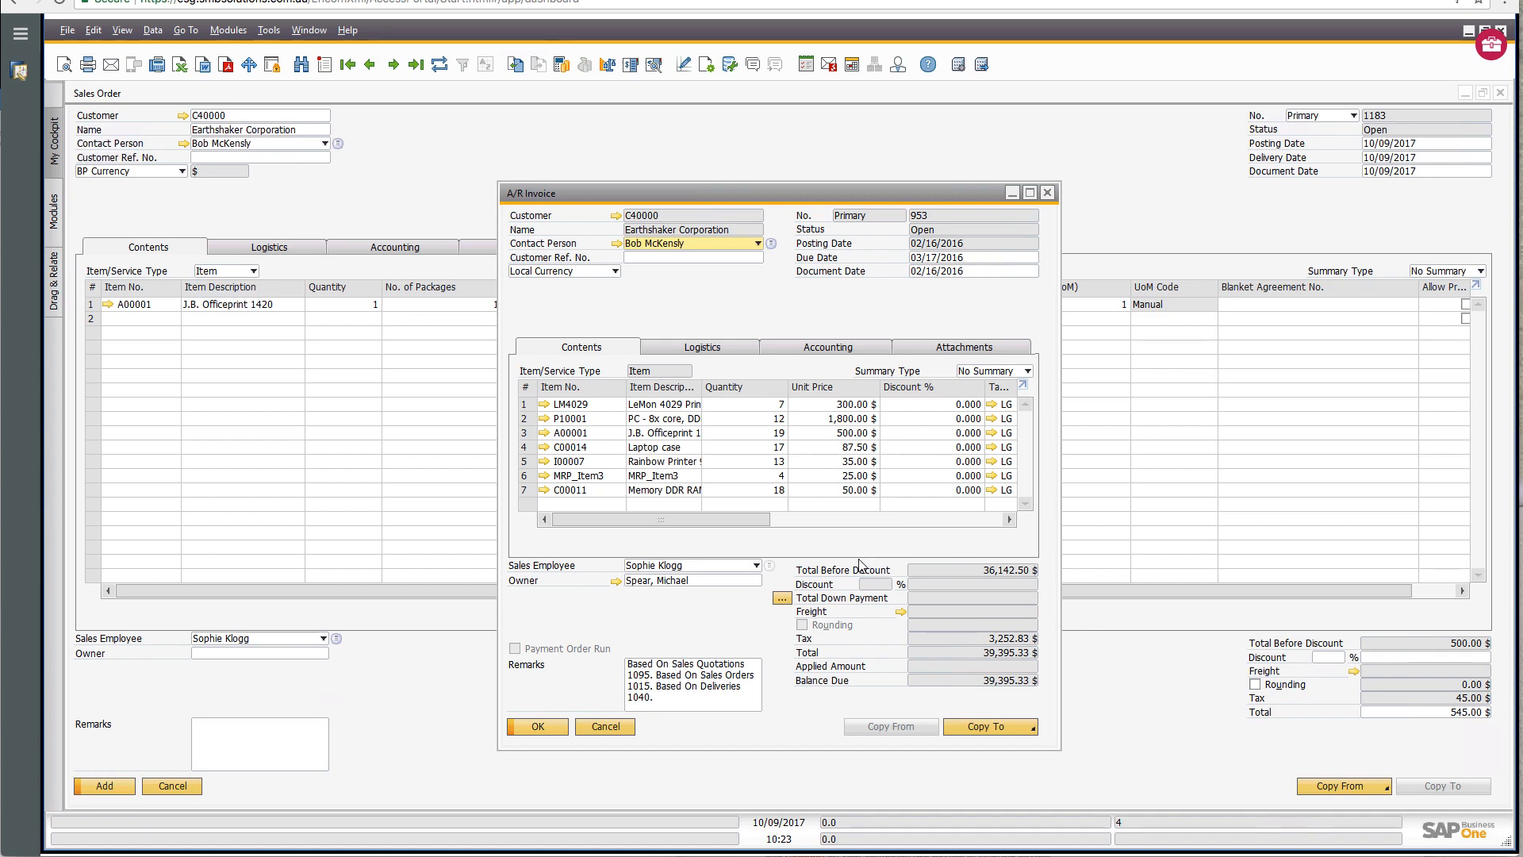
pyautogui.moveTo(860, 567)
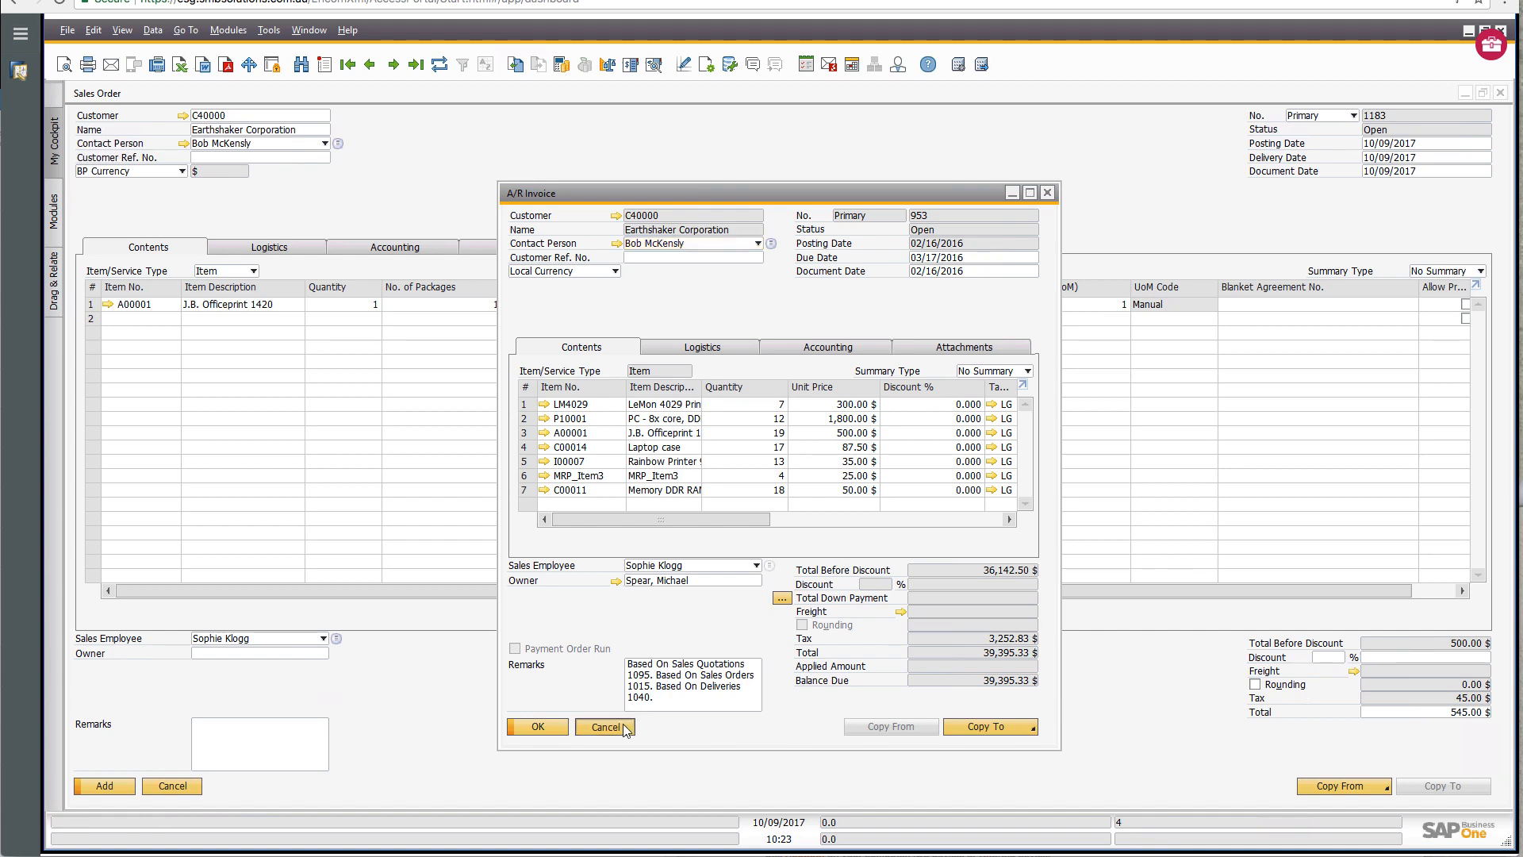
pyautogui.click(603, 727)
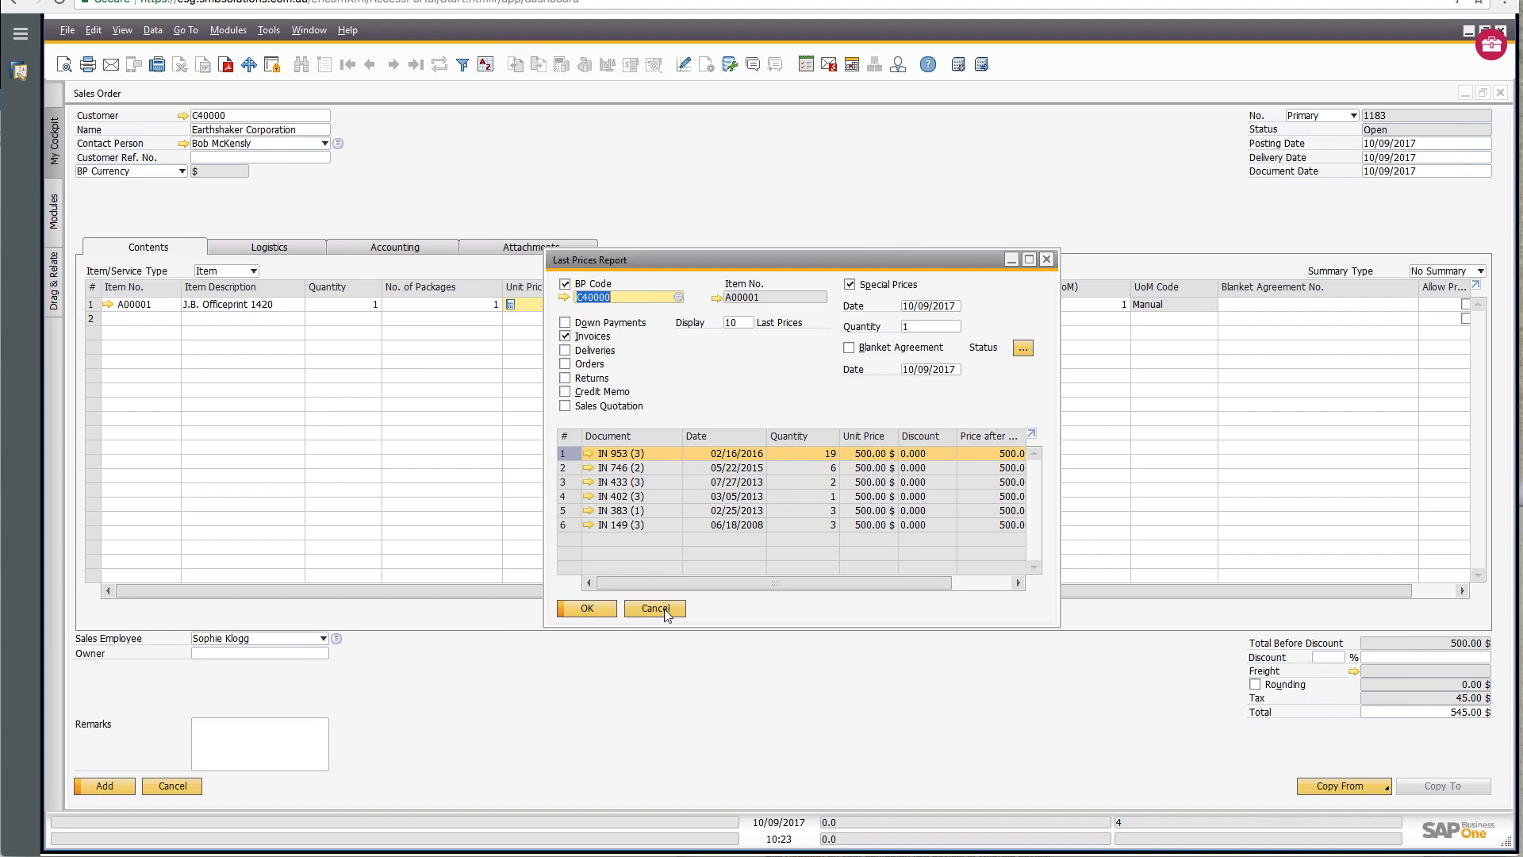
pyautogui.click(655, 607)
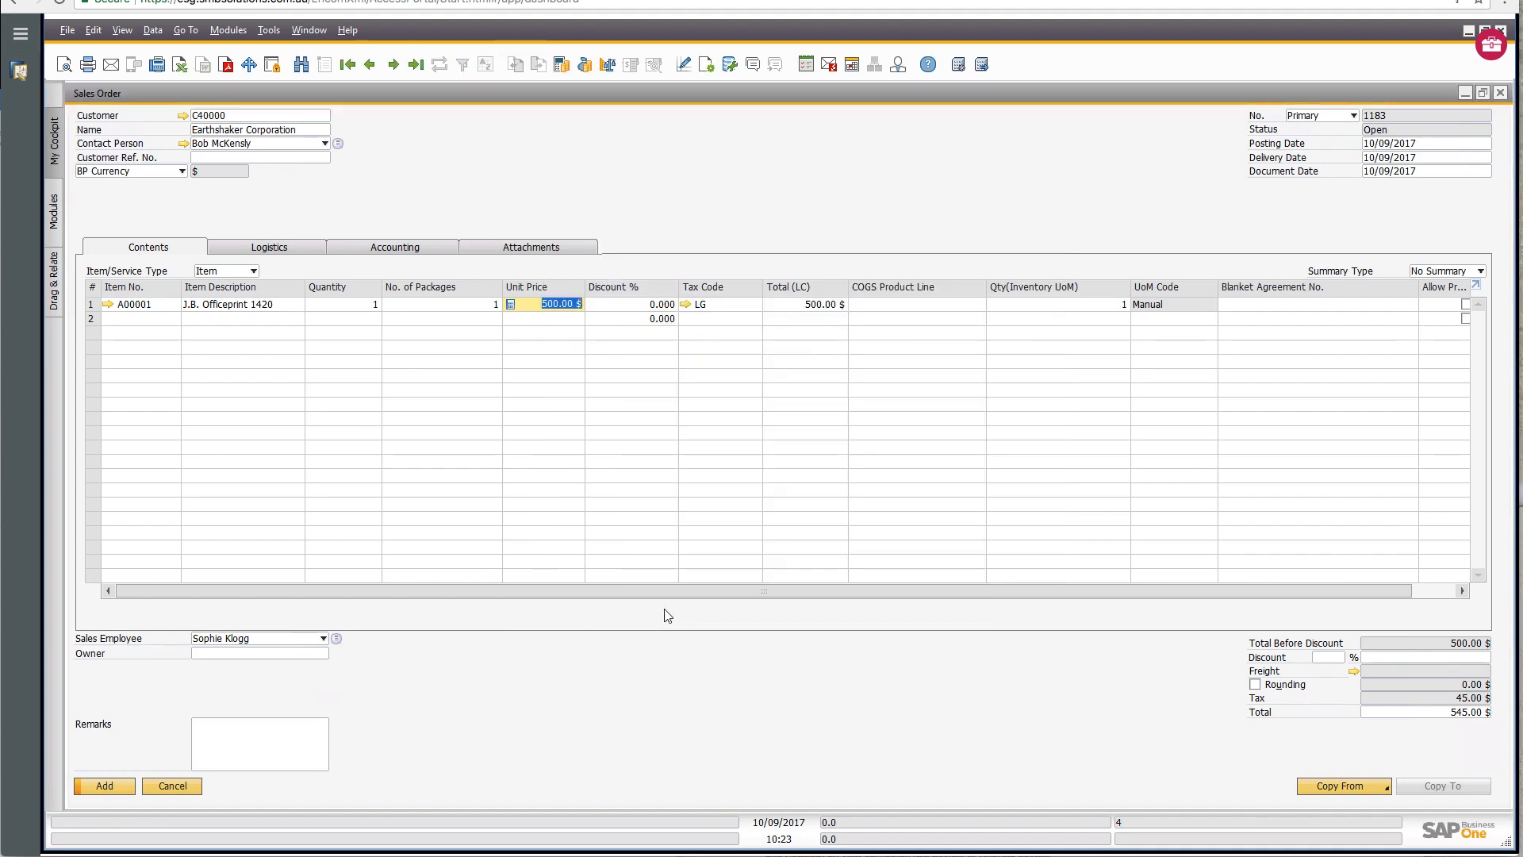